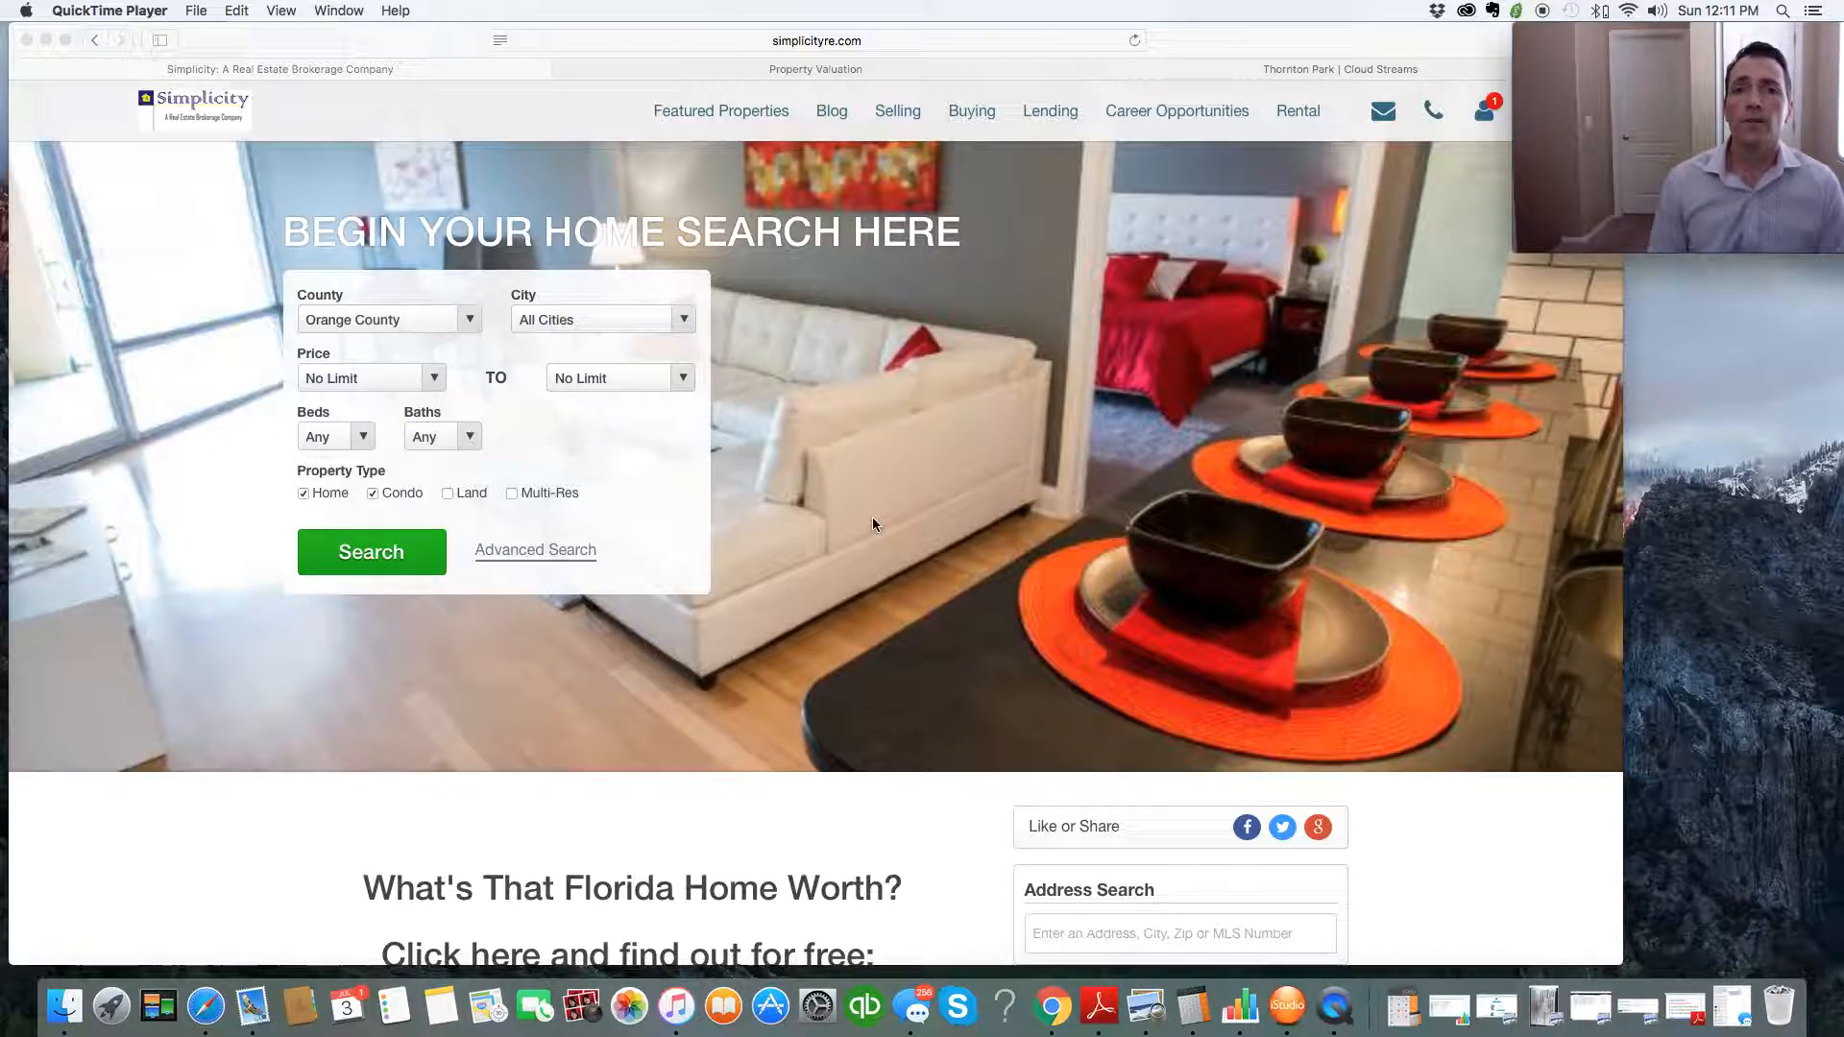
pyautogui.moveTo(826, 212)
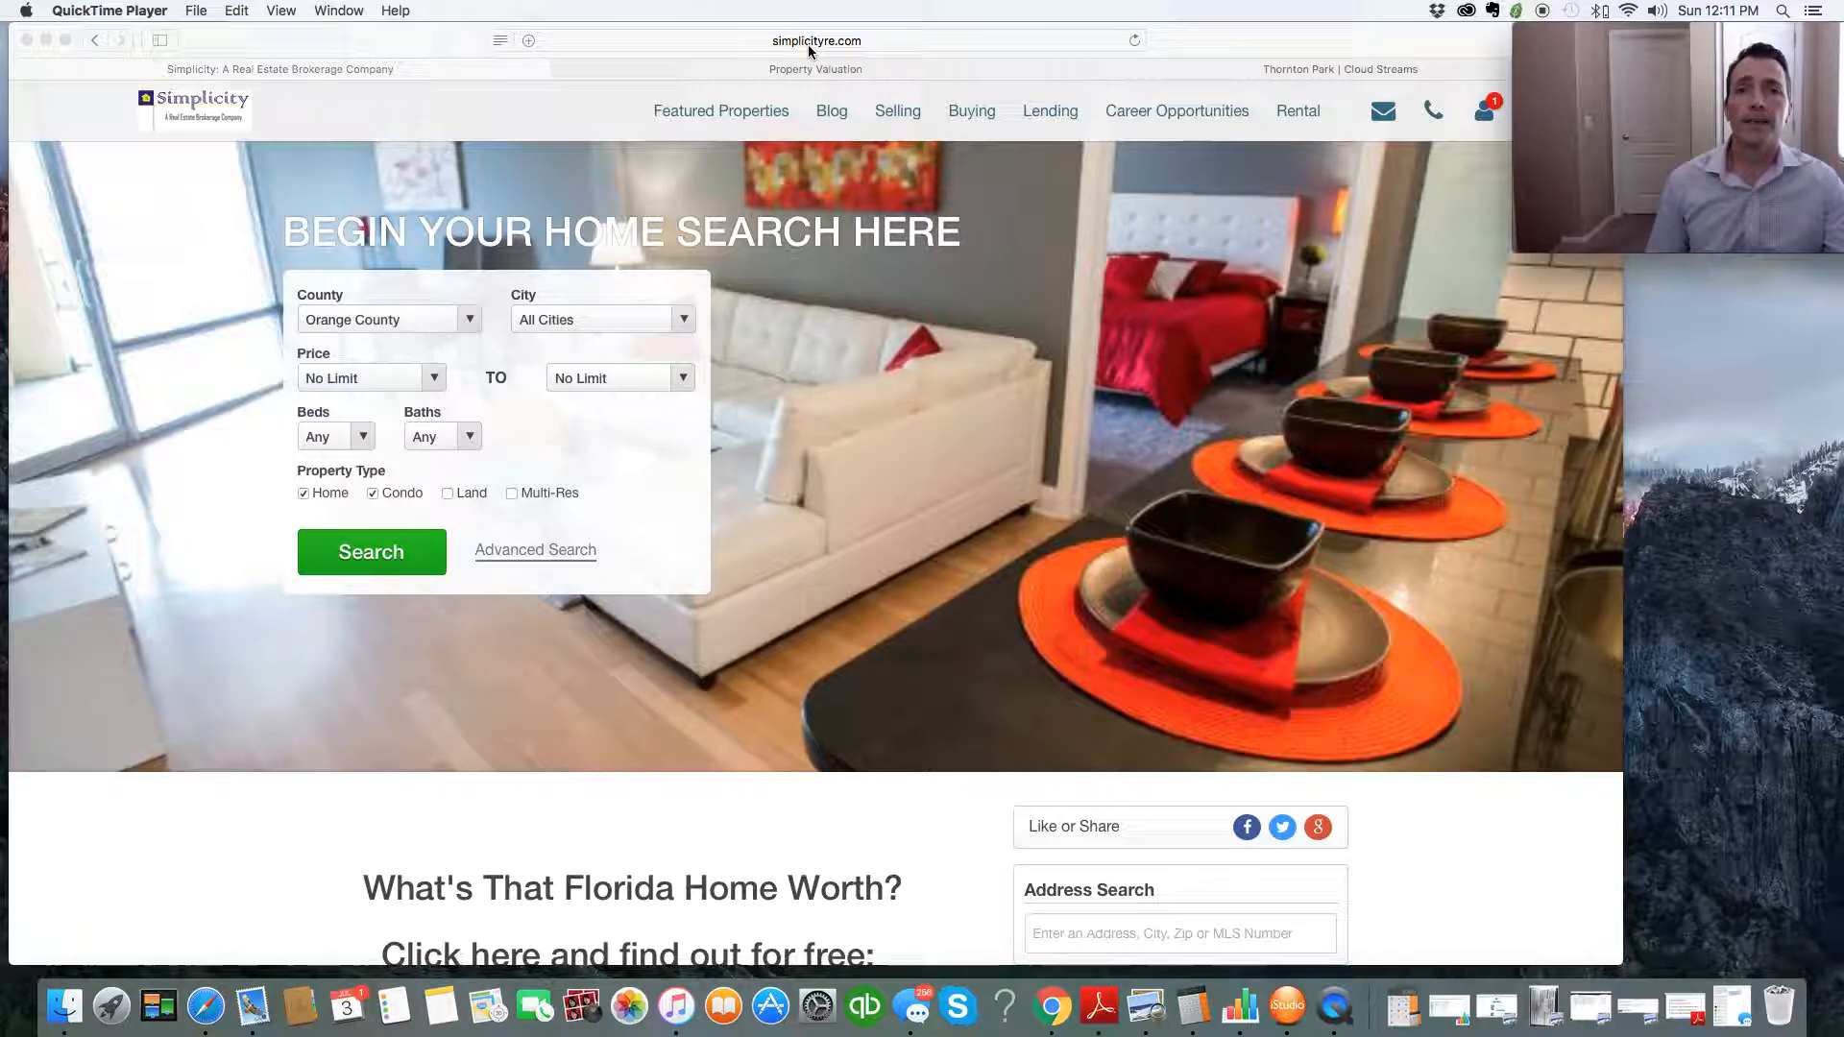
pyautogui.moveTo(895, 411)
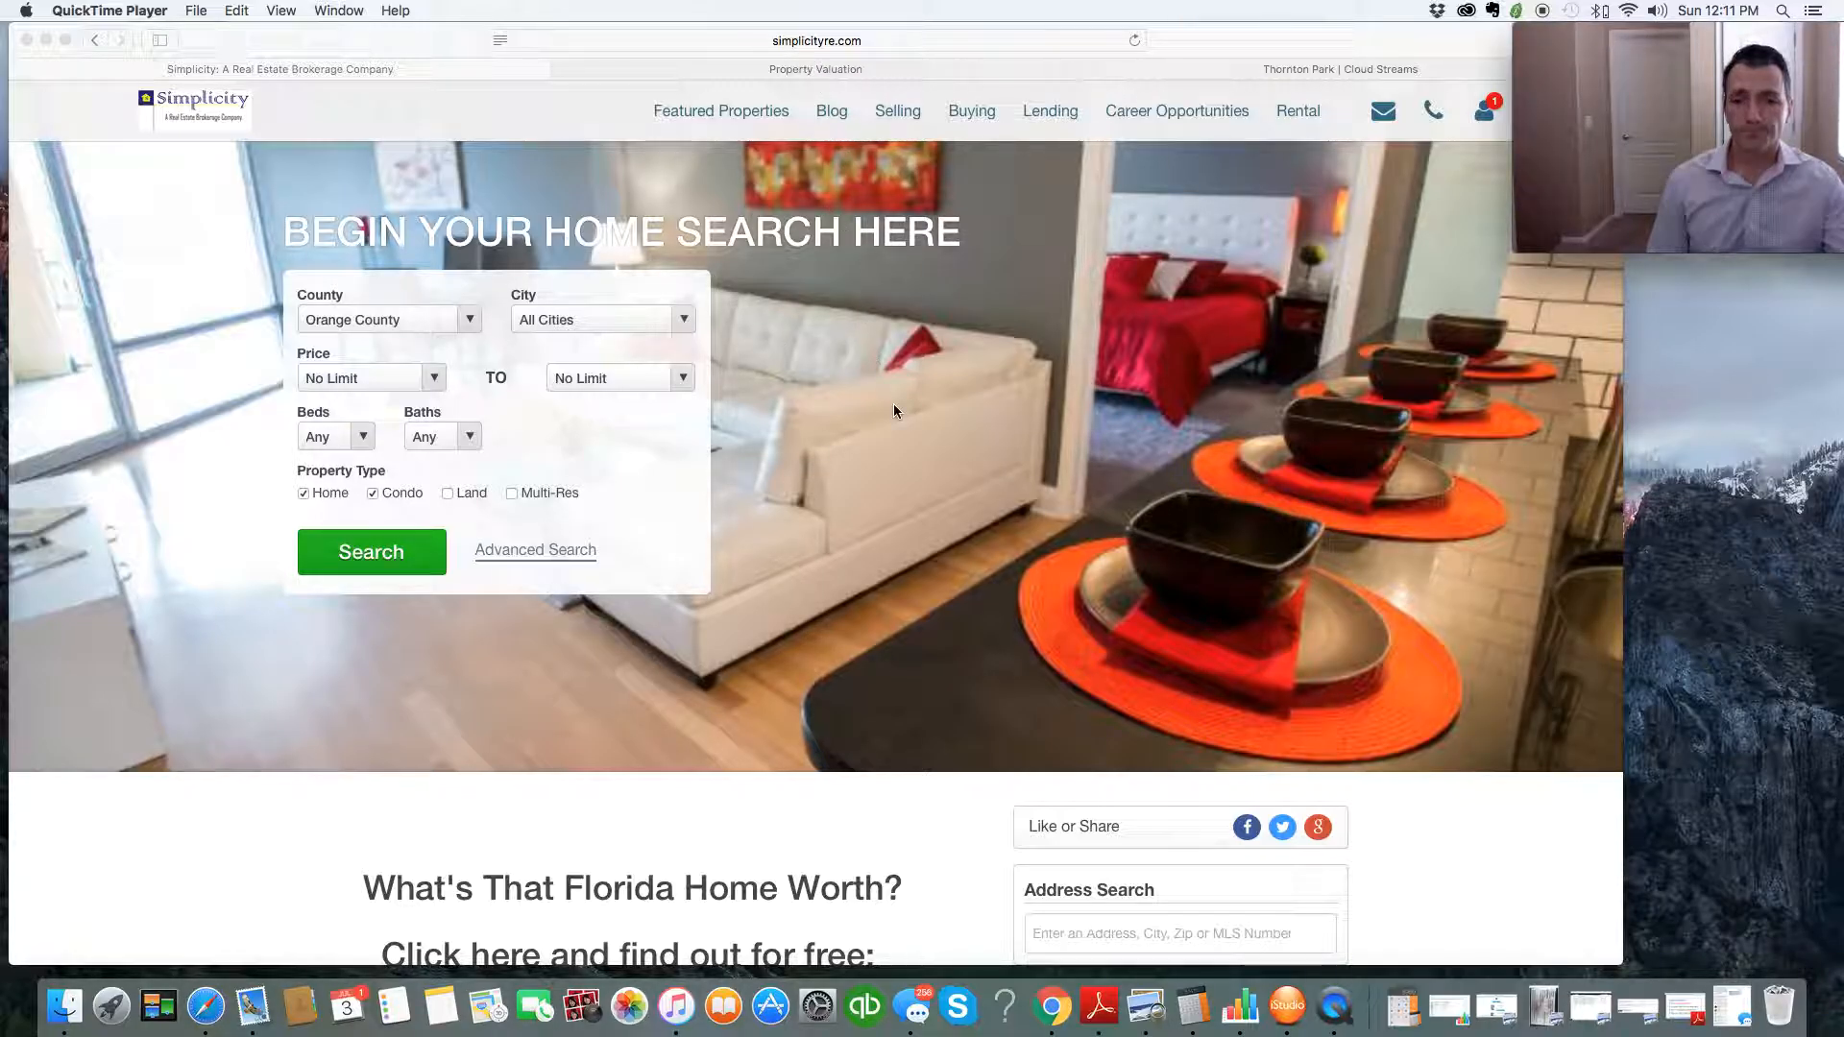
# Step: Scroll the homepage down past the home search to the free home-value offer and community links
pyautogui.scroll(-3)
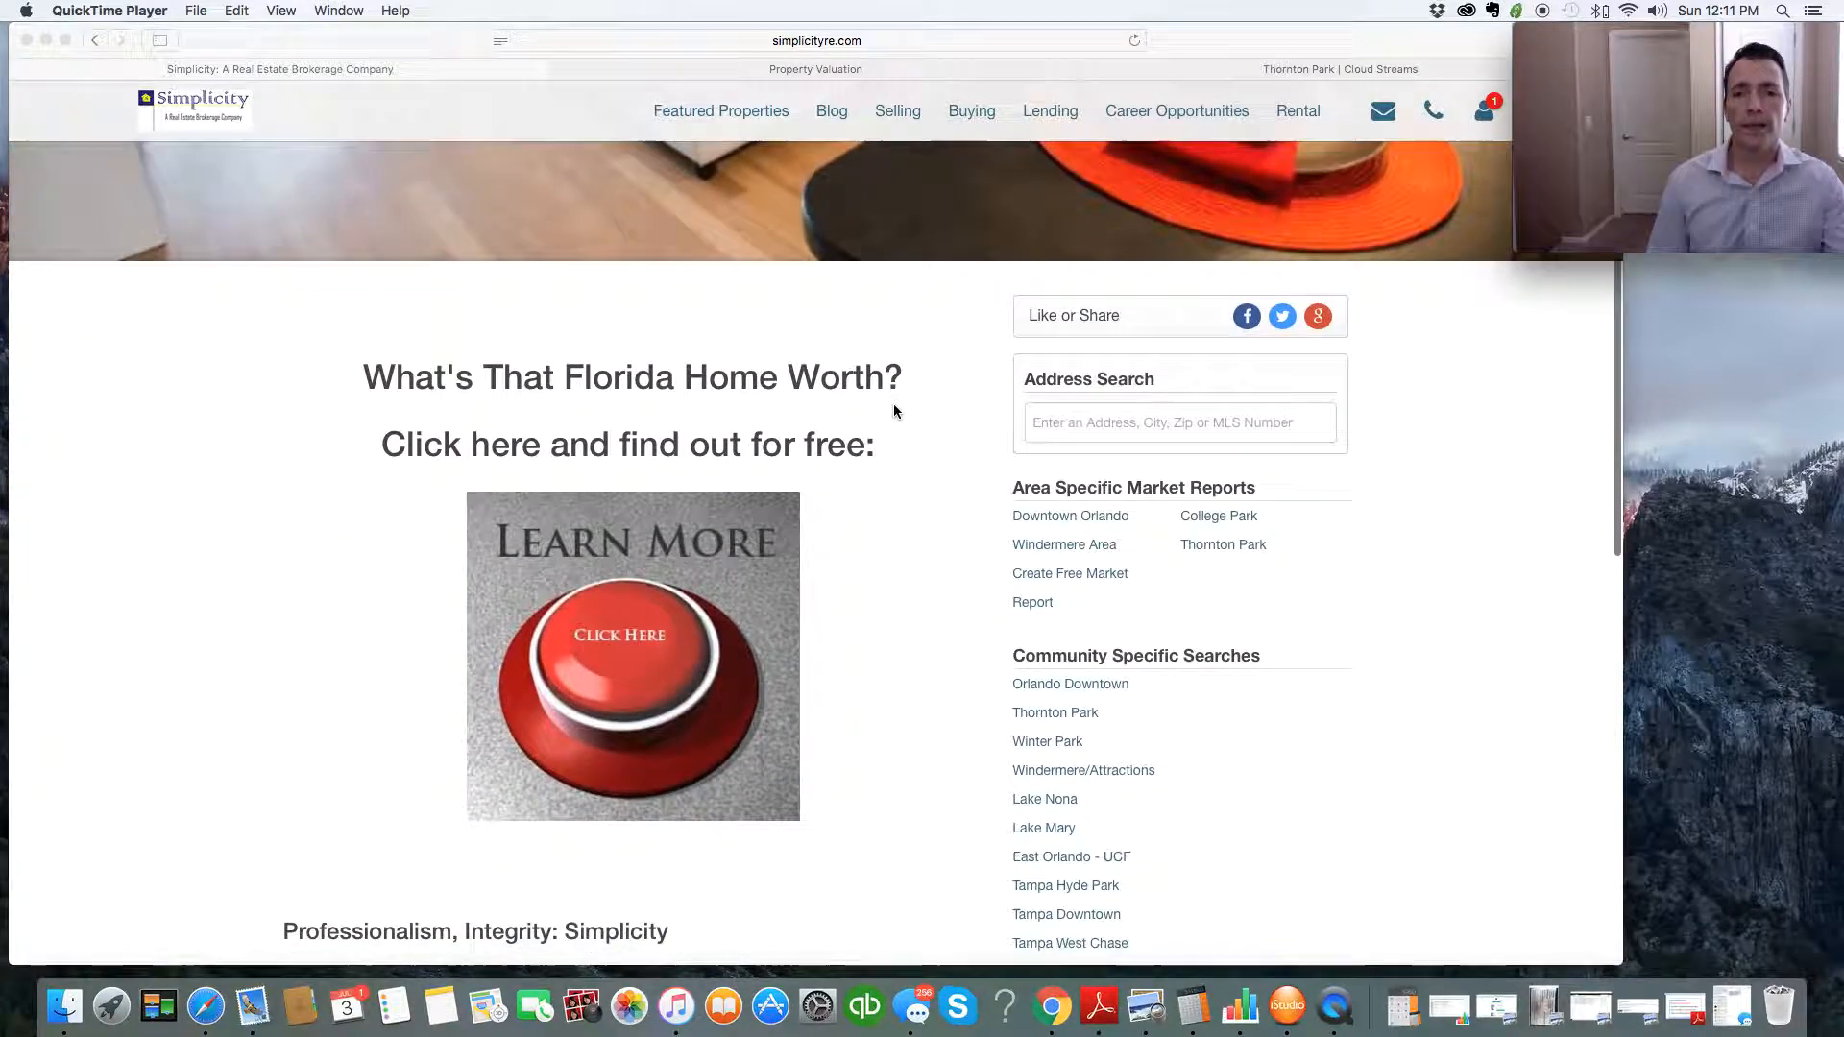
pyautogui.scroll(-3)
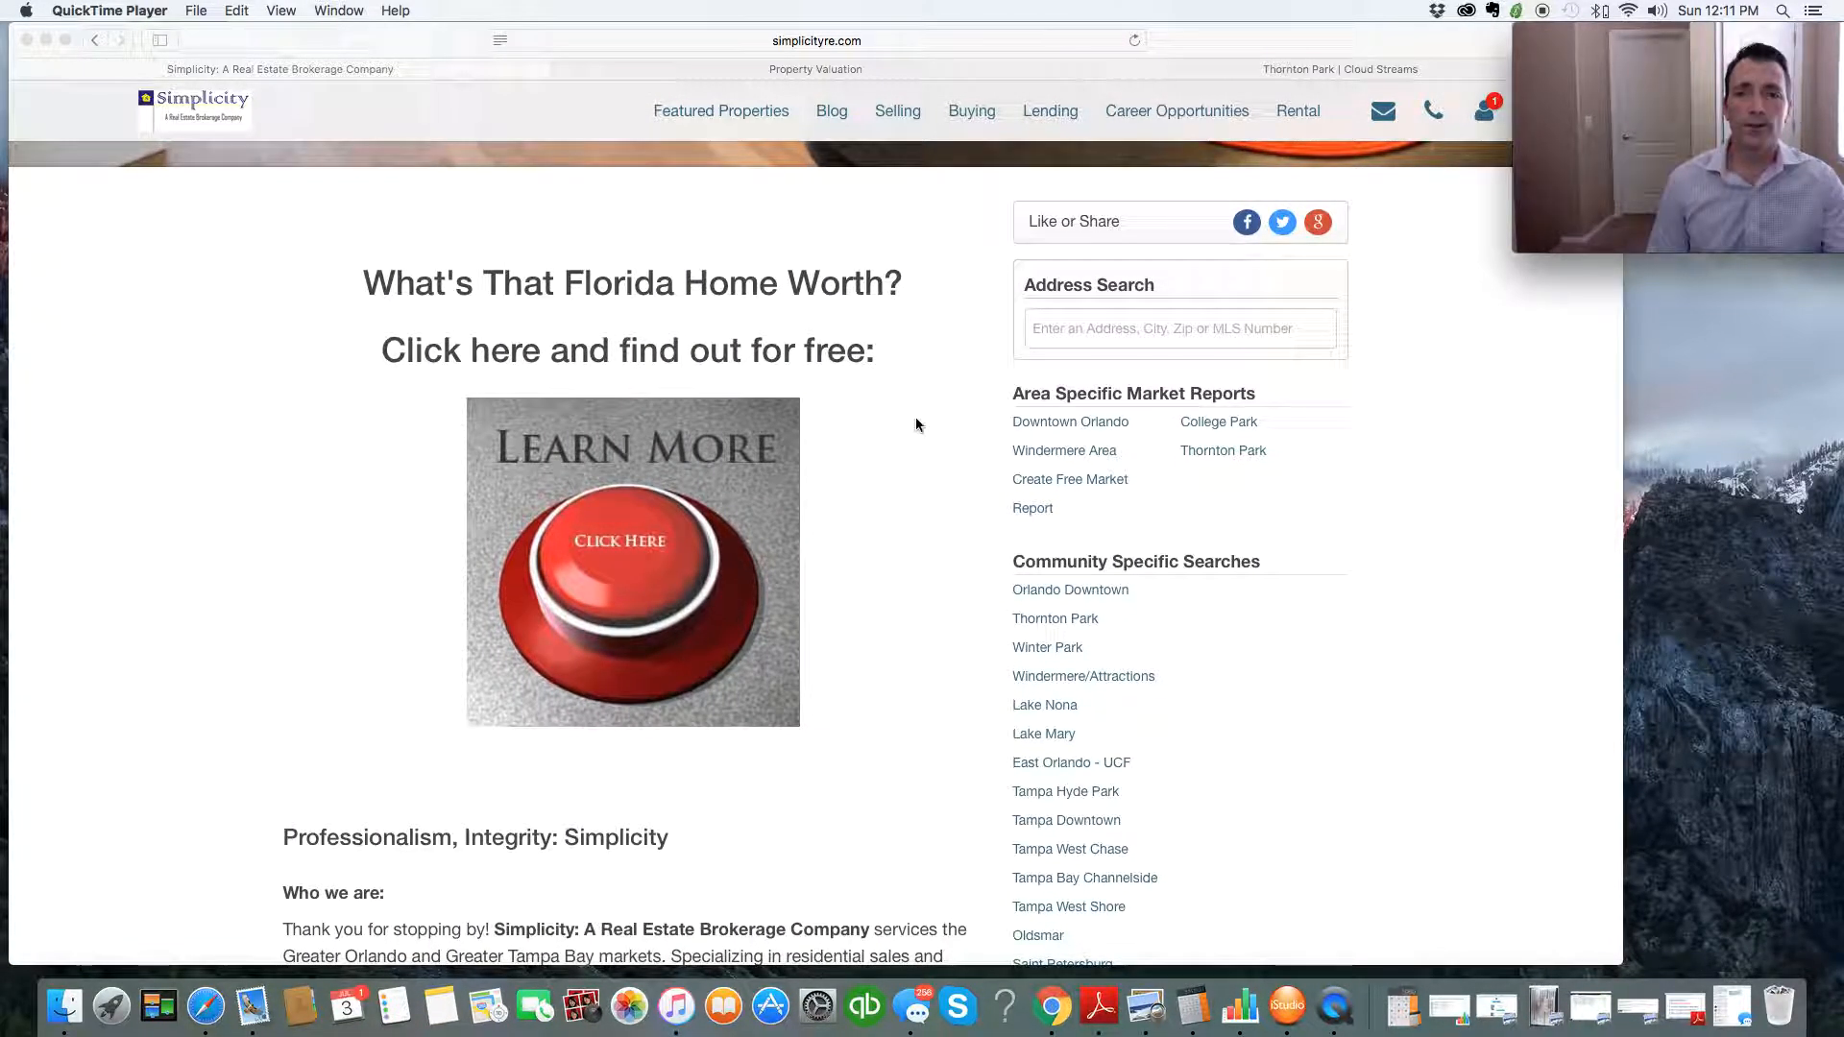
pyautogui.moveTo(1191, 430)
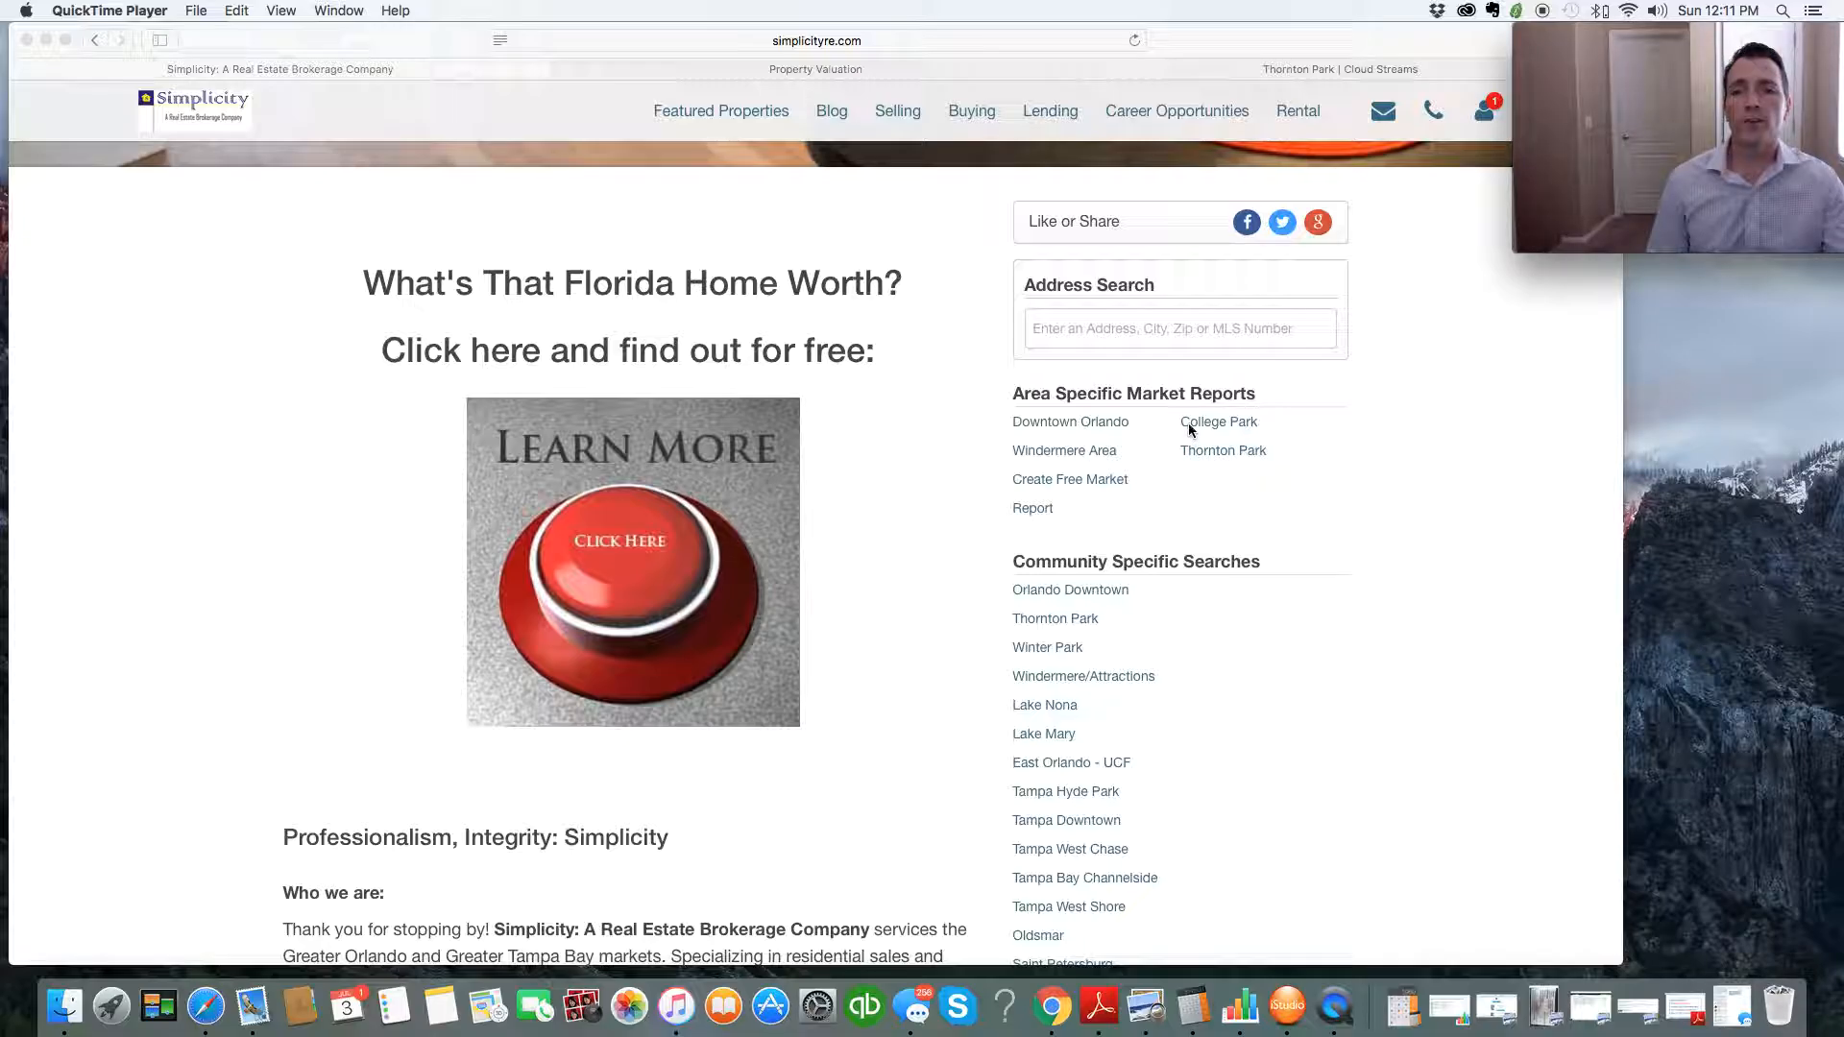
pyautogui.moveTo(1042, 417)
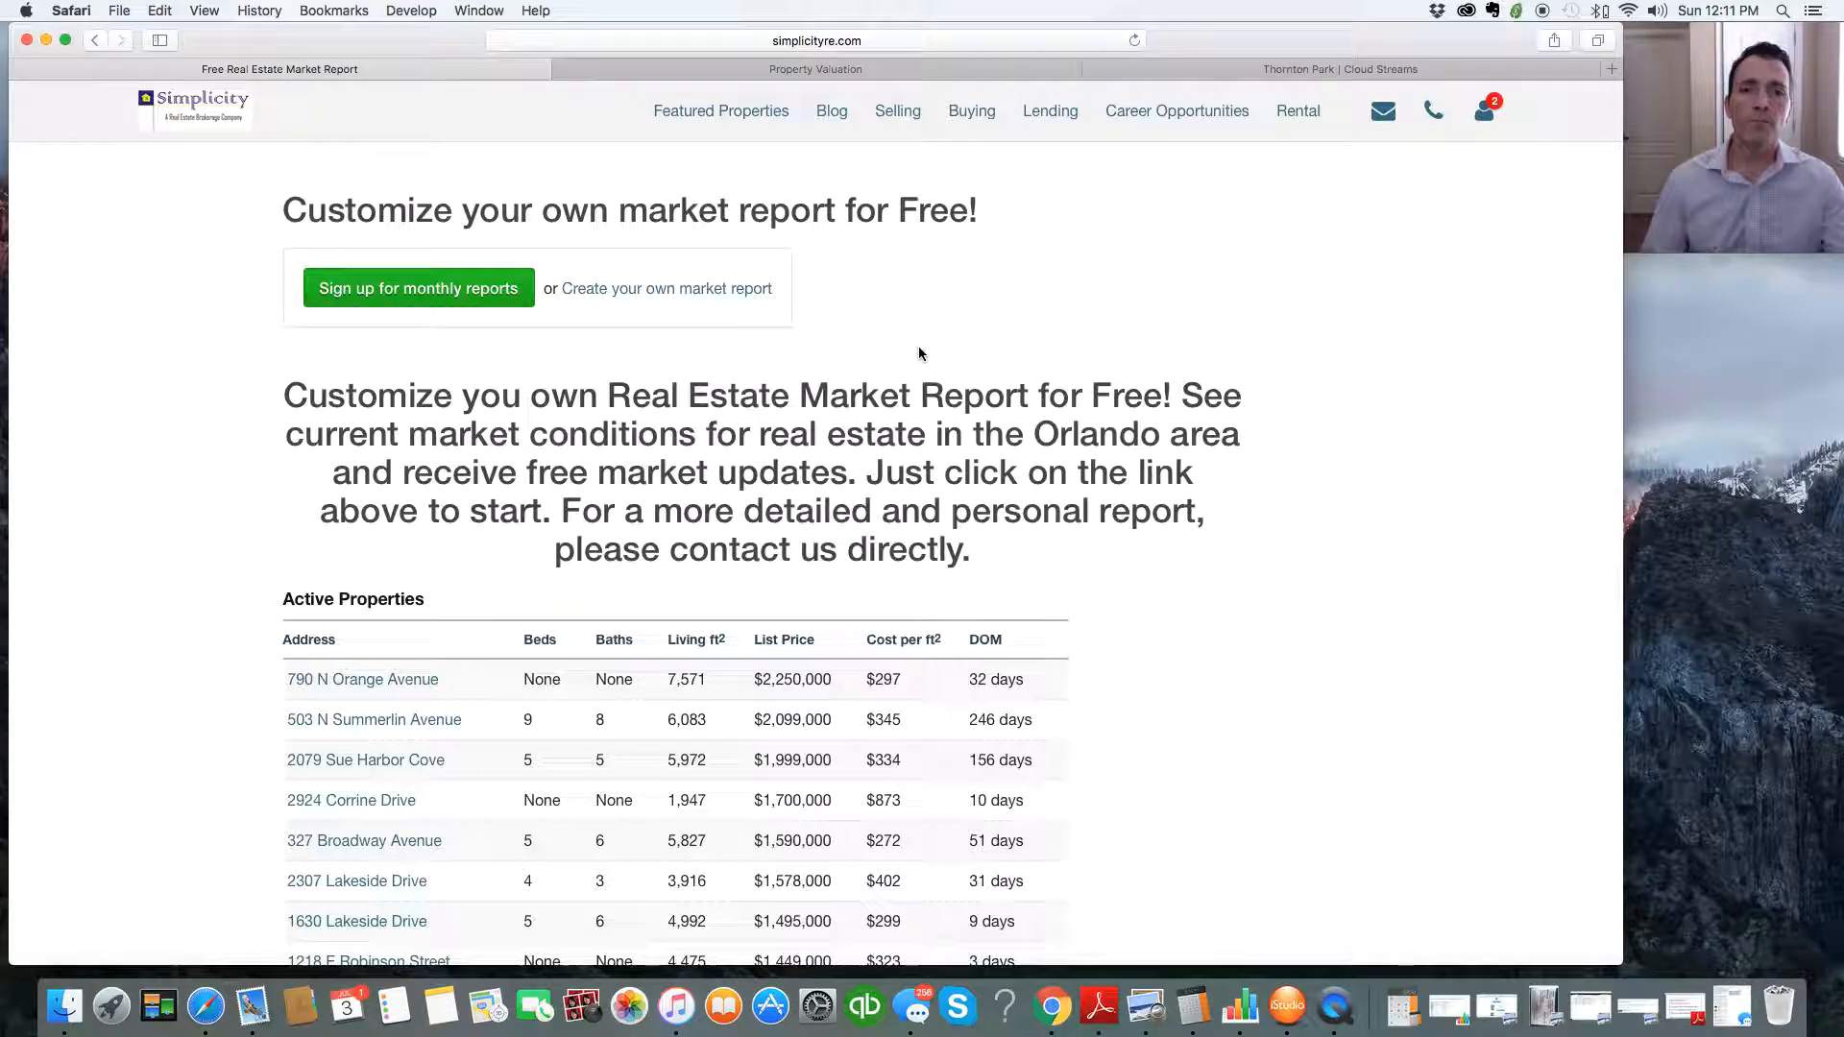
pyautogui.scroll(-3)
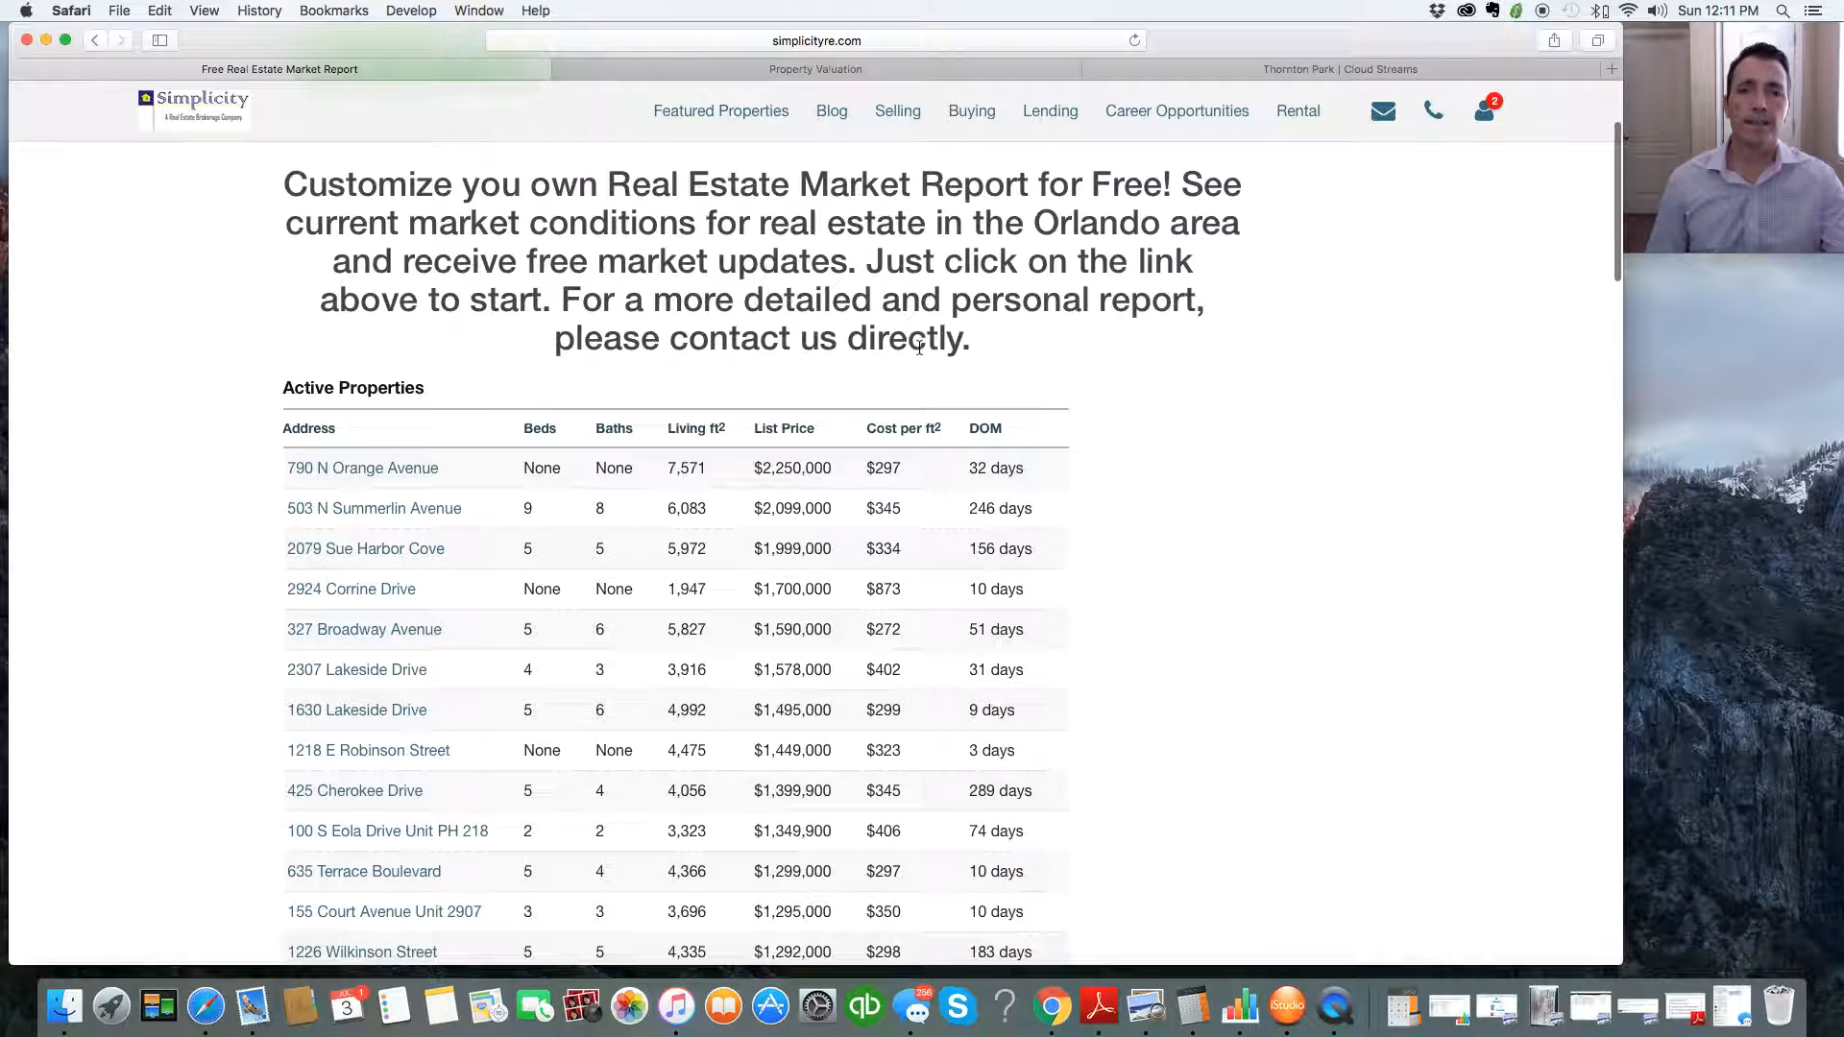
pyautogui.moveTo(611, 787)
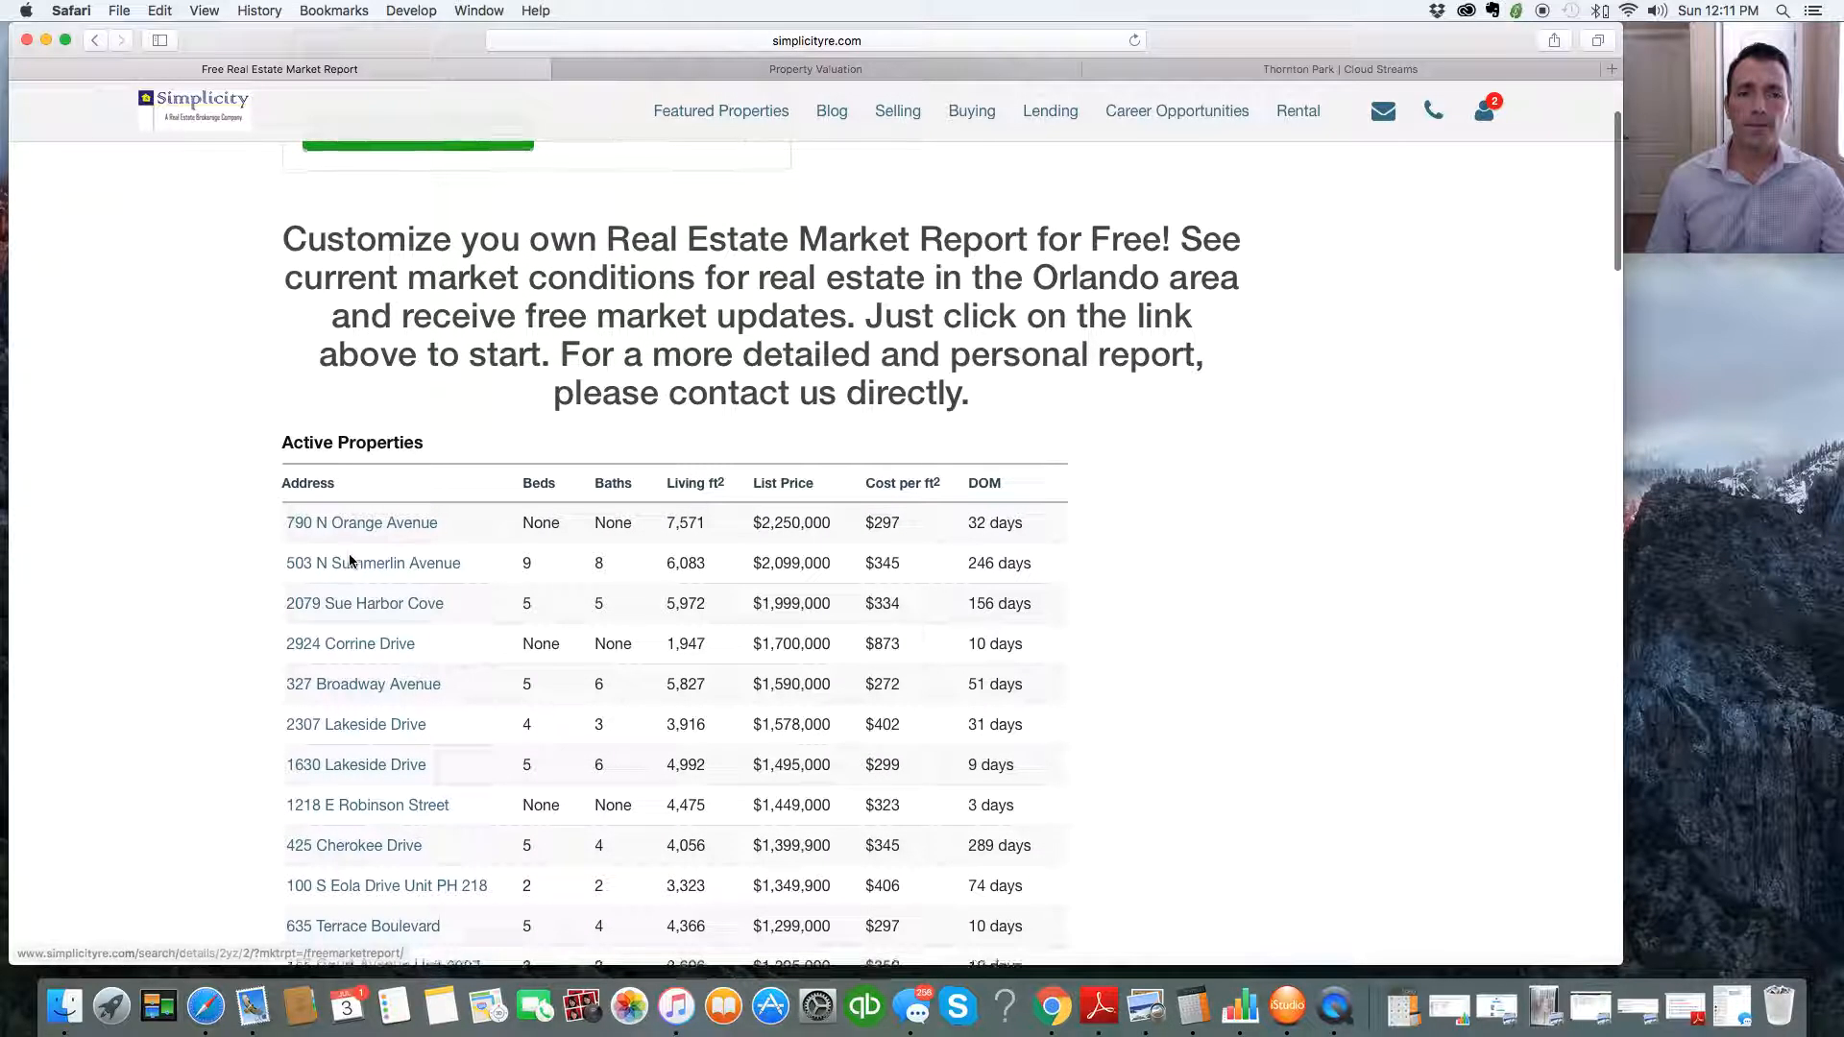
pyautogui.scroll(-3)
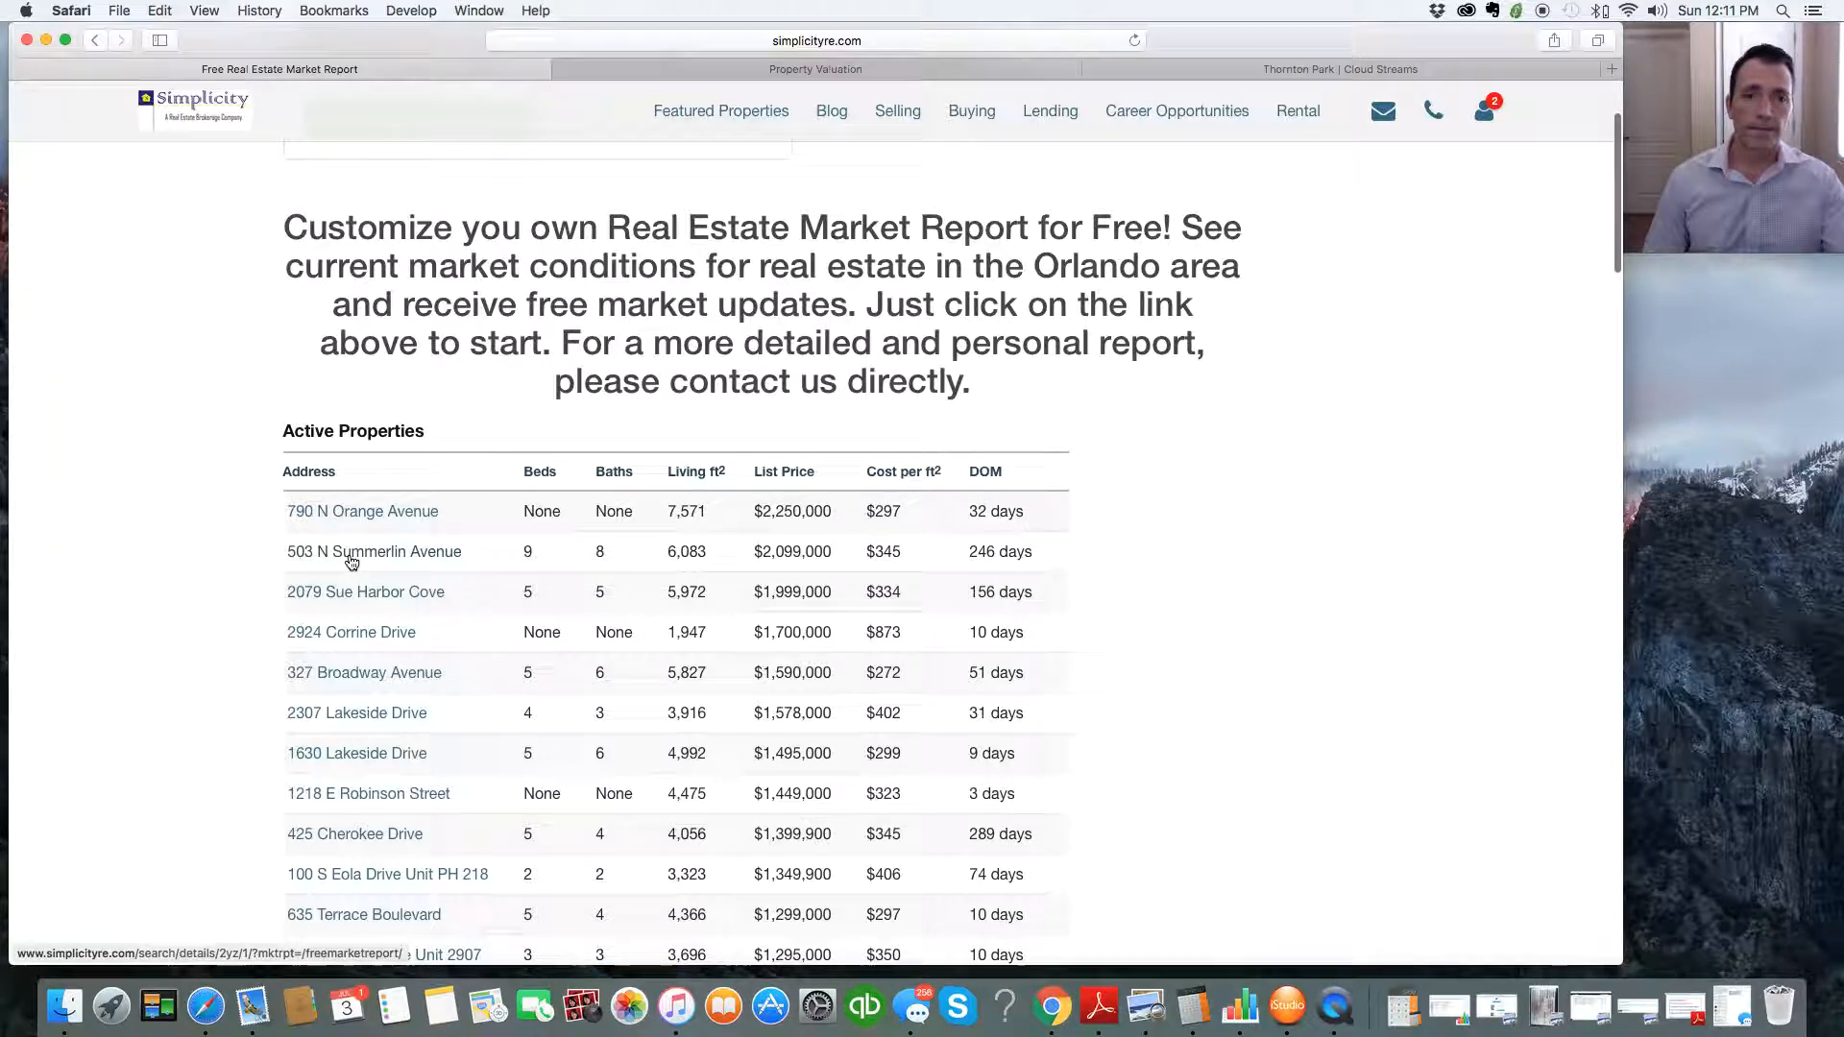
pyautogui.scroll(-3)
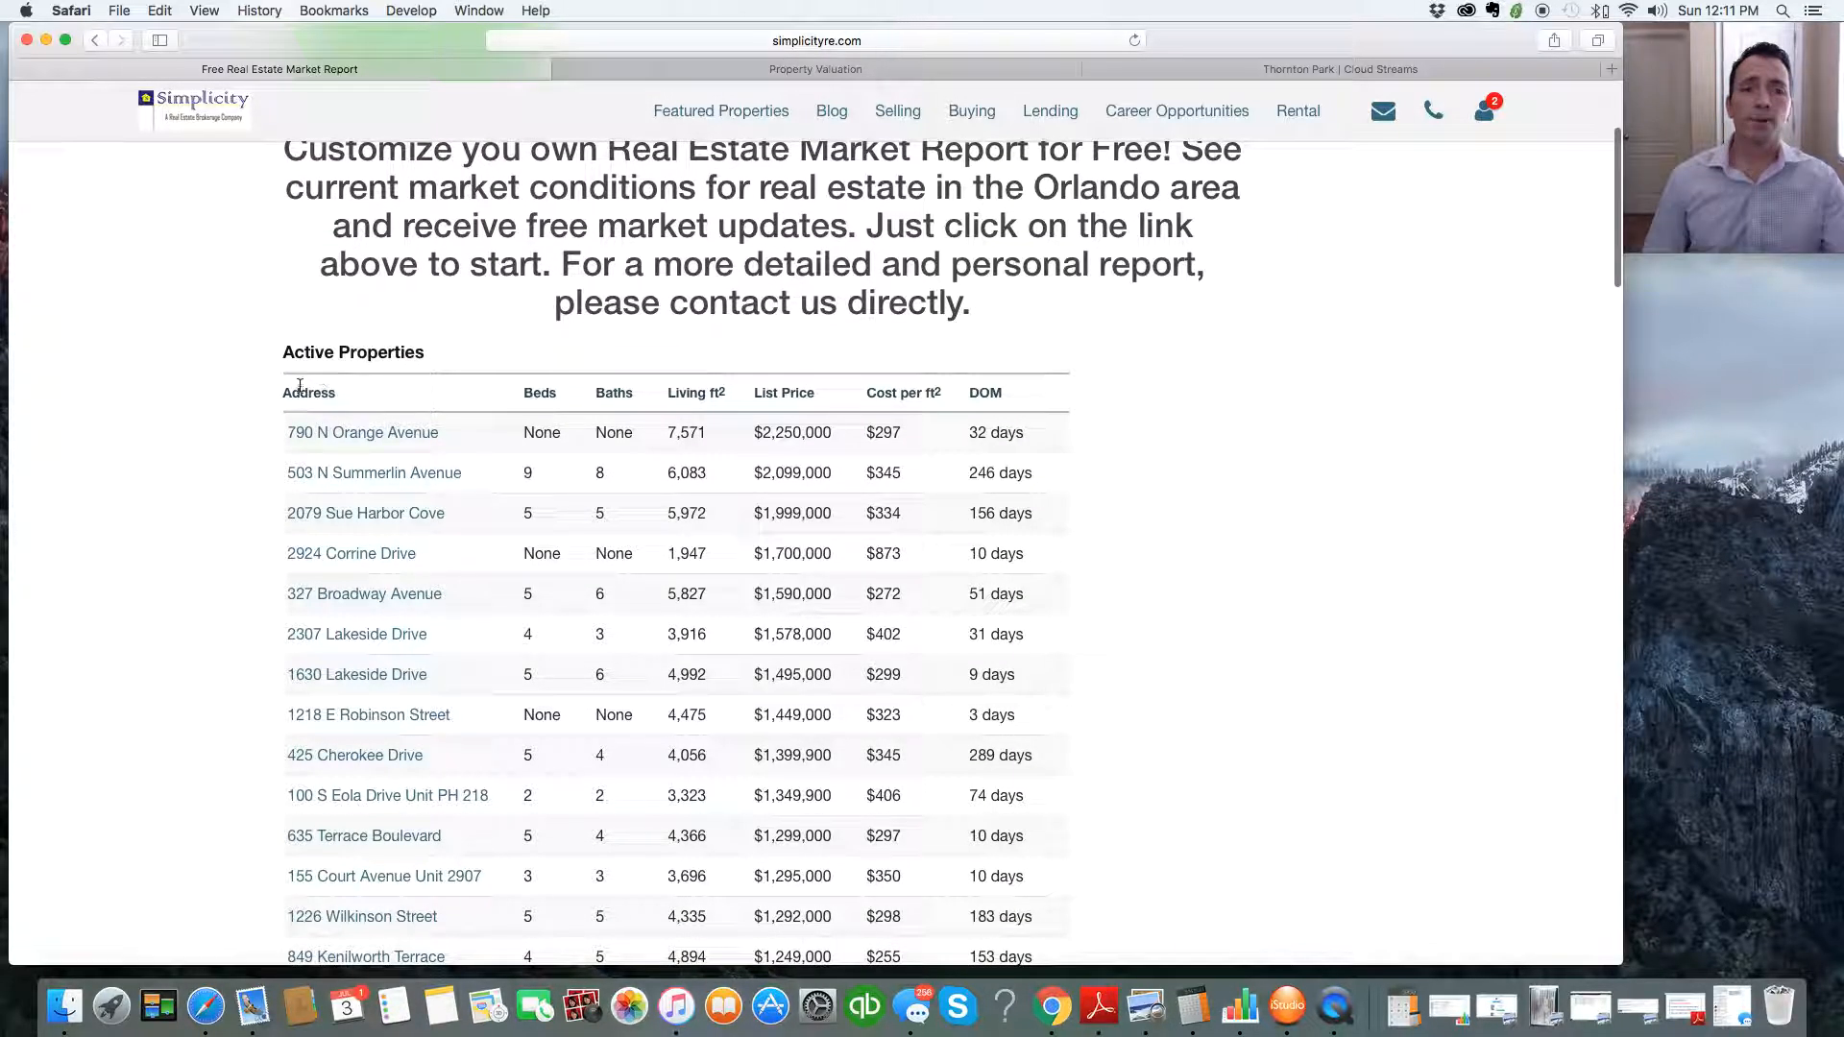
pyautogui.moveTo(707, 404)
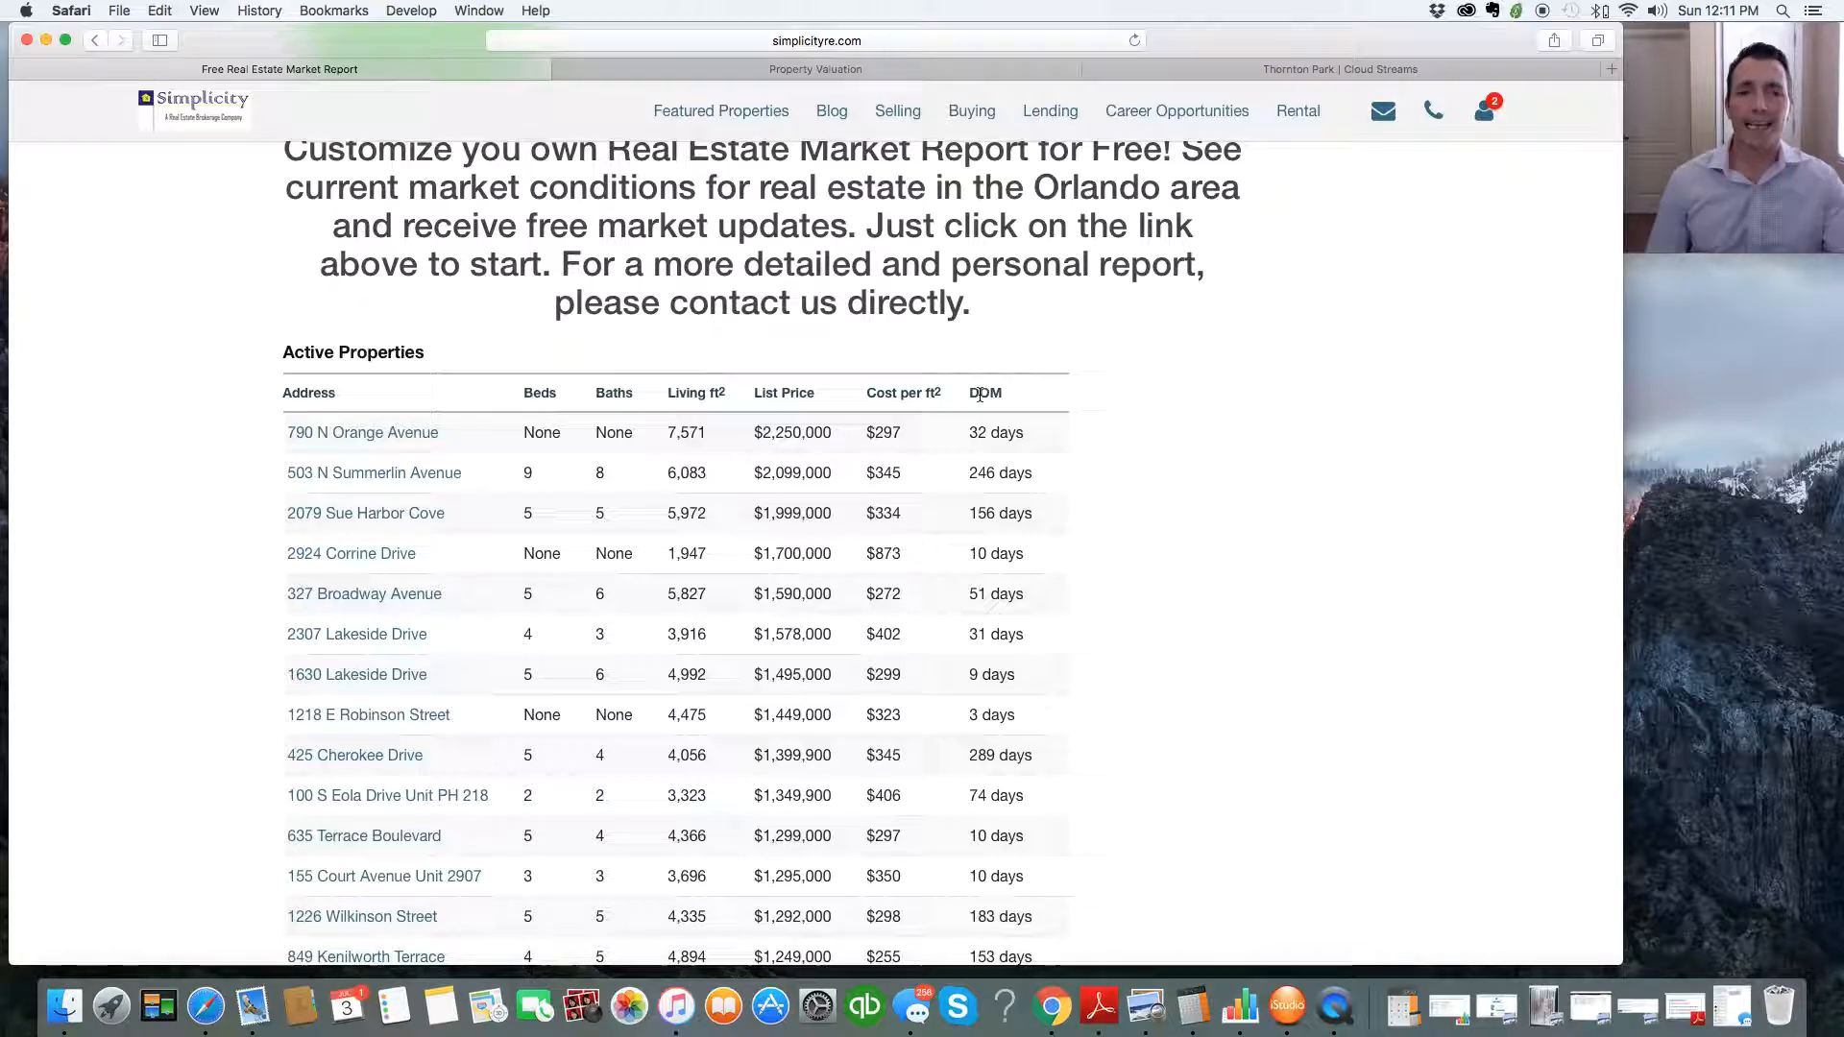
pyautogui.scroll(-3)
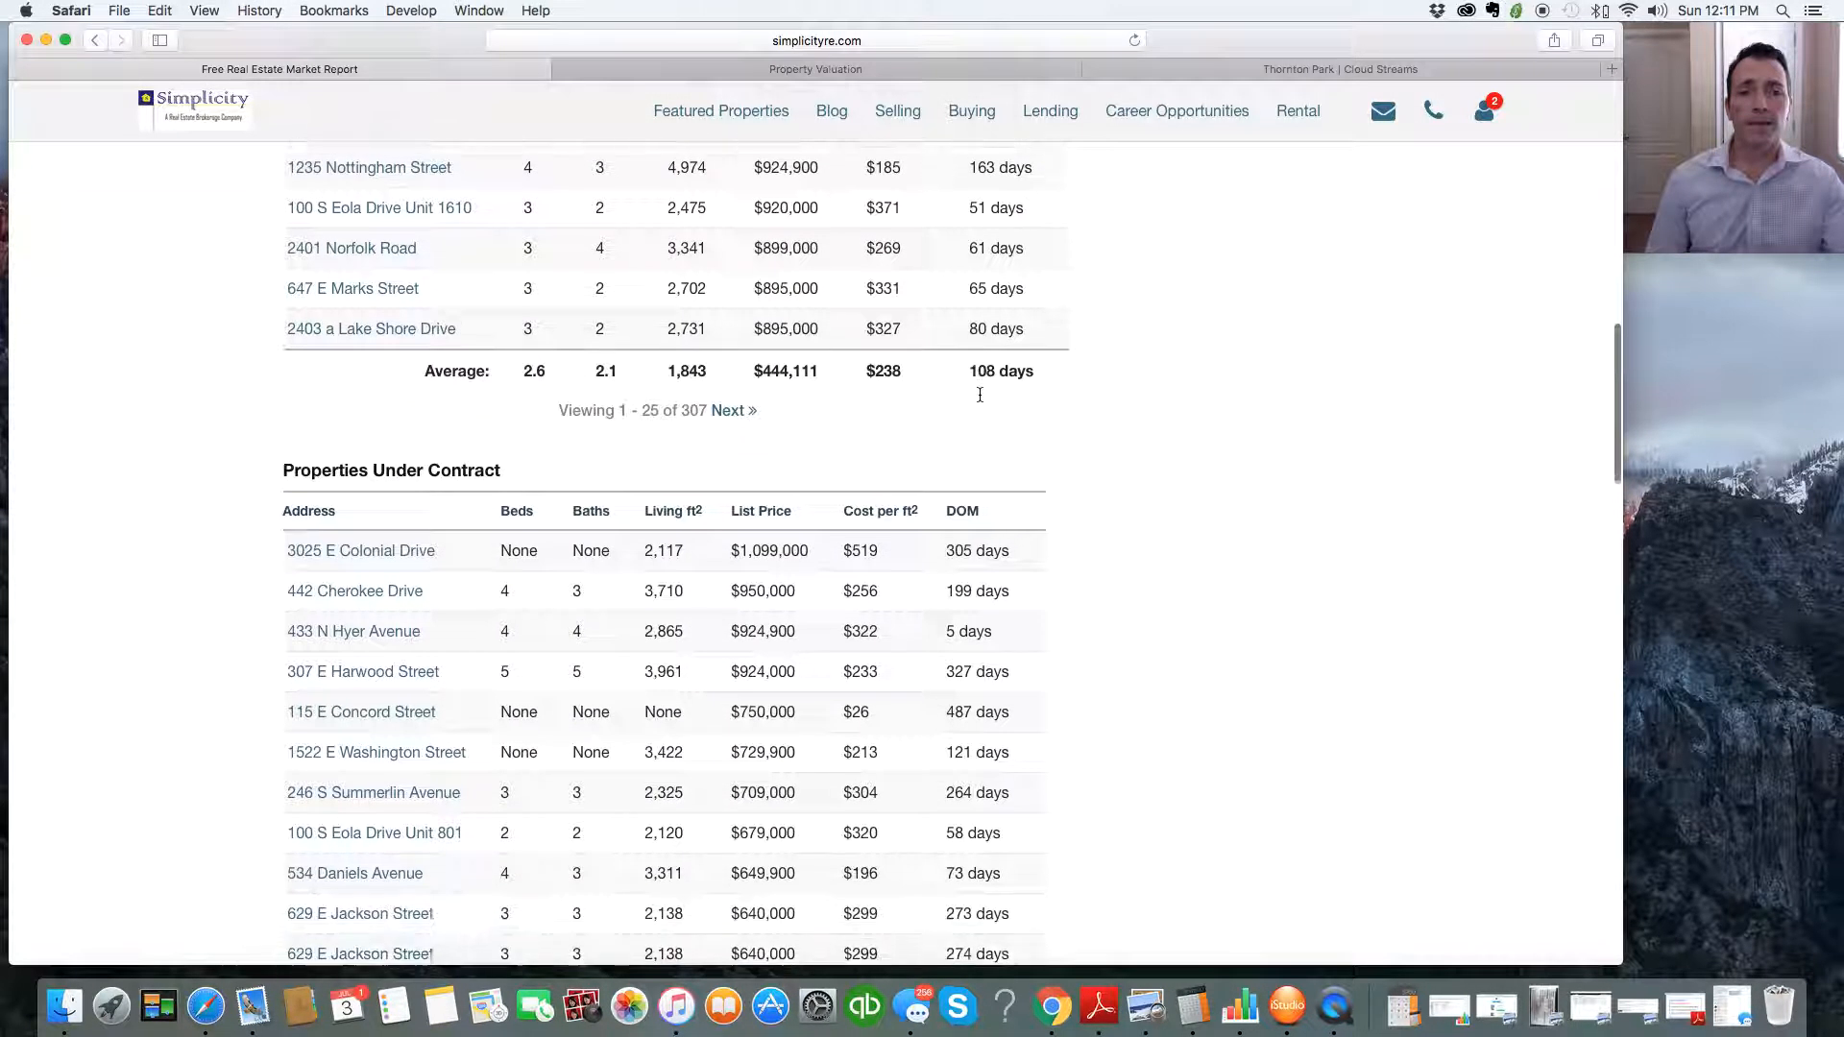
pyautogui.scroll(-3)
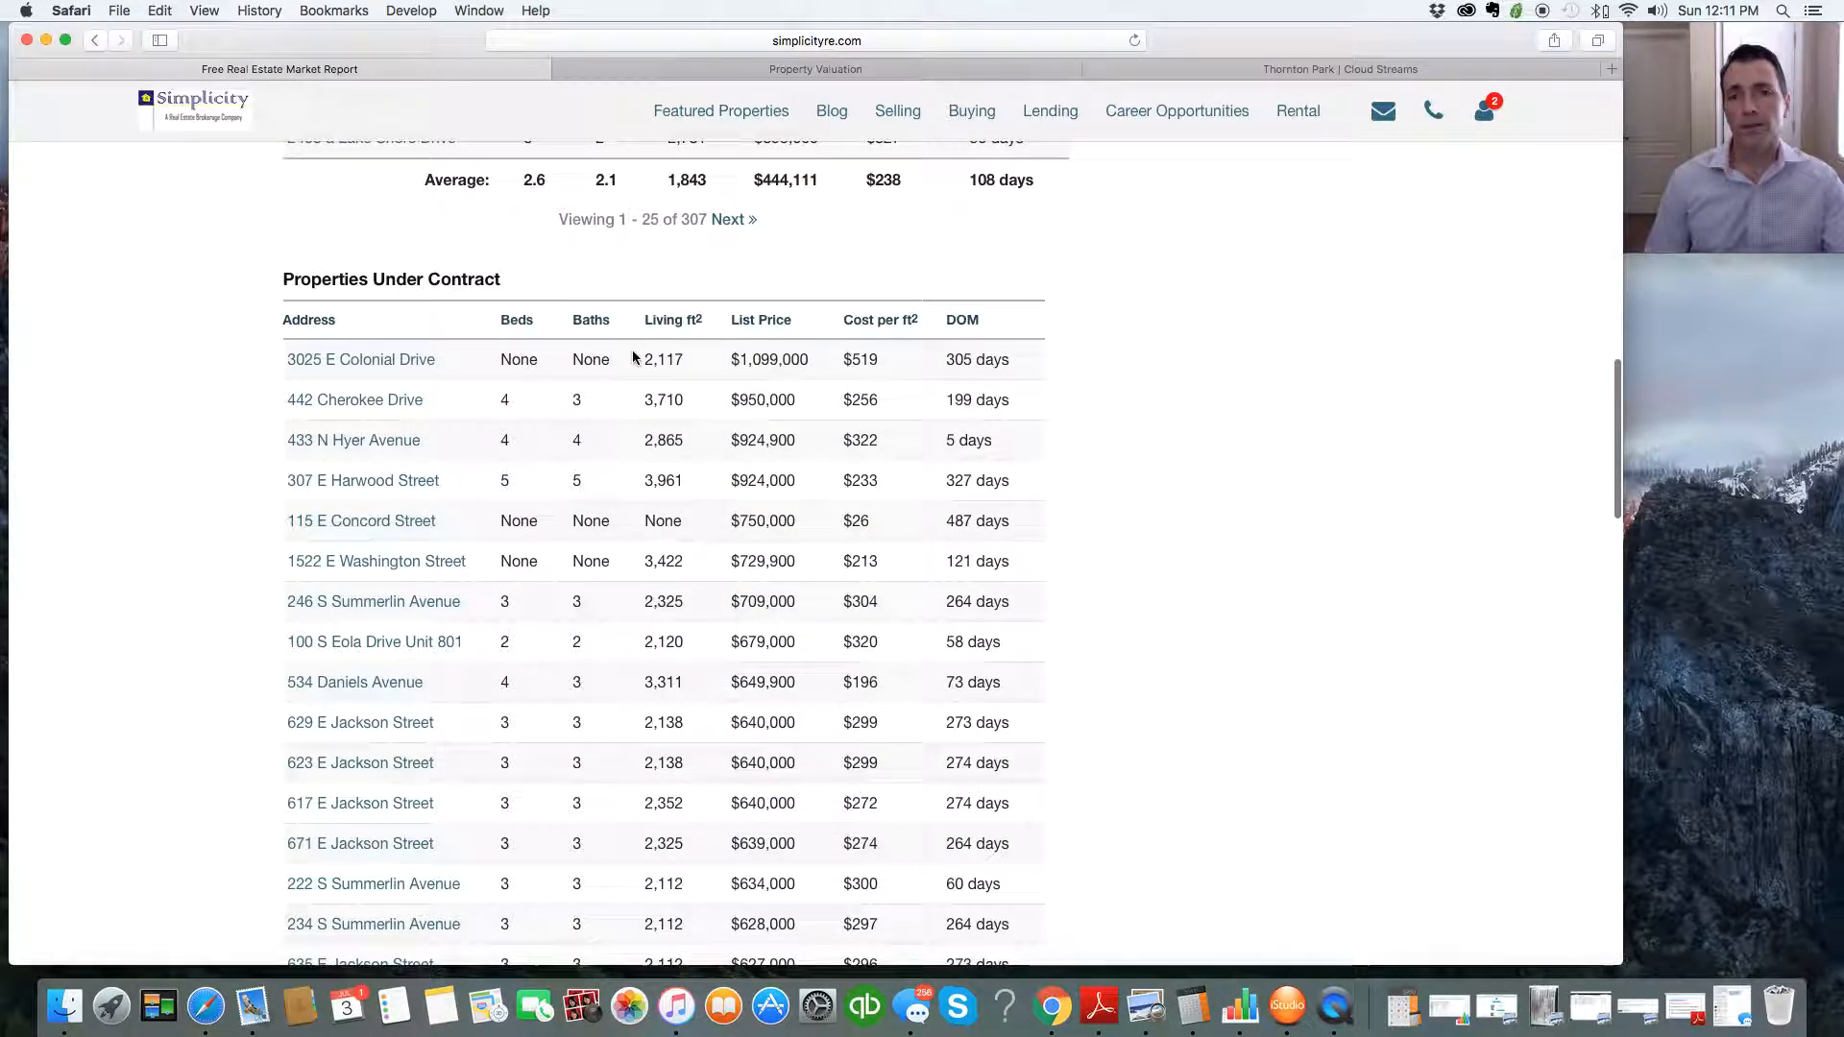
pyautogui.scroll(-3)
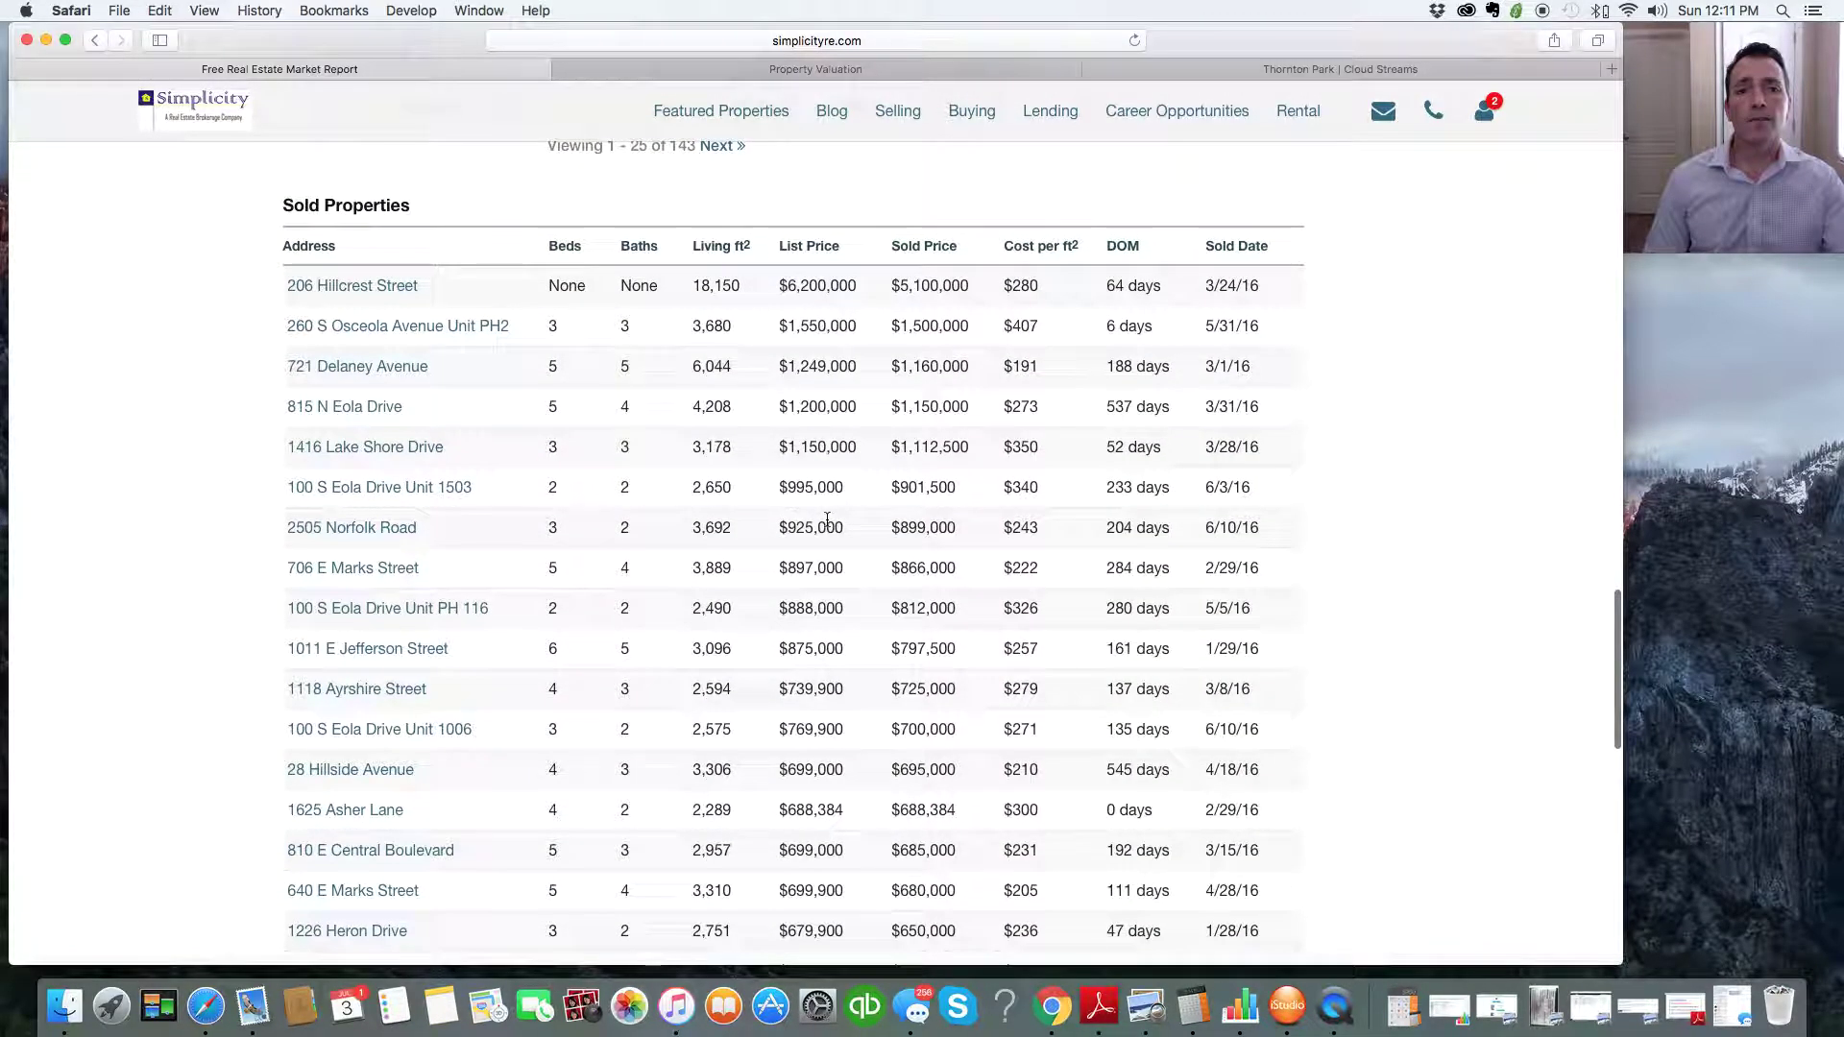
pyautogui.moveTo(801, 310)
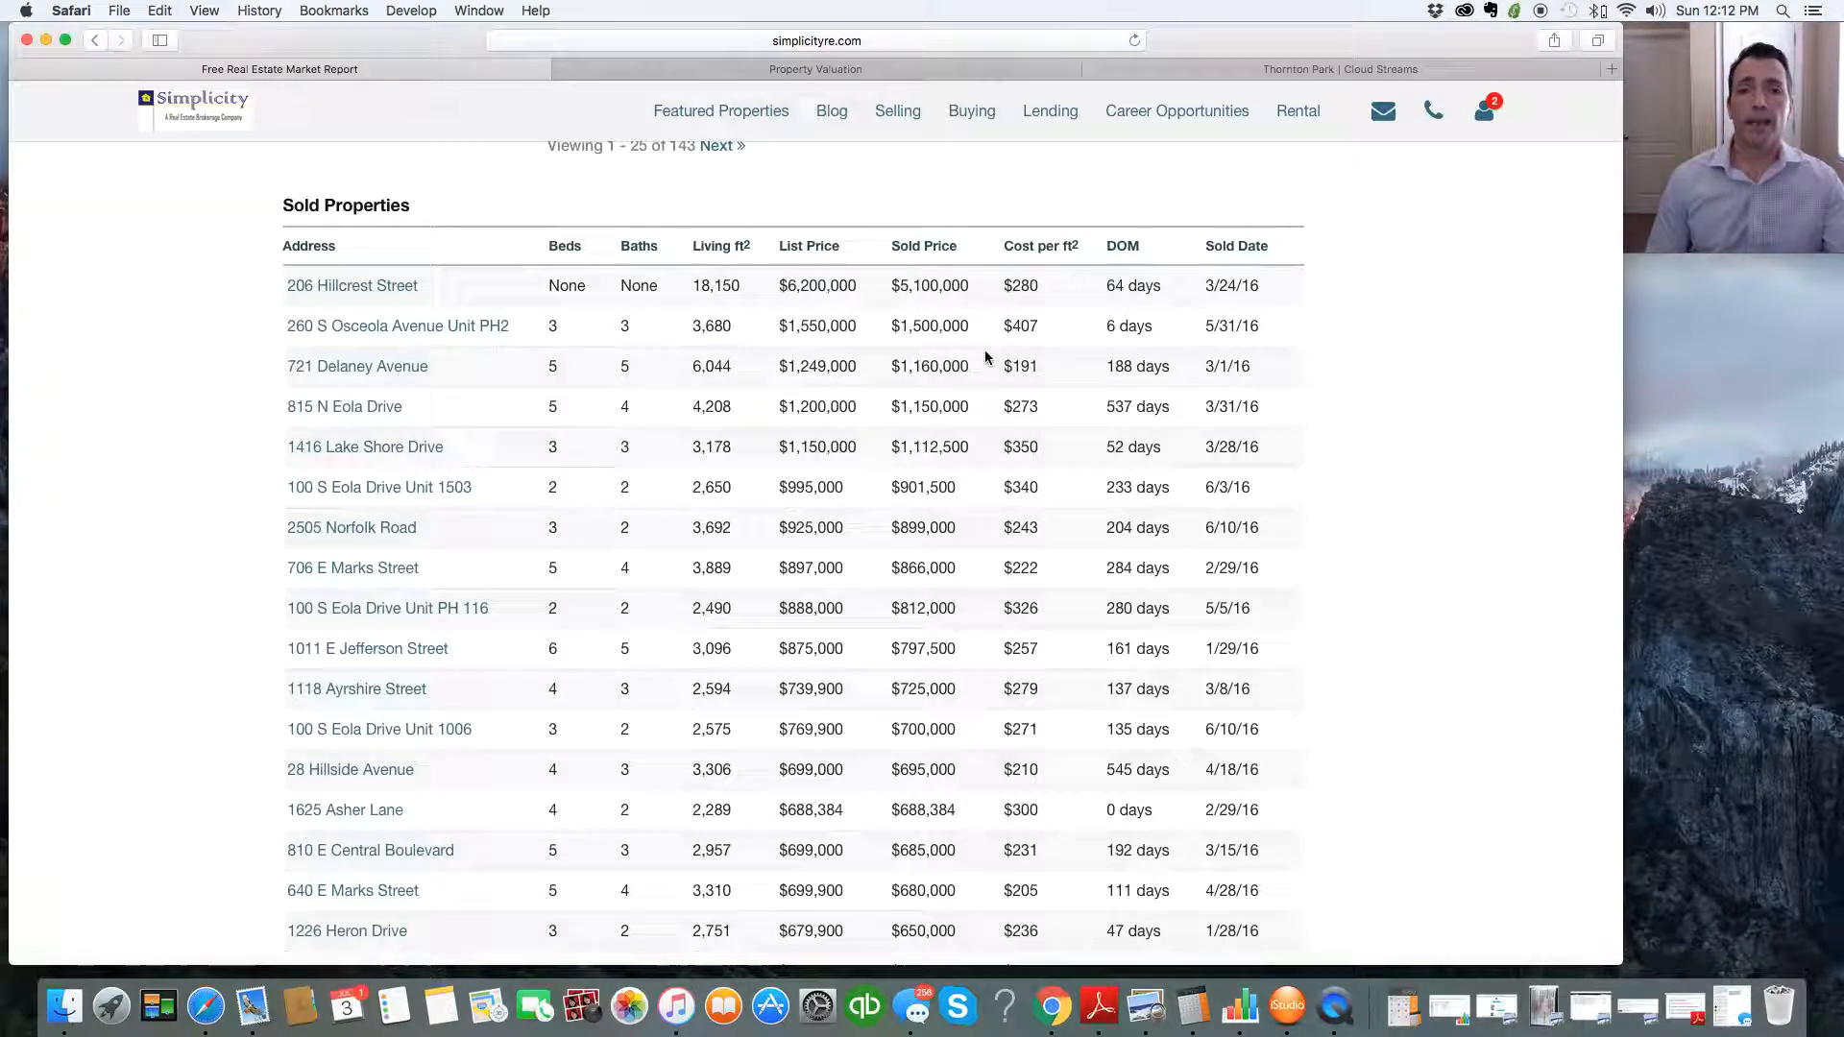
pyautogui.scroll(-3)
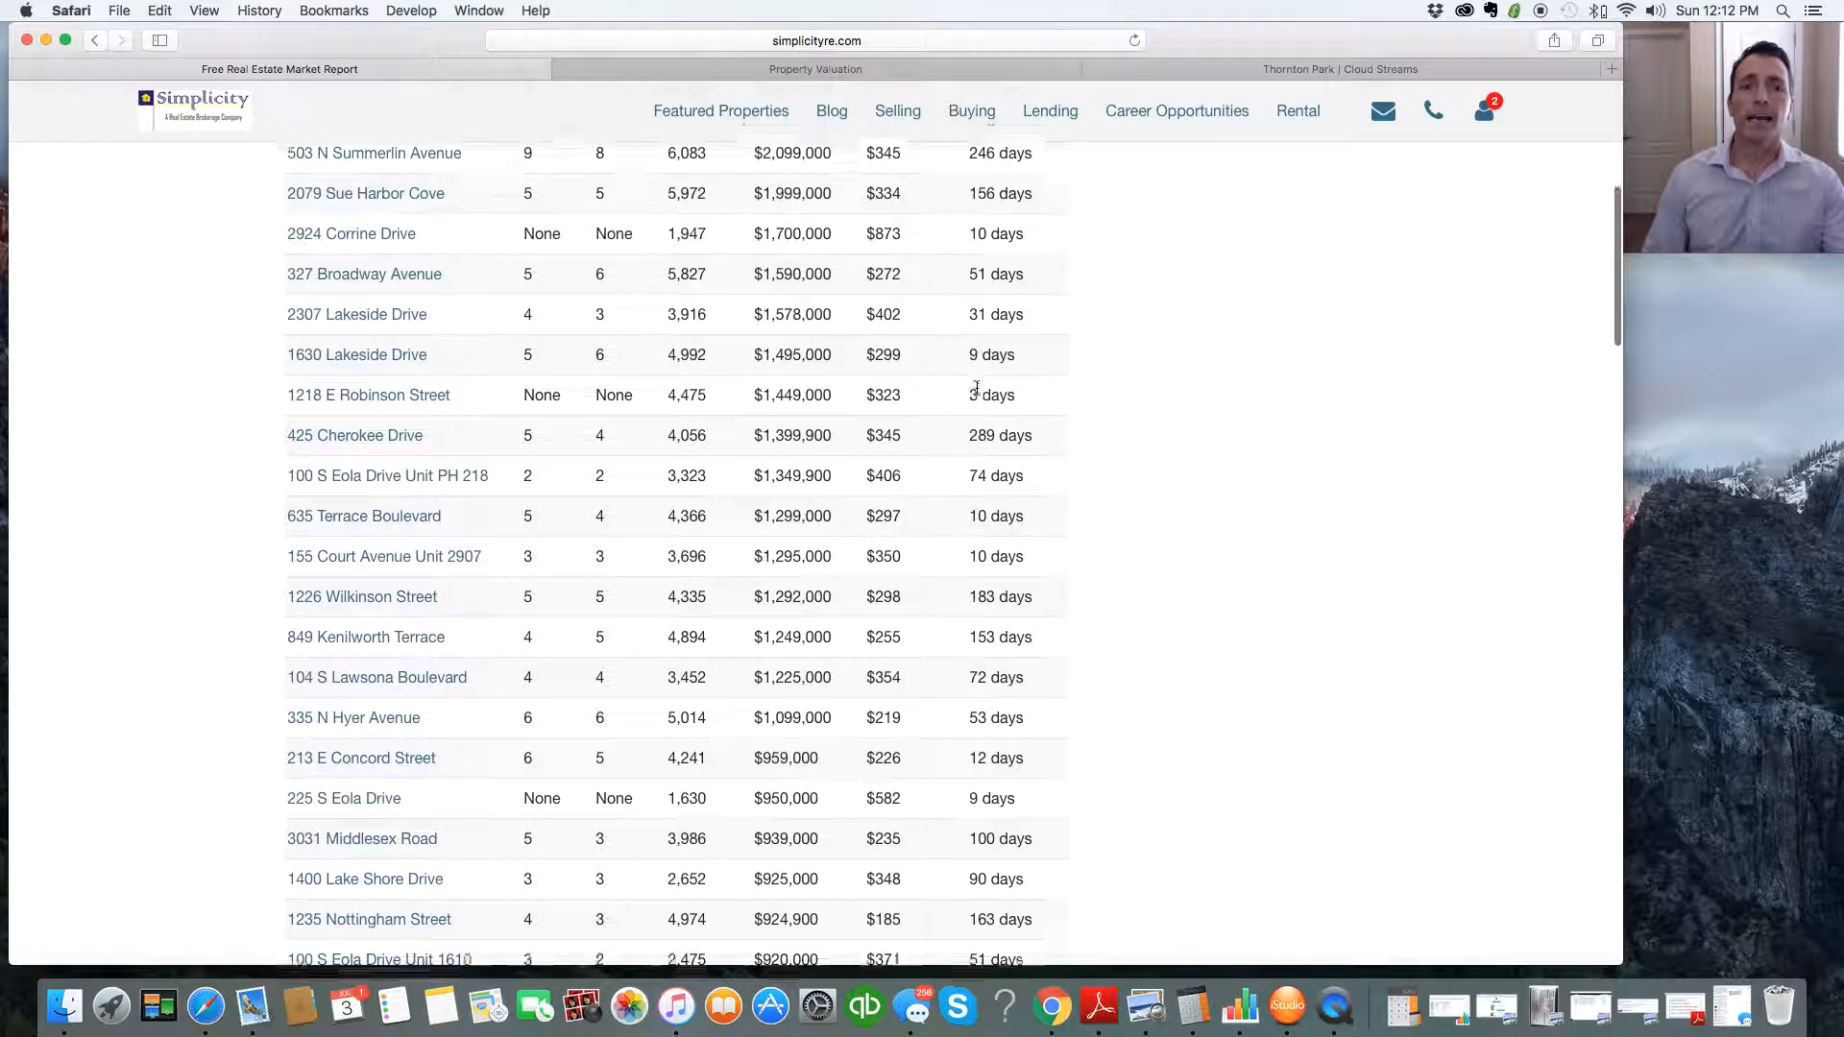
pyautogui.scroll(3)
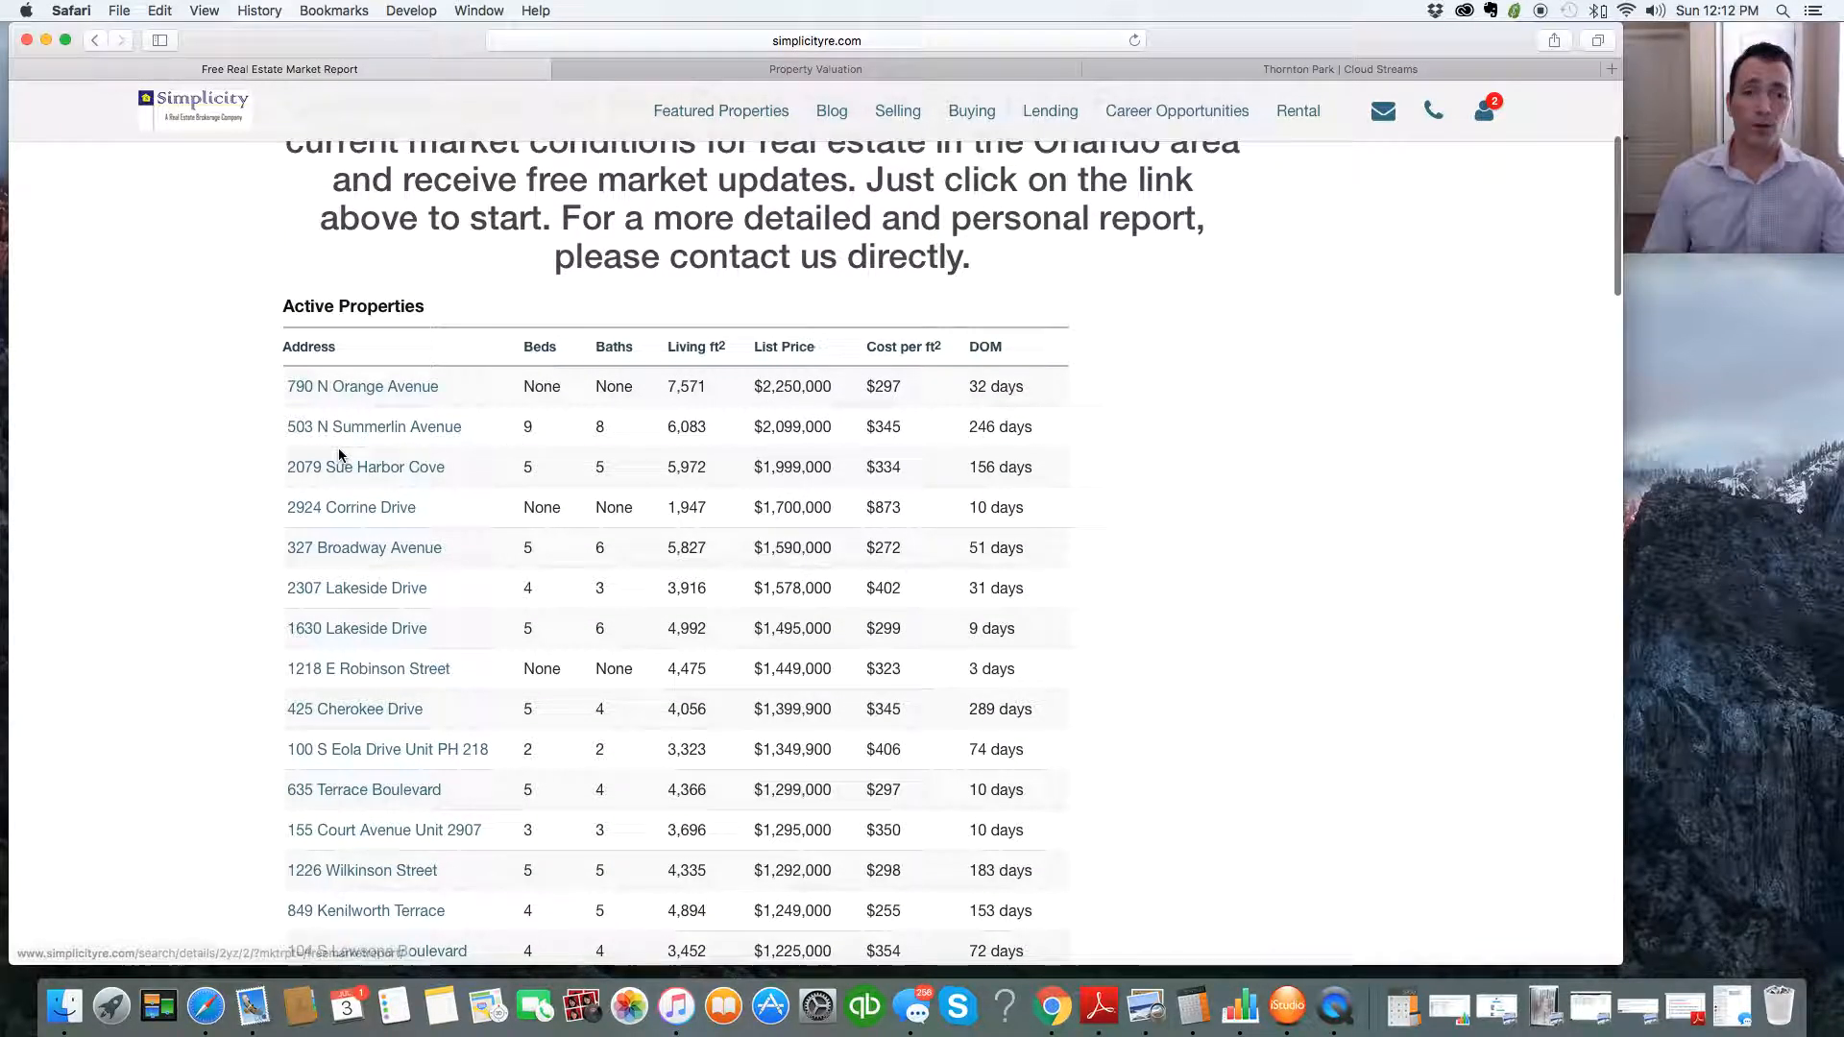
pyautogui.moveTo(346, 511)
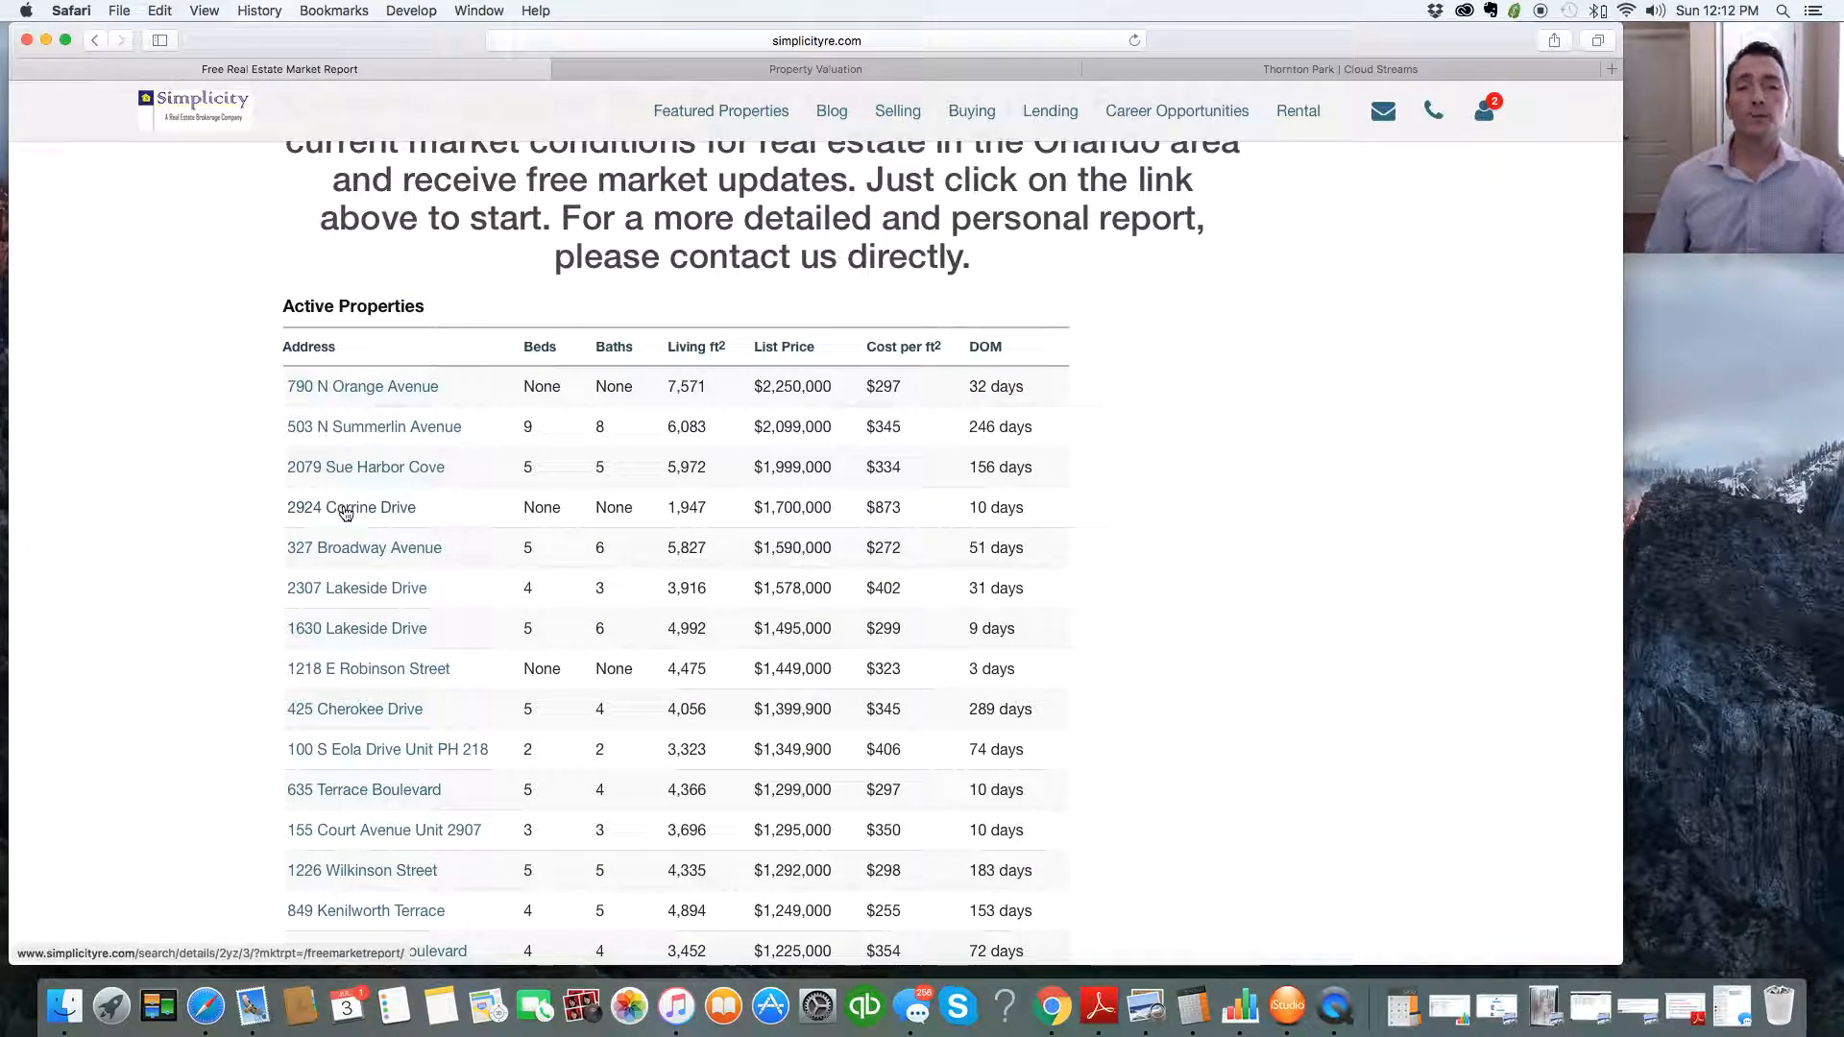
pyautogui.moveTo(349, 675)
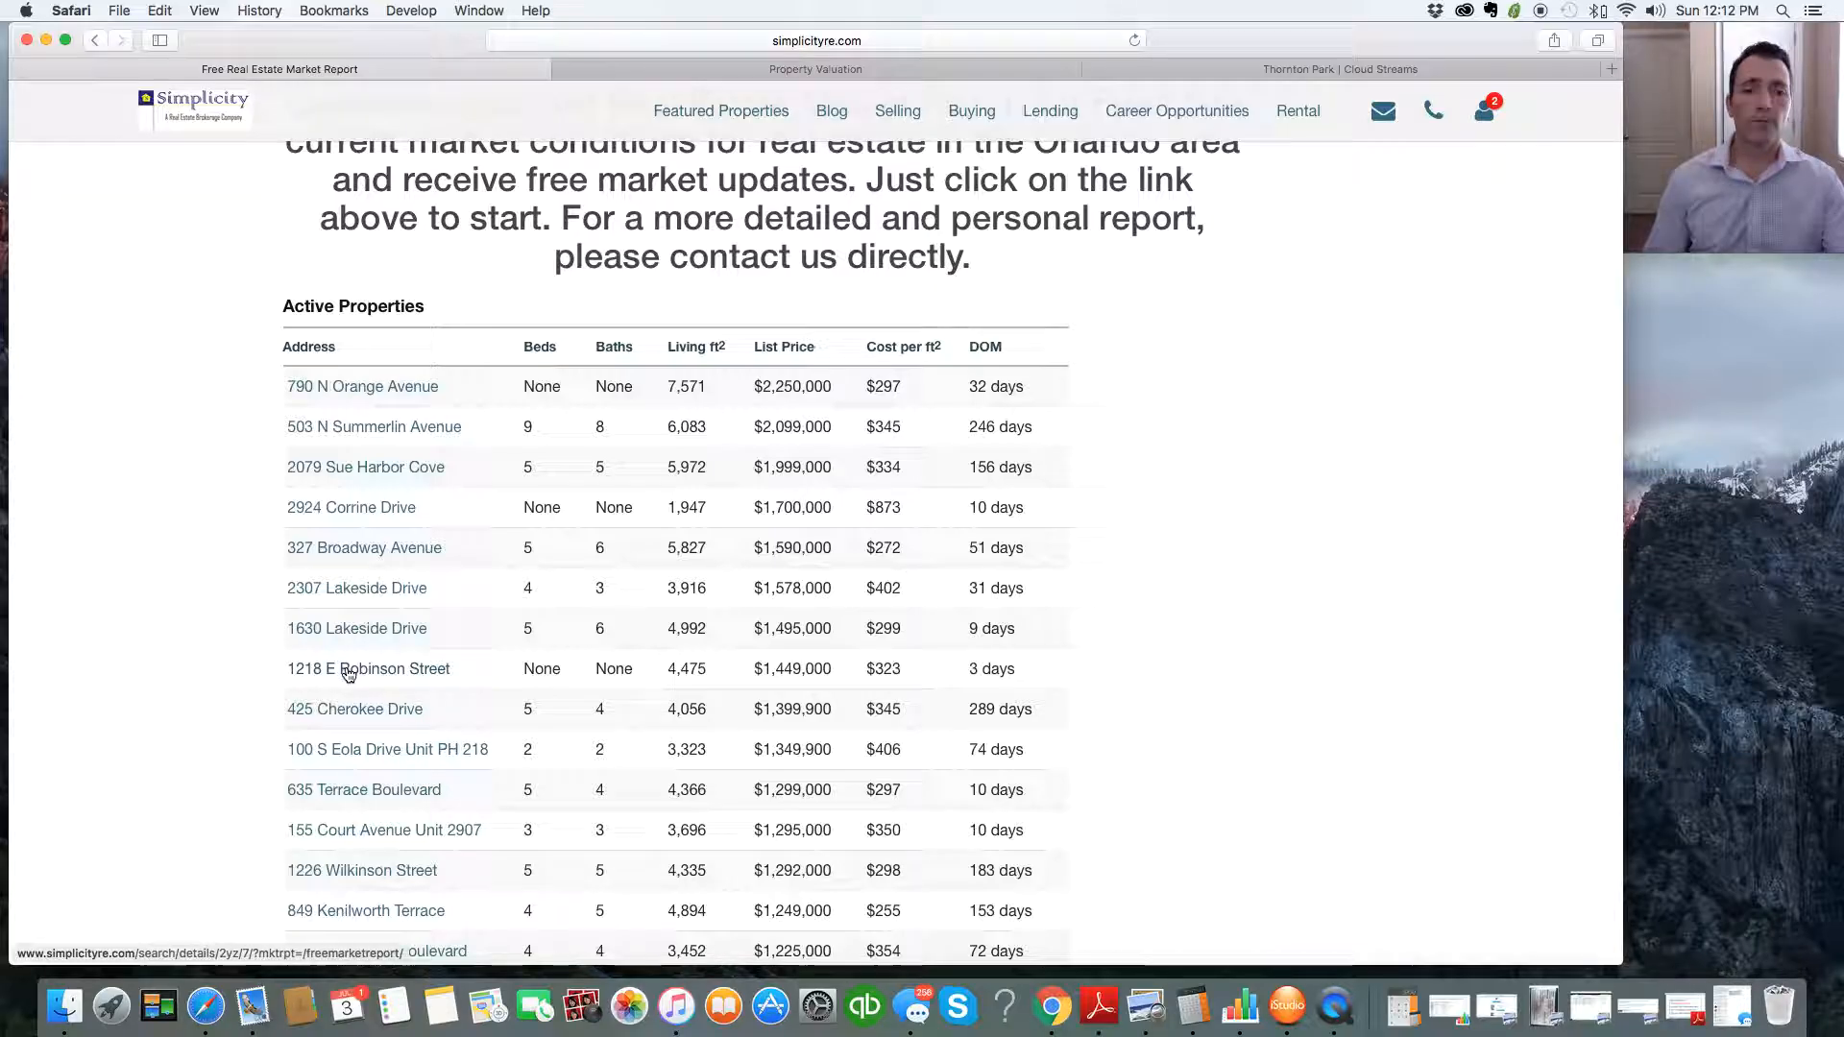
pyautogui.scroll(-3)
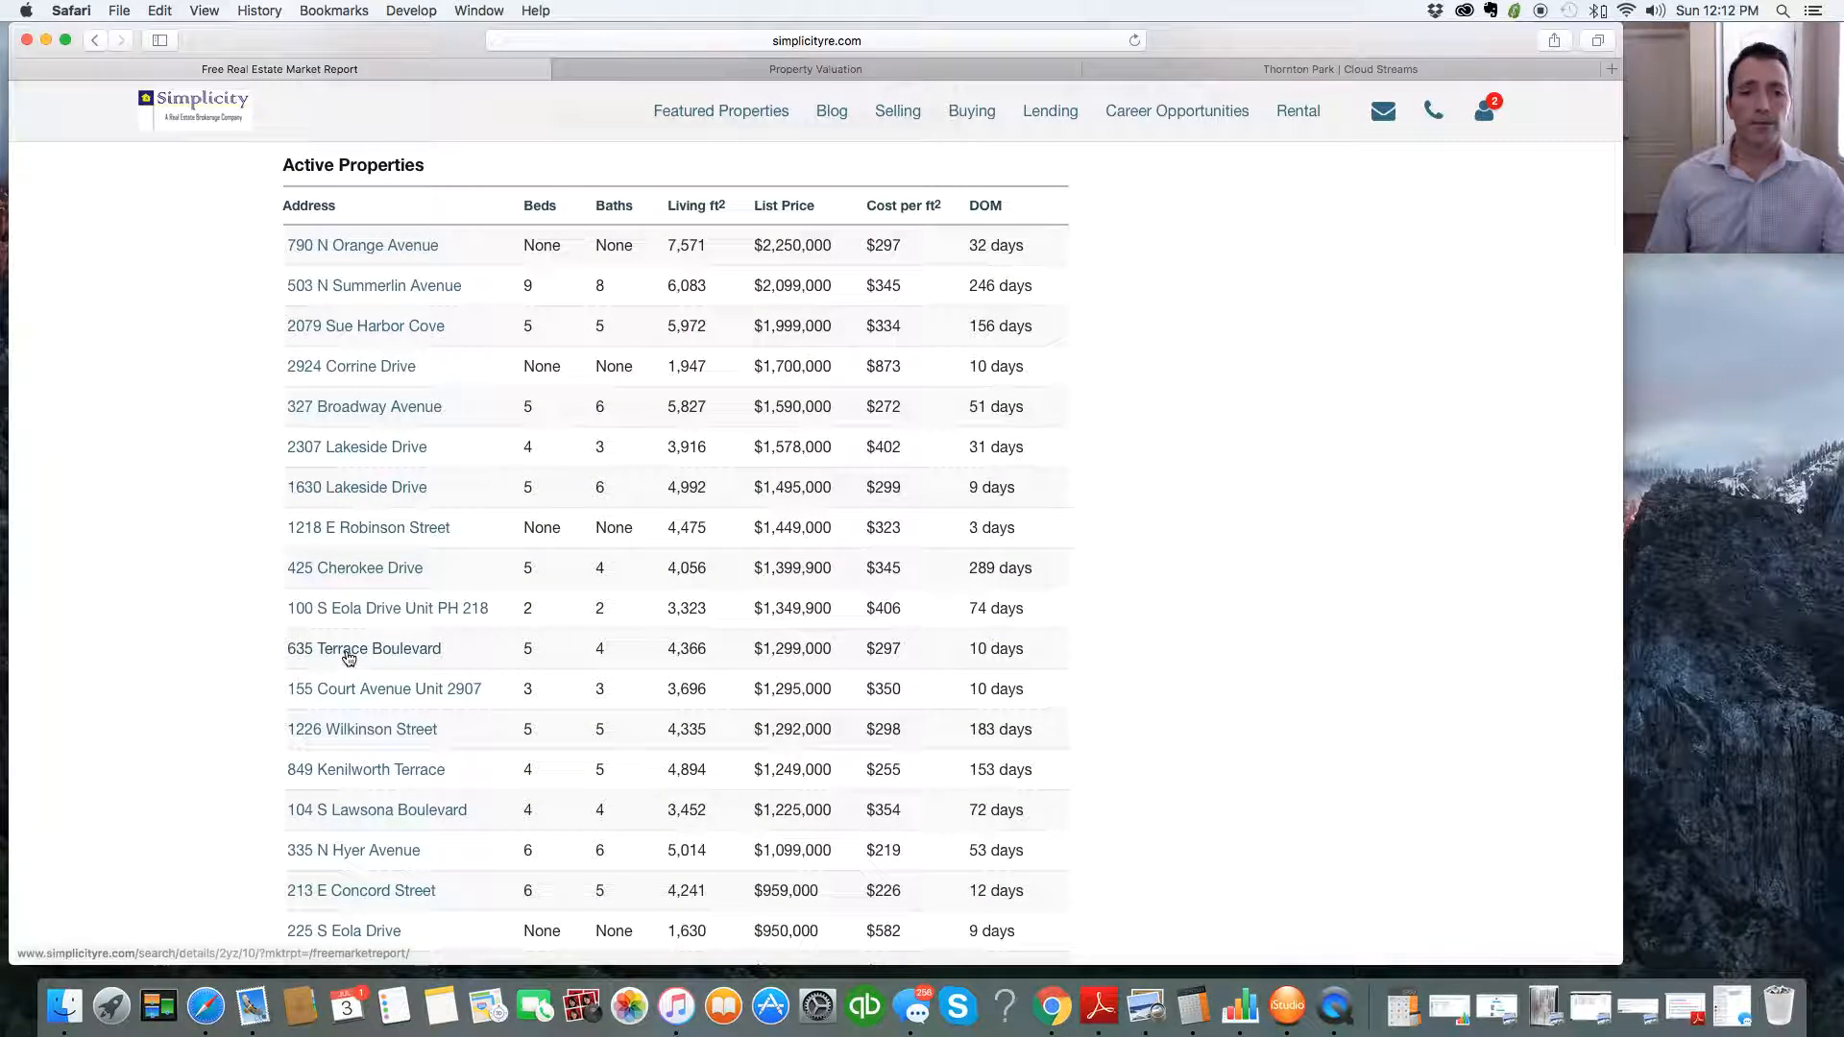
pyautogui.moveTo(350, 761)
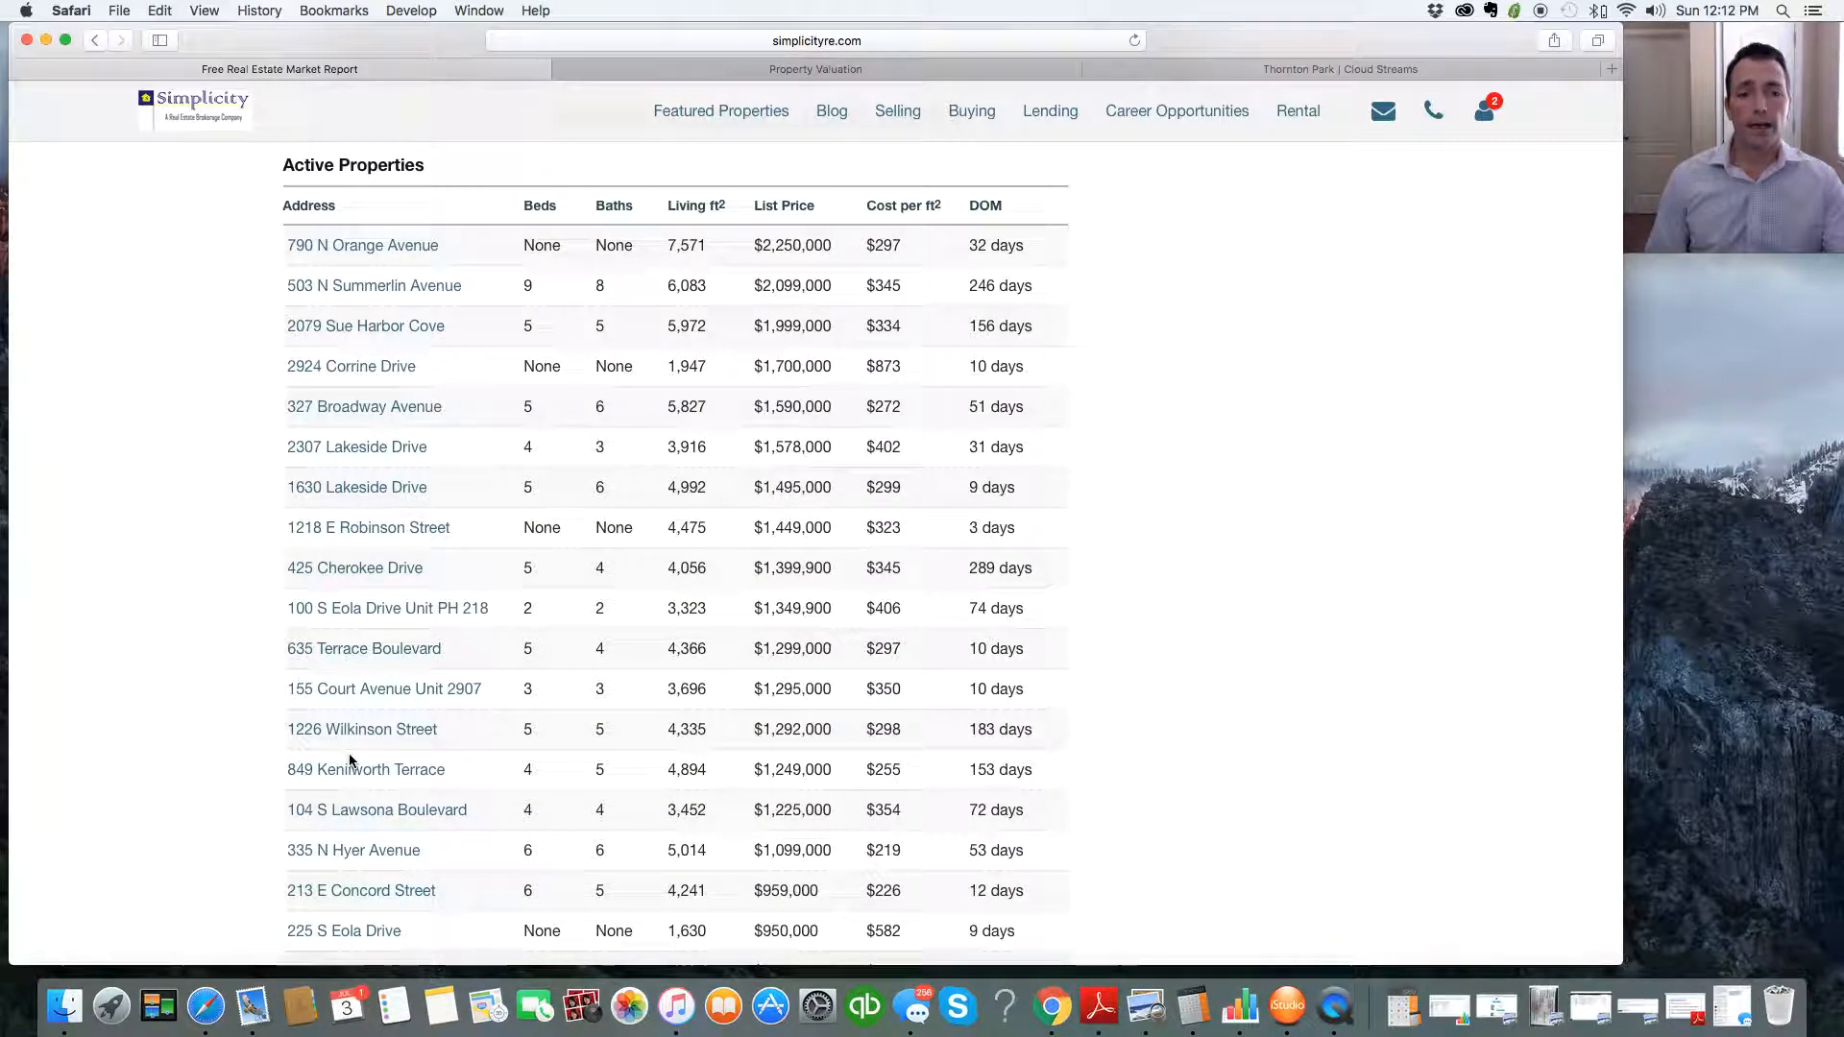
pyautogui.scroll(-3)
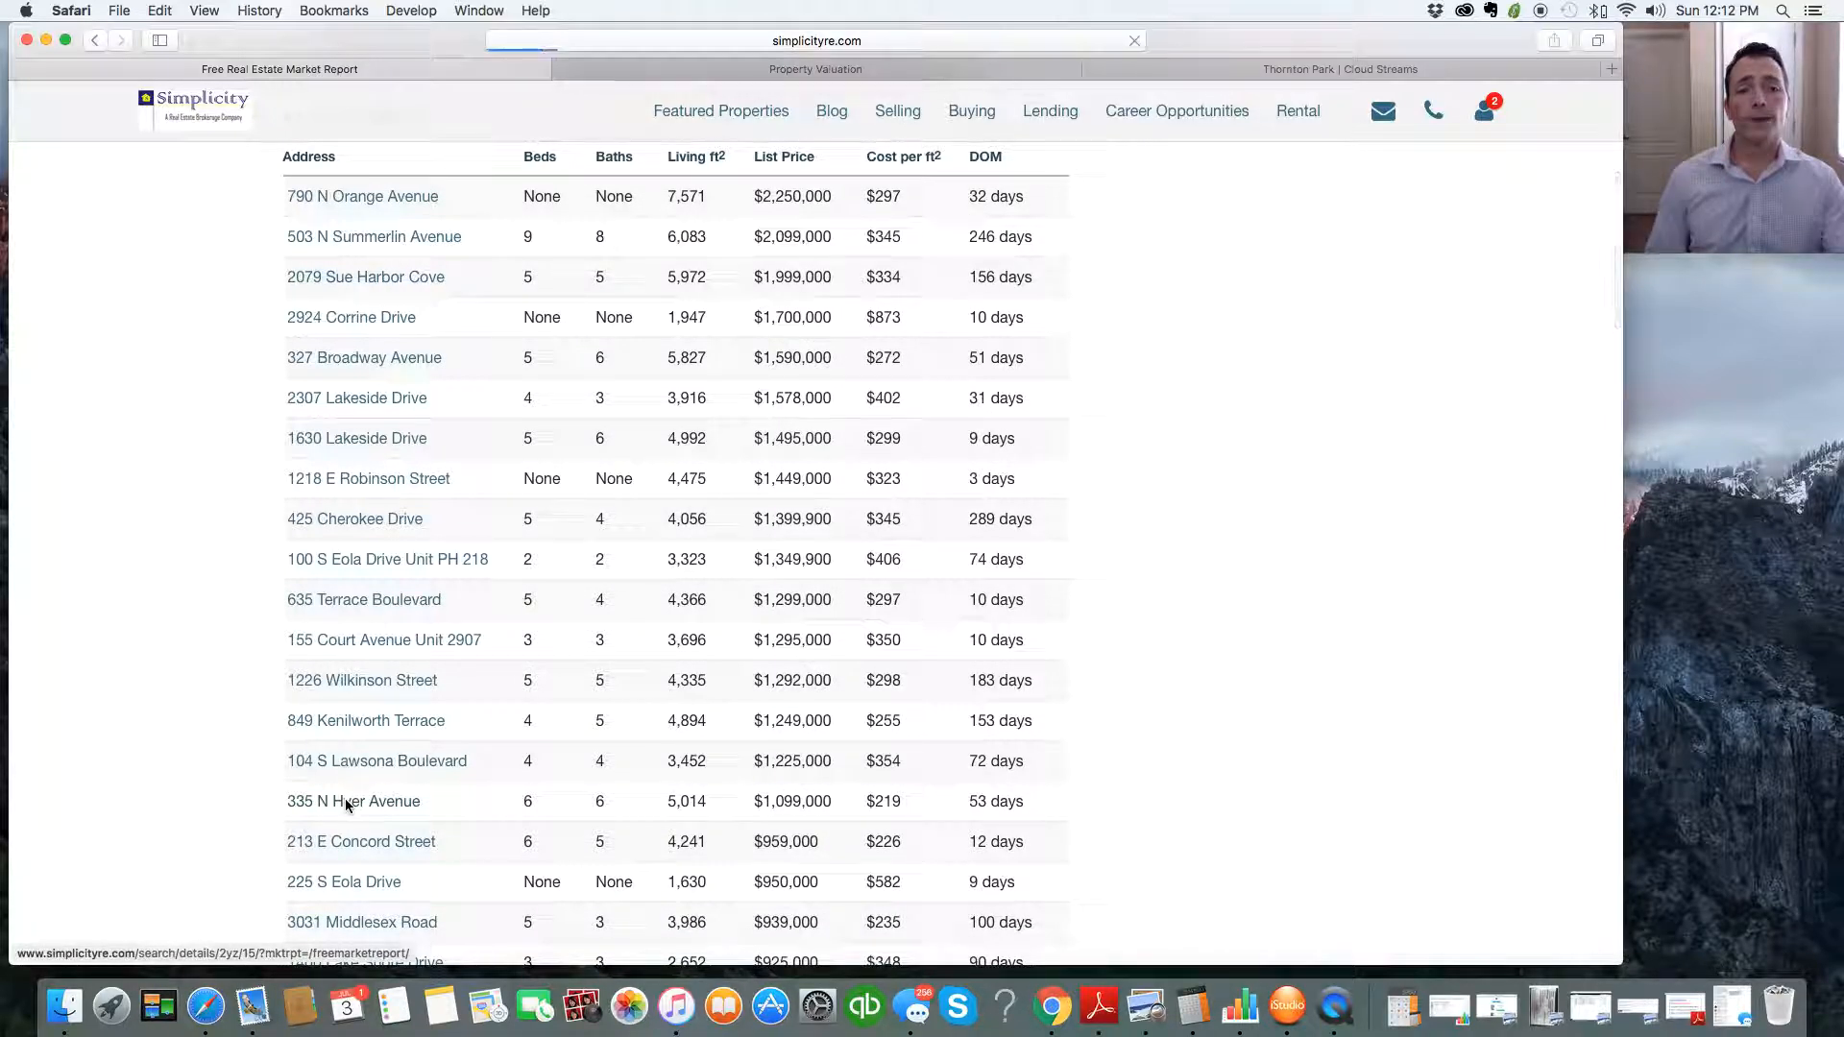
pyautogui.click(353, 801)
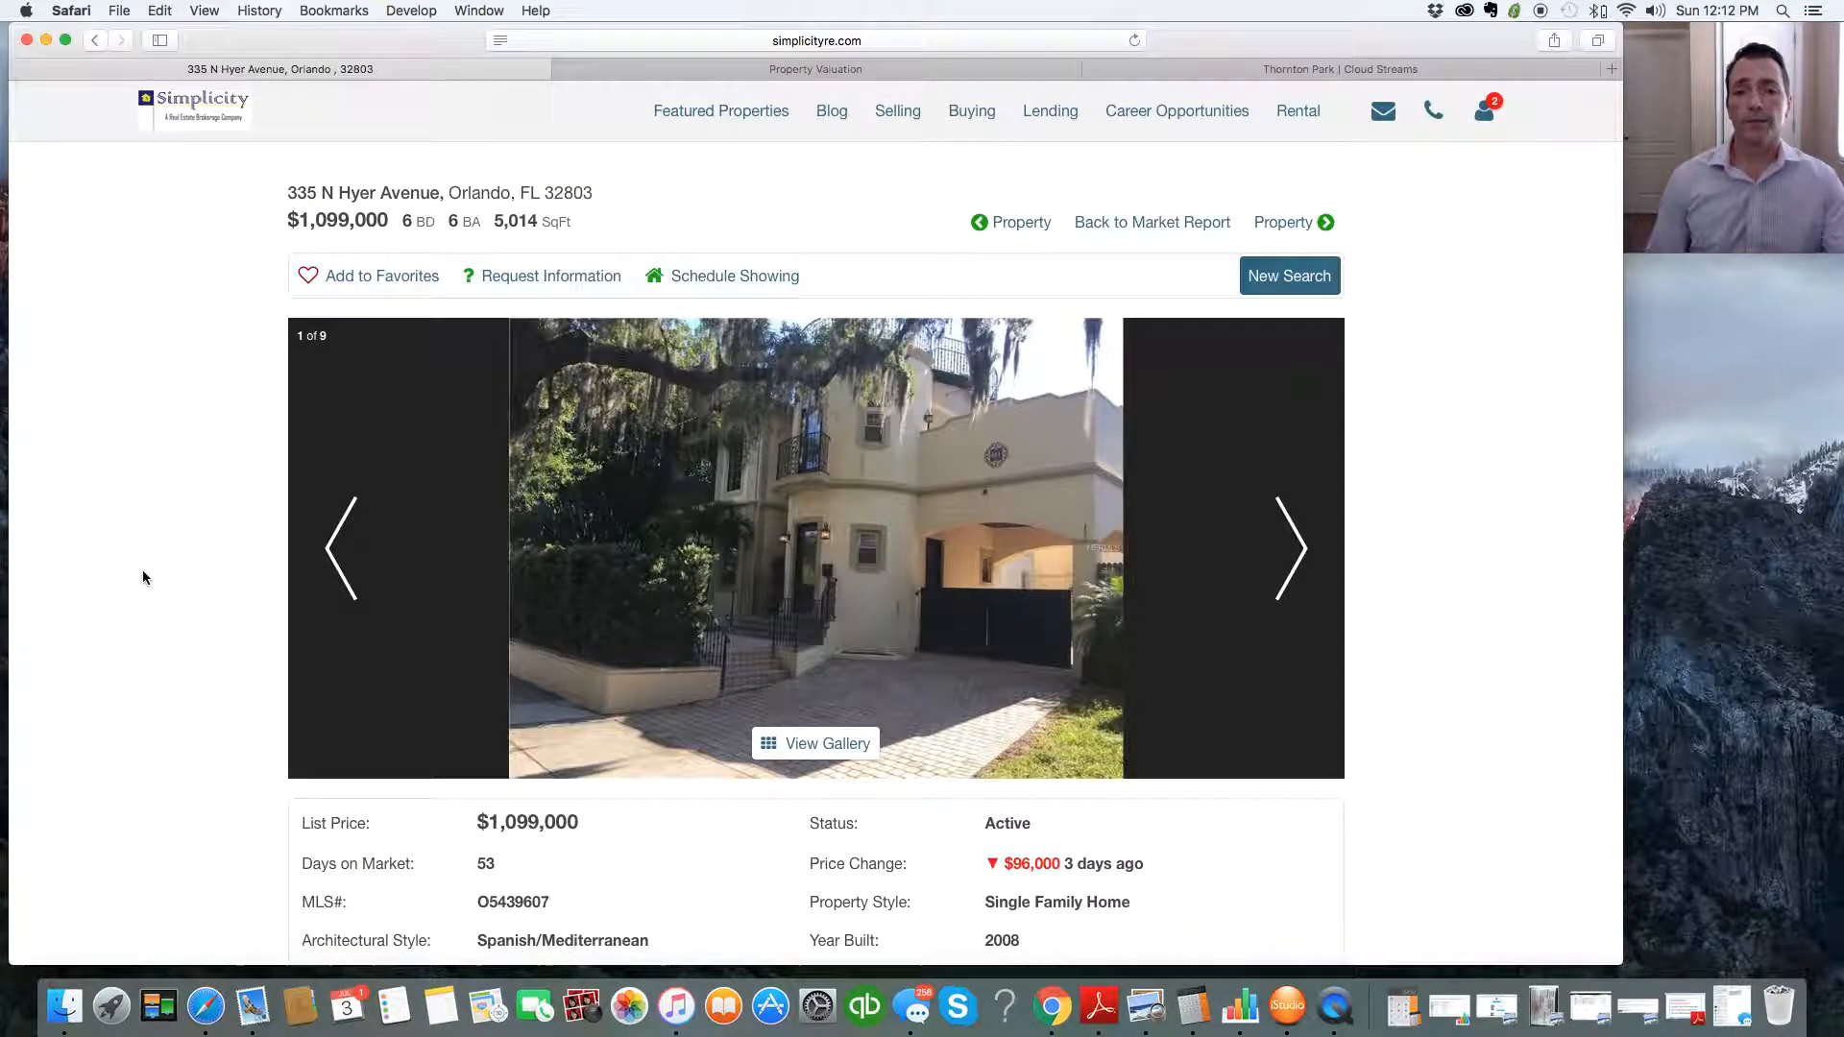
pyautogui.scroll(-3)
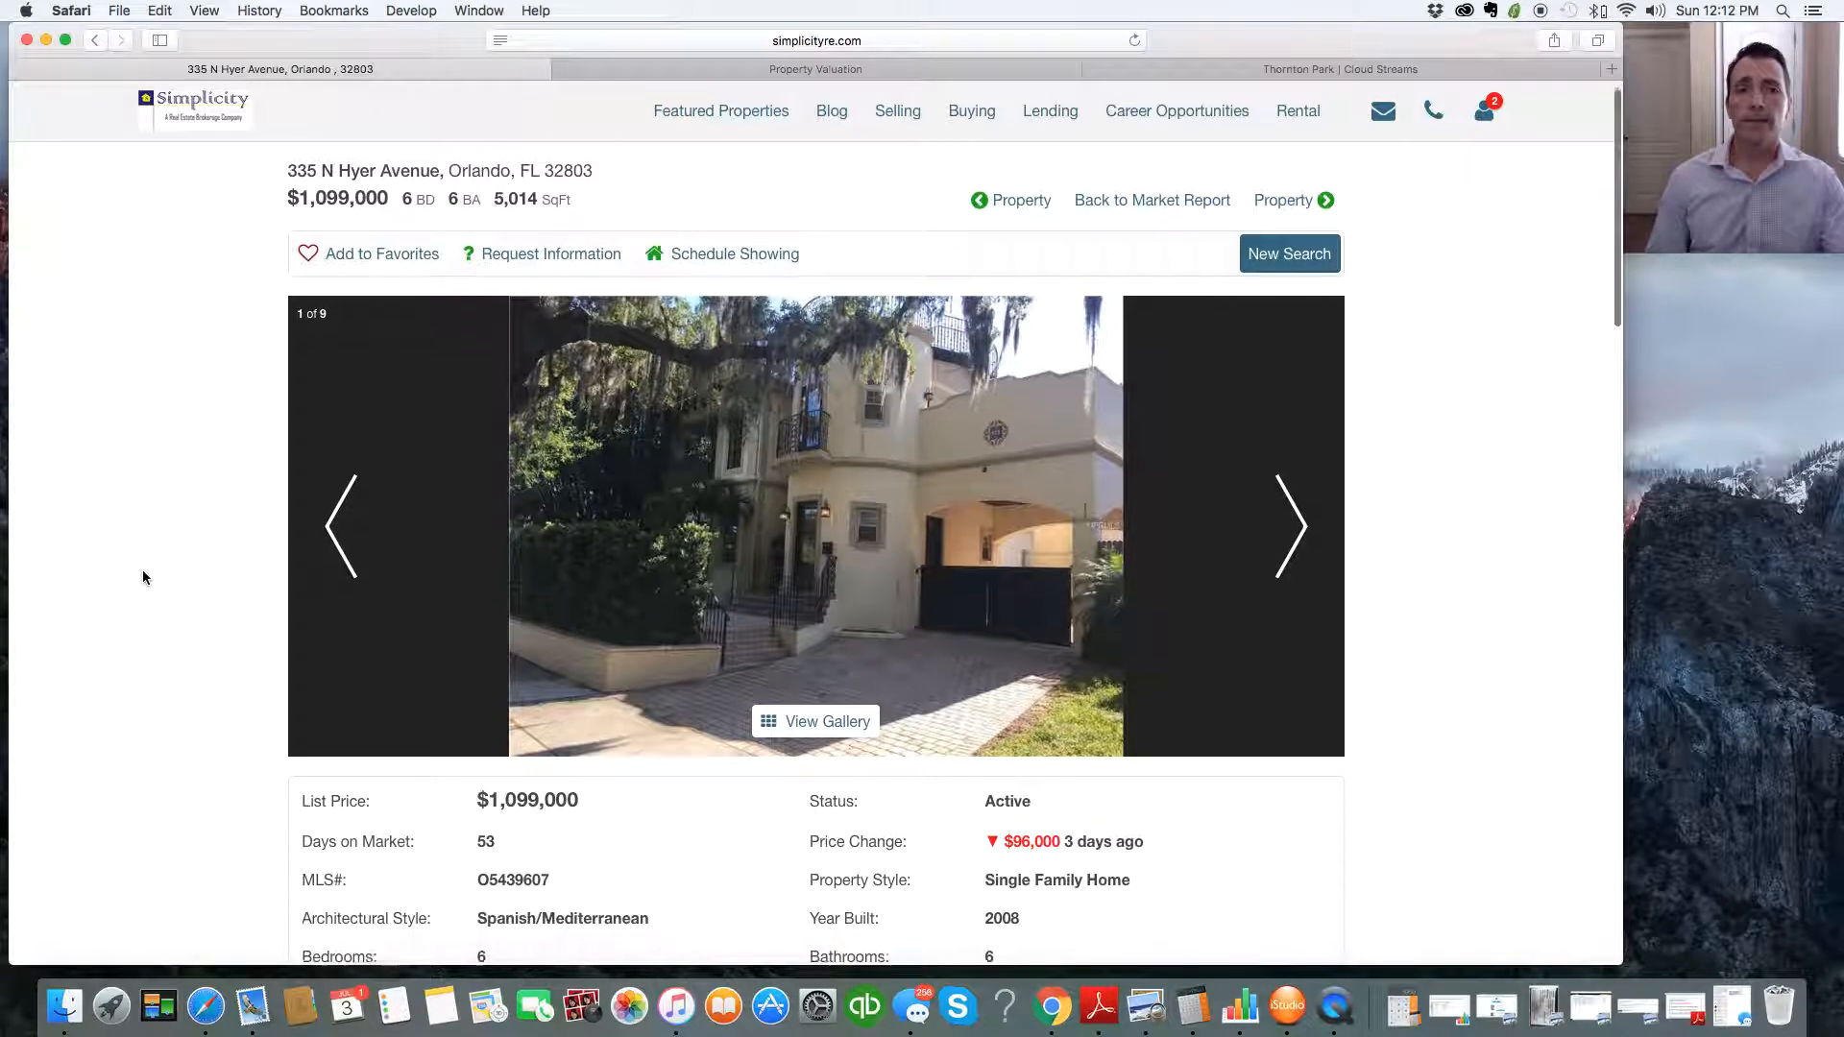
pyautogui.click(1291, 525)
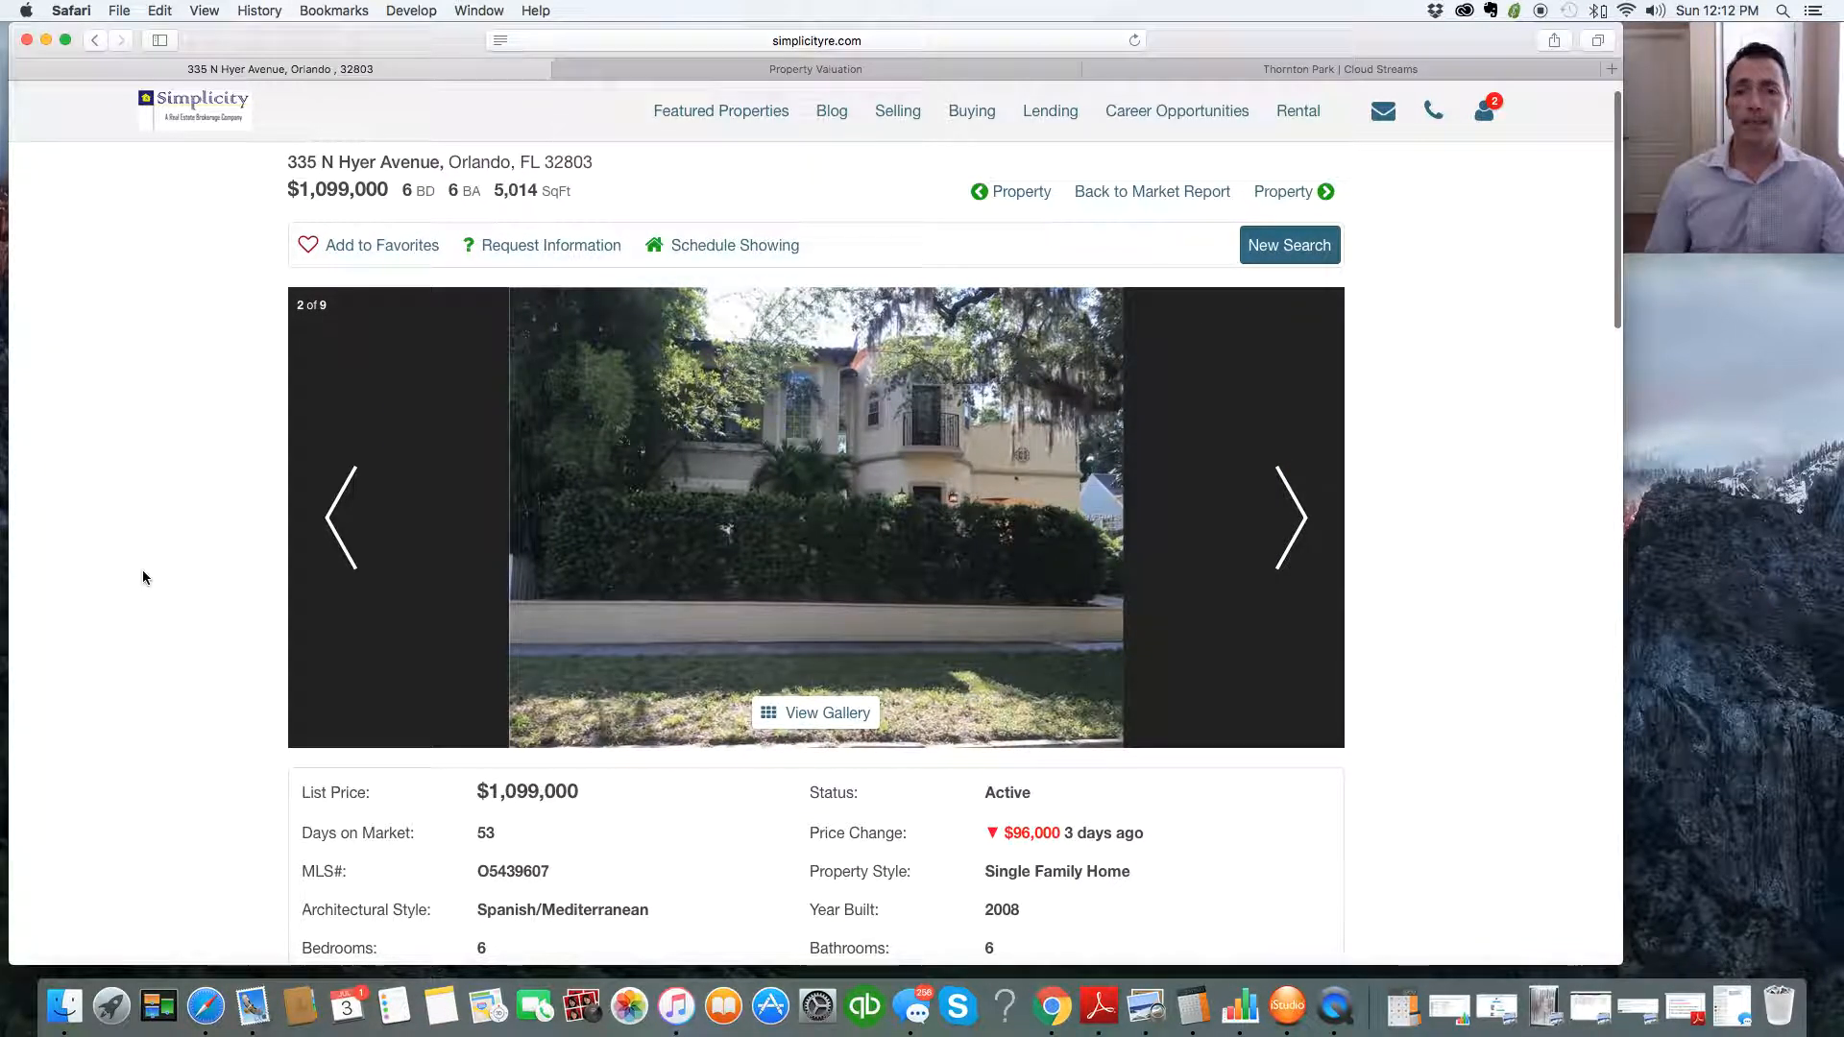
pyautogui.scroll(-3)
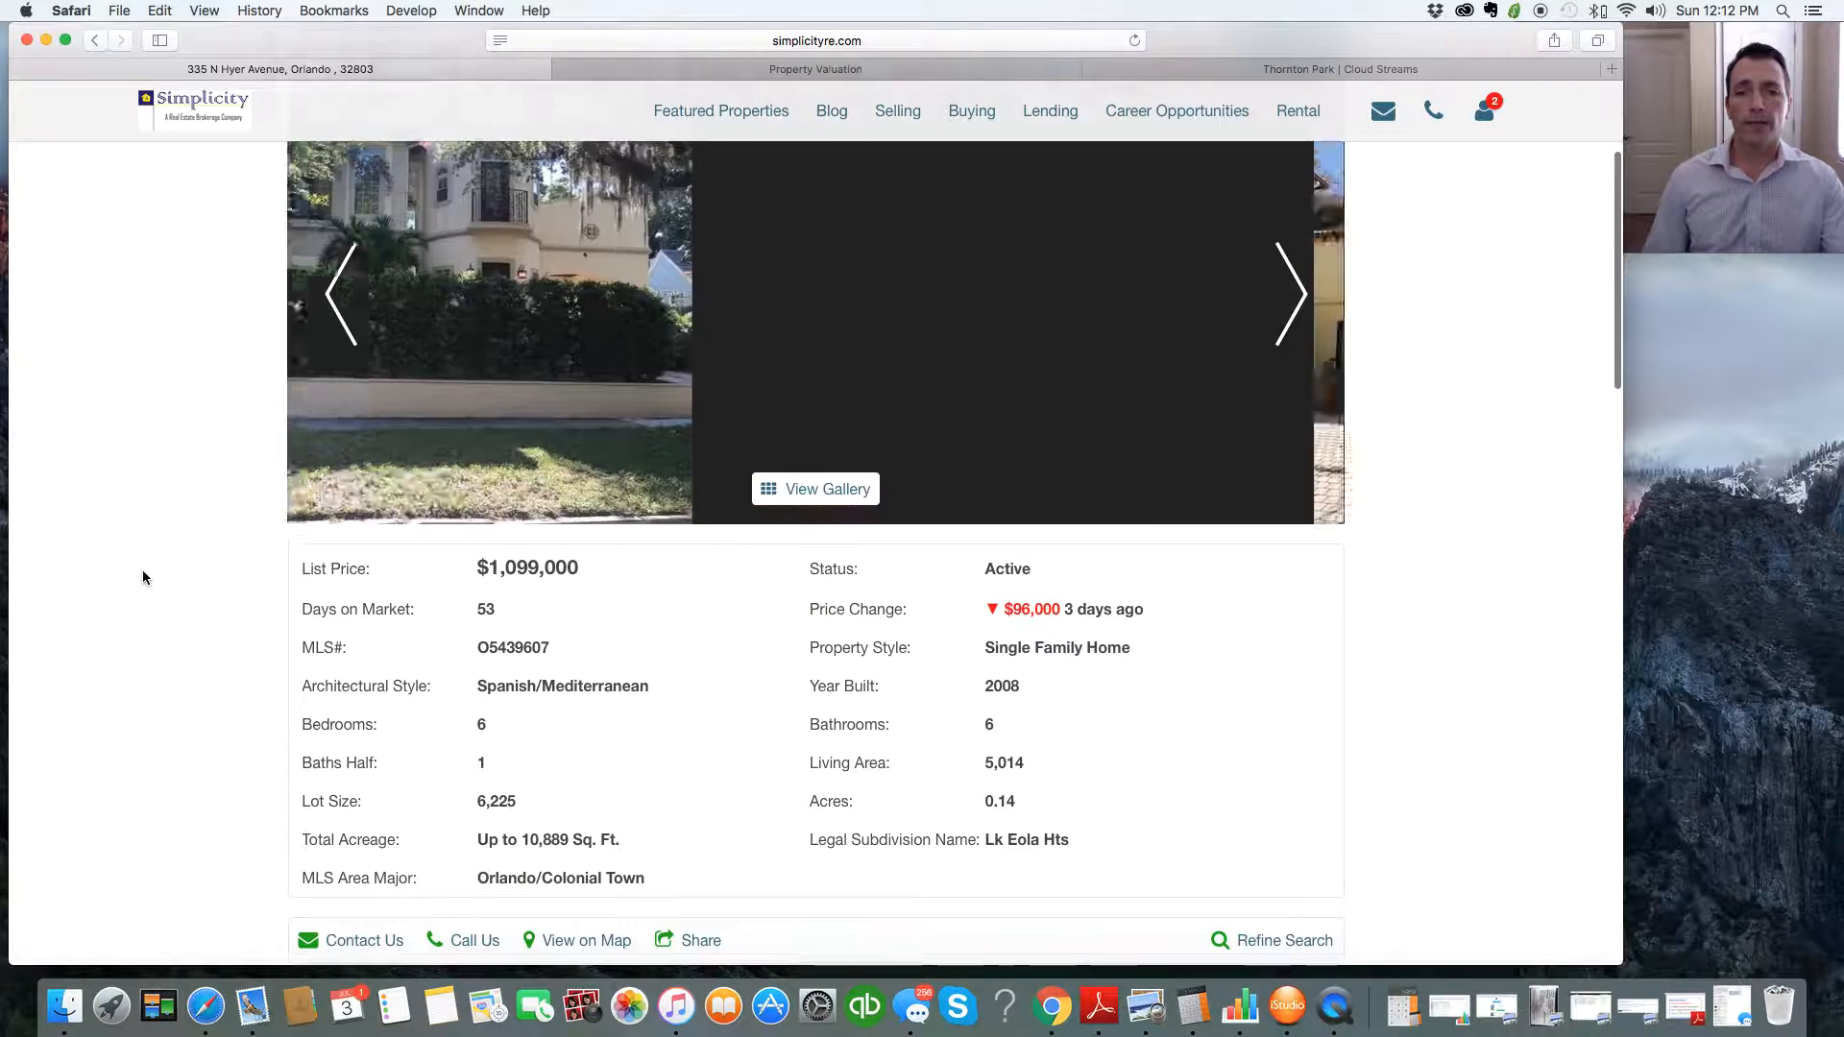
pyautogui.scroll(-3)
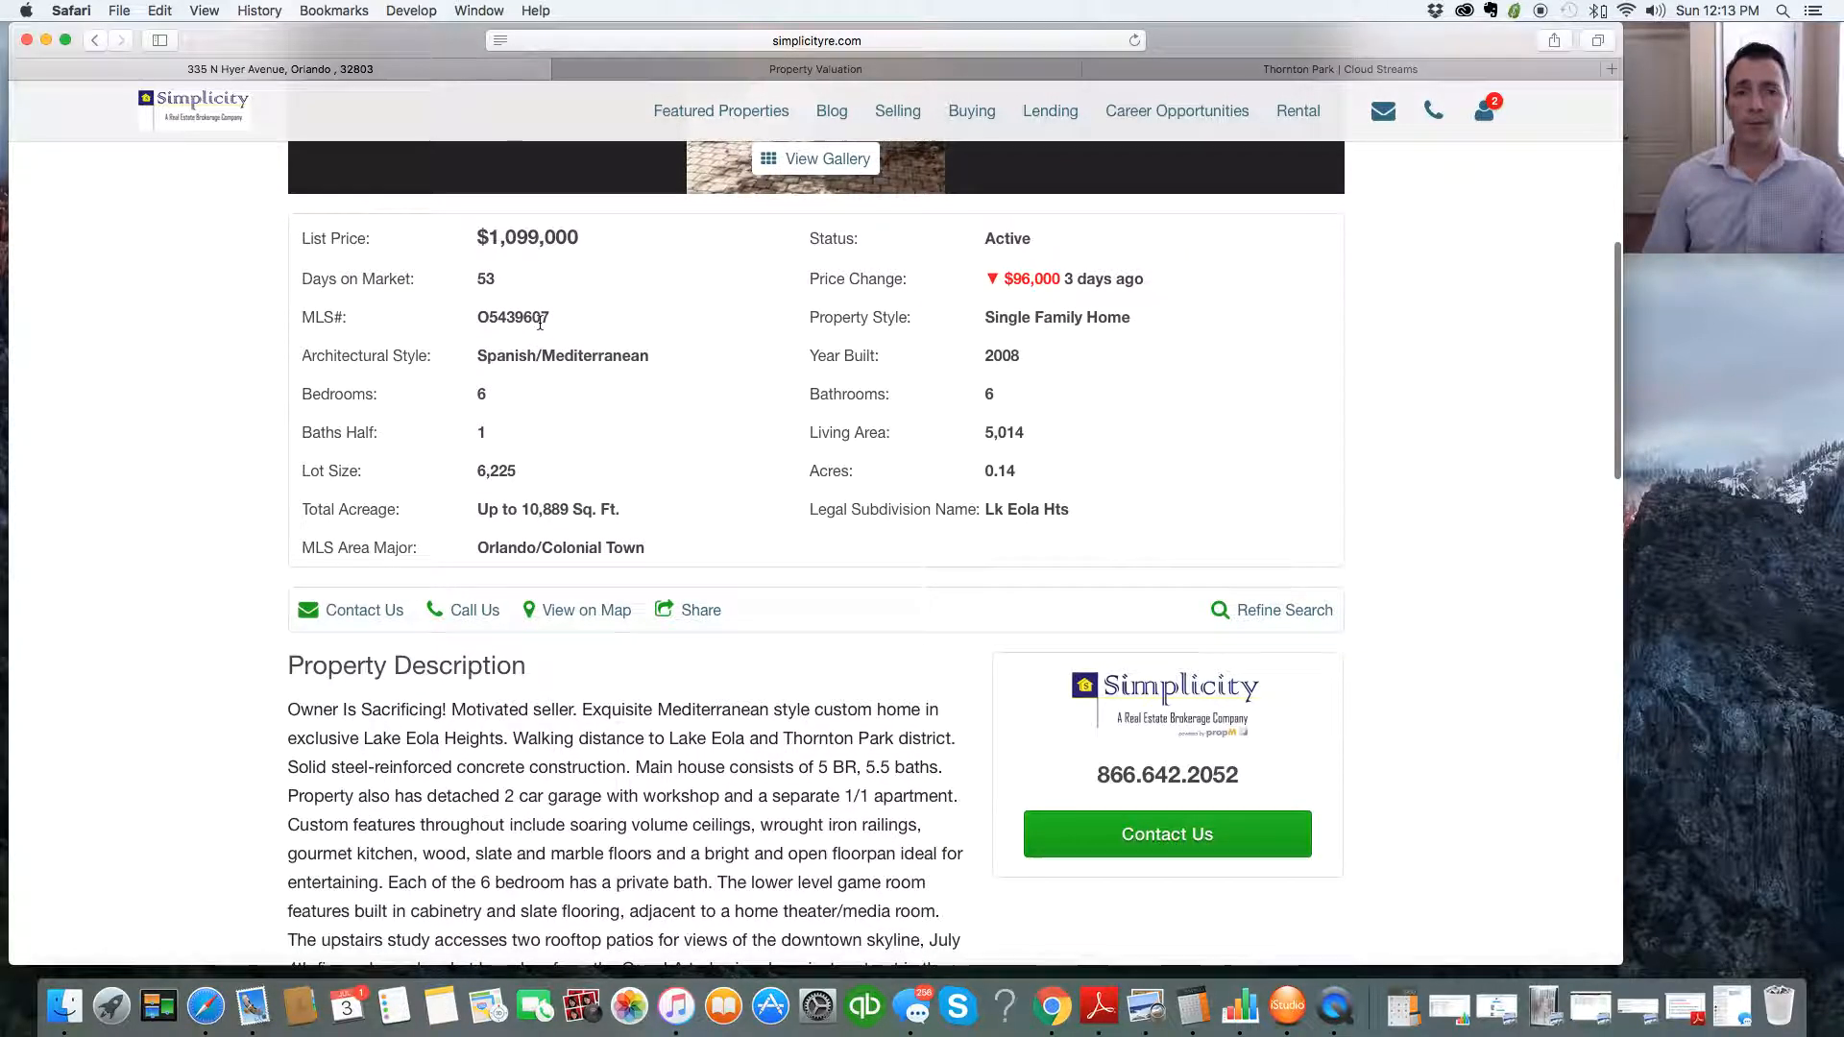
pyautogui.scroll(-3)
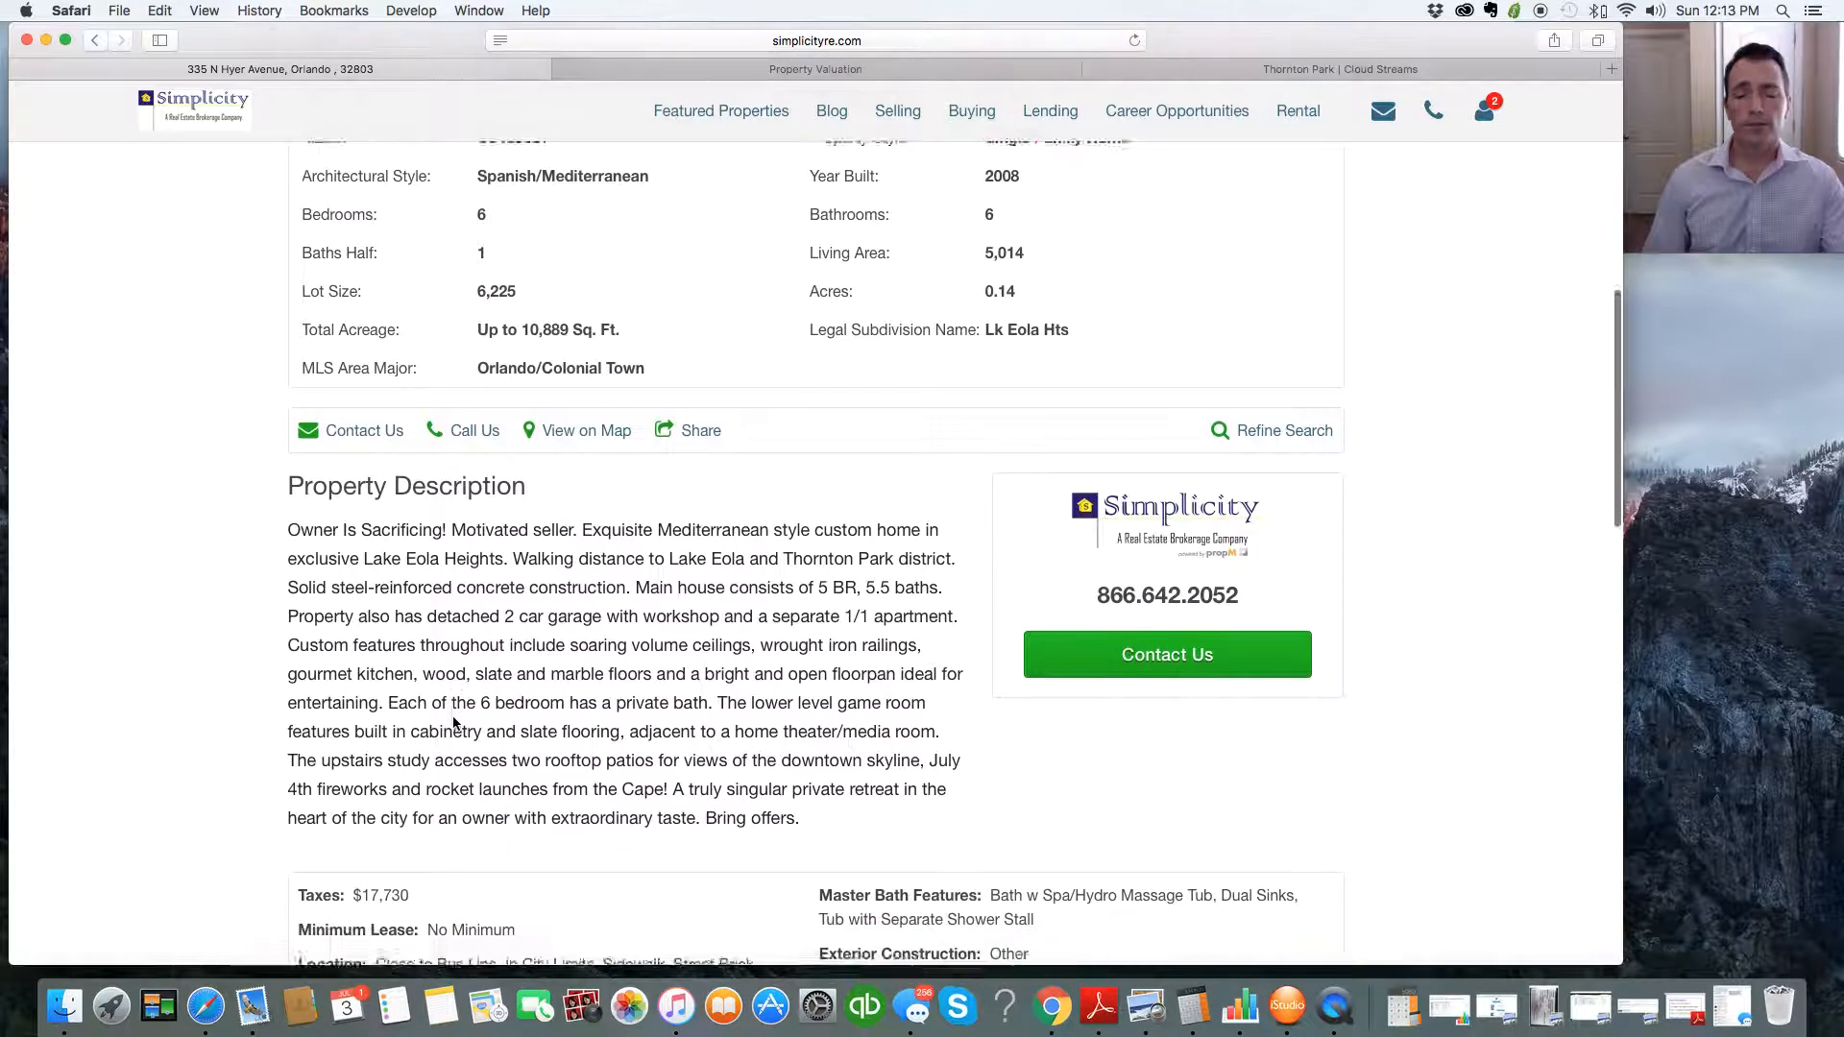
pyautogui.scroll(3)
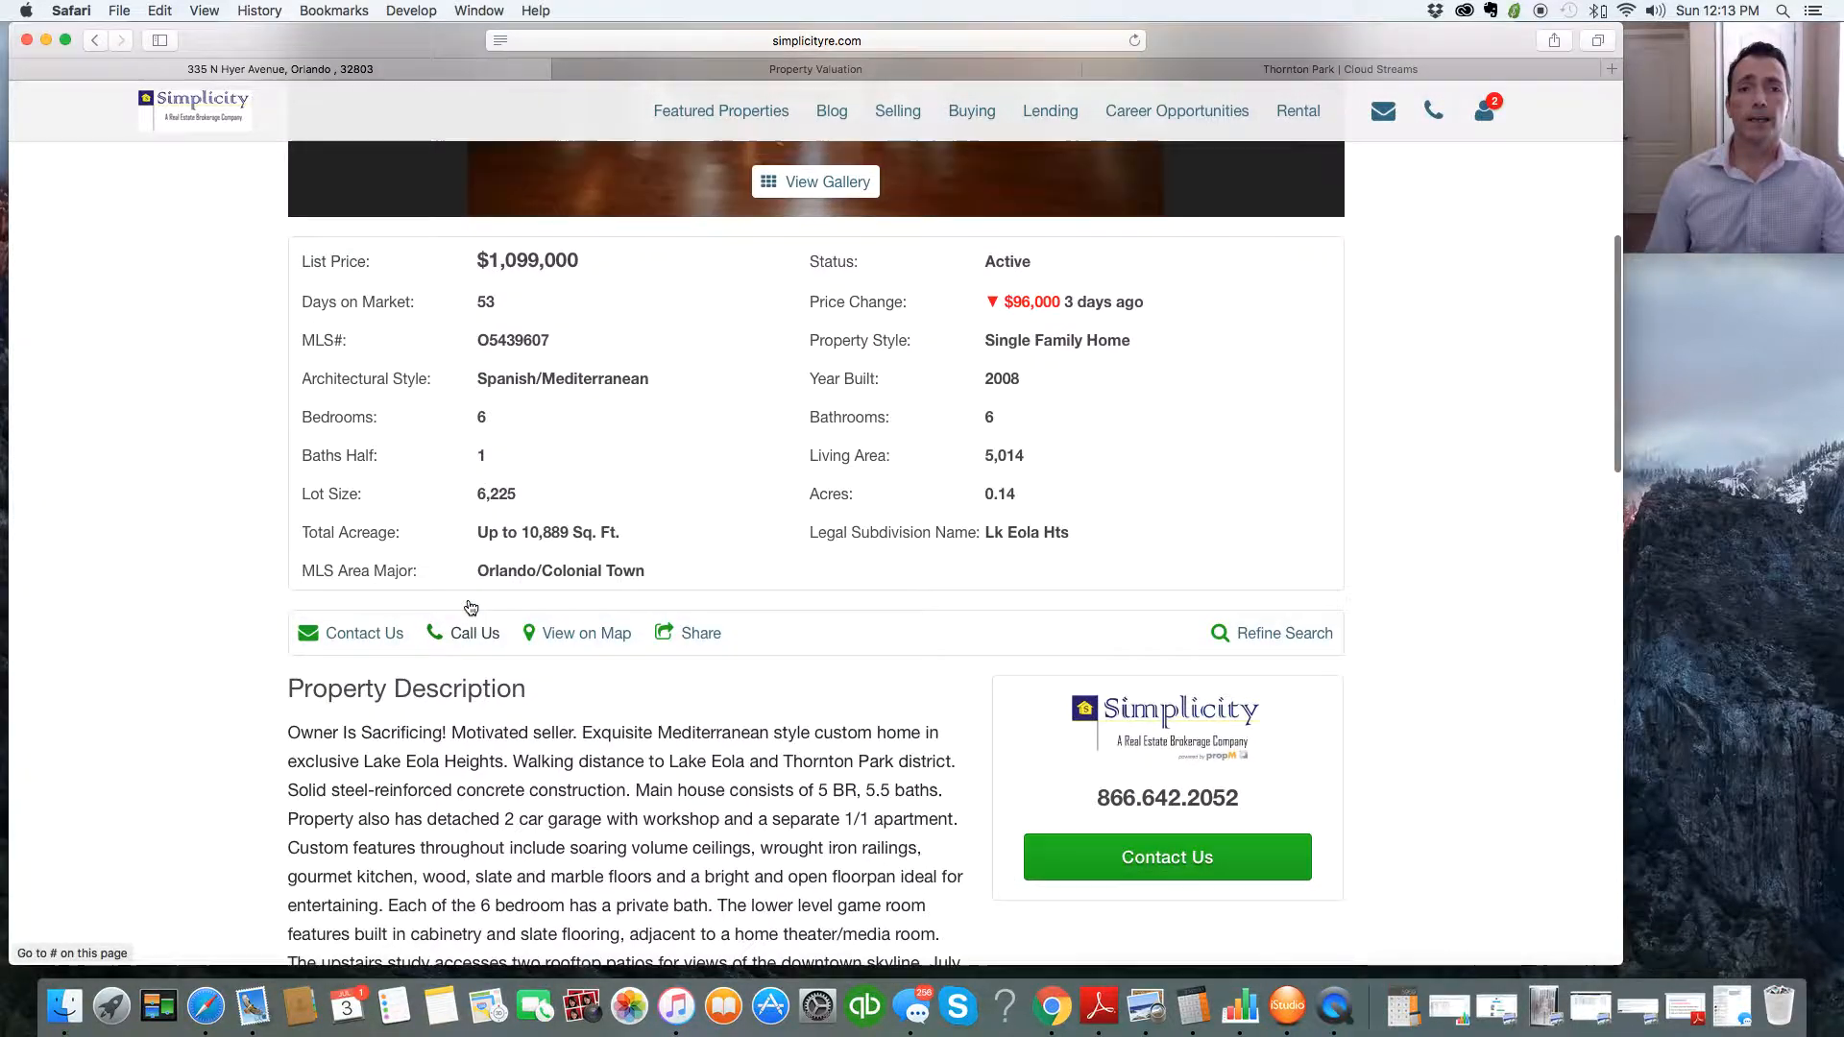
pyautogui.scroll(3)
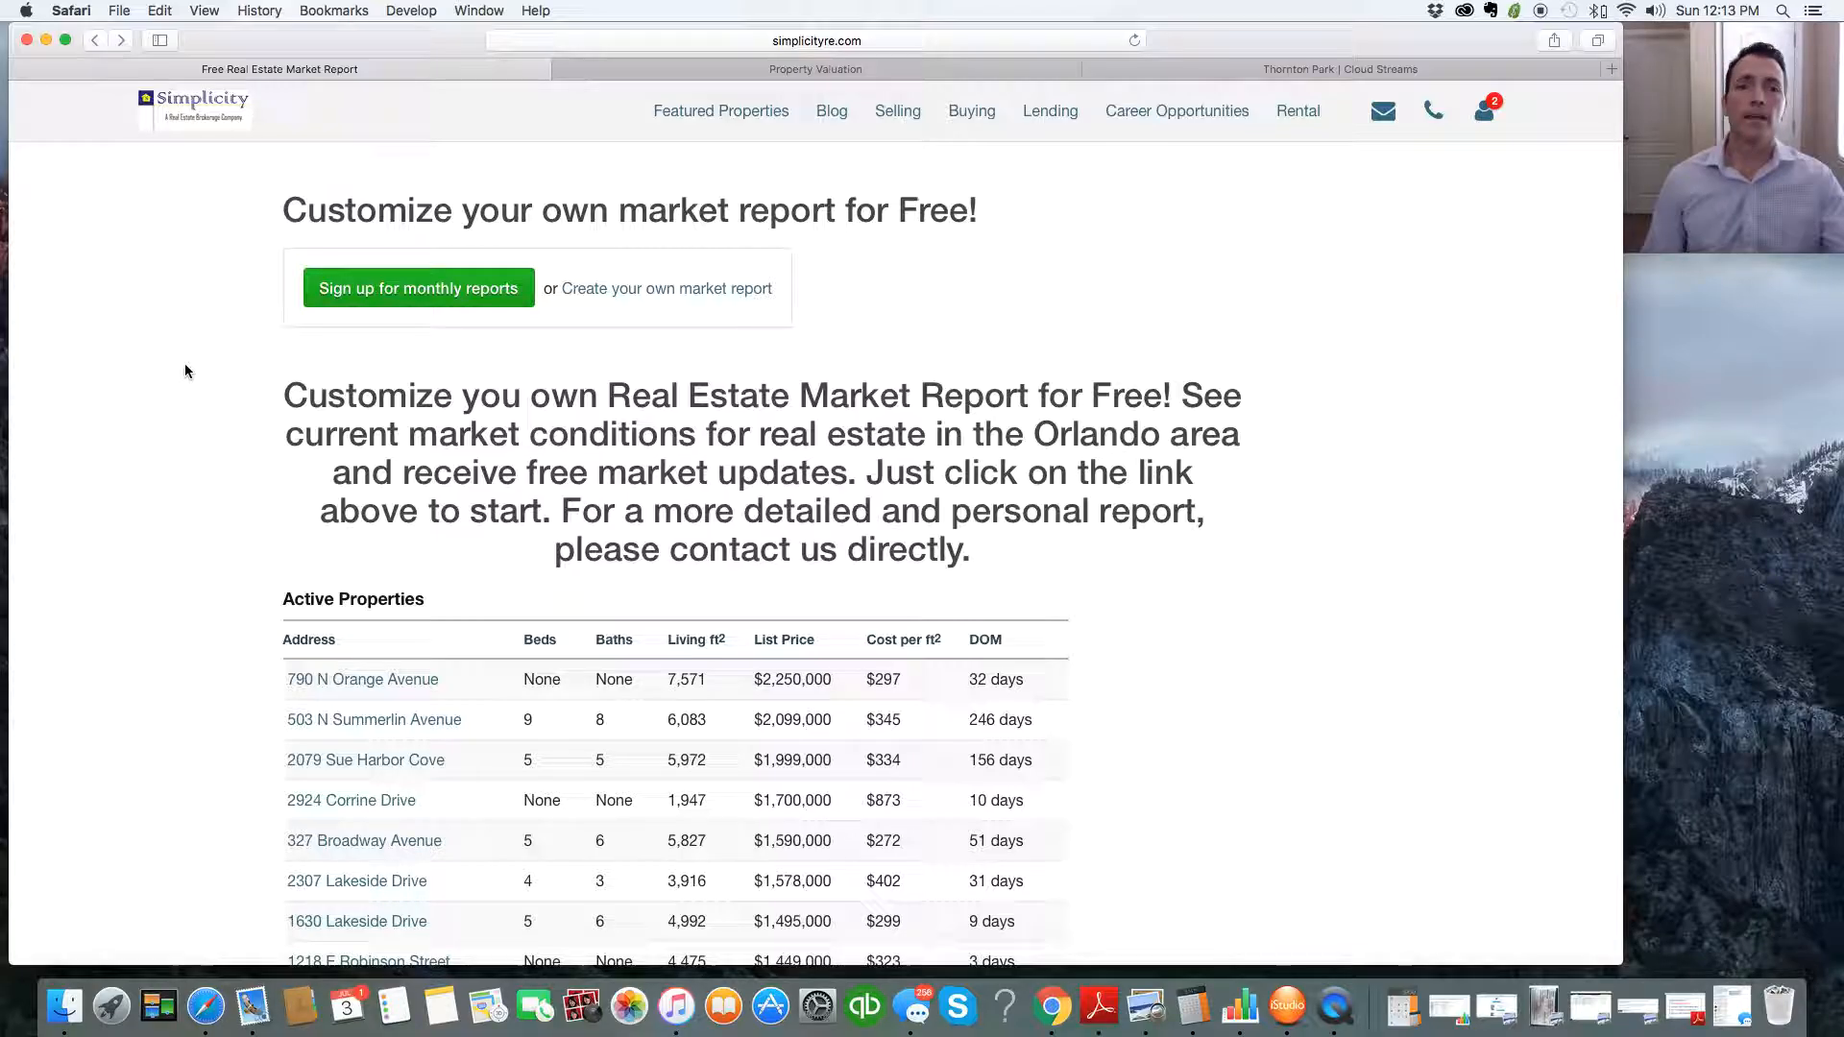
pyautogui.moveTo(623, 298)
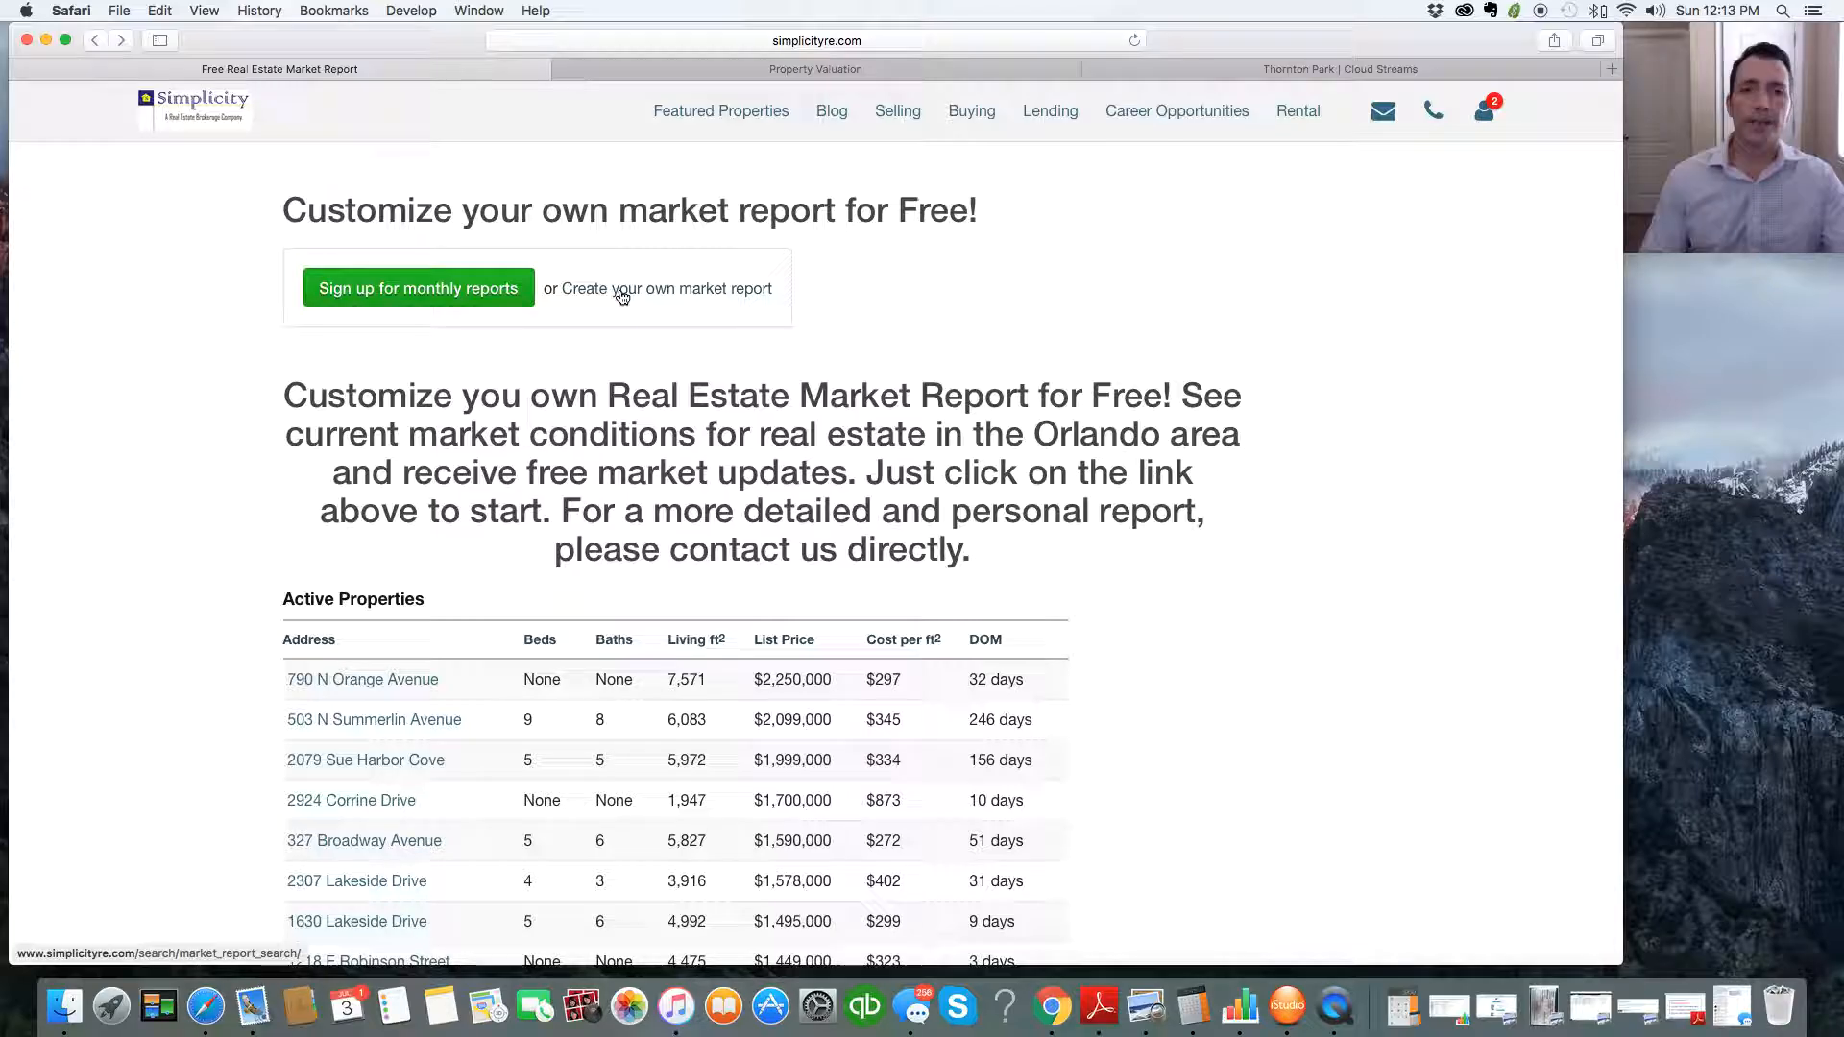
# Step: Follow the 'Create your own market report' link to the report search page
pyautogui.click(667, 288)
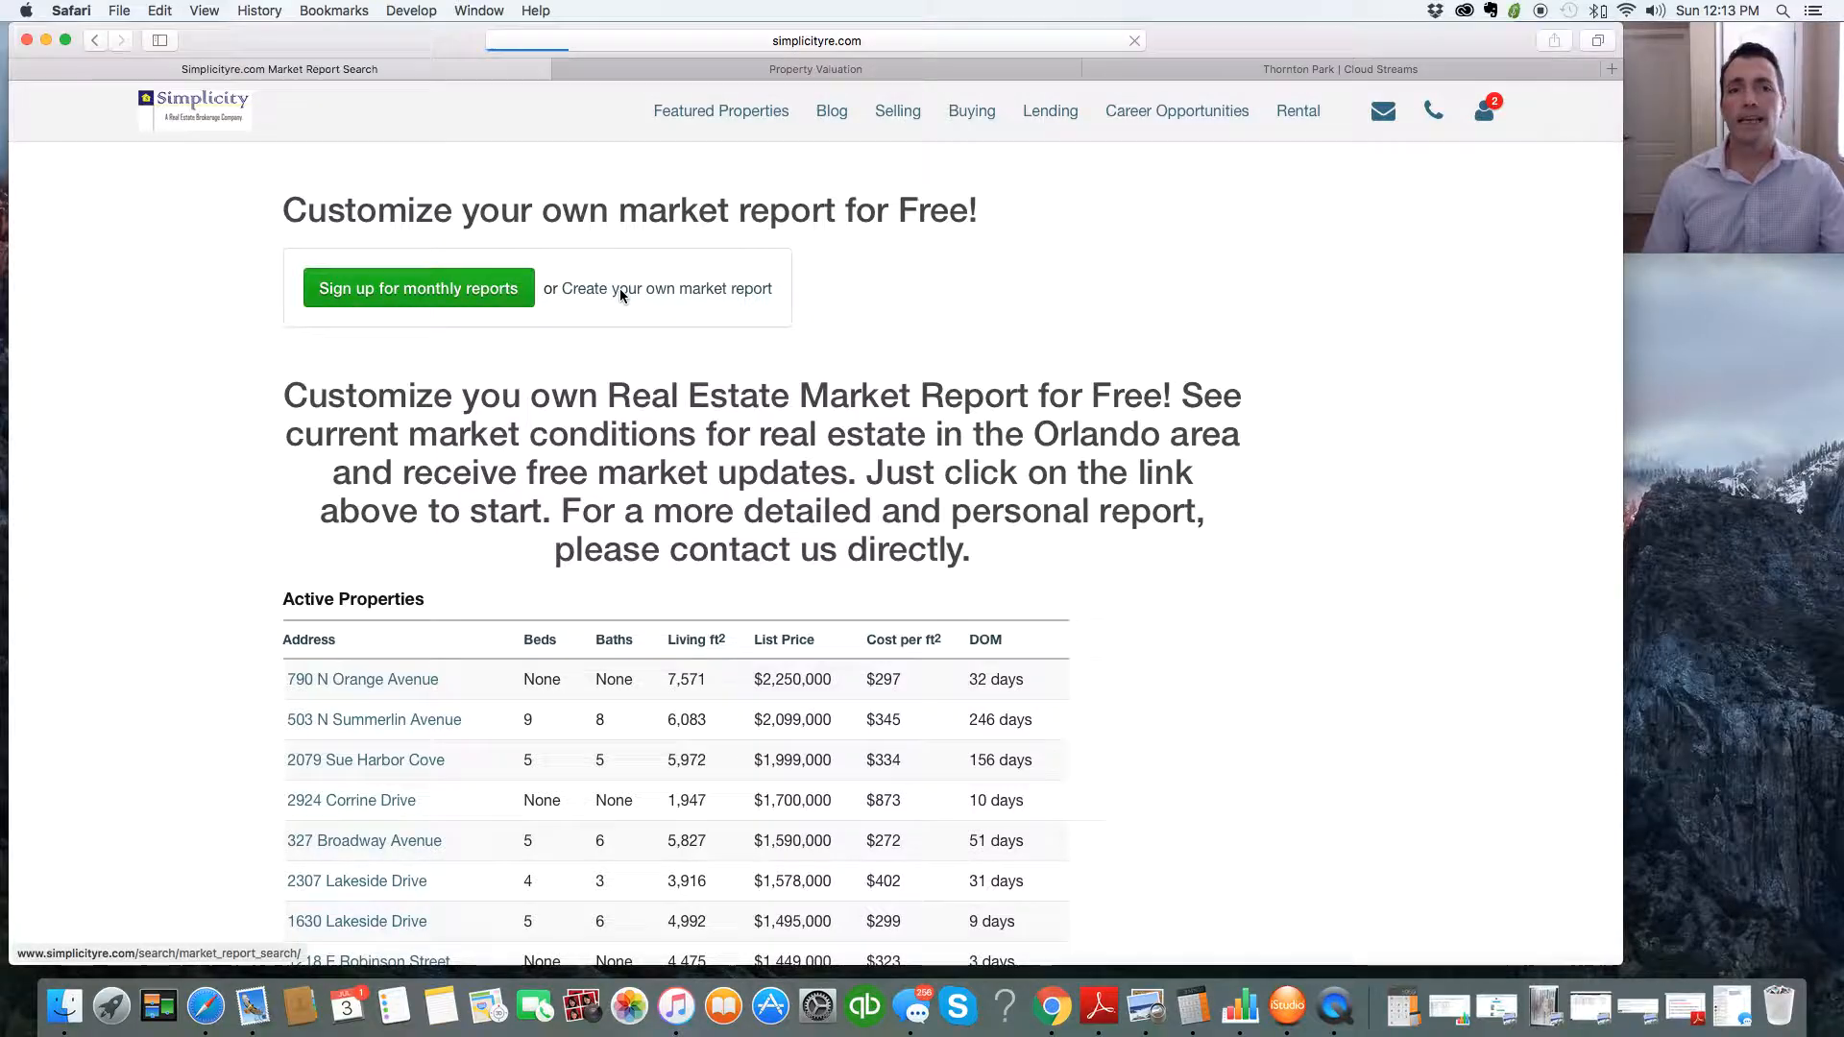
# Step: Target the report at Seminole County, selecting Altamonte Springs and Altamonte Springs East
pyautogui.click(665, 288)
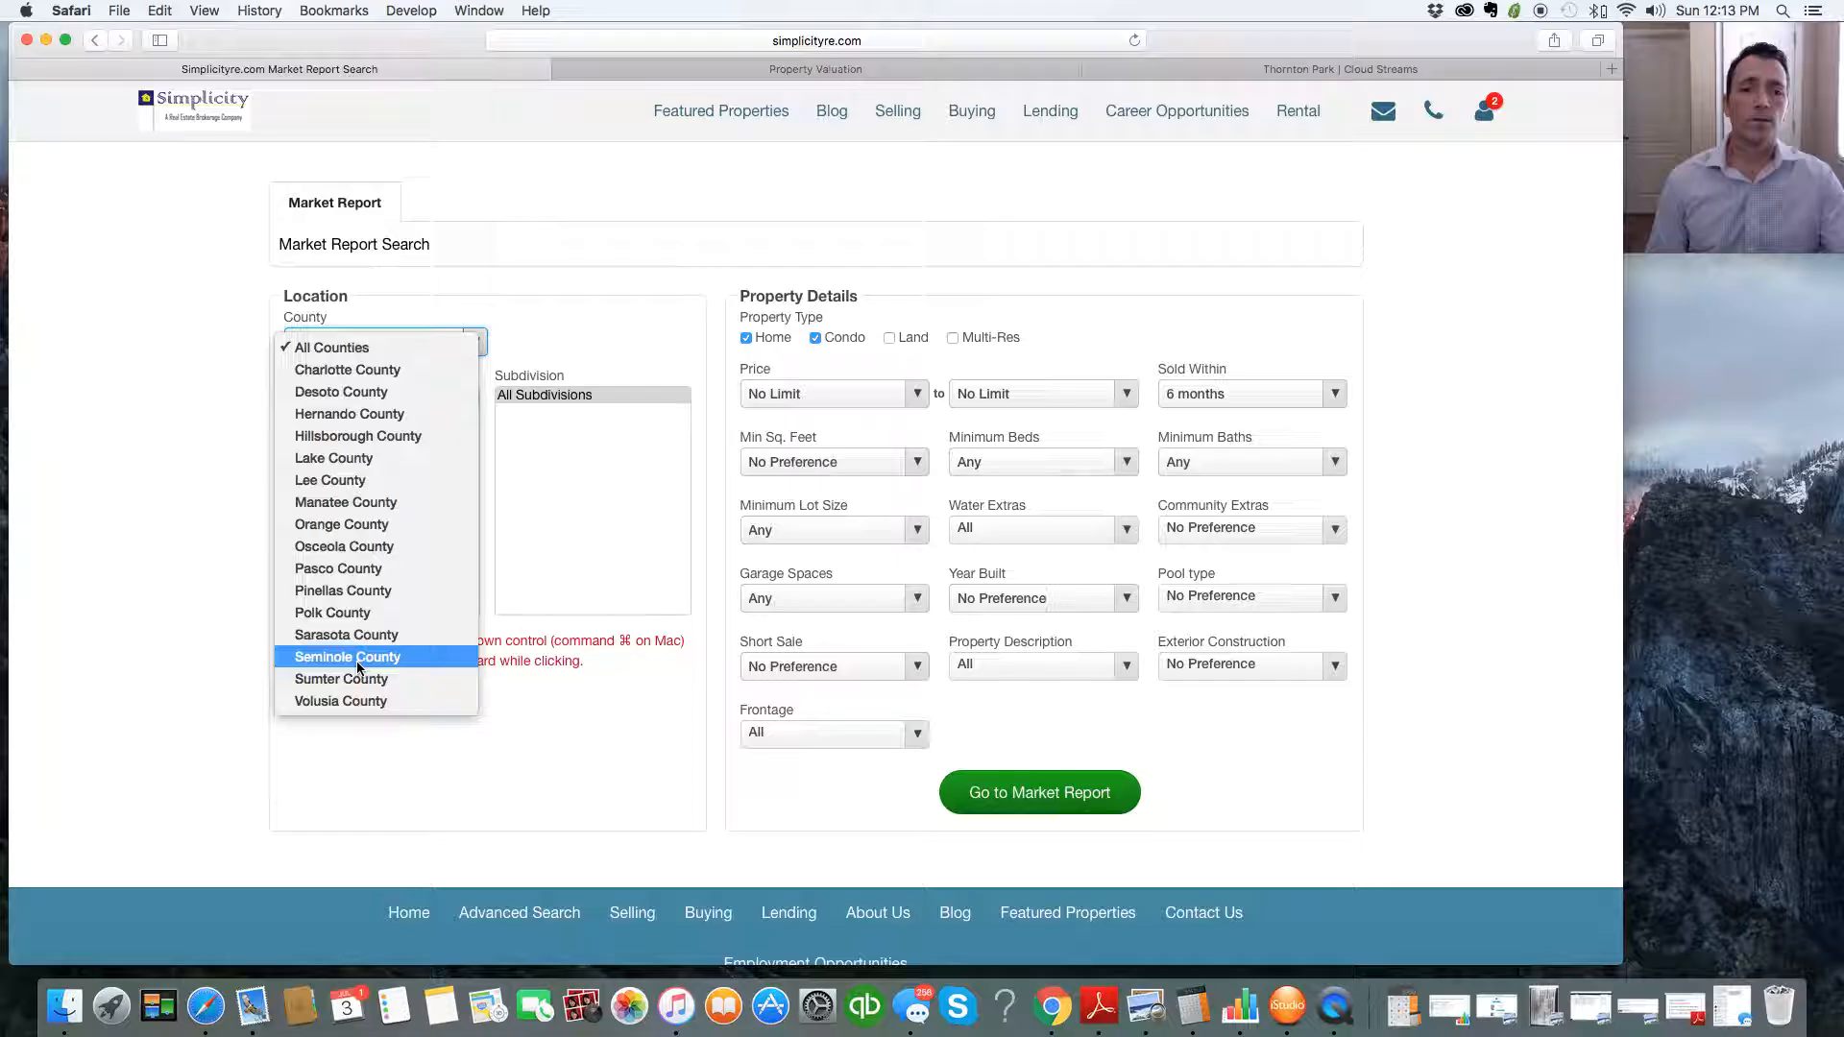
pyautogui.click(345, 657)
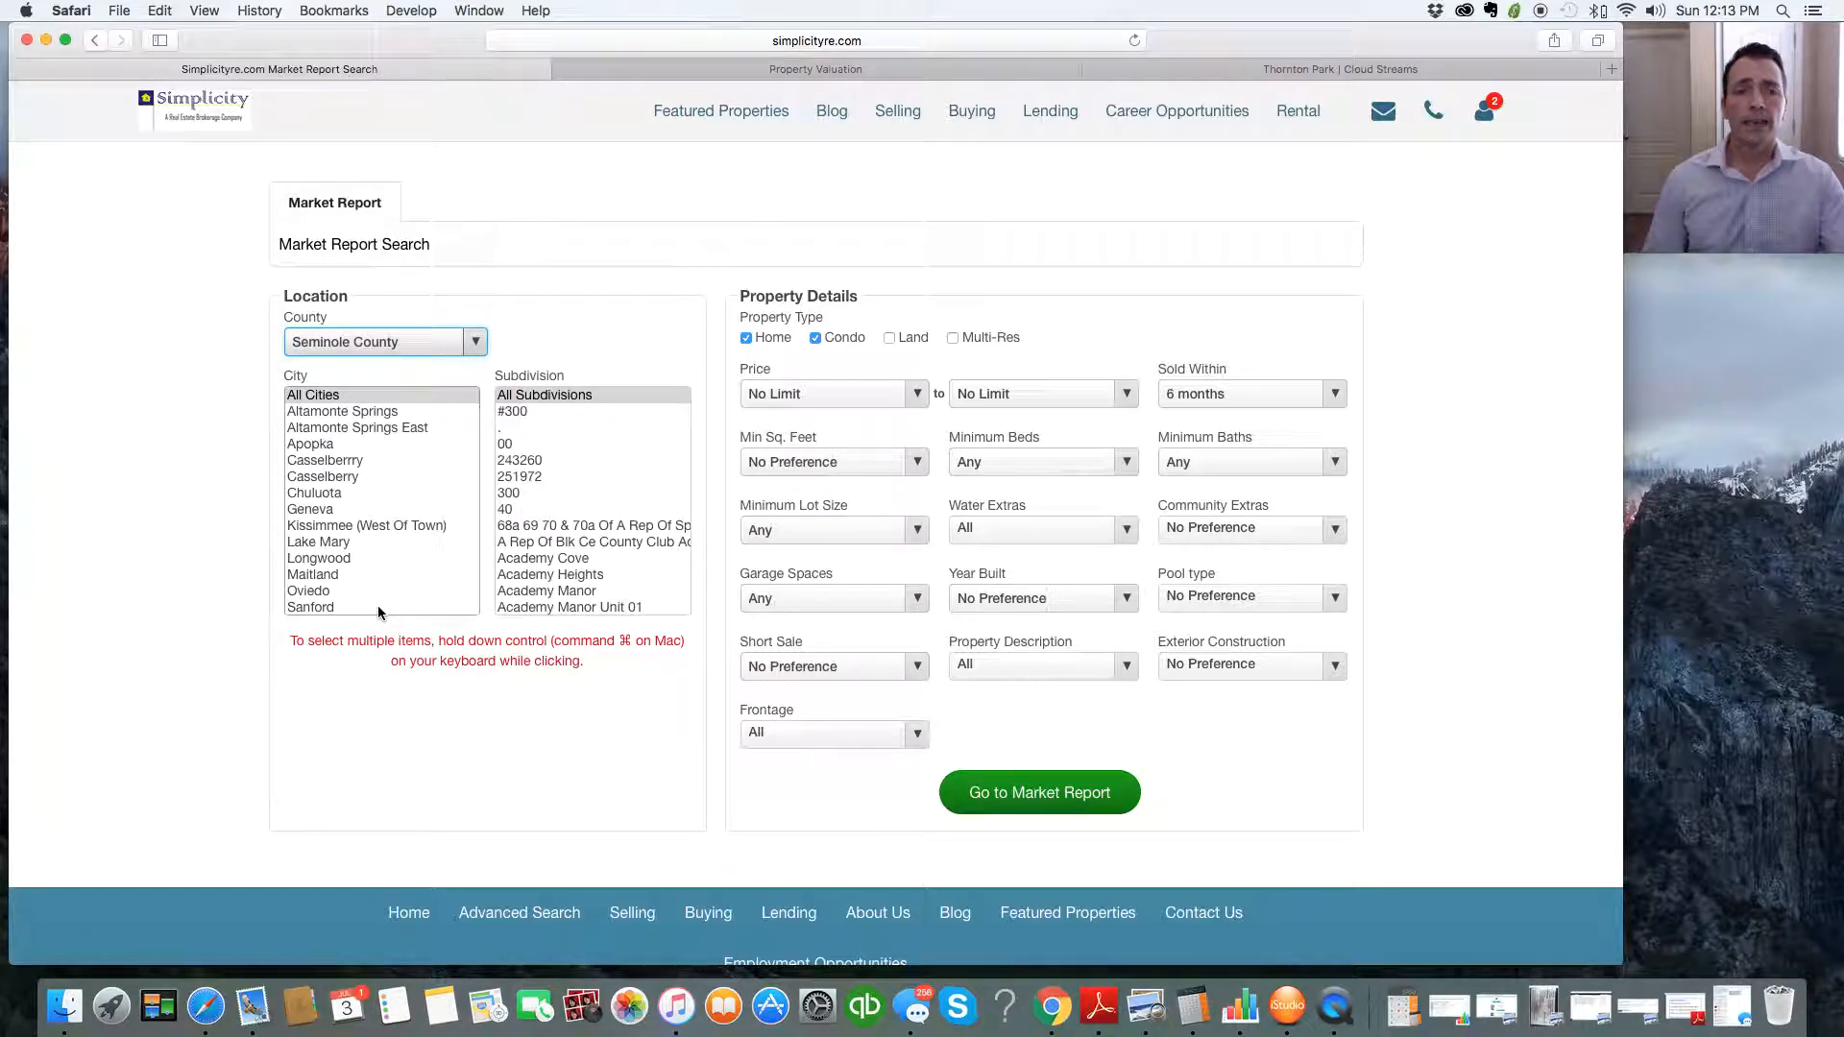
pyautogui.scroll(-3)
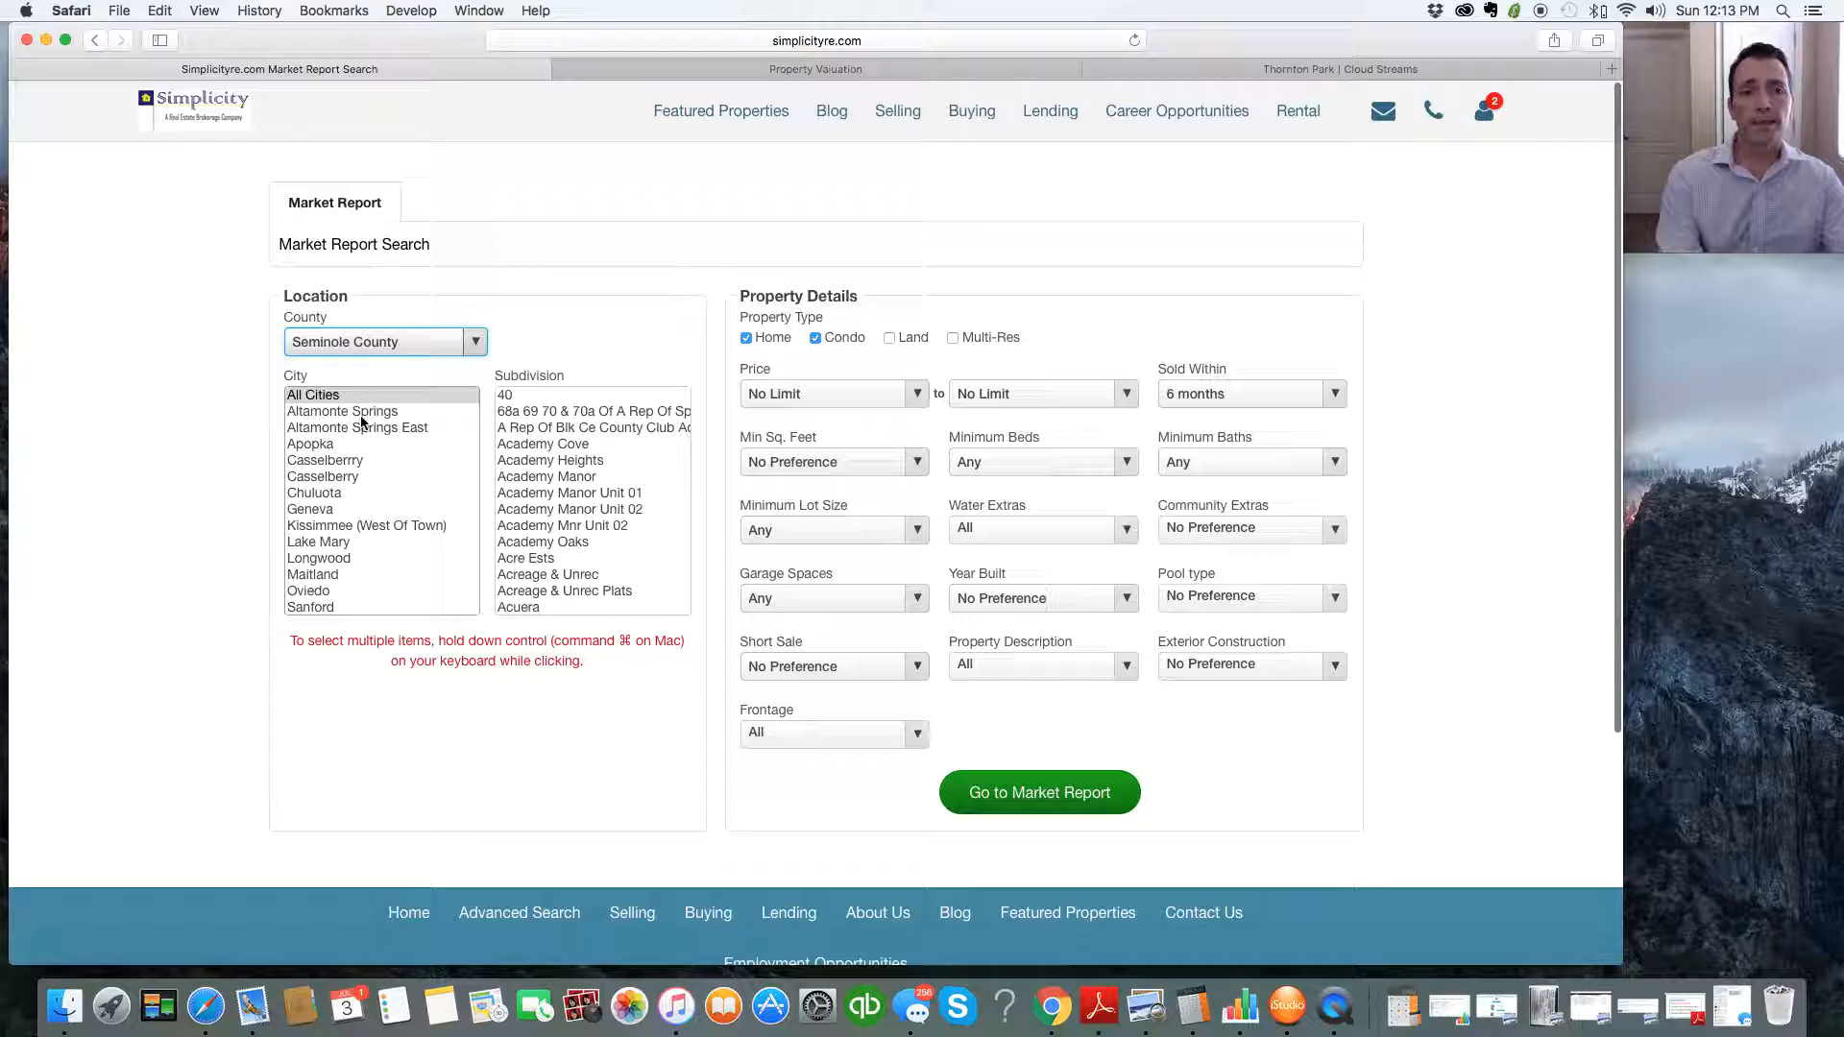
pyautogui.moveTo(348, 469)
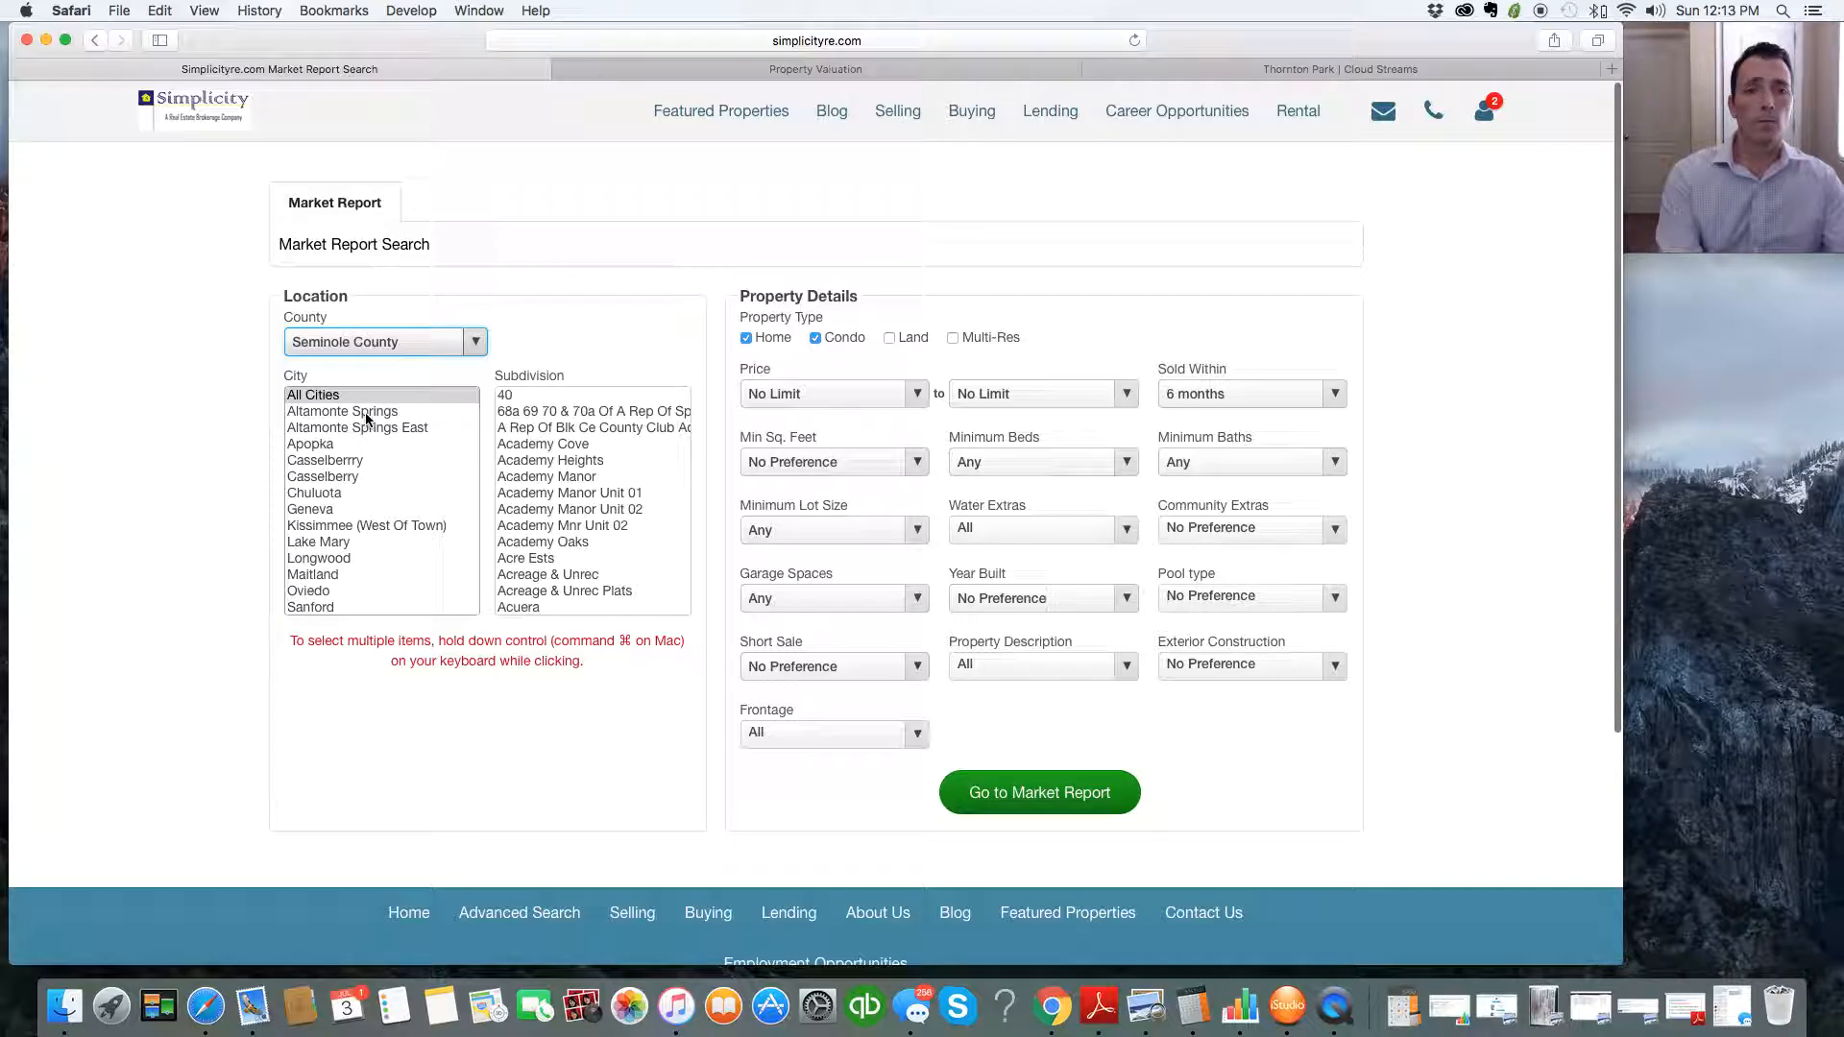
pyautogui.click(342, 411)
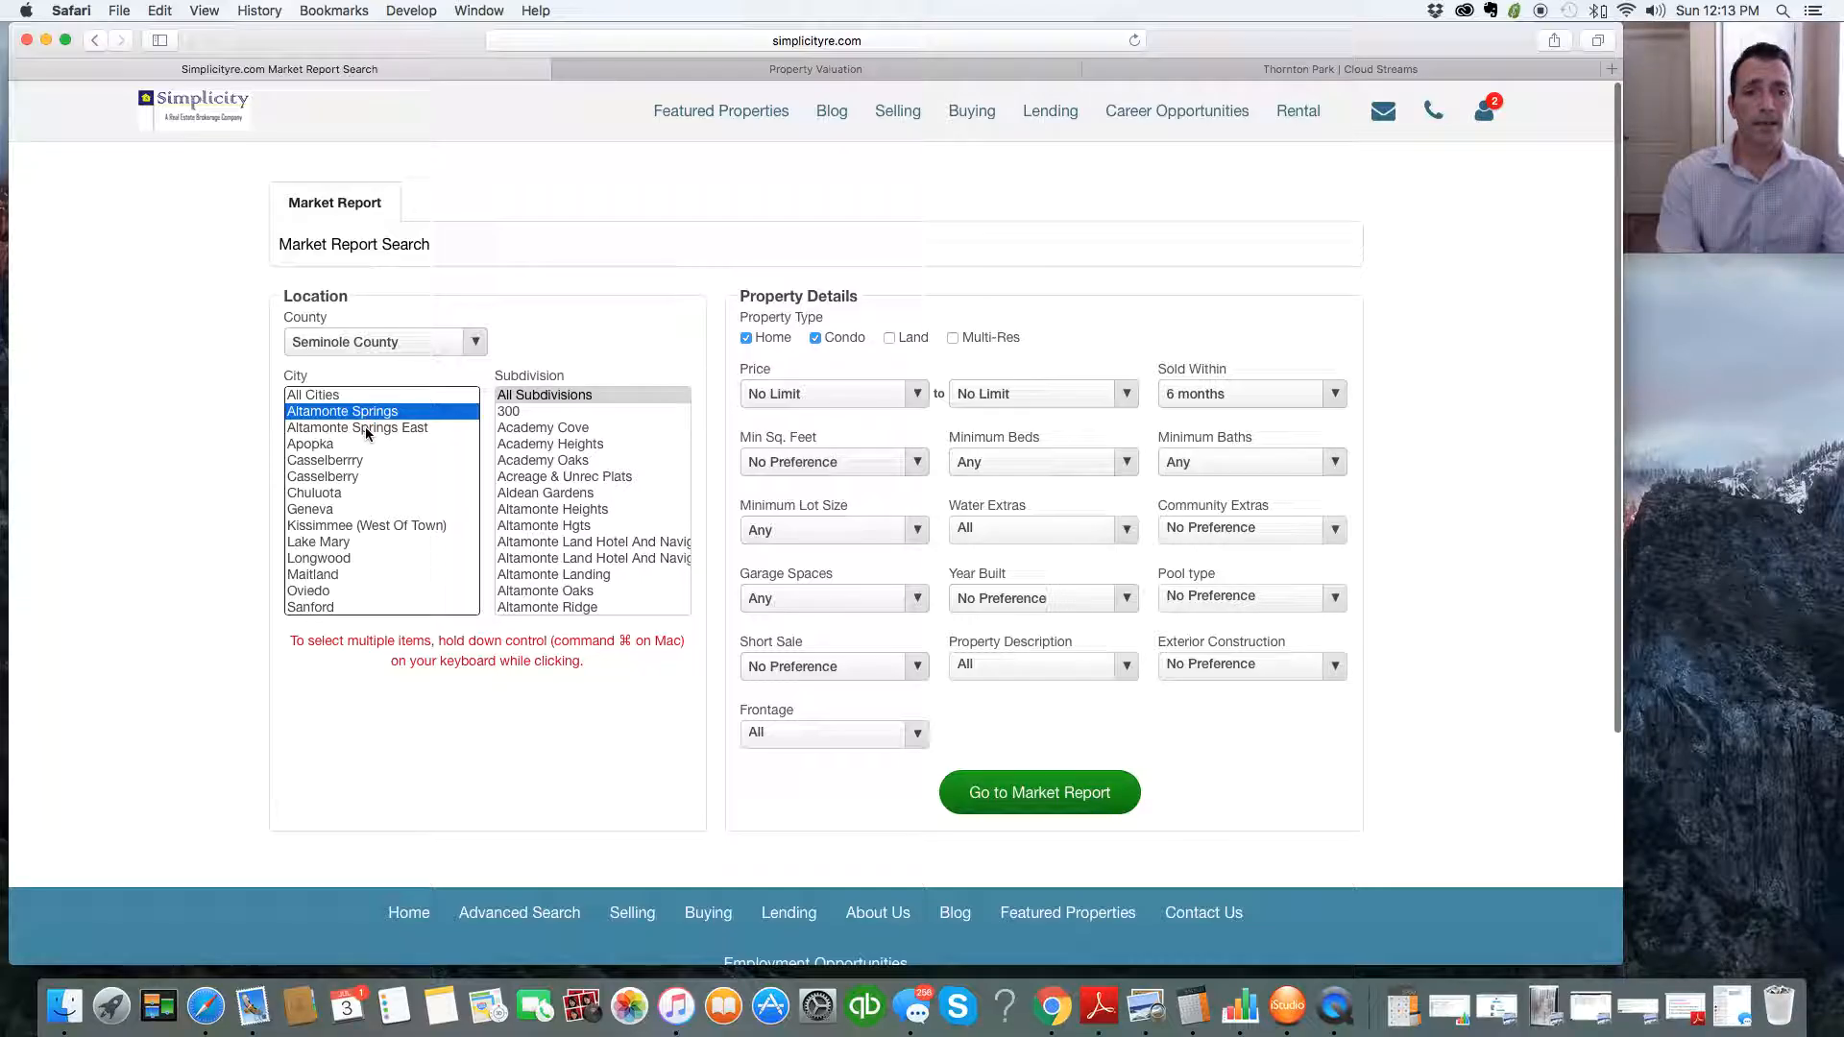
pyautogui.click(357, 427)
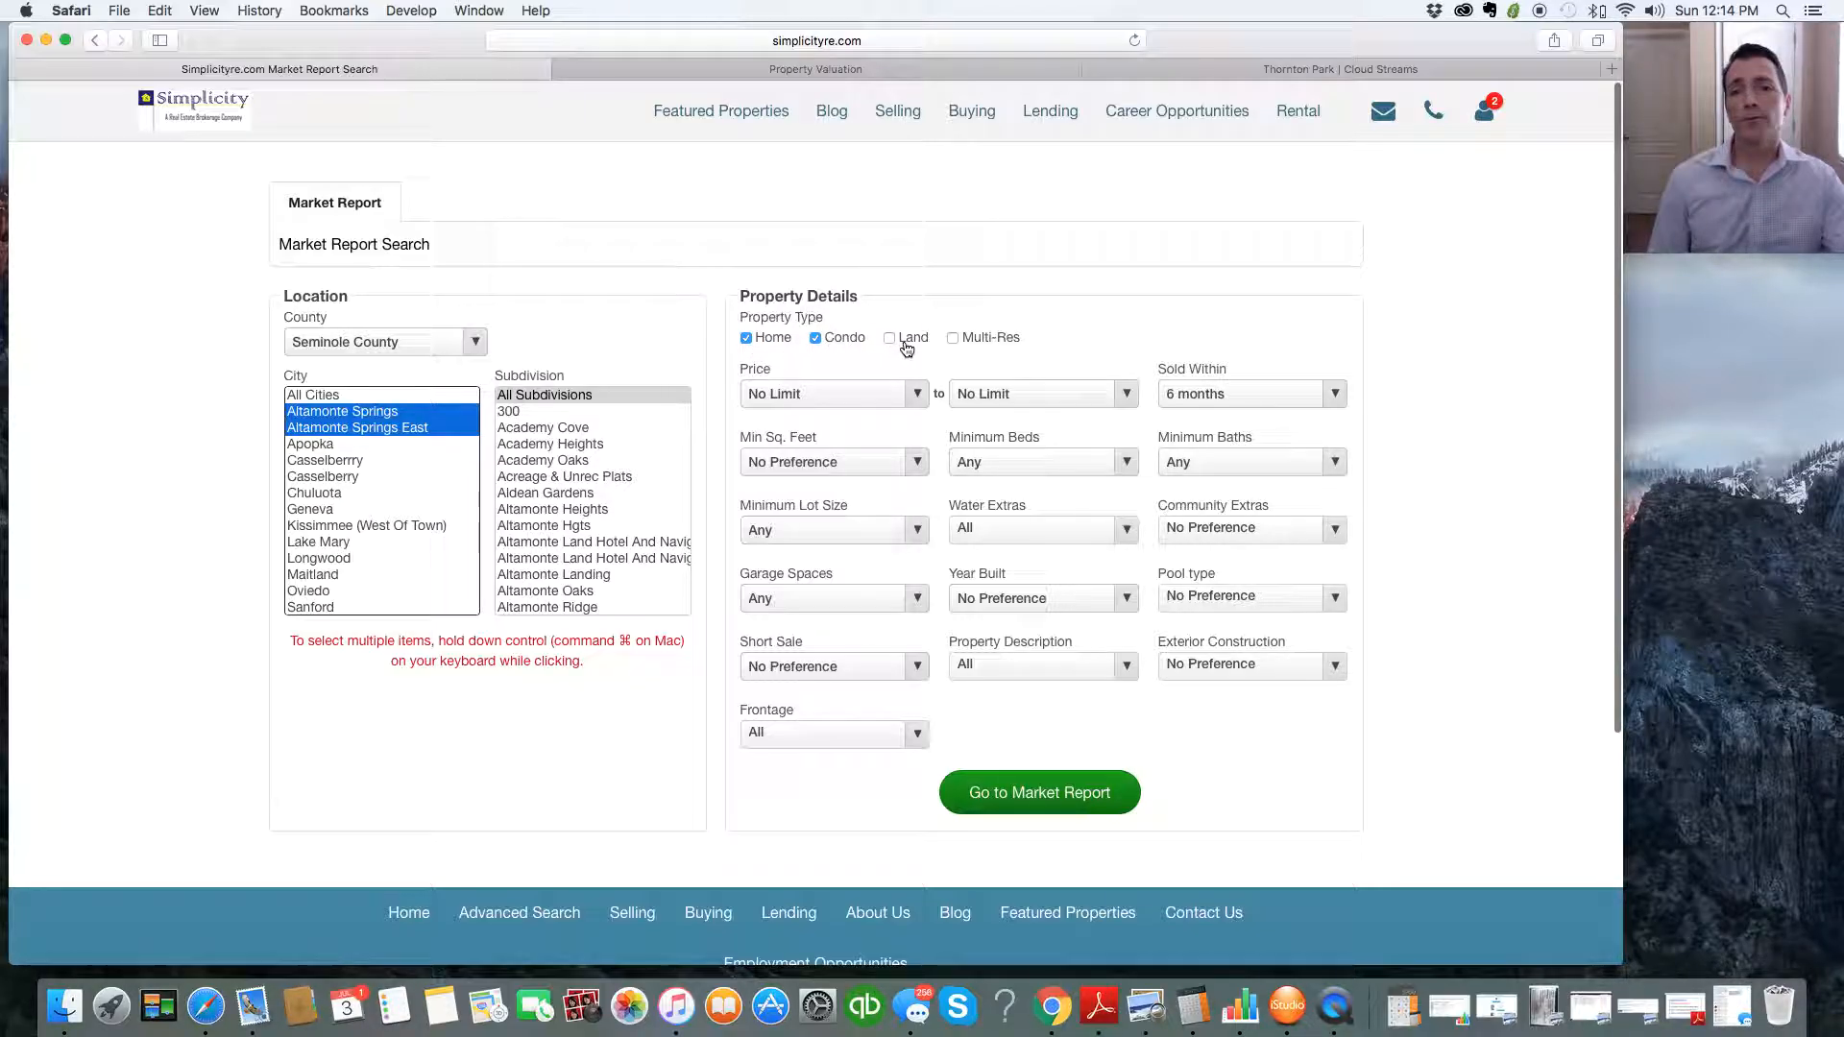
# Step: Limit the report to homes only sold within 4 months and generate it
pyautogui.click(814, 336)
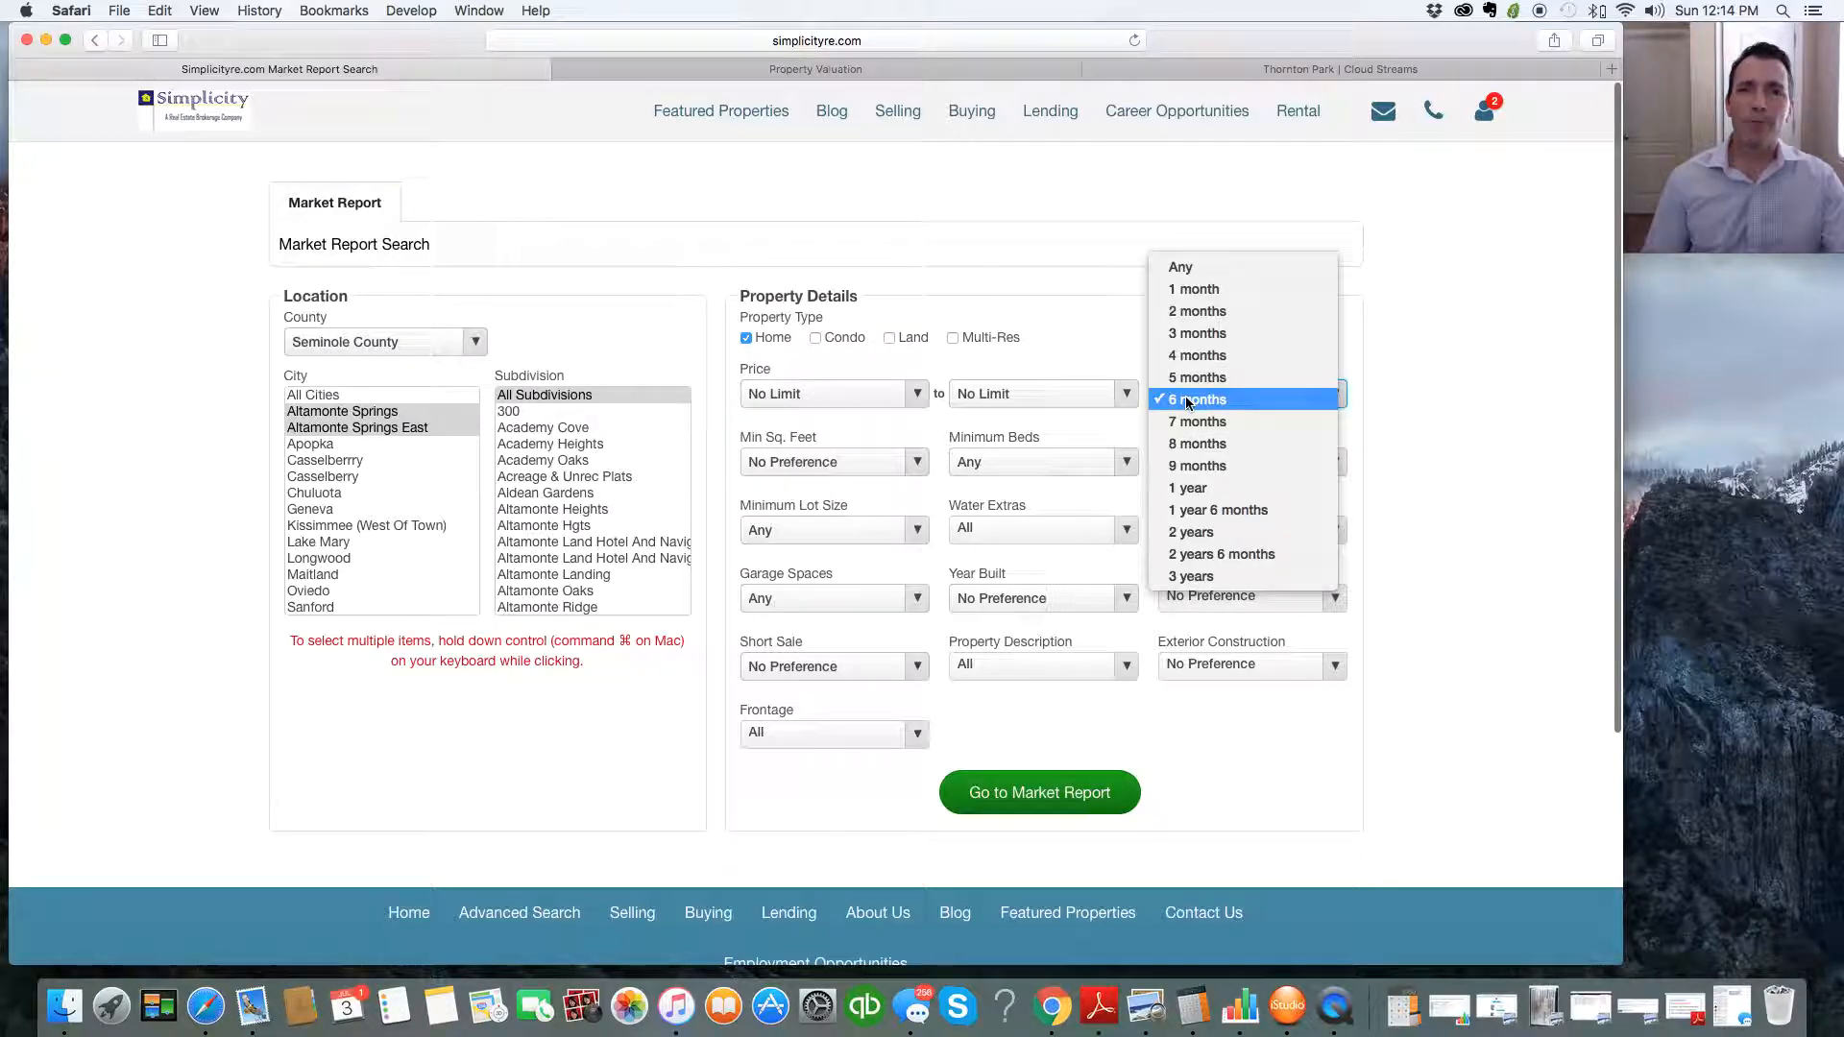
pyautogui.click(1197, 356)
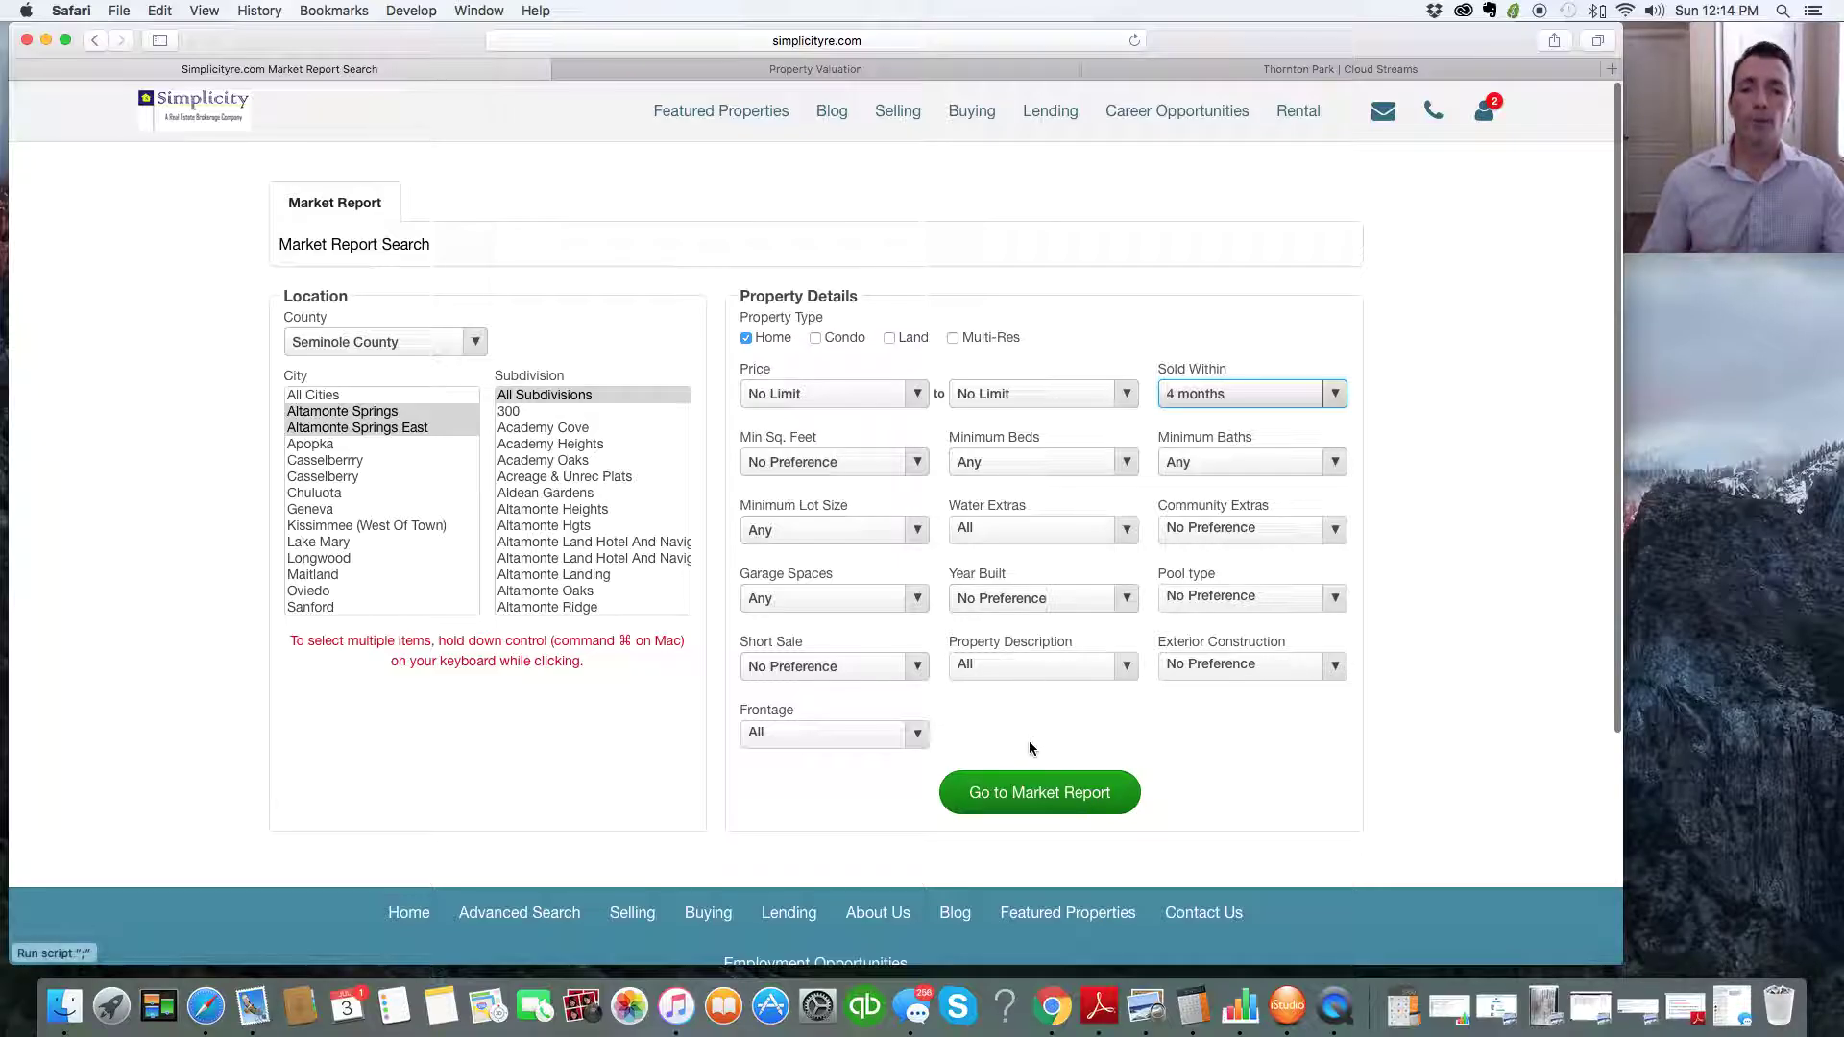
pyautogui.click(1040, 792)
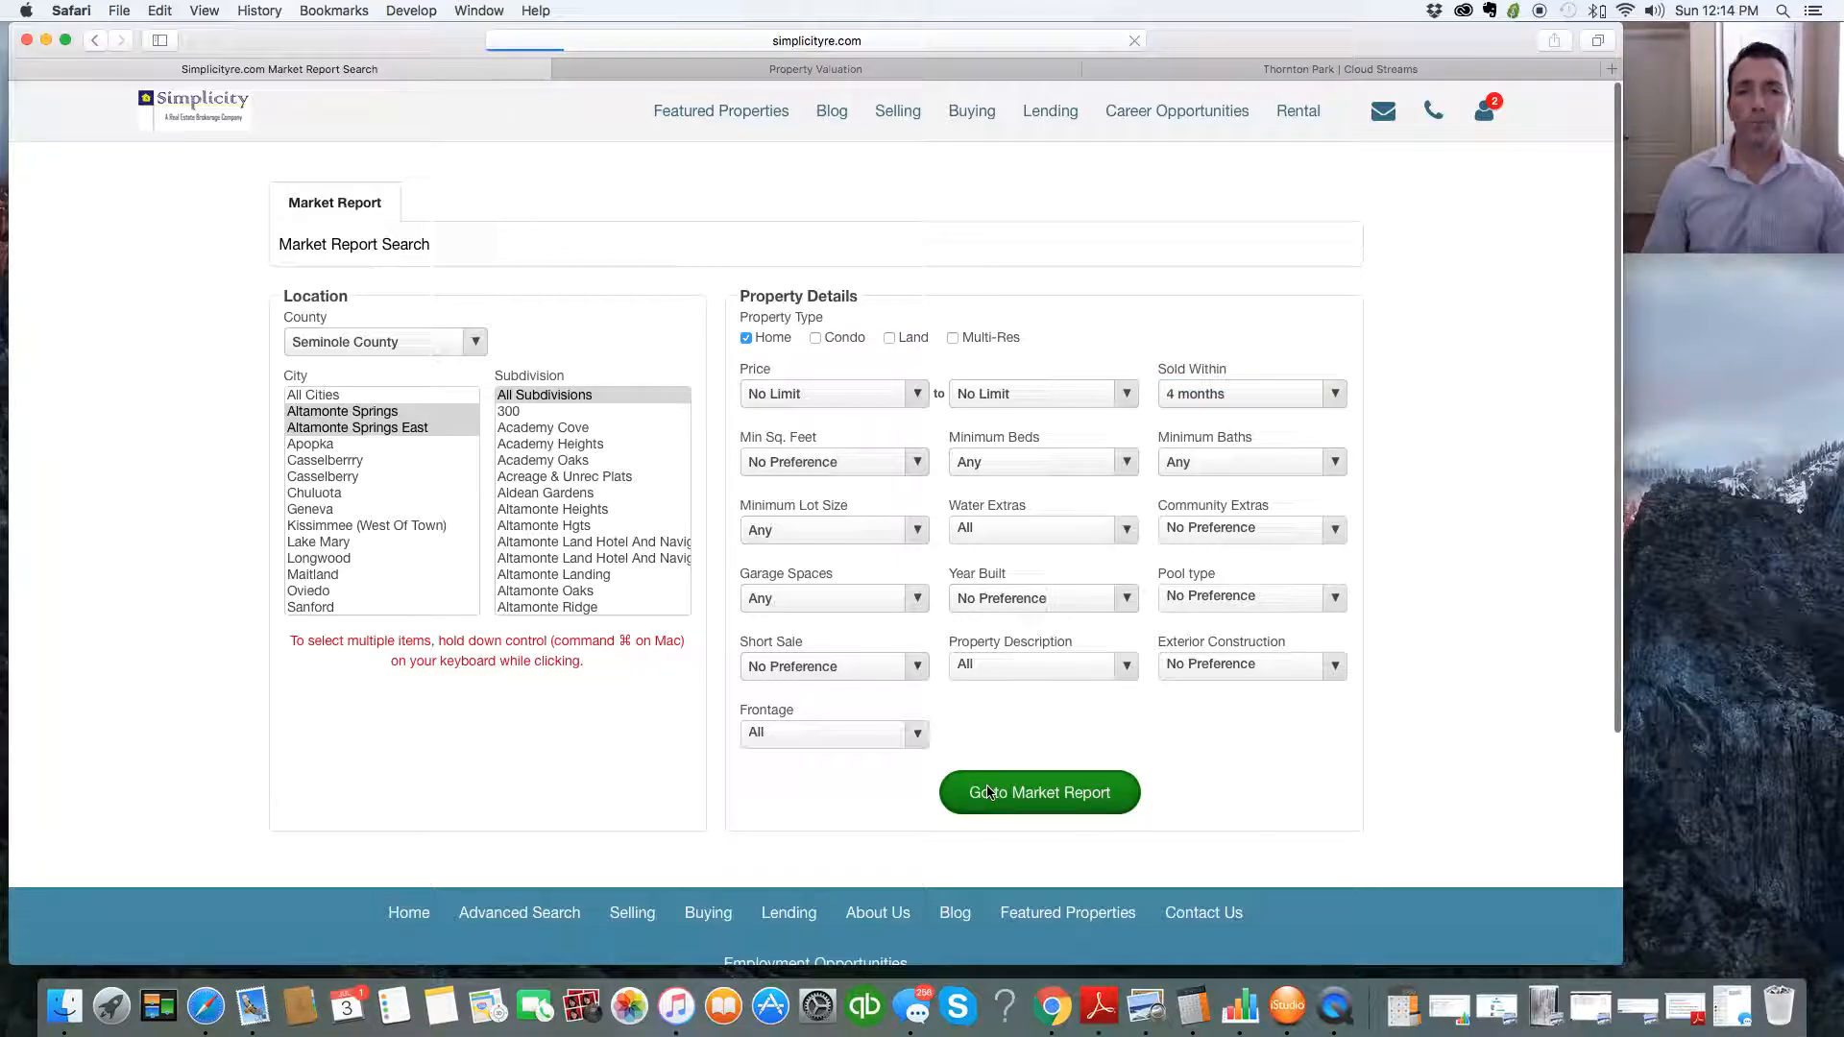
# Step: Scroll through the report's Active, Under Contract and Sold Properties tables
pyautogui.click(1039, 791)
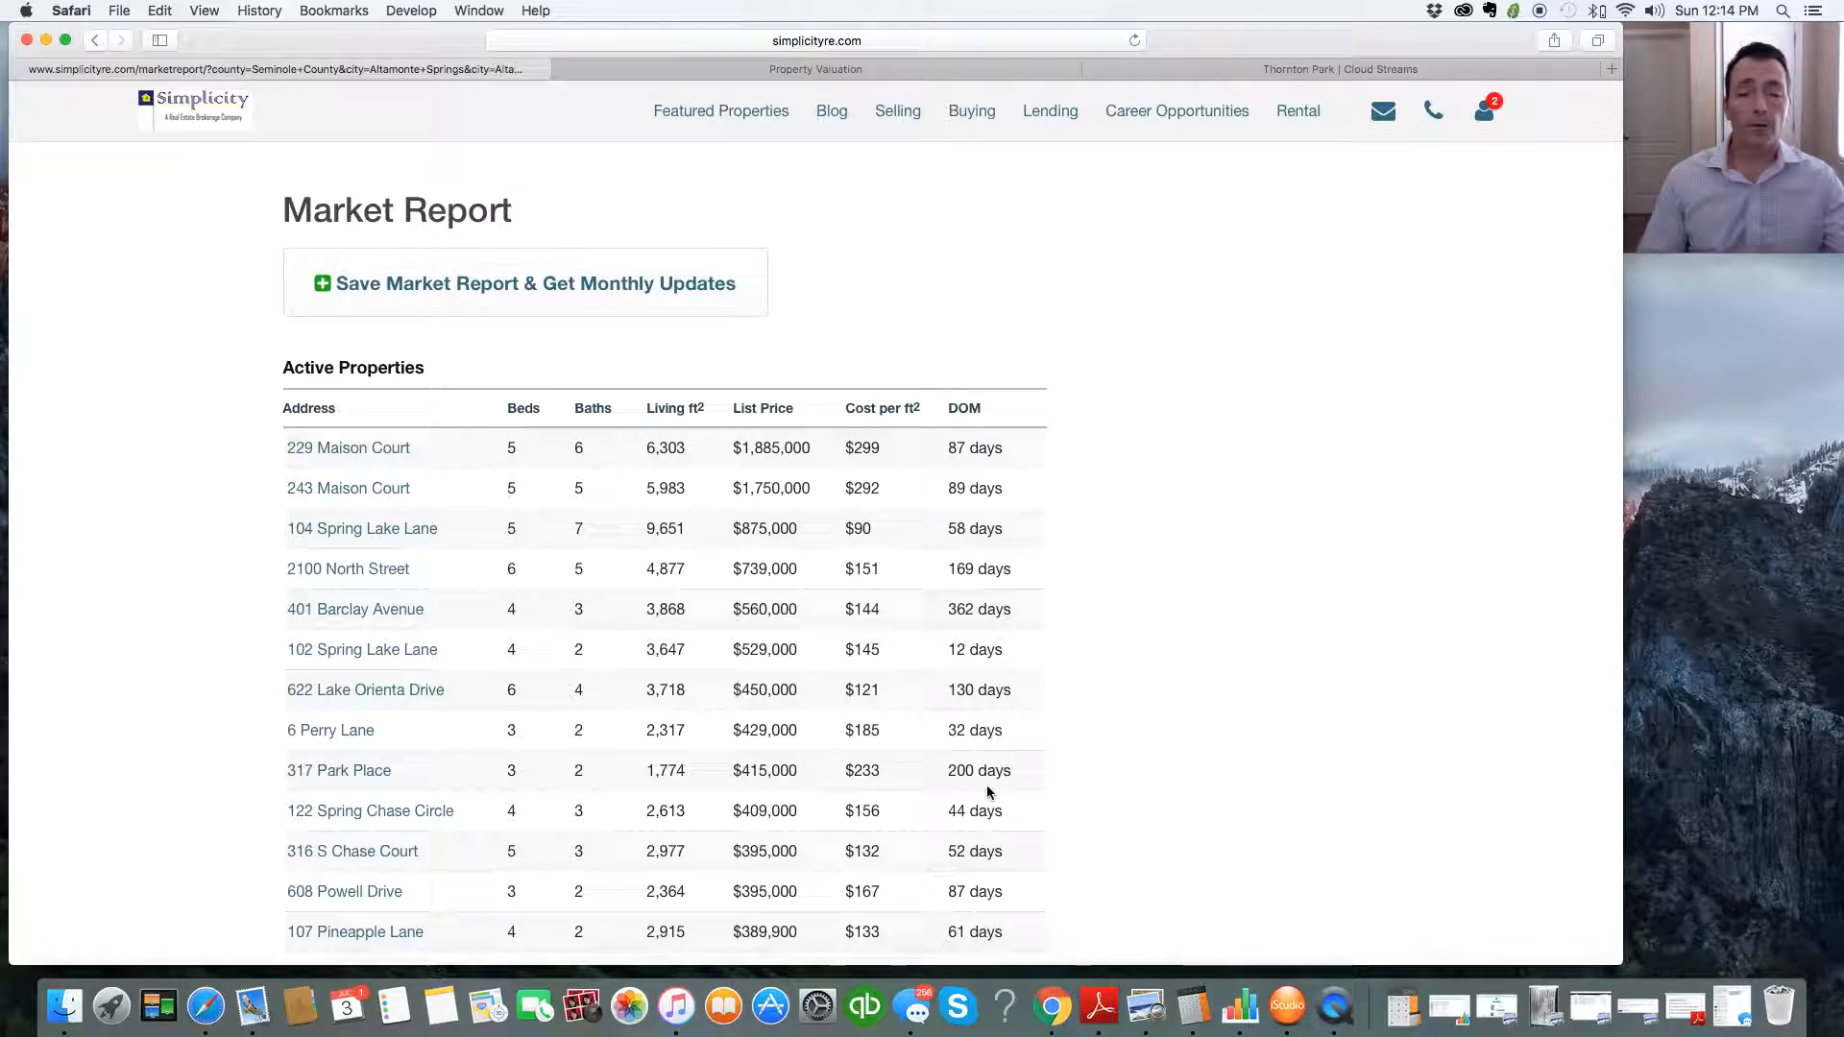
pyautogui.scroll(-3)
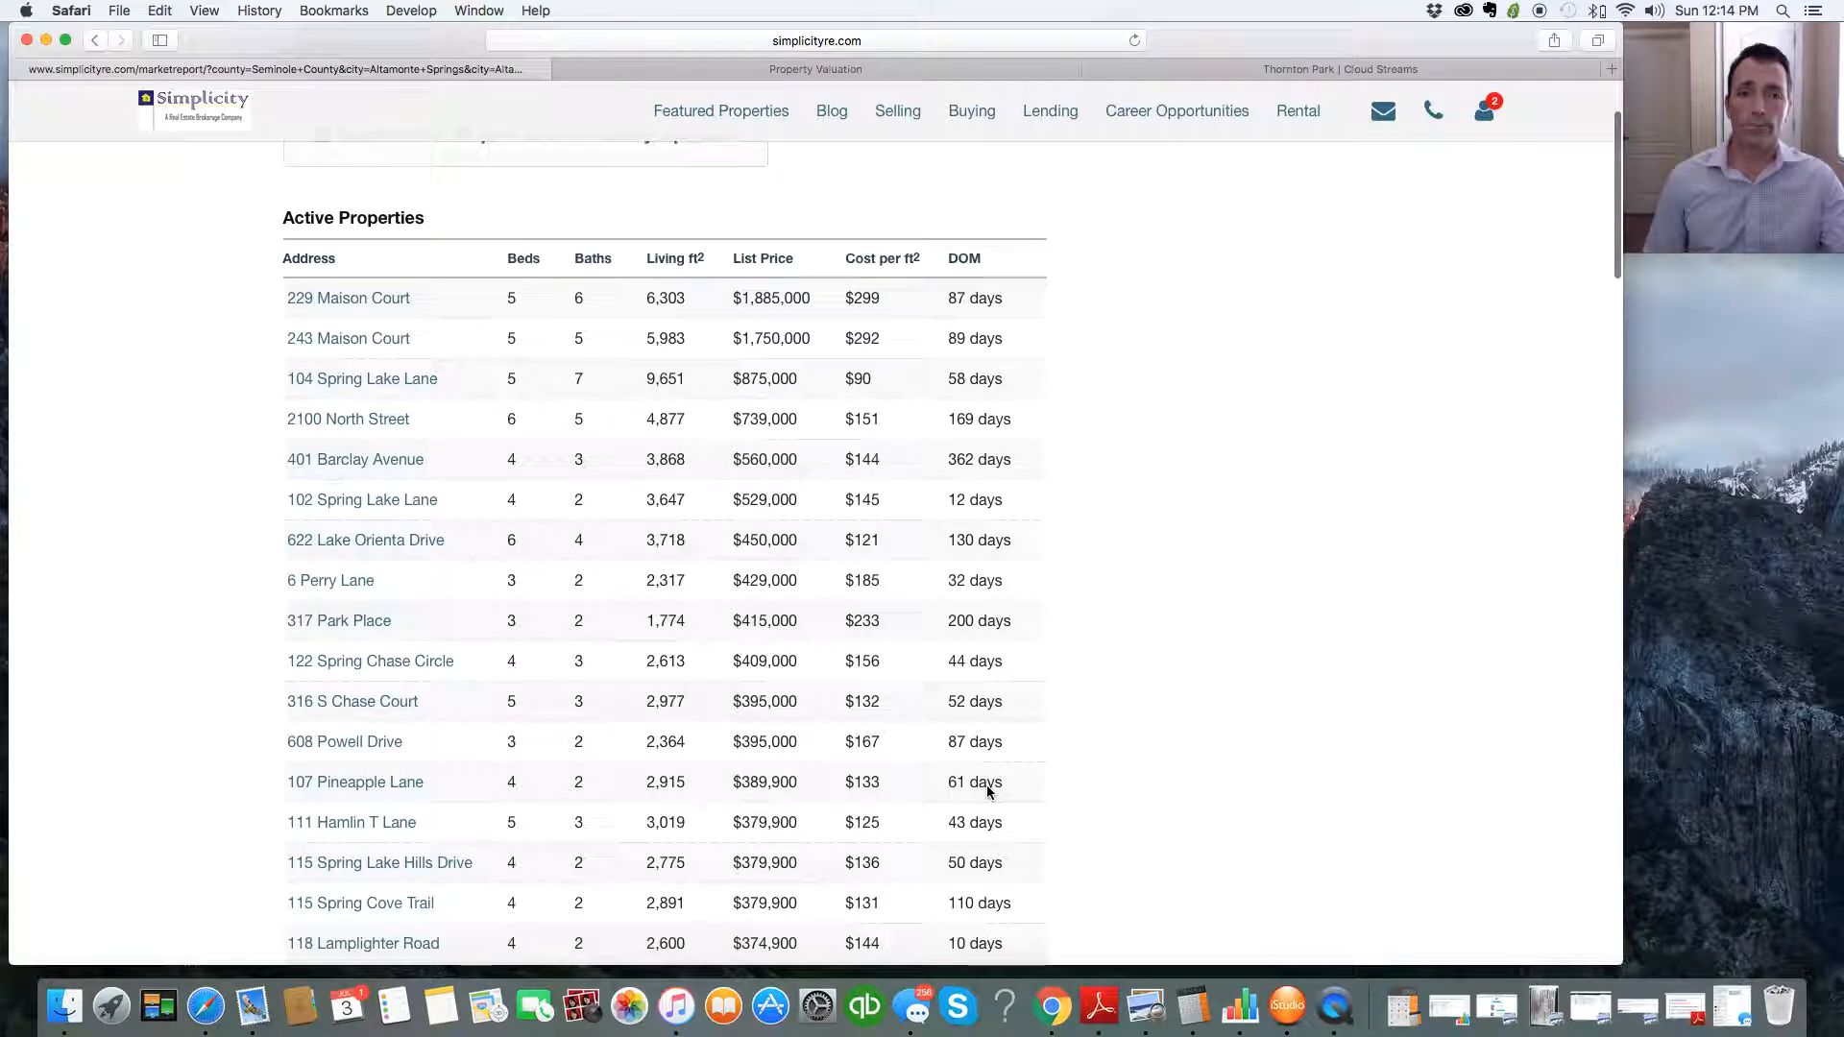
pyautogui.scroll(-3)
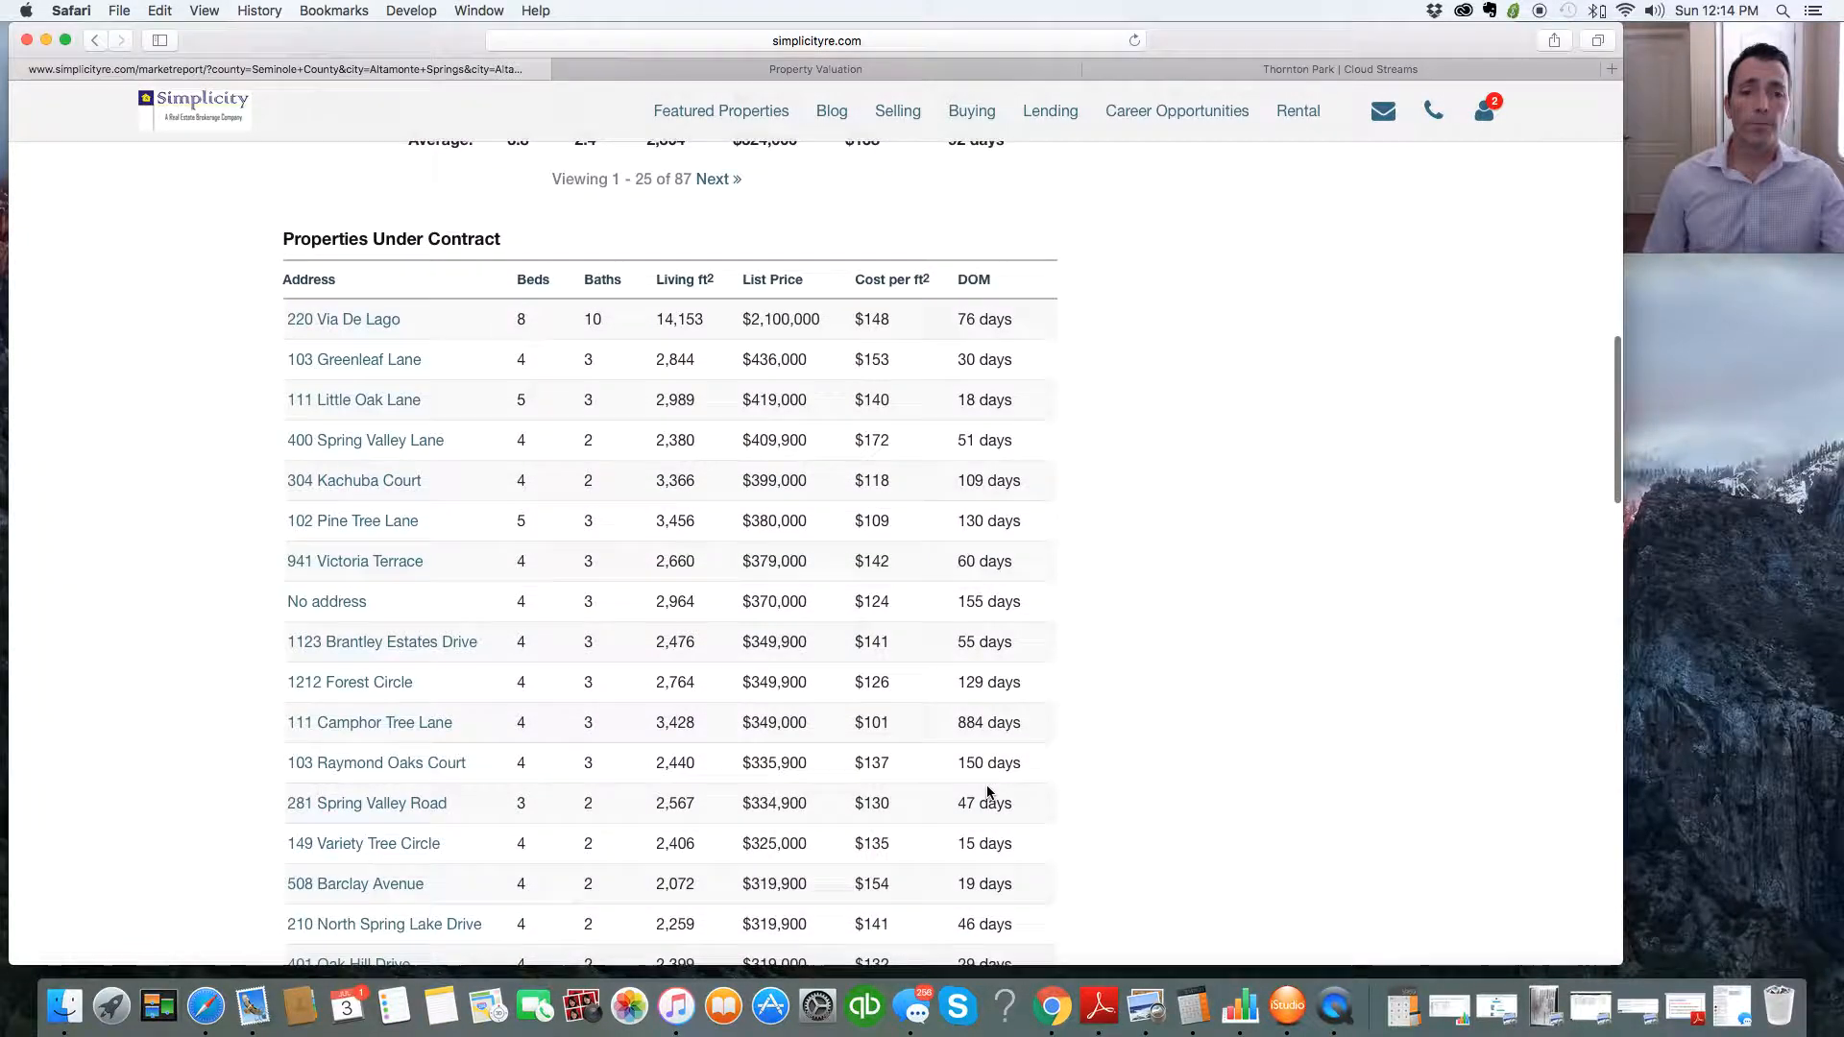
pyautogui.scroll(-3)
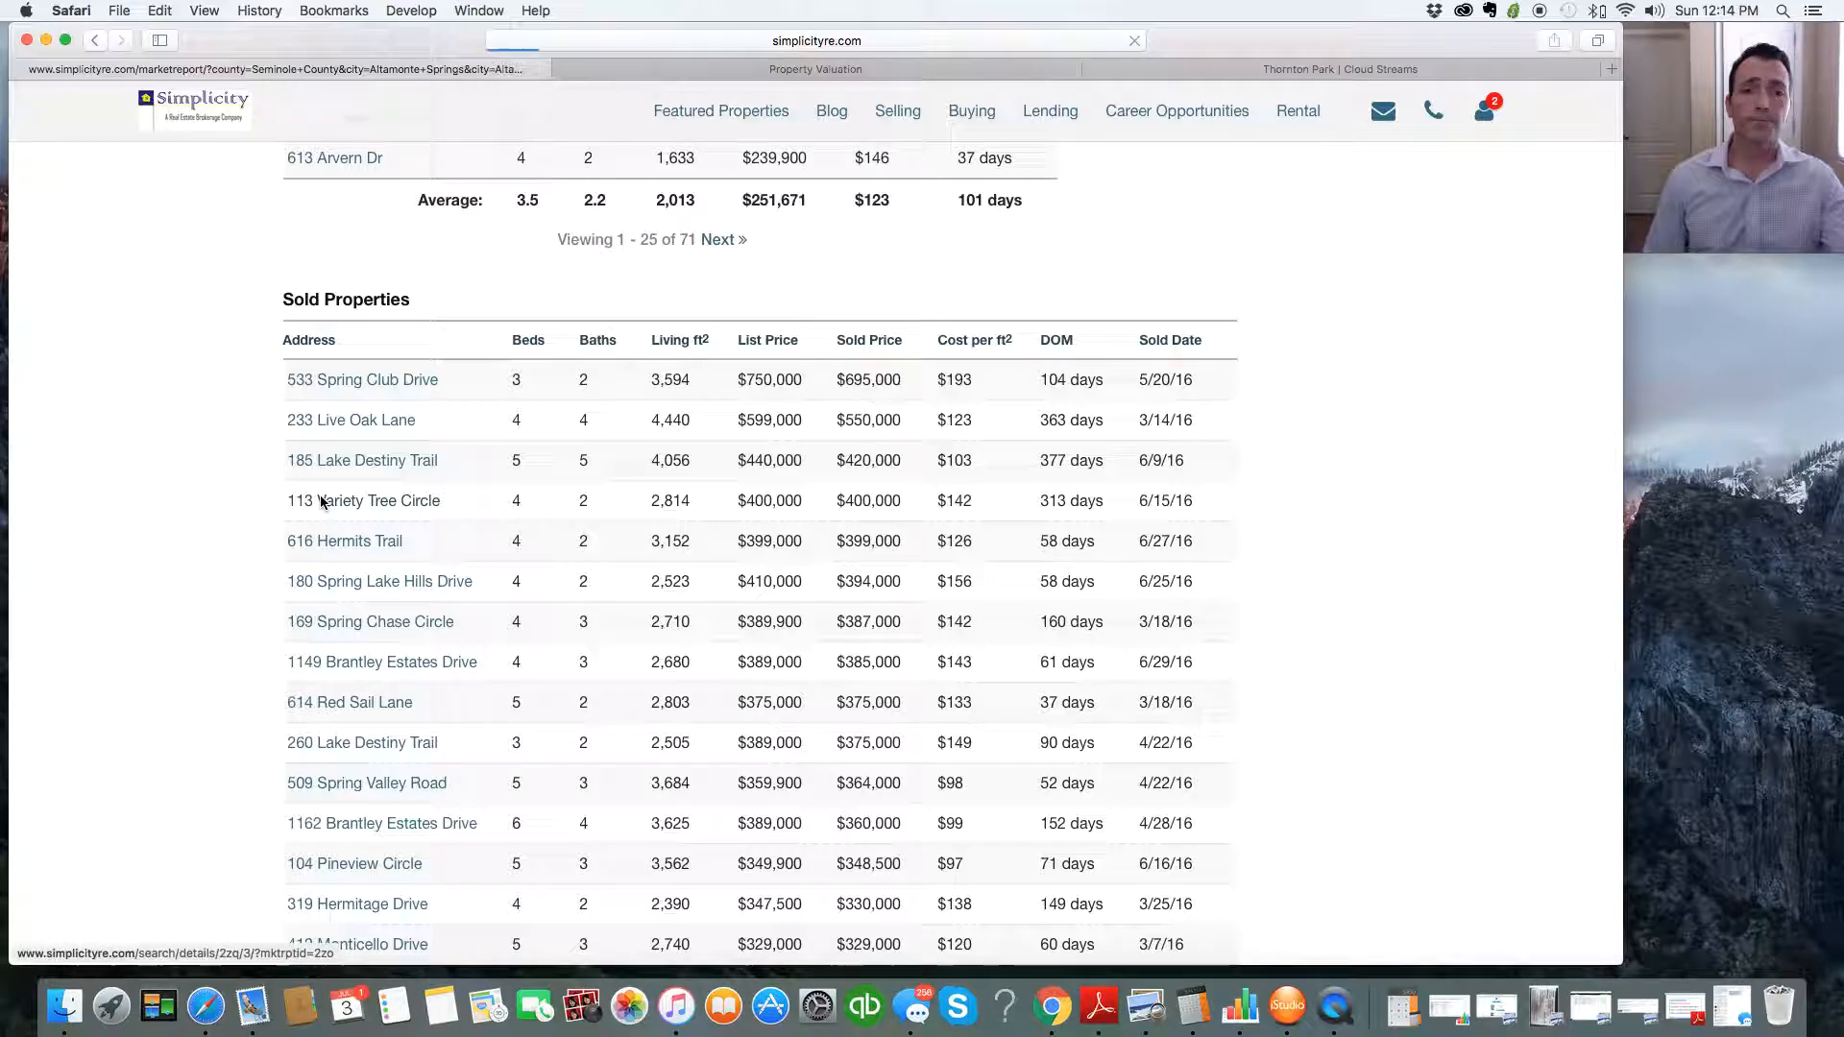
pyautogui.click(363, 500)
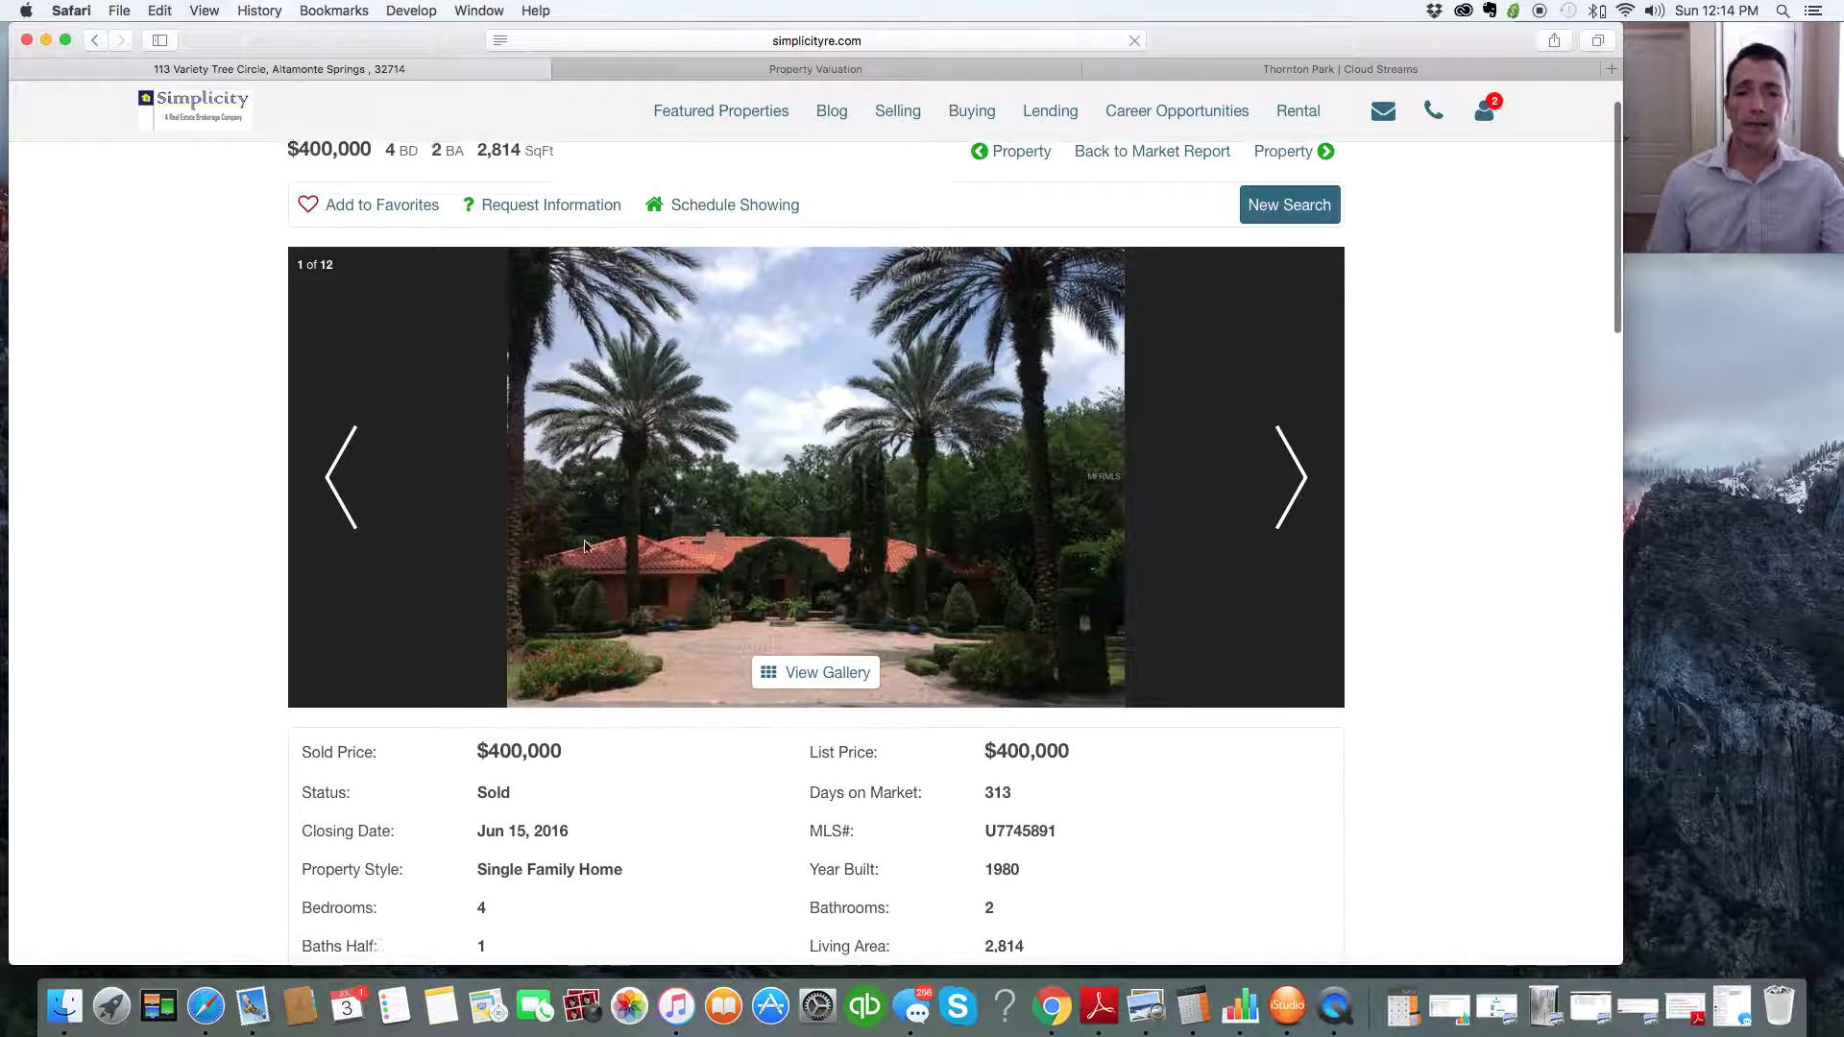
pyautogui.scroll(-3)
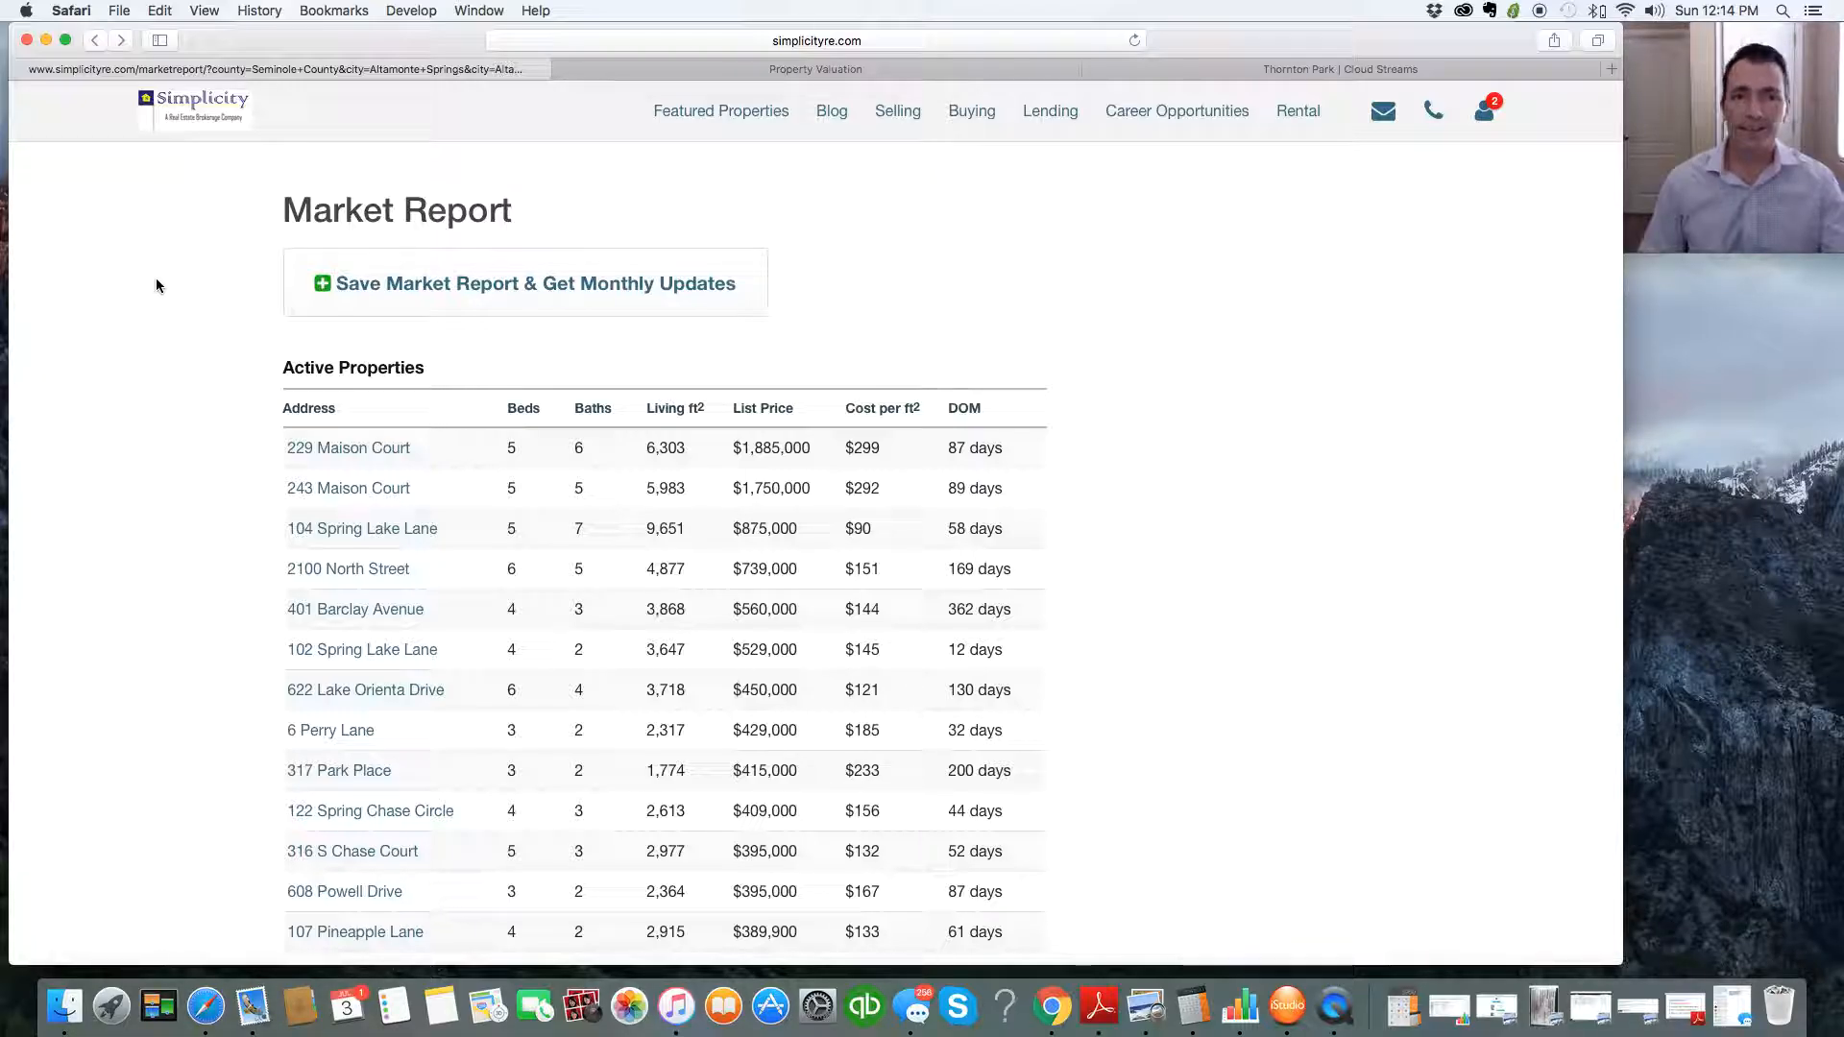
pyautogui.moveTo(443, 292)
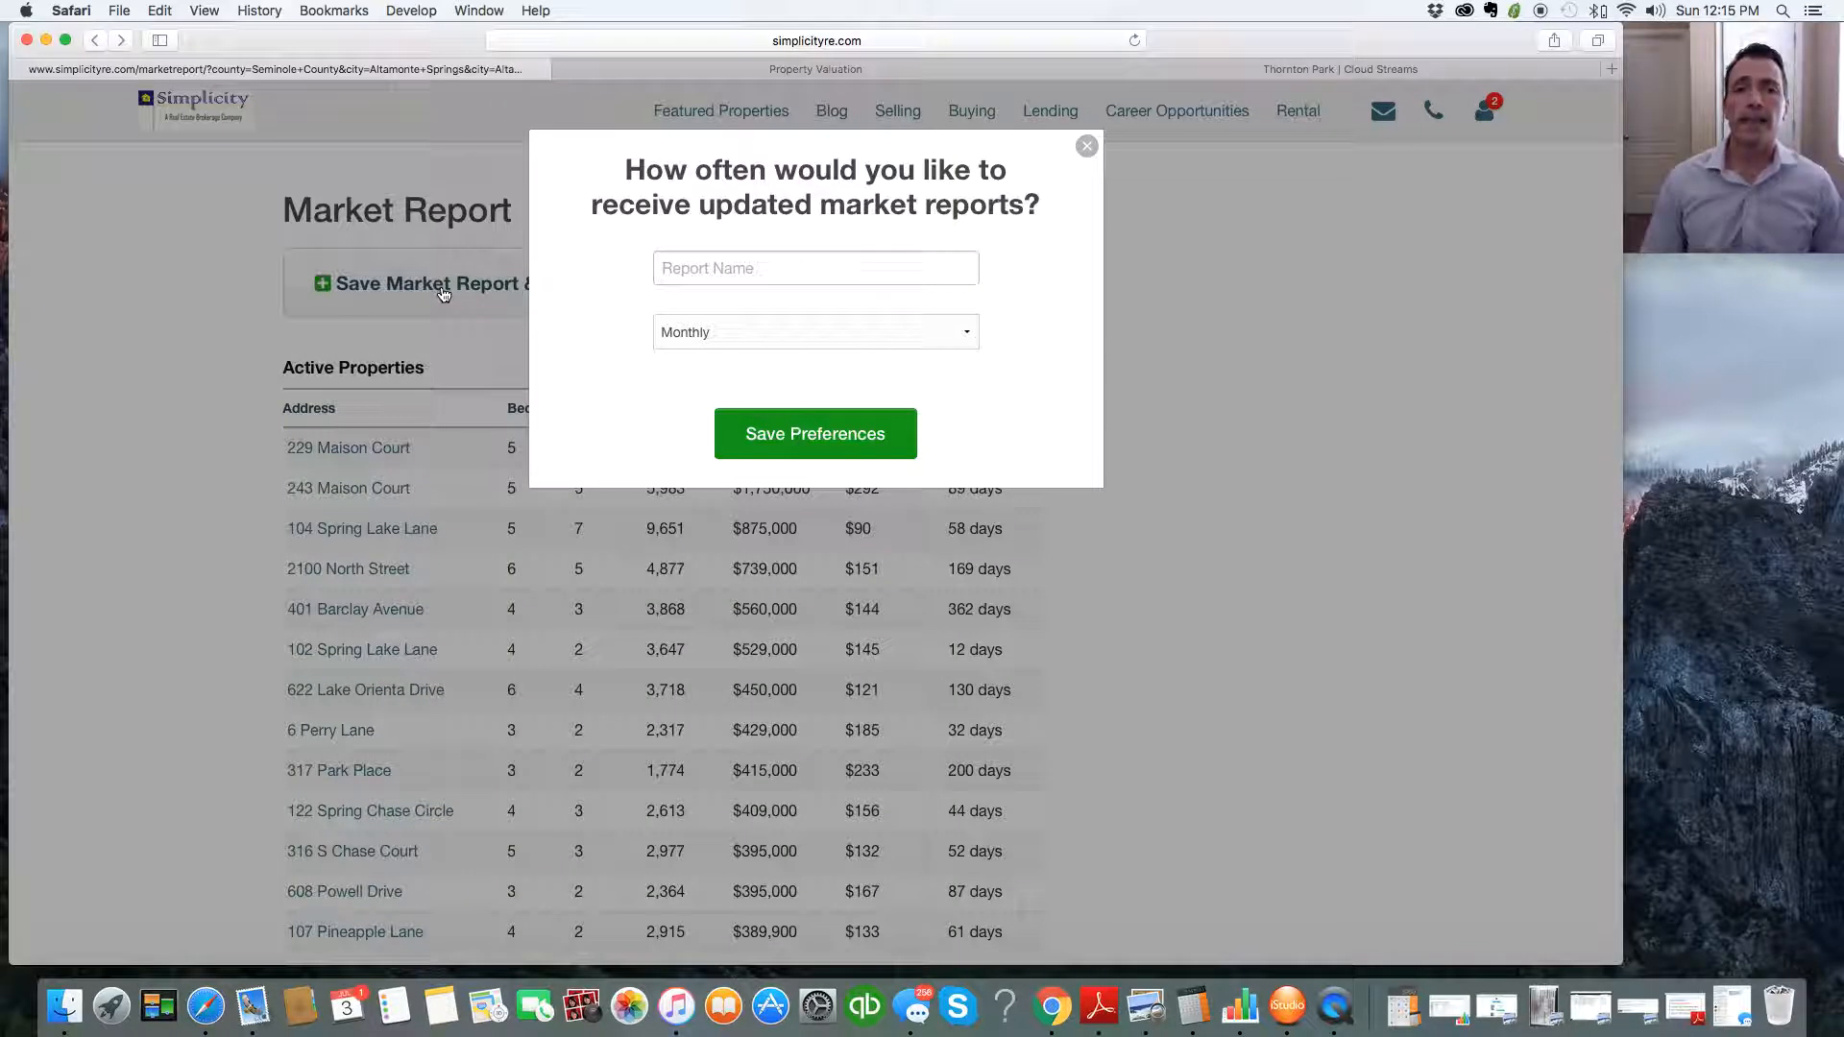
# Step: Check the Monthly, Bi-Weekly and Never update options, keep Monthly, and dismiss the save form unsaved
pyautogui.click(814, 267)
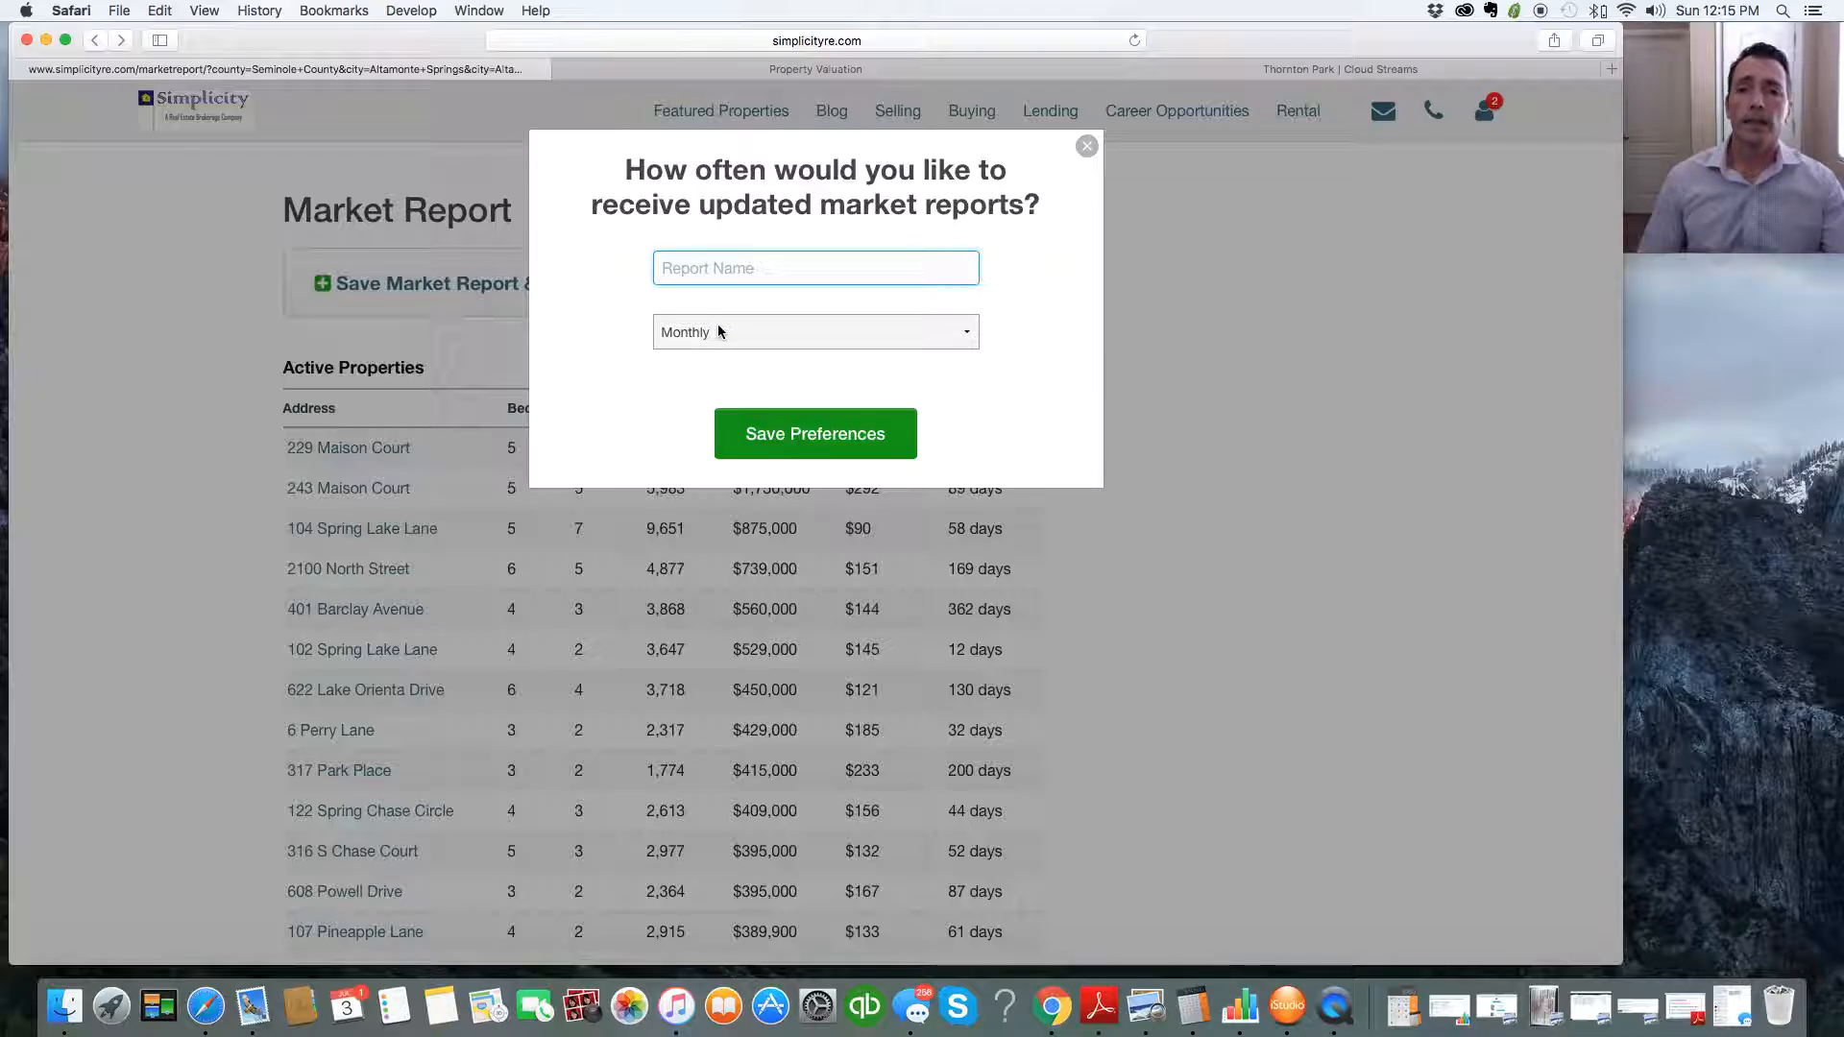
pyautogui.click(815, 330)
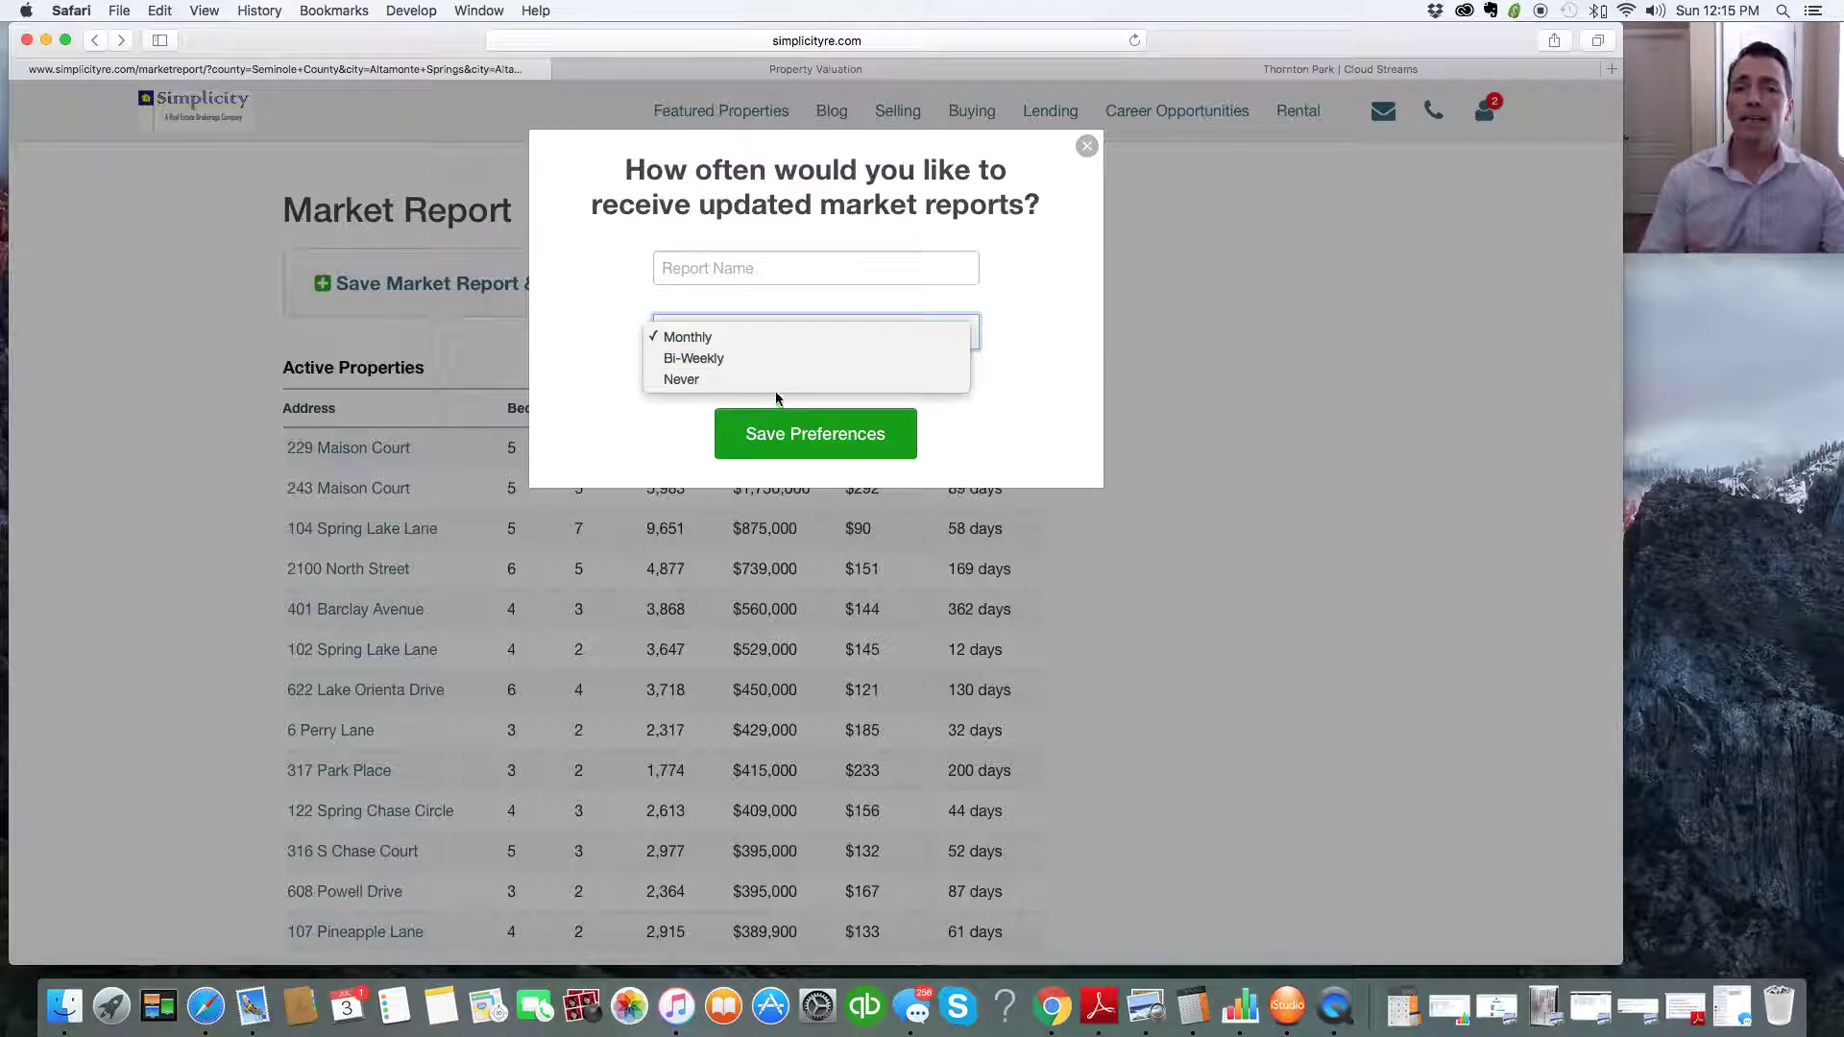
pyautogui.click(687, 336)
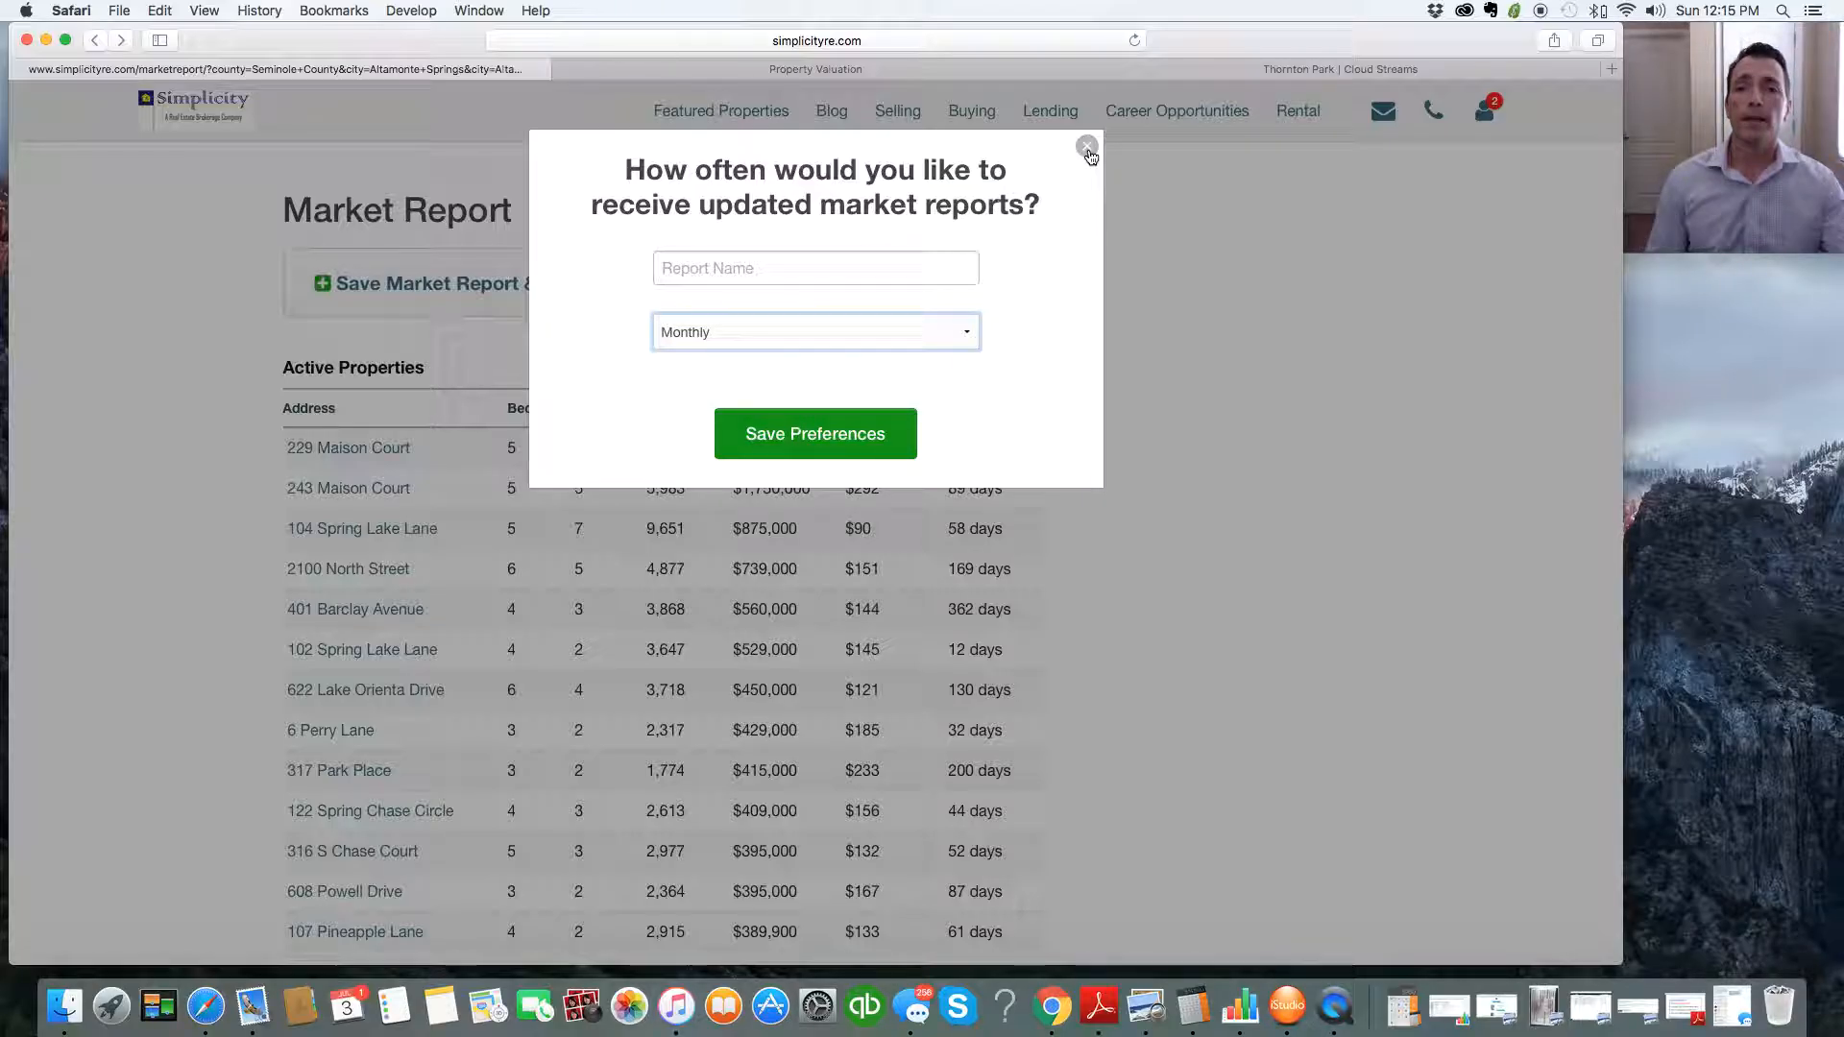
pyautogui.click(1088, 146)
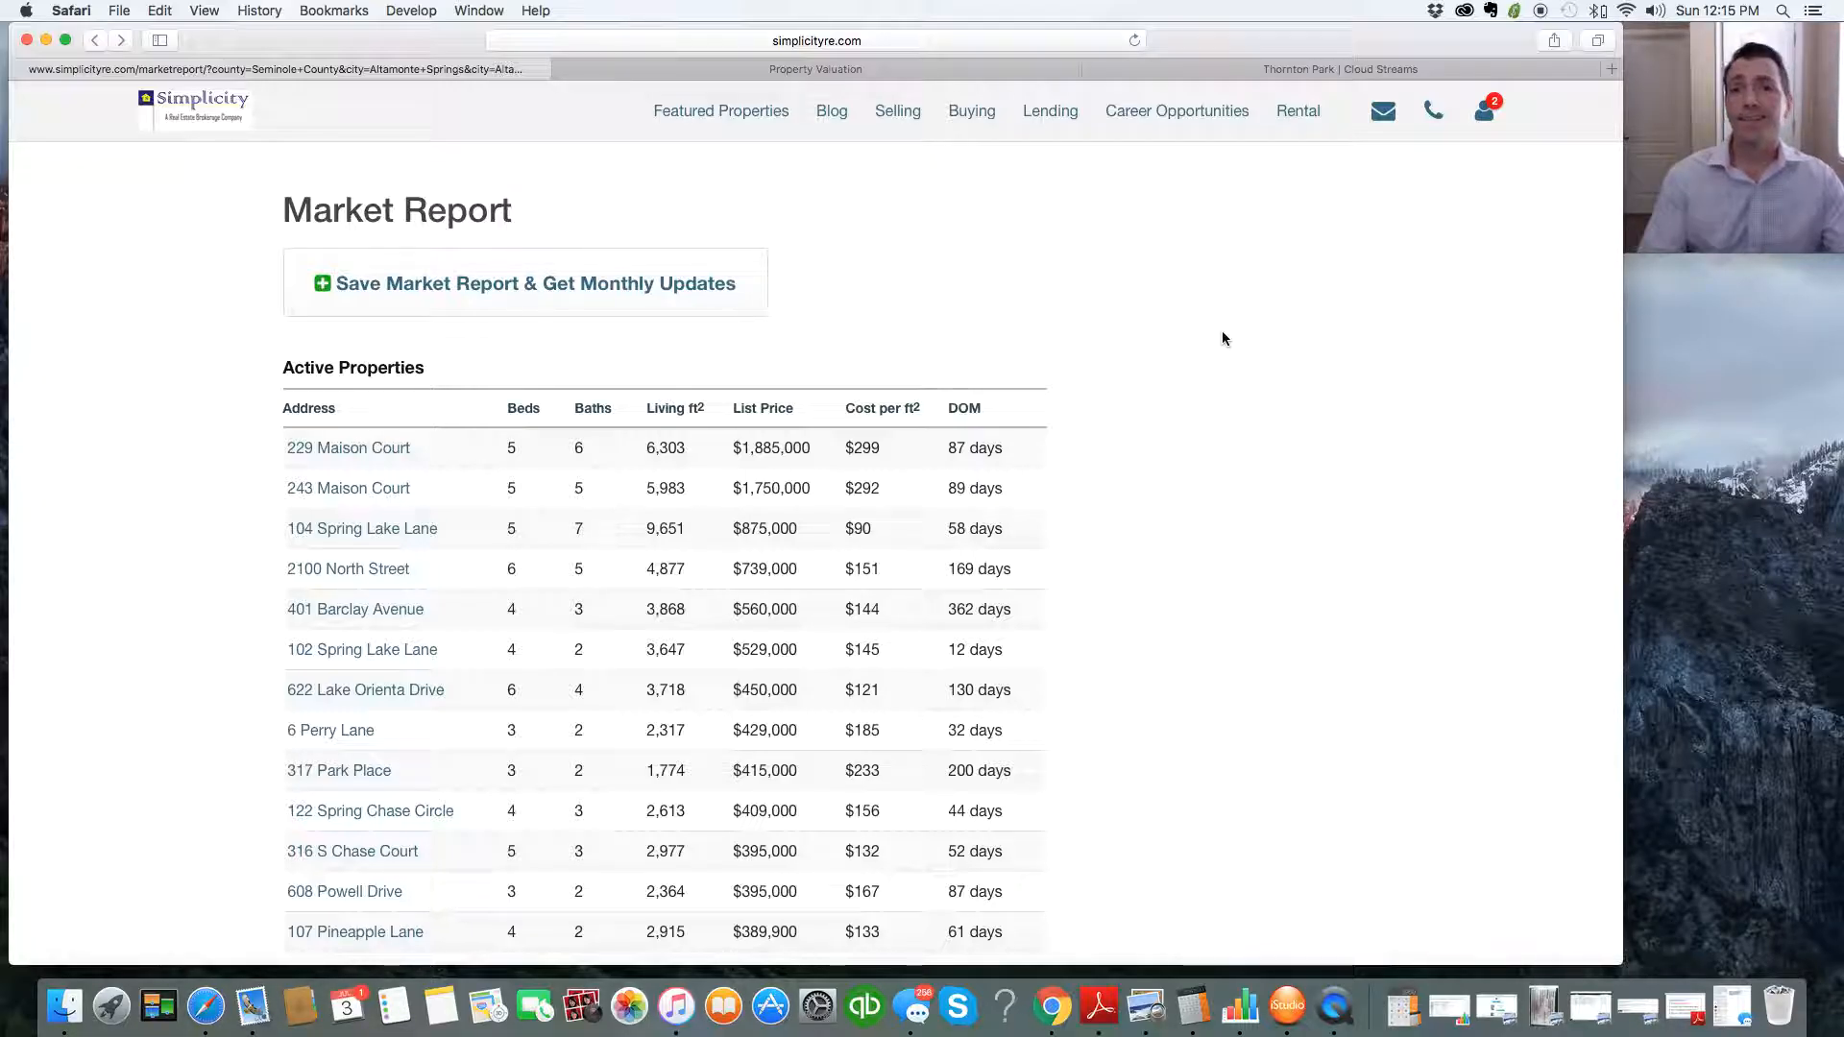
# Step: Scroll to the report's bottom, return to the homepage and reach 'What's That Florida Home Worth?'
pyautogui.scroll(-3)
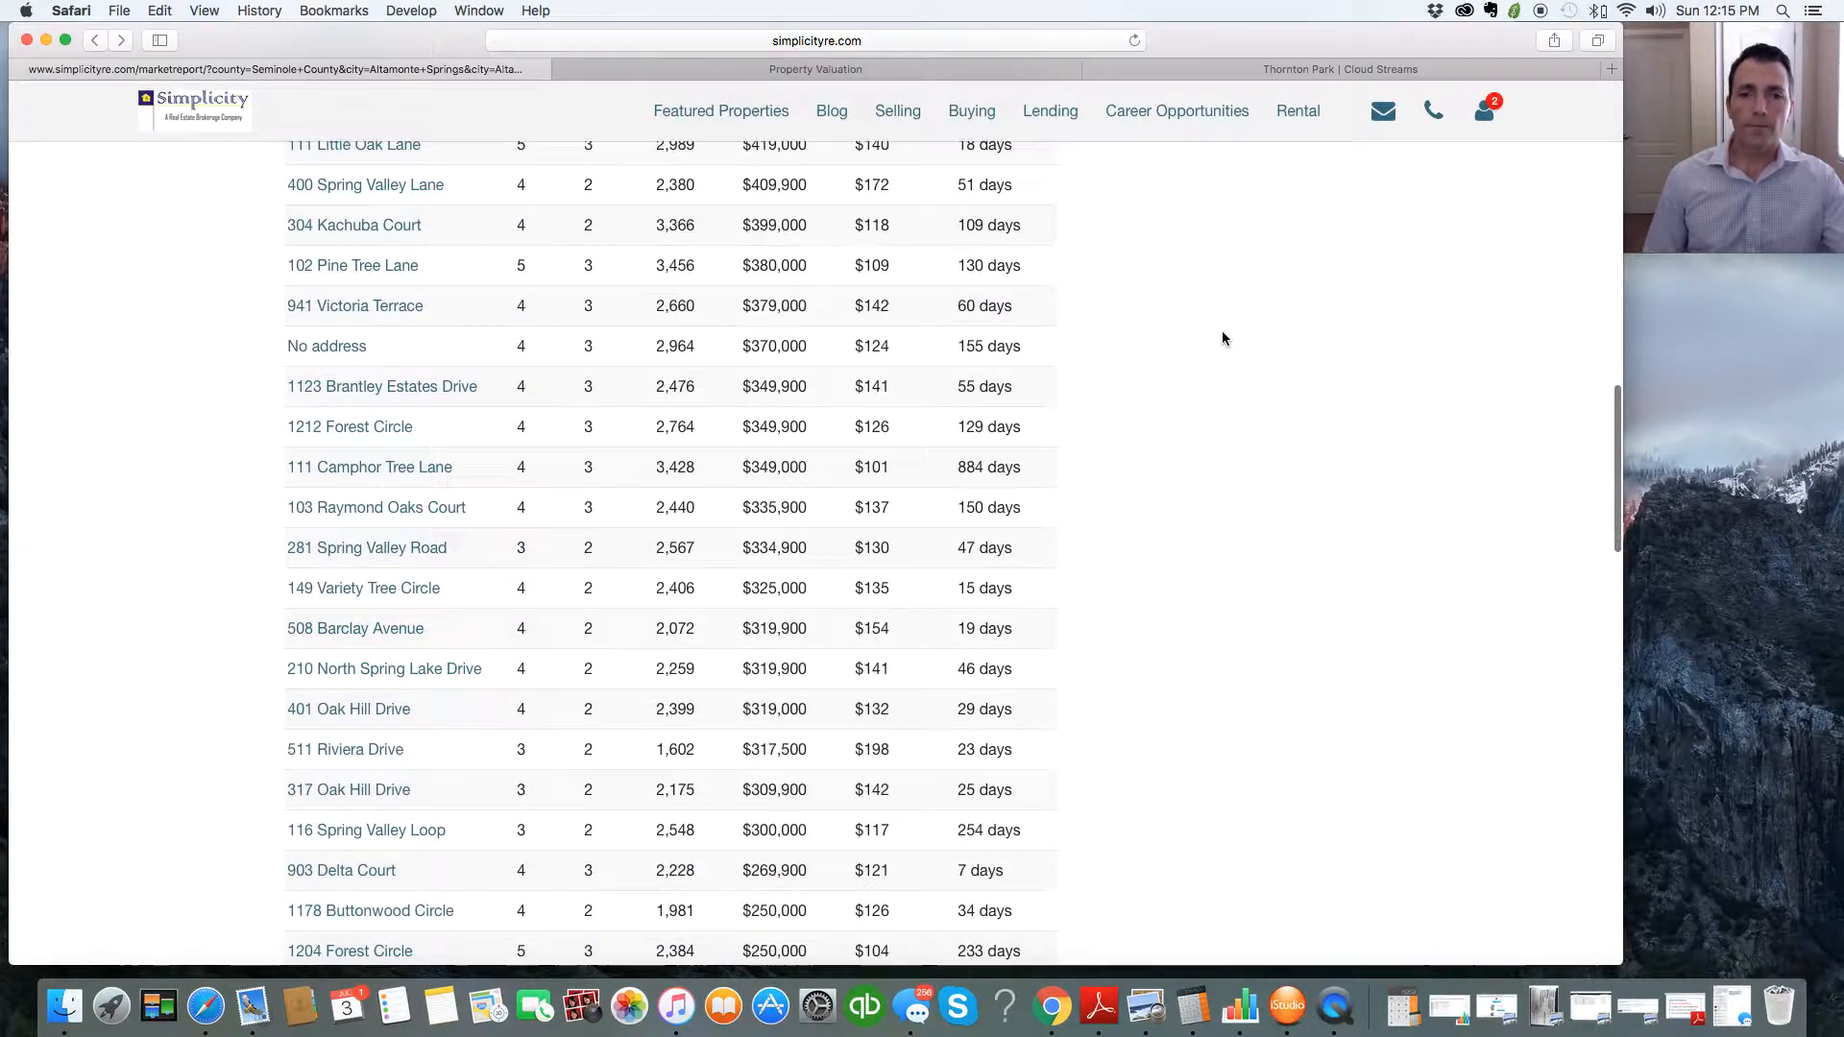
pyautogui.scroll(-3)
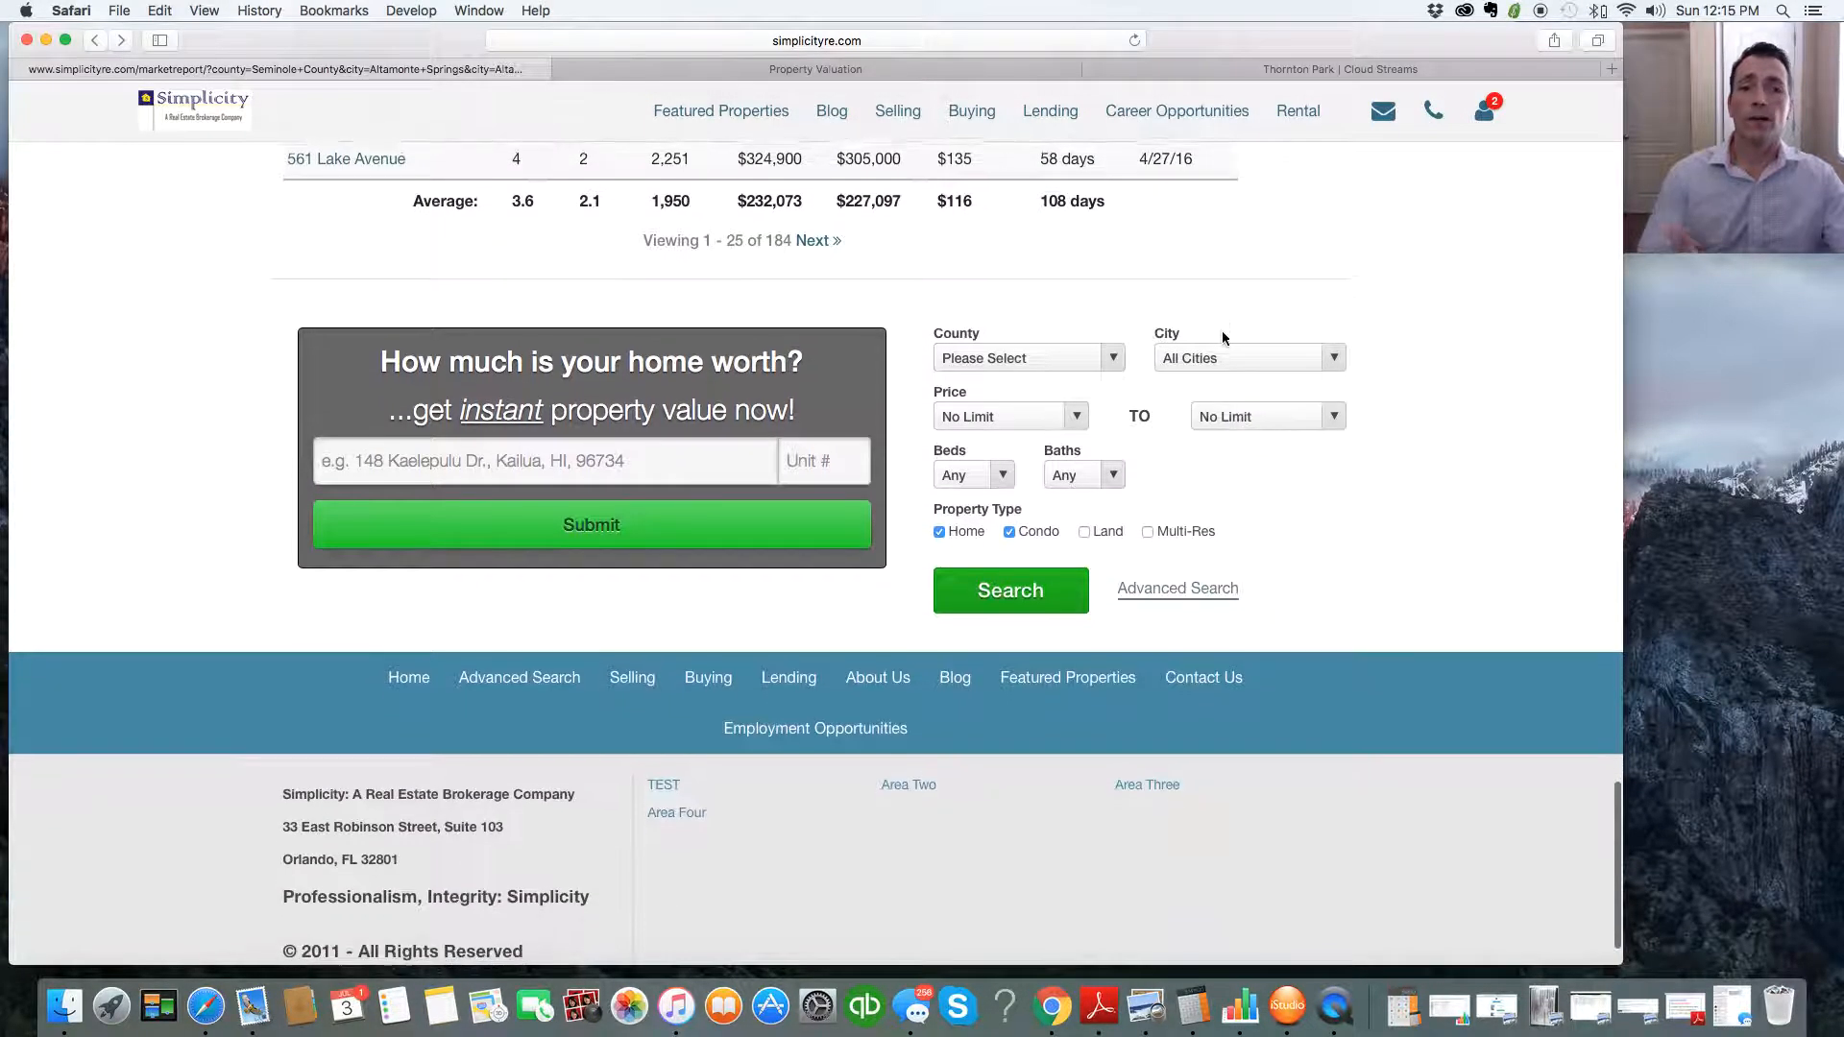
pyautogui.scroll(-3)
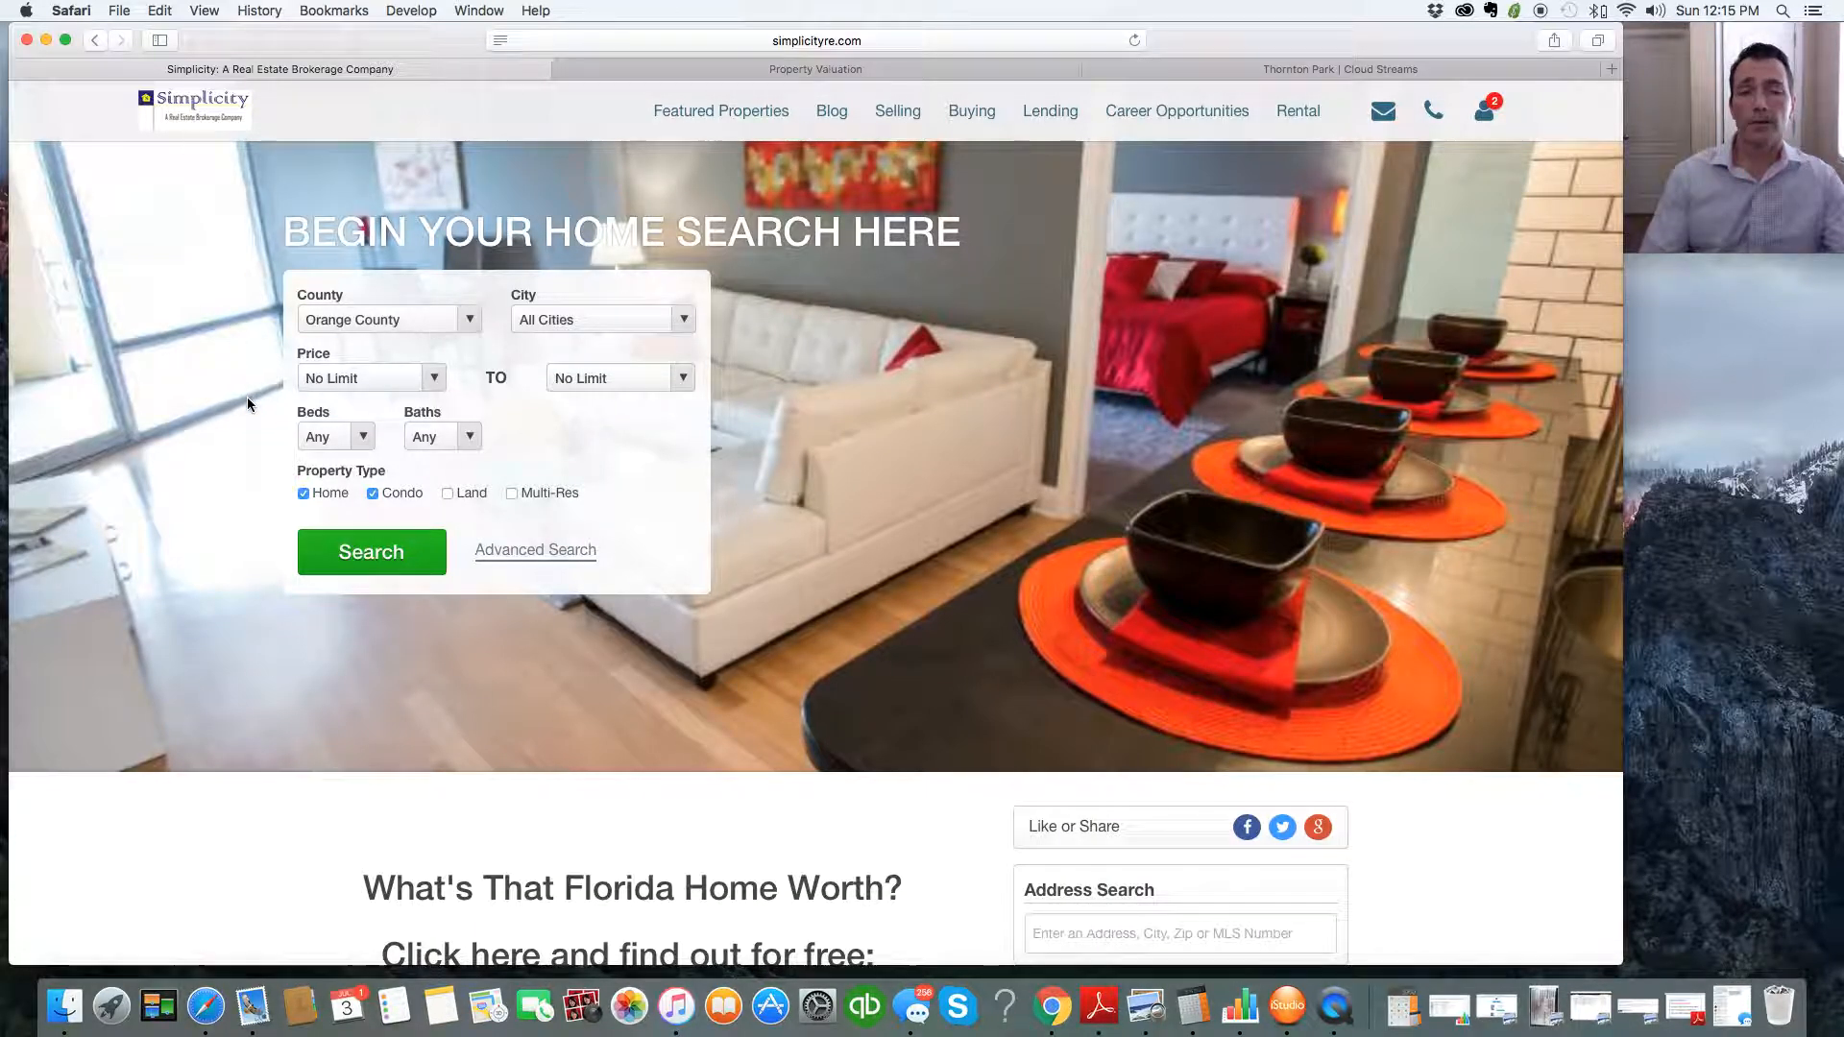
pyautogui.scroll(-3)
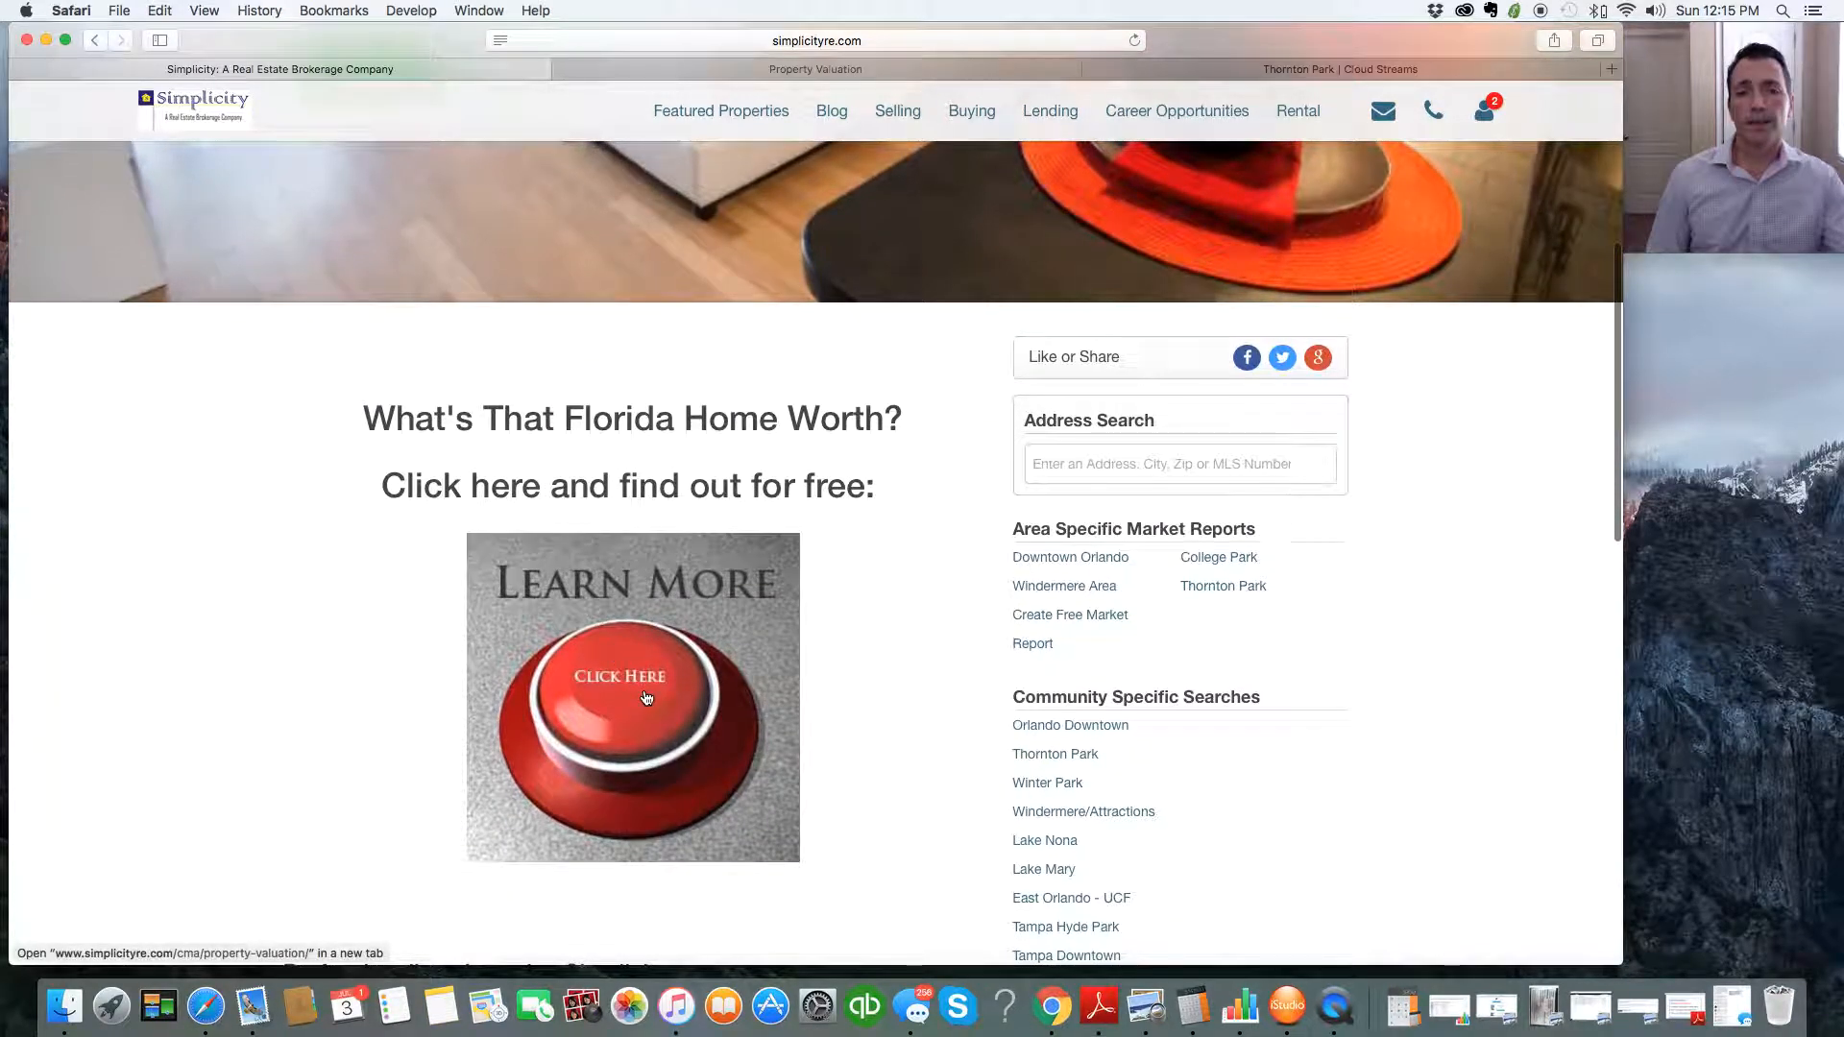
pyautogui.click(646, 698)
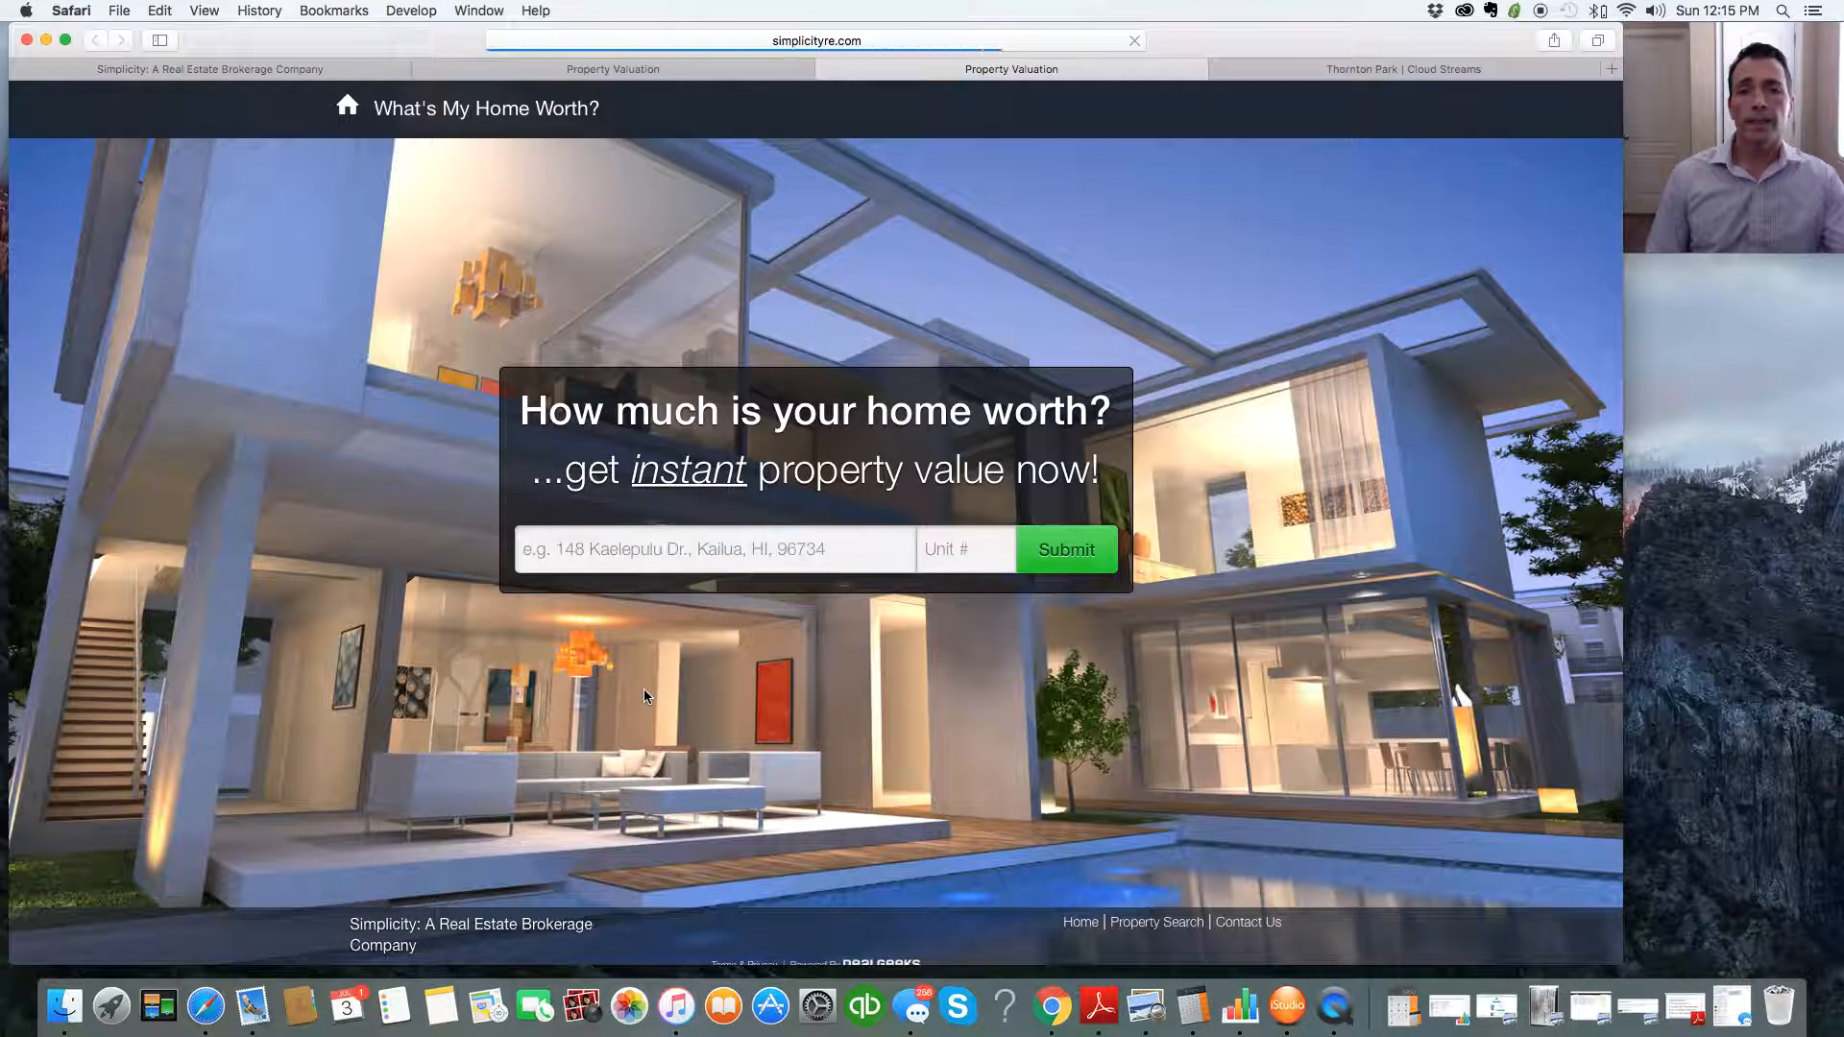
pyautogui.click(715, 550)
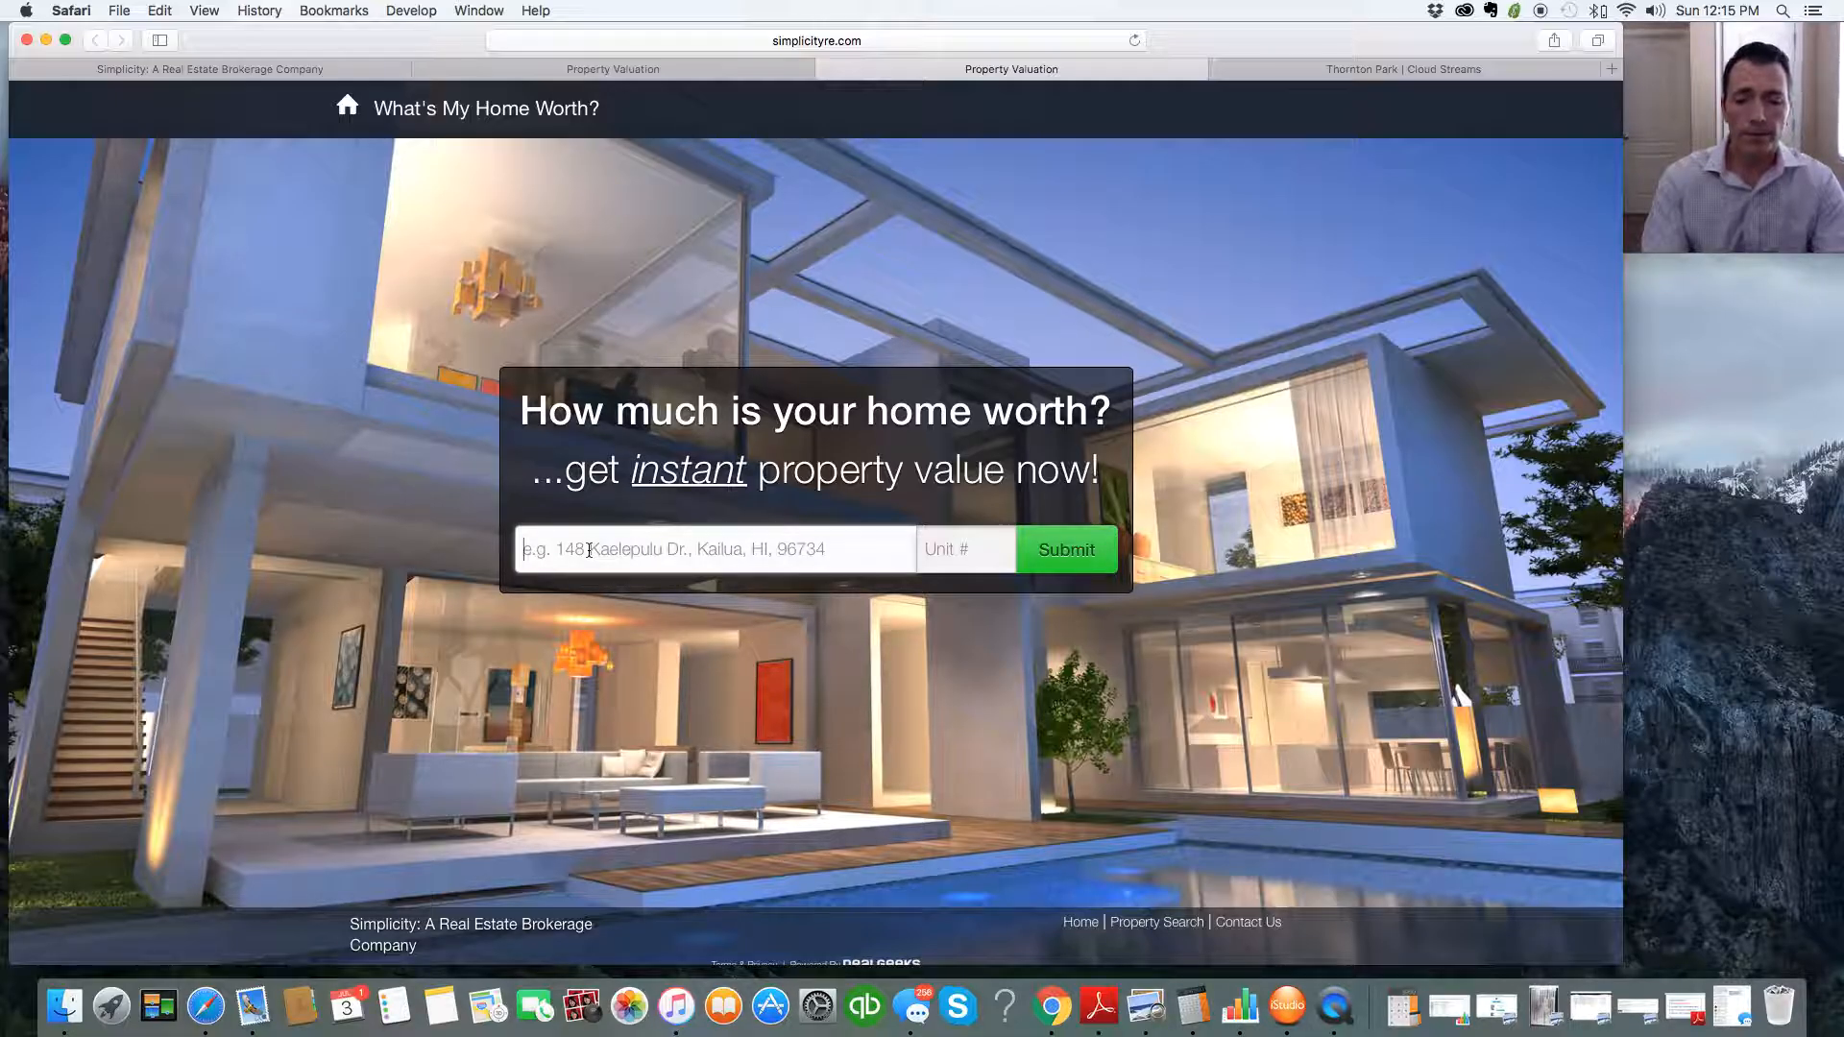
pyautogui.write('10 n')
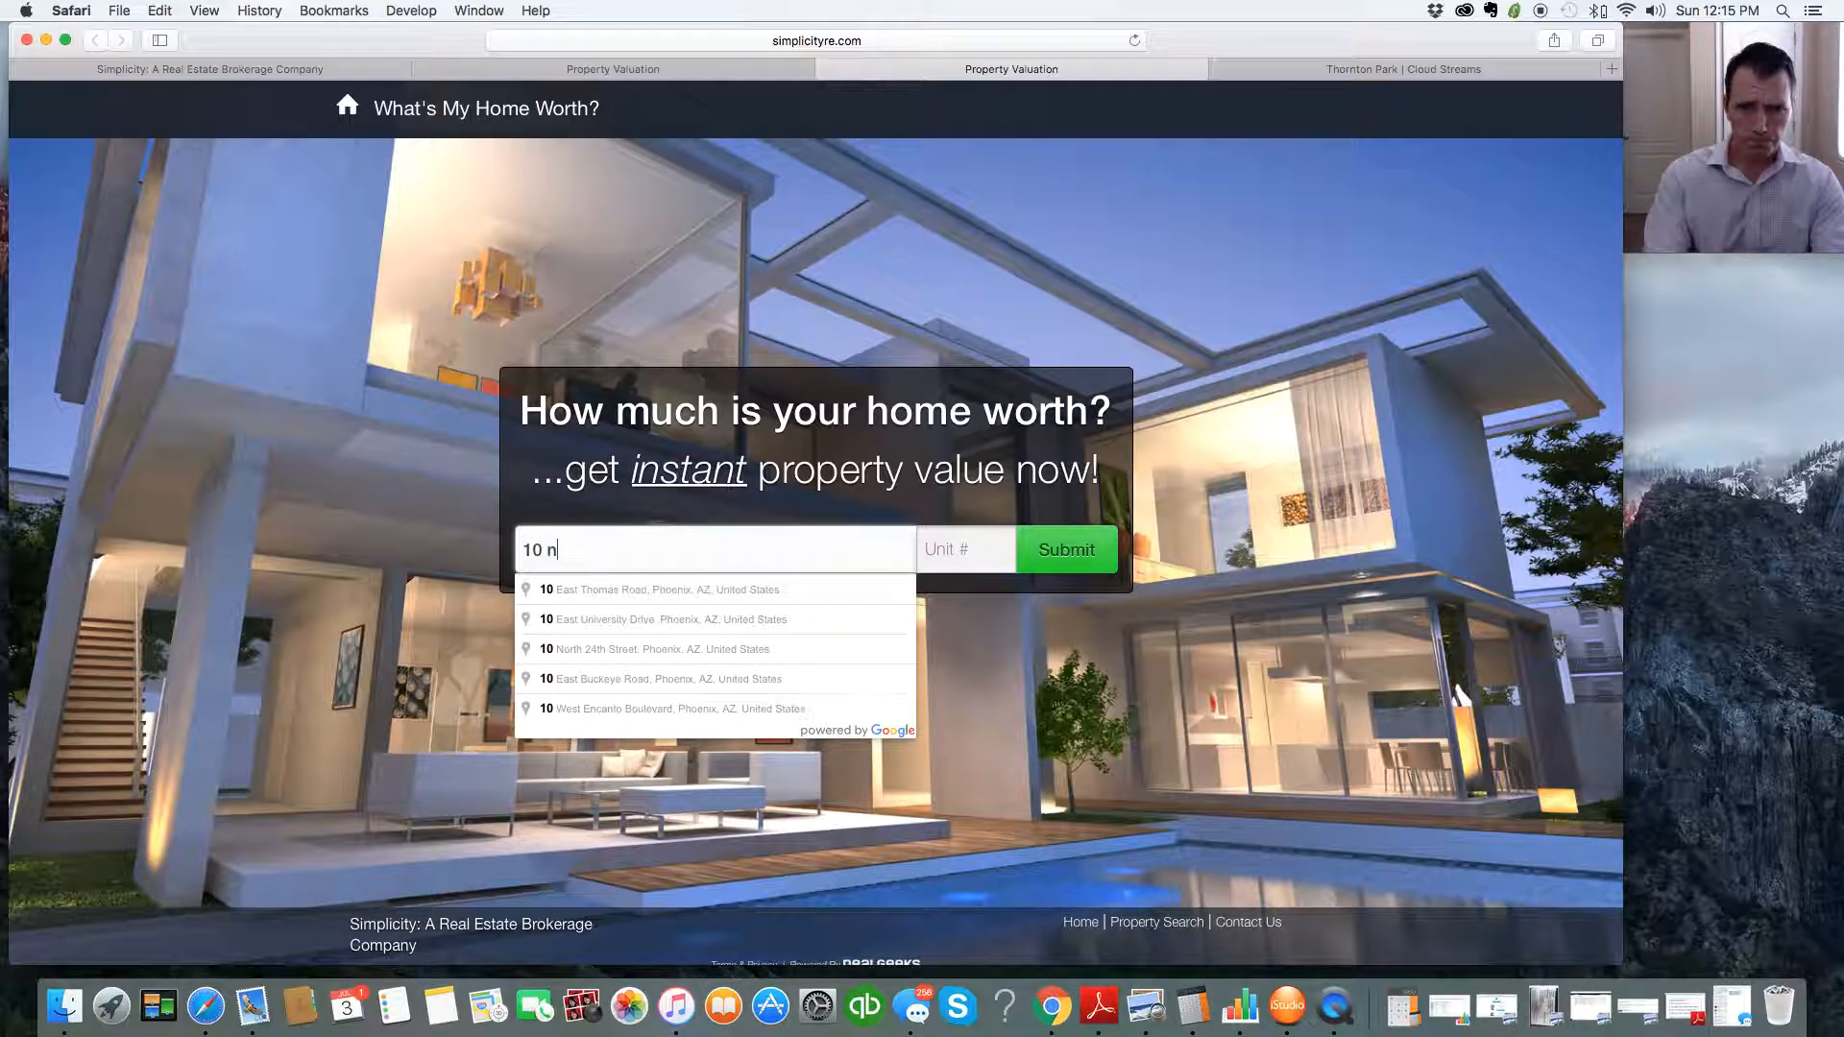
pyautogui.write('summerlin')
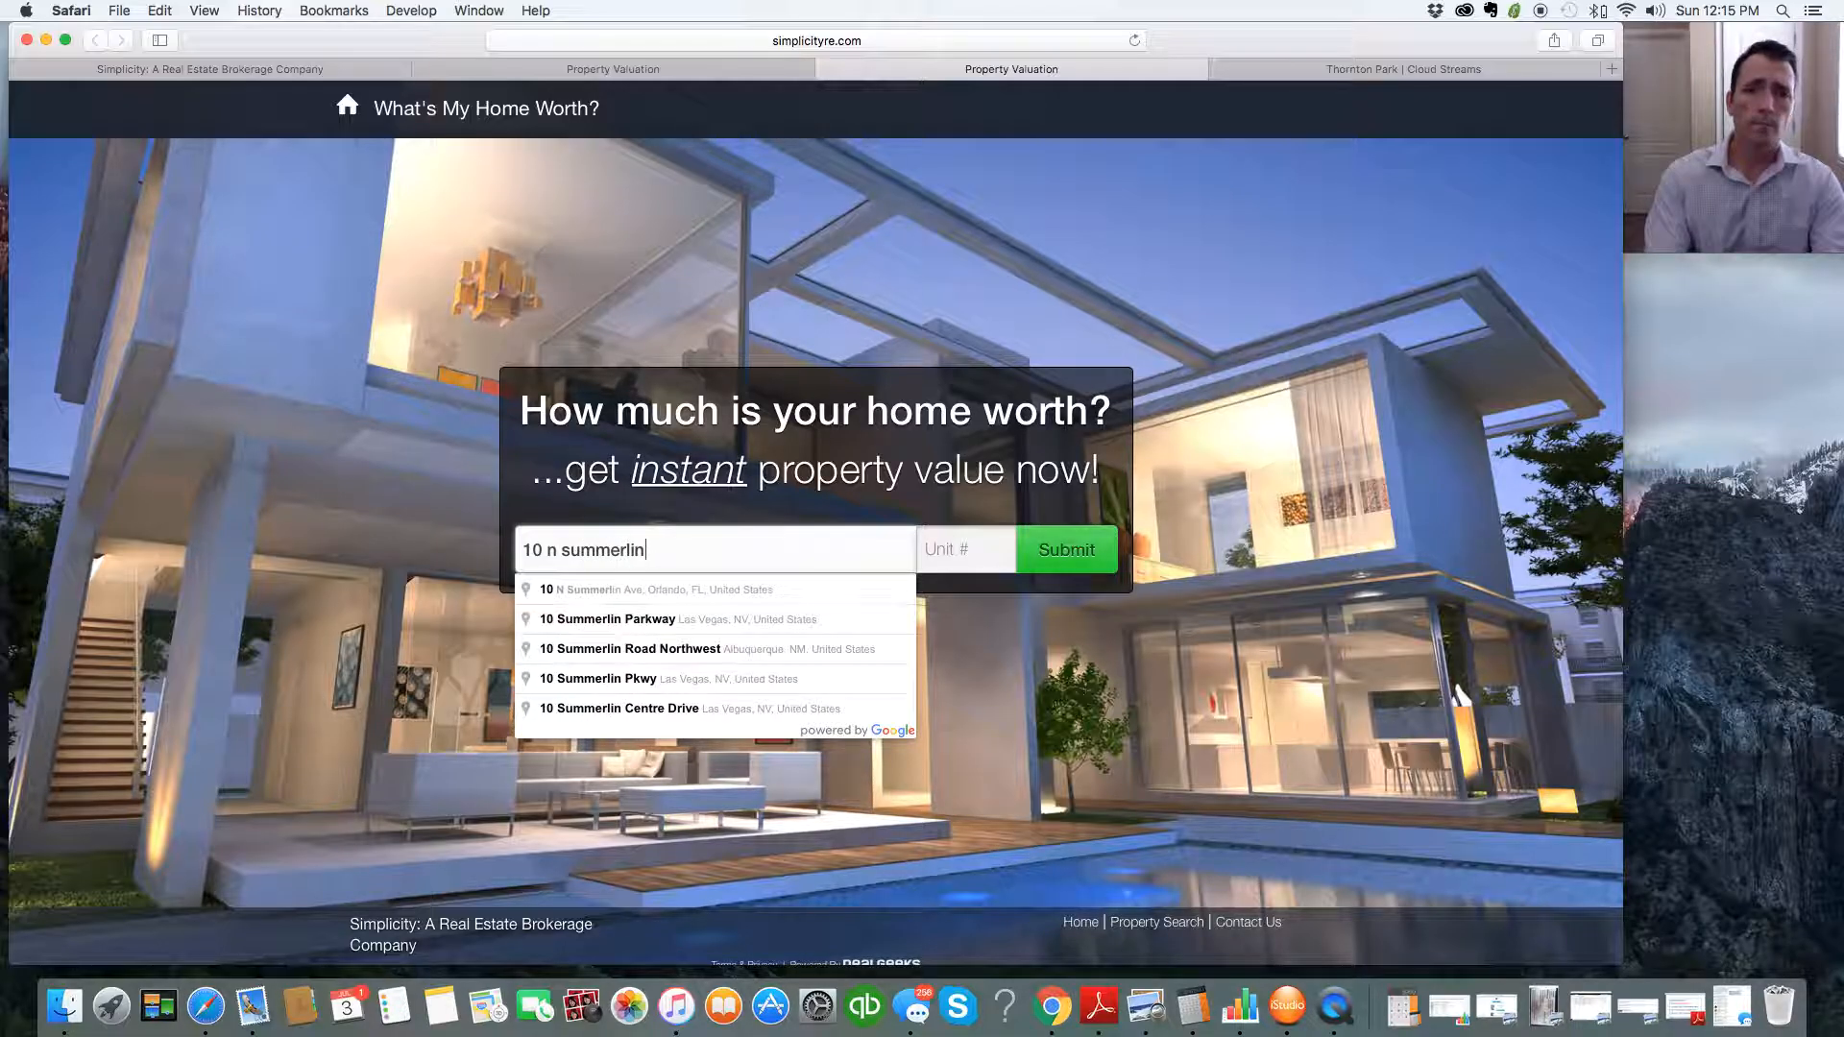
pyautogui.click(635, 590)
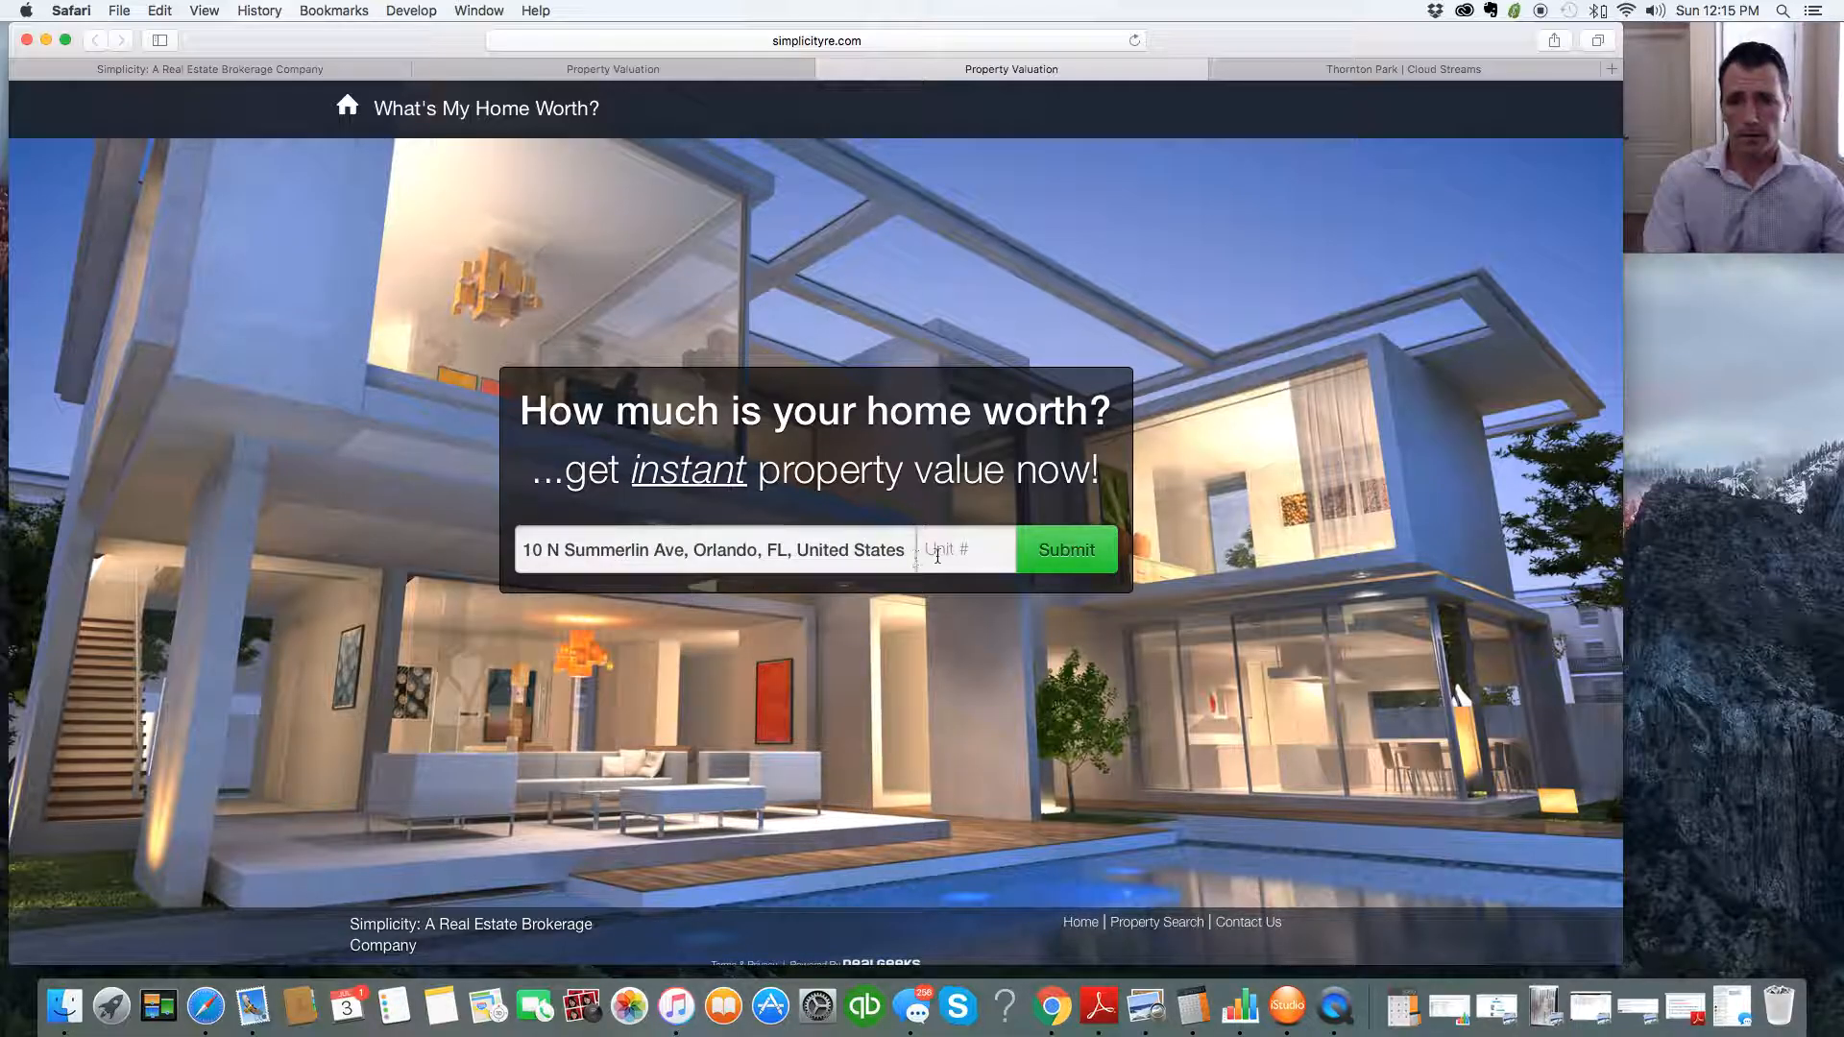
pyautogui.write('20')
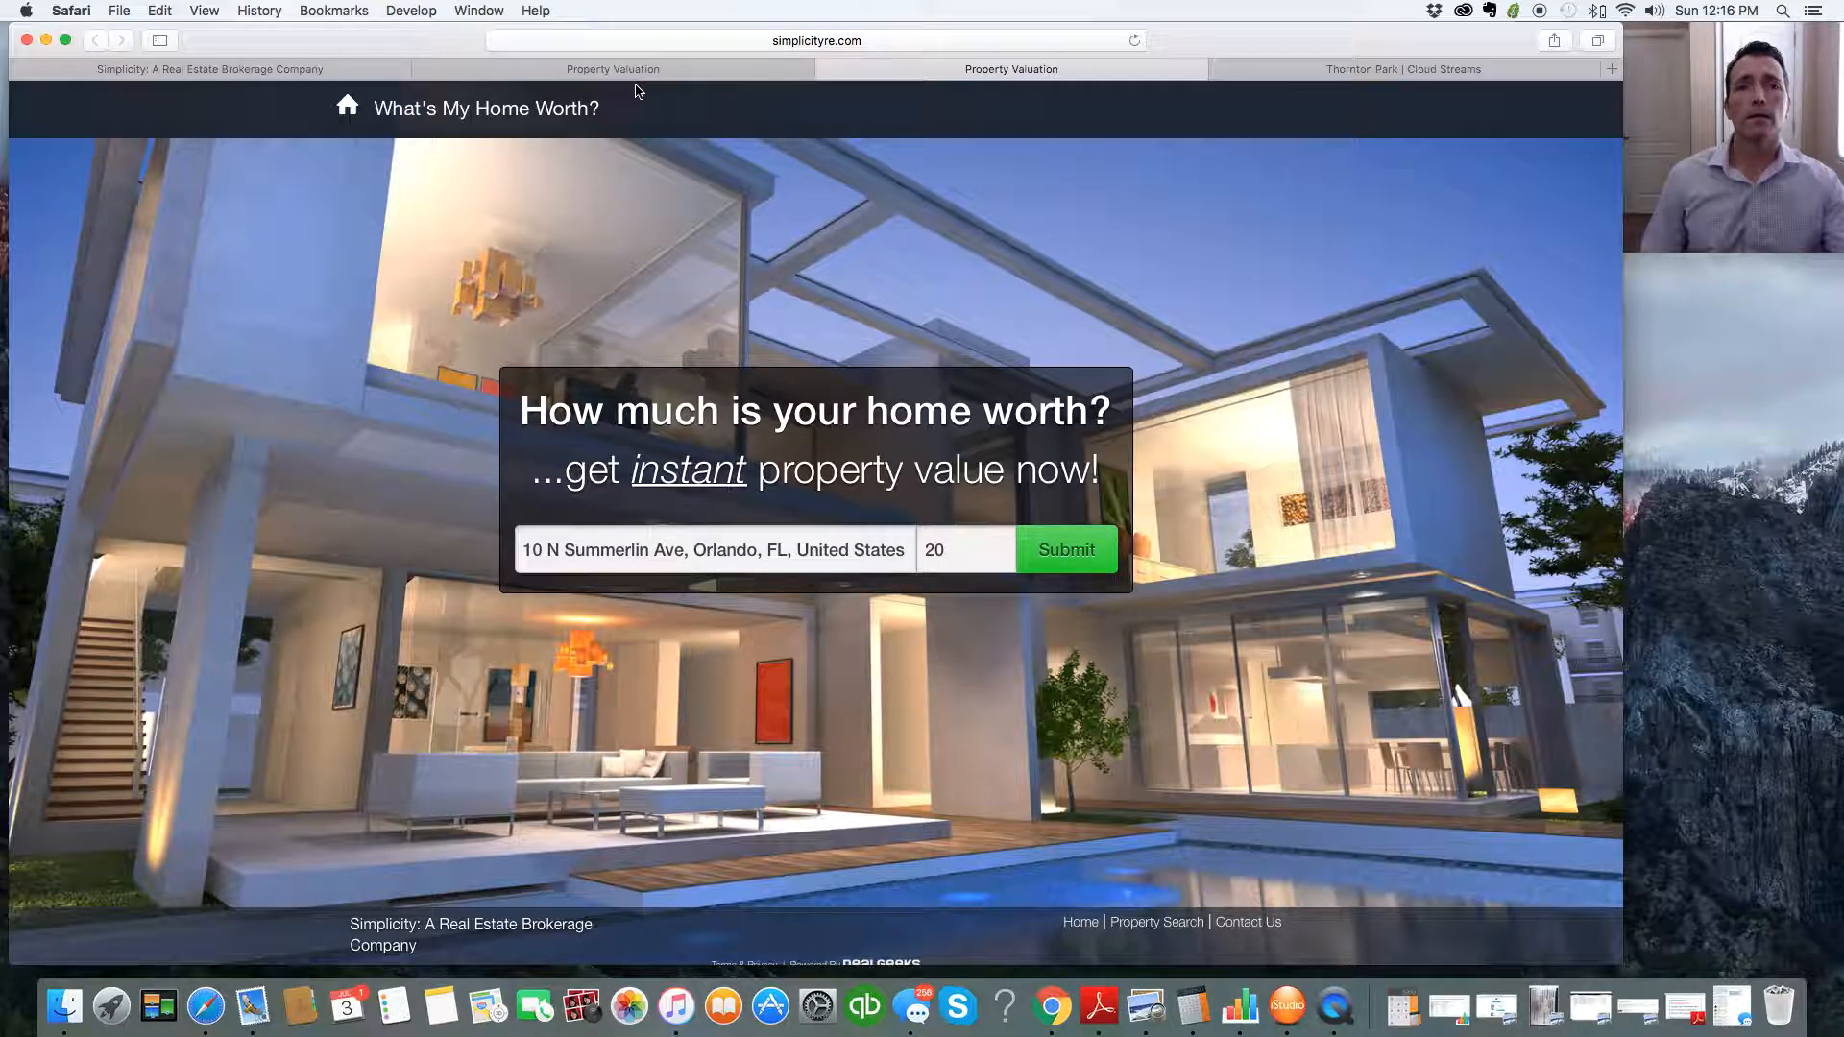
pyautogui.click(1066, 550)
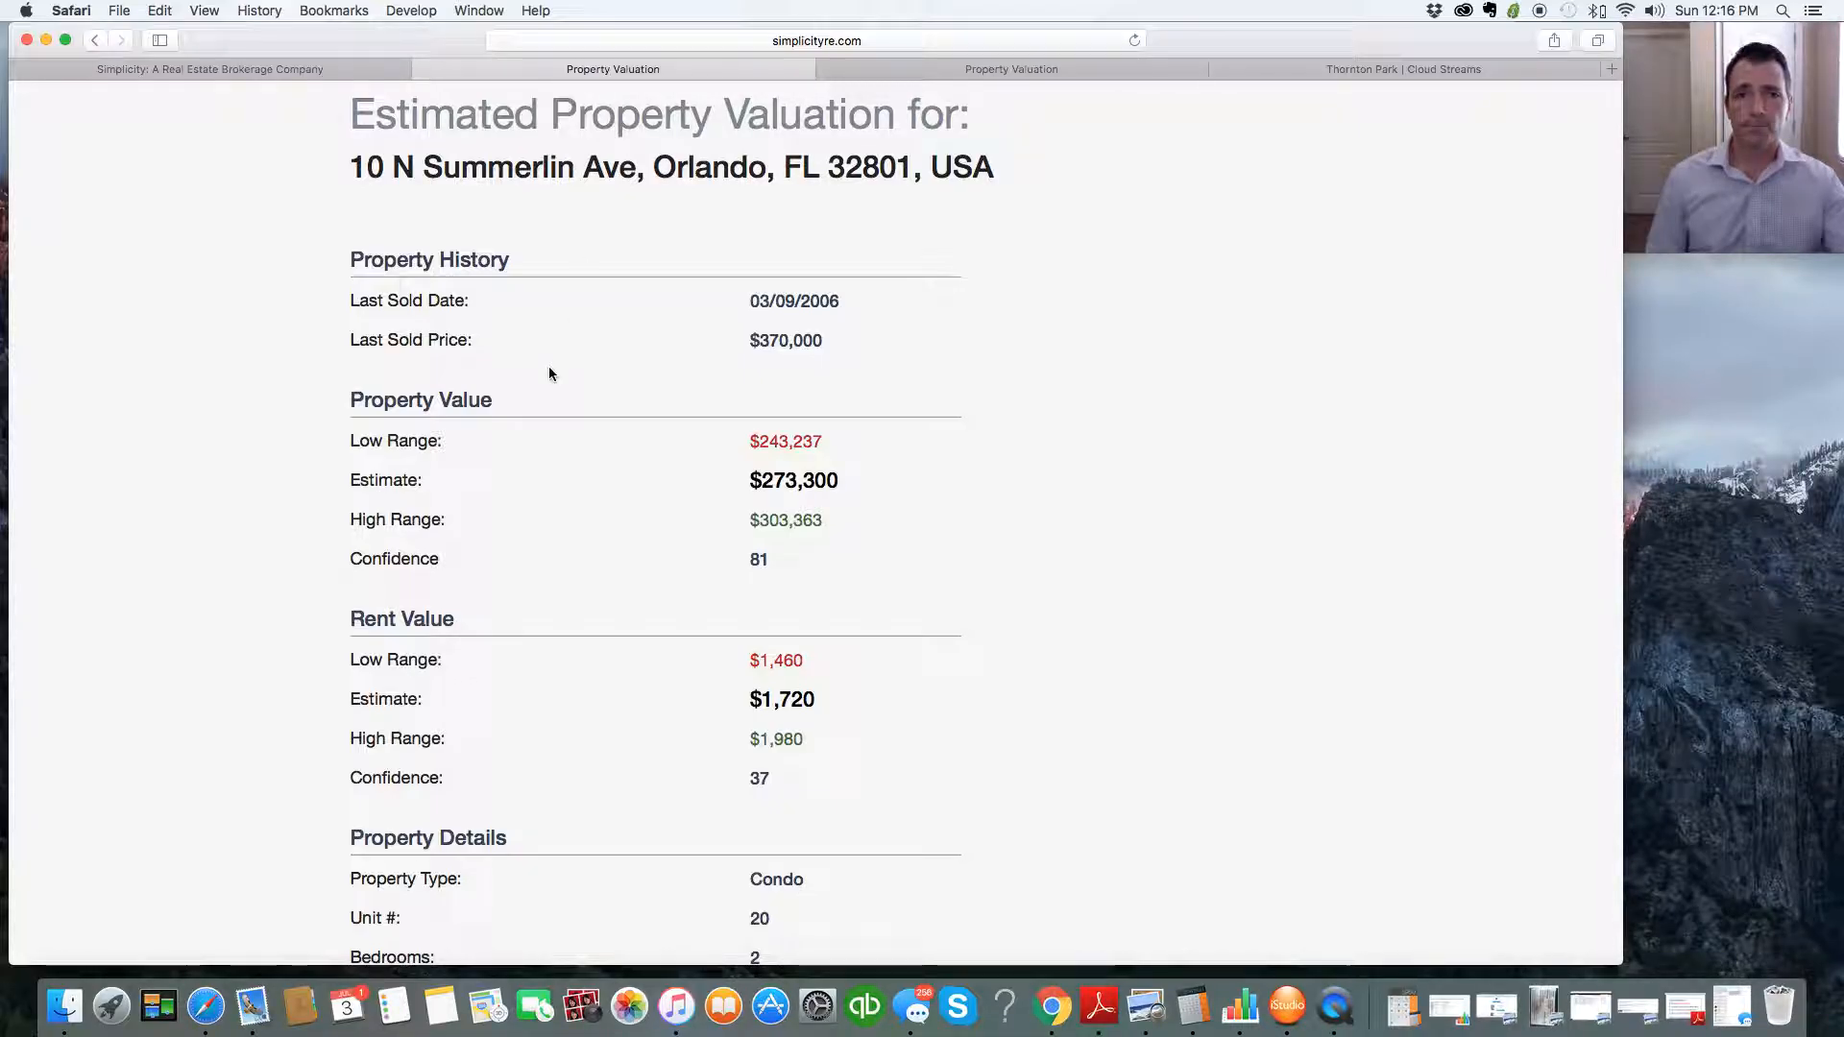
pyautogui.moveTo(338, 423)
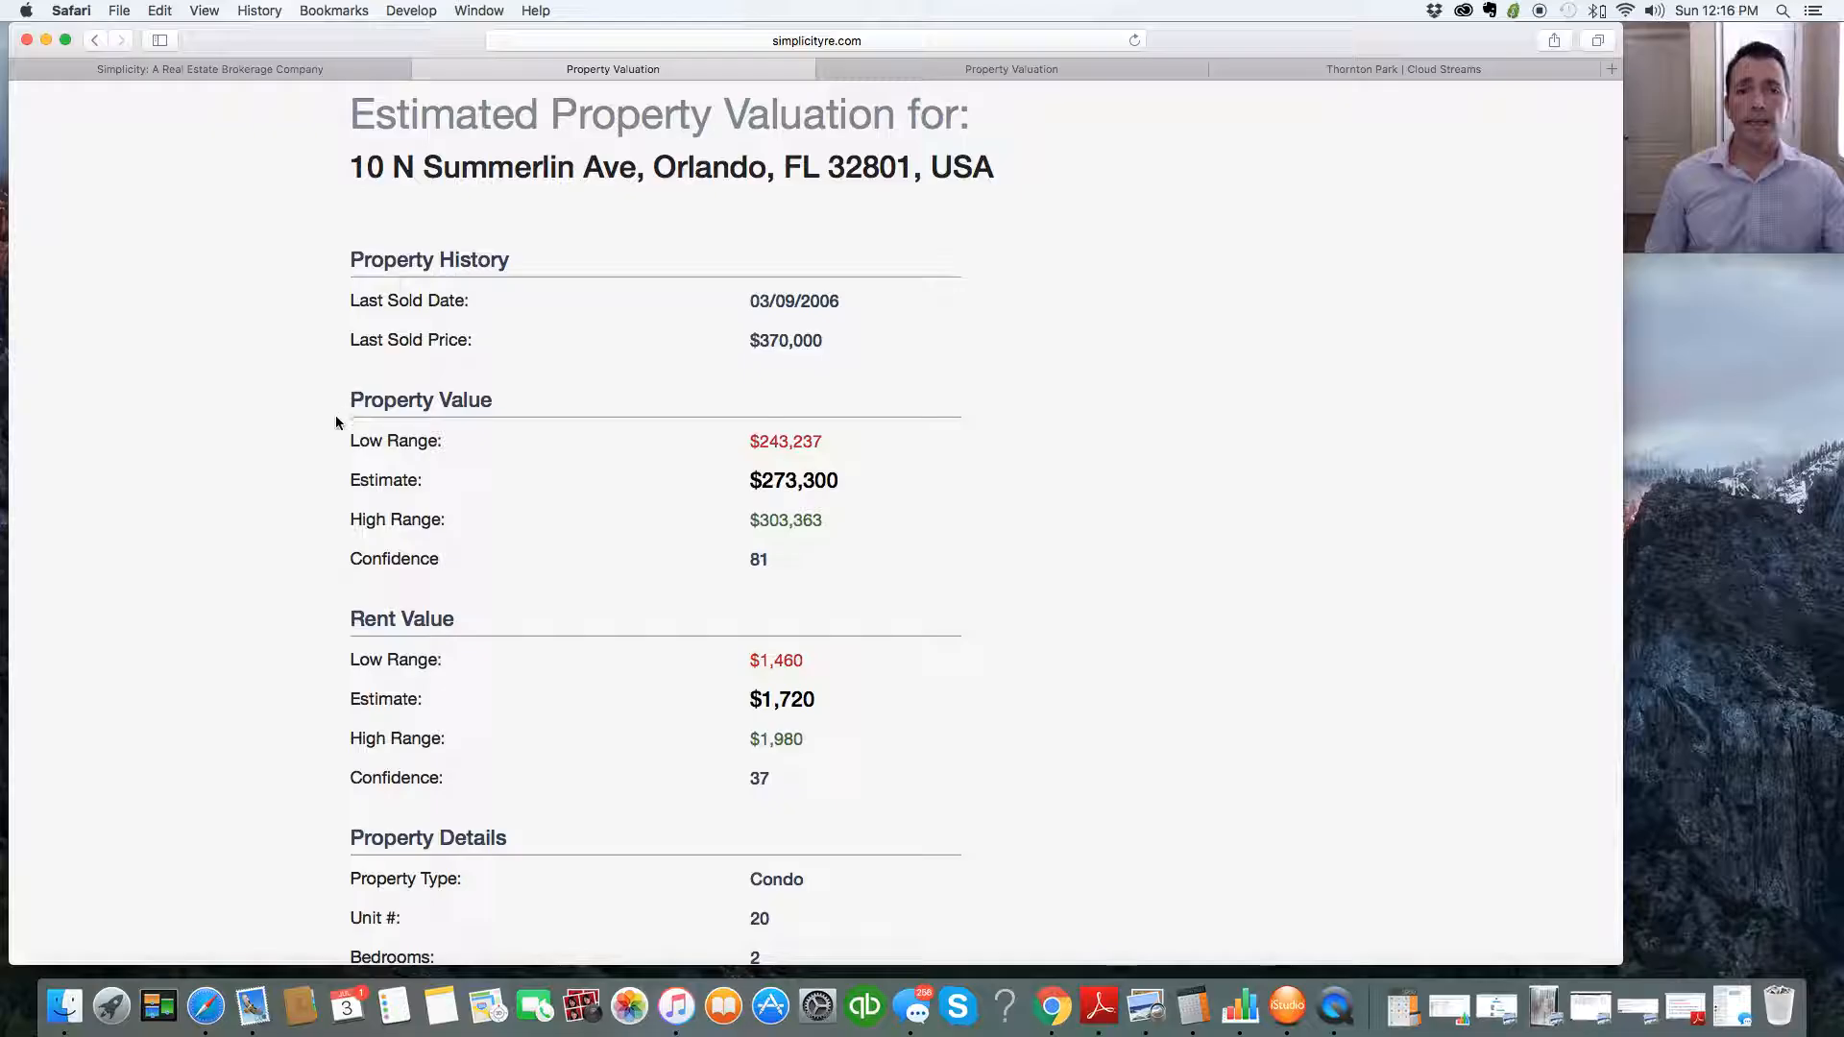
pyautogui.moveTo(358, 602)
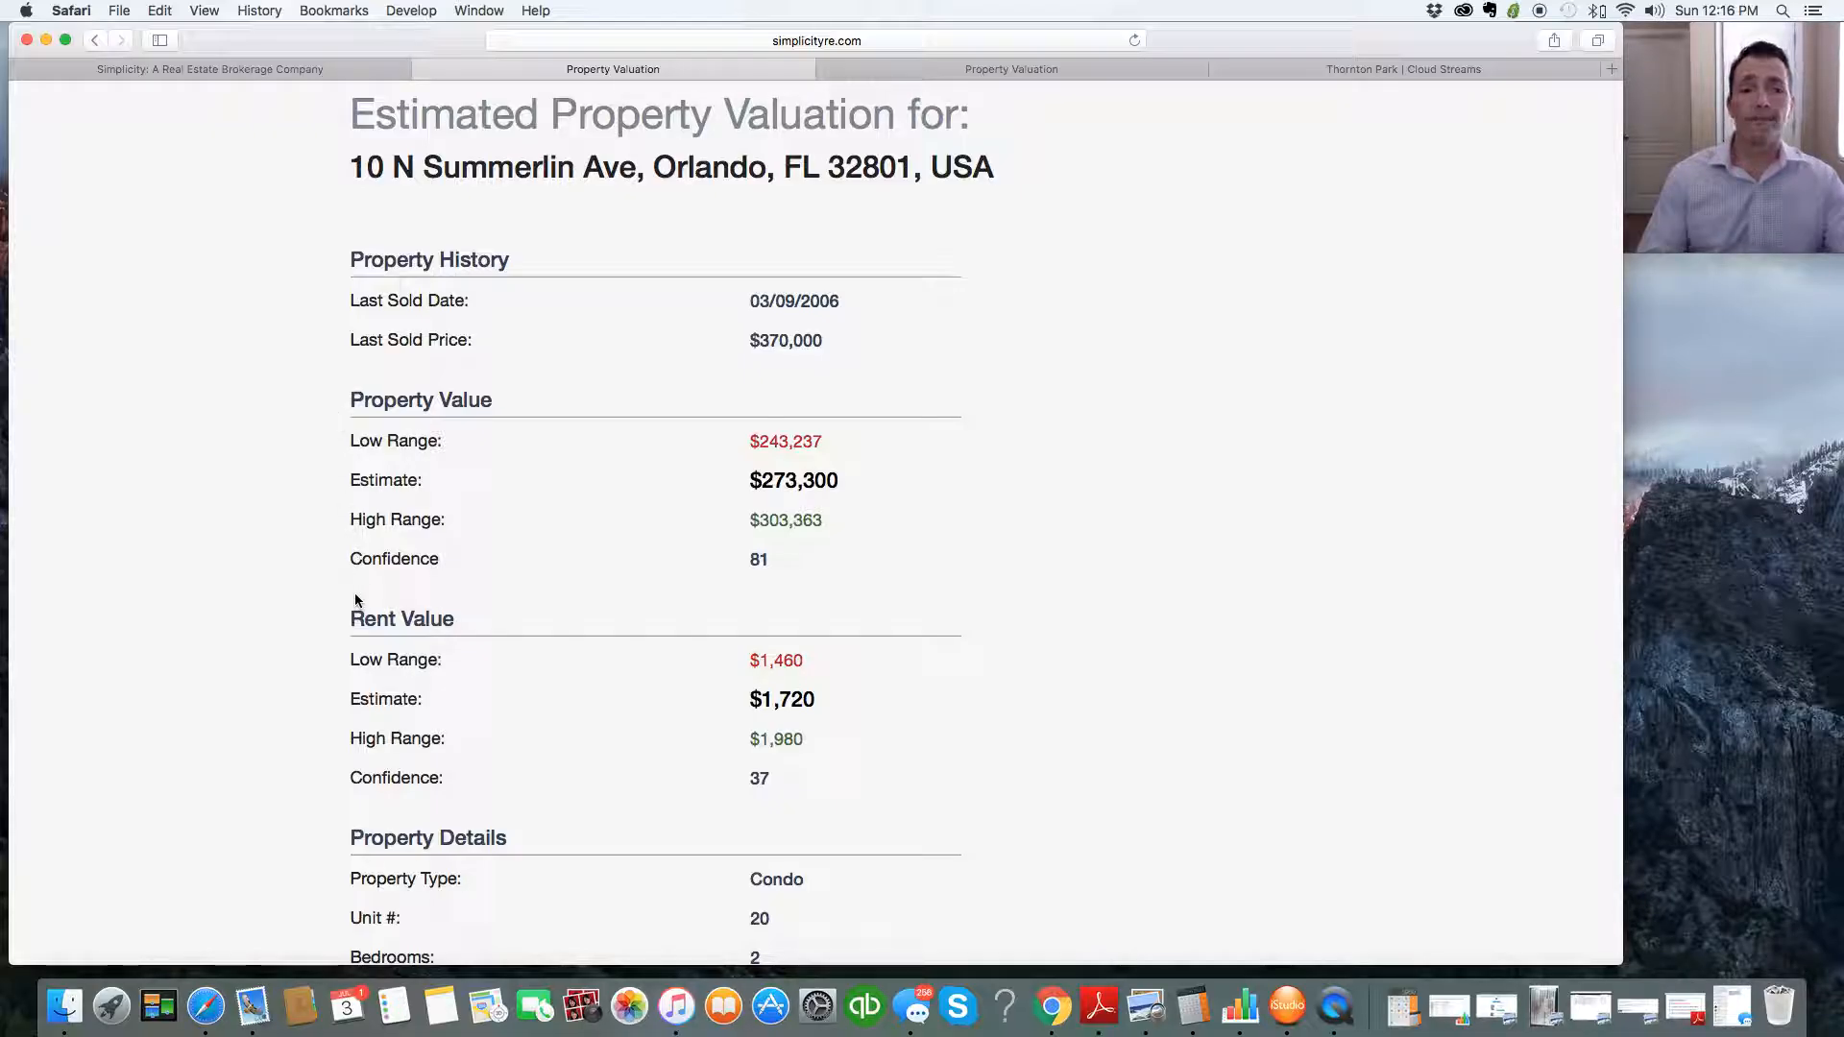
pyautogui.scroll(-3)
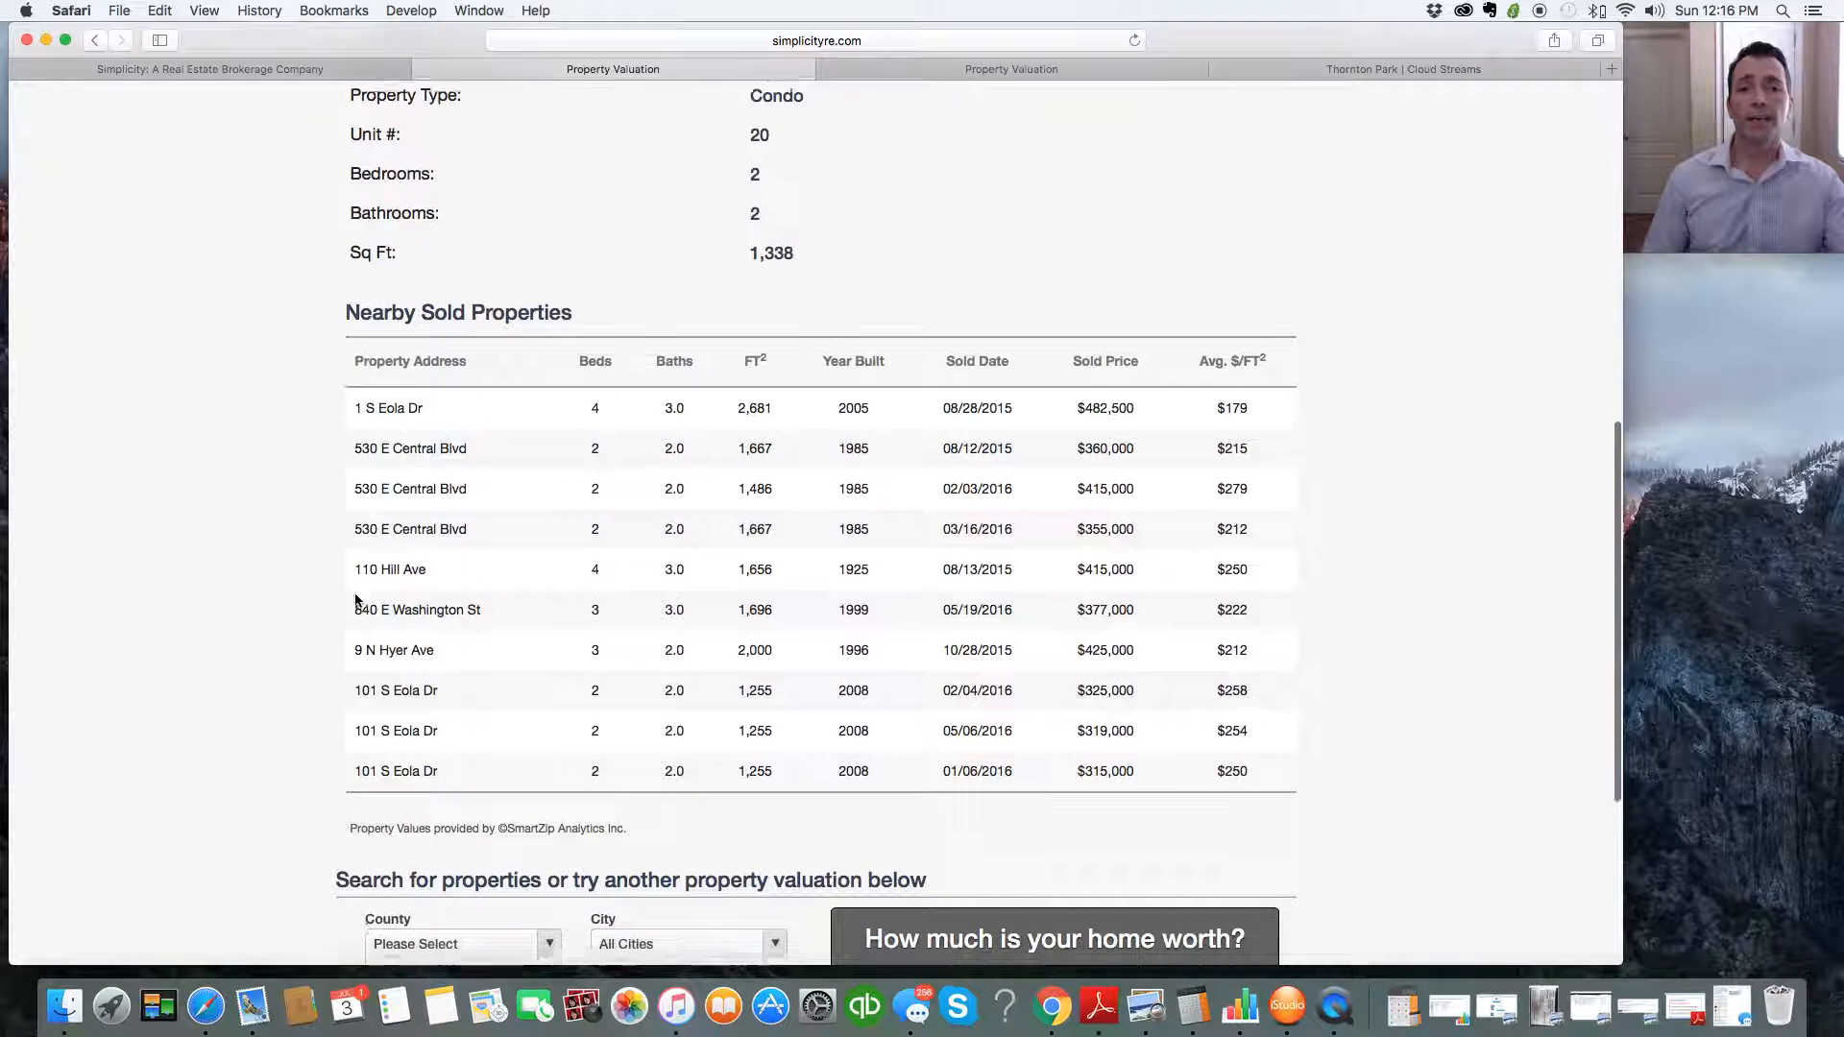
pyautogui.scroll(-3)
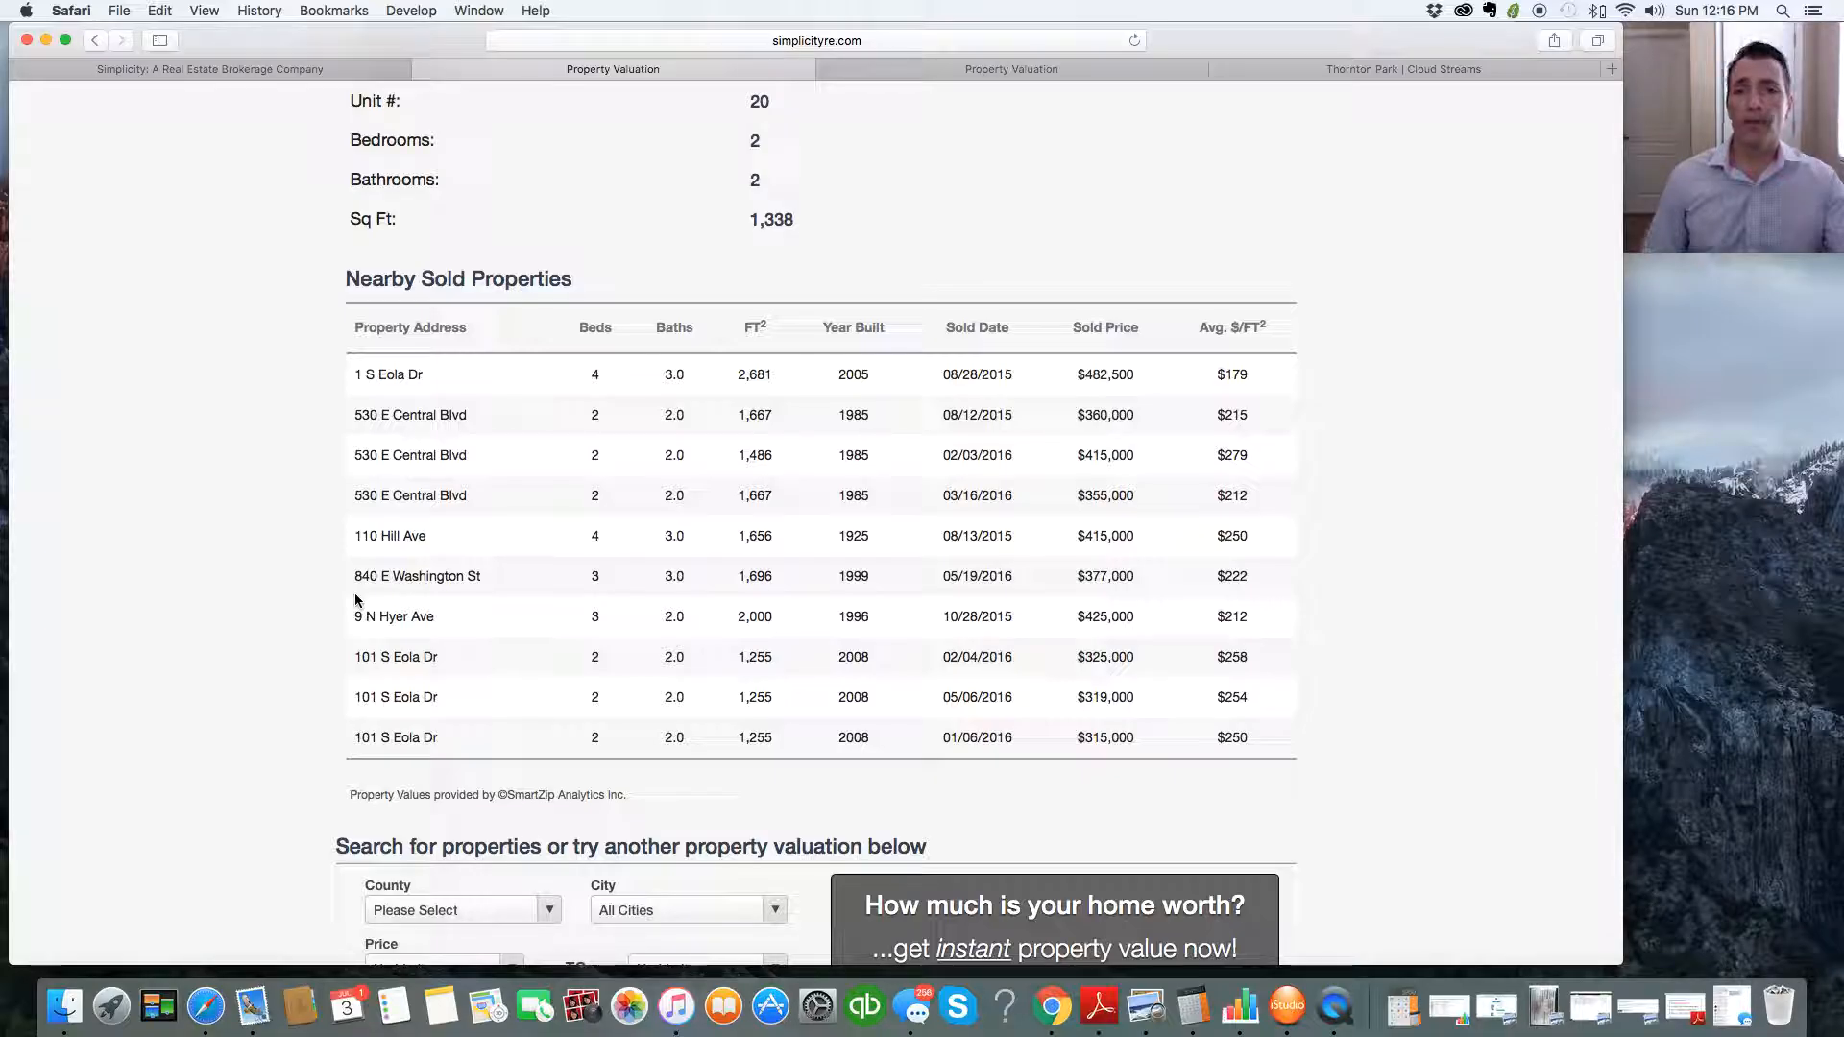
pyautogui.scroll(3)
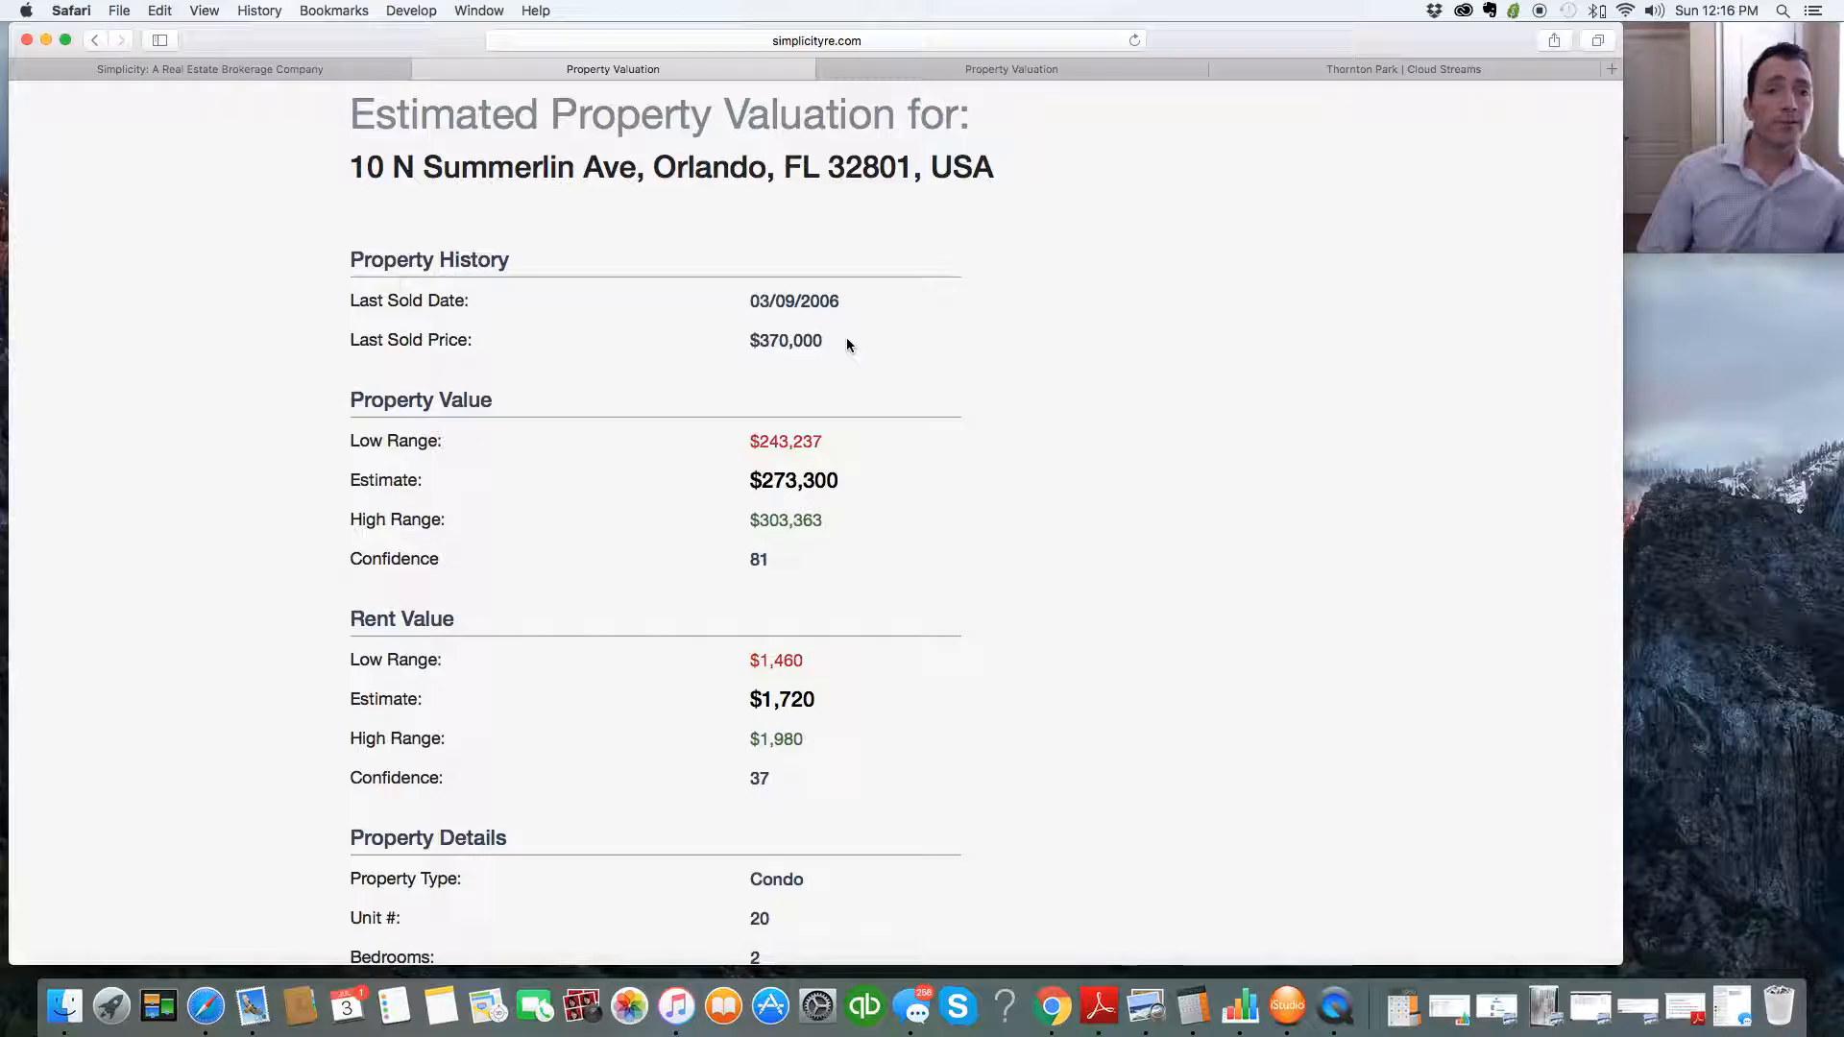
pyautogui.moveTo(655, 362)
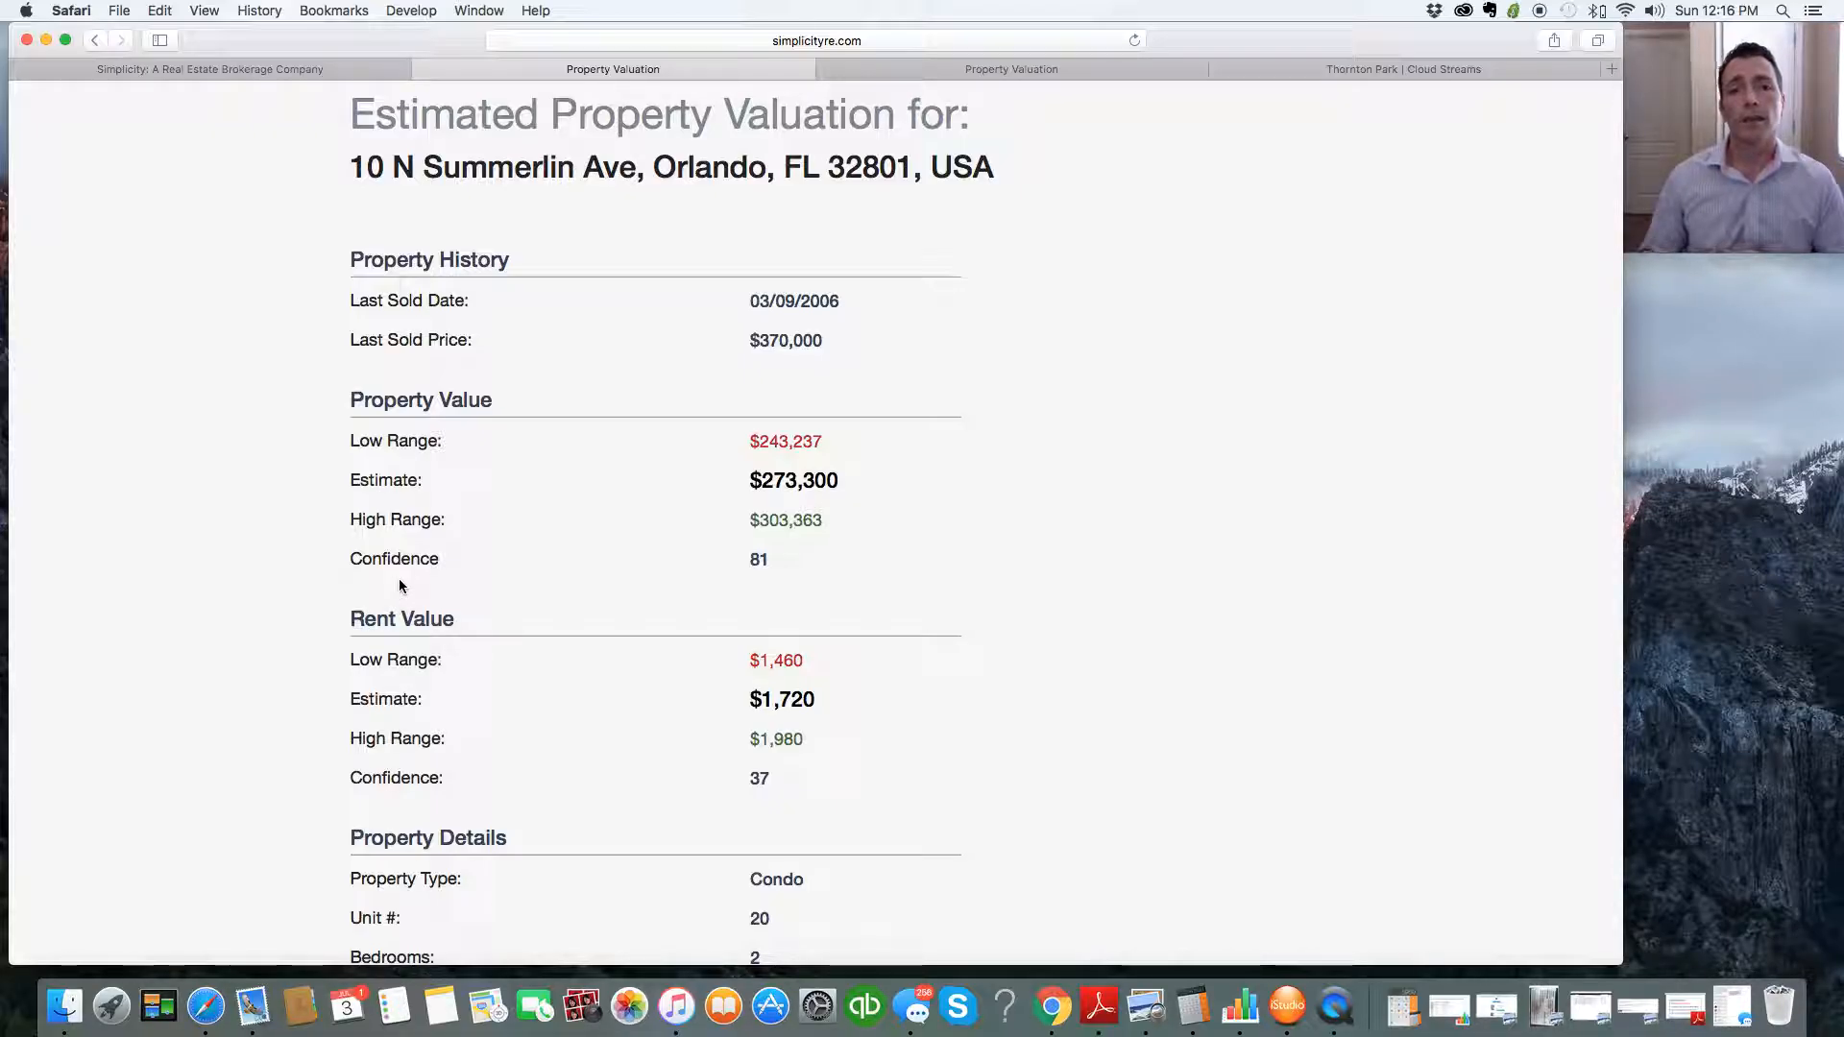
pyautogui.moveTo(765, 584)
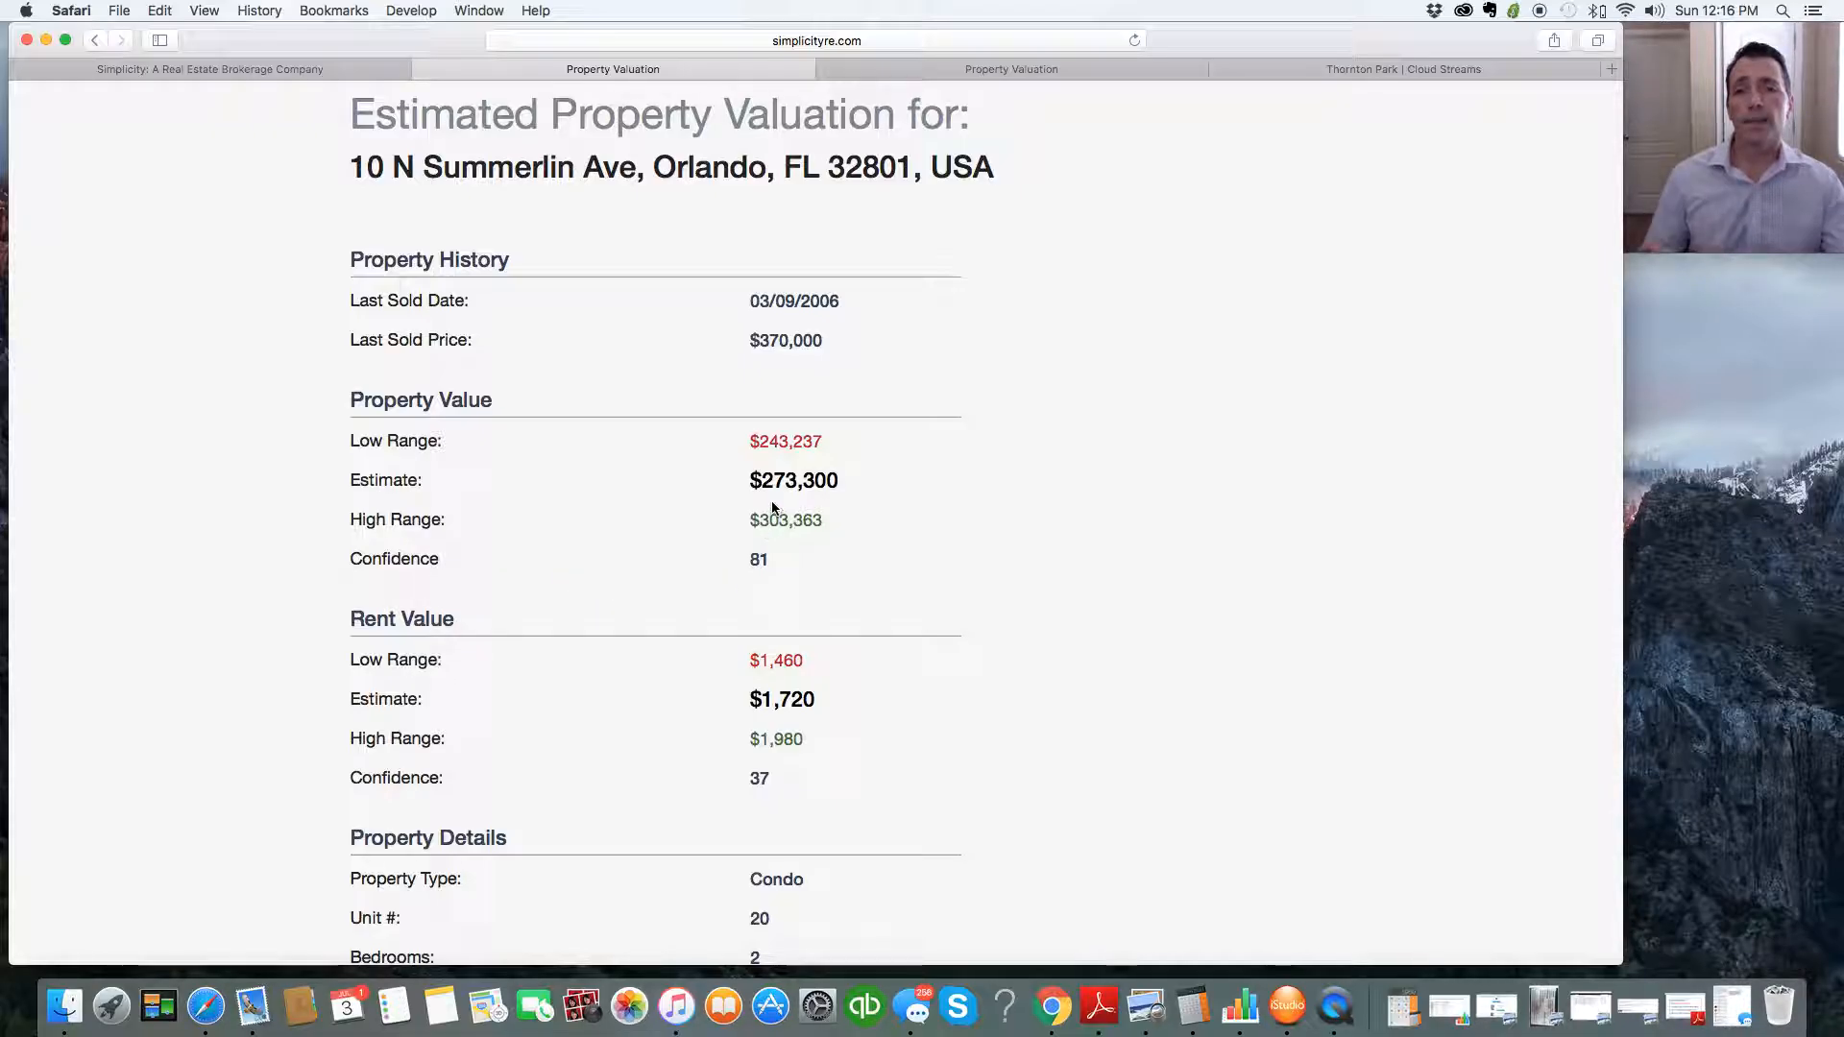
pyautogui.moveTo(622, 585)
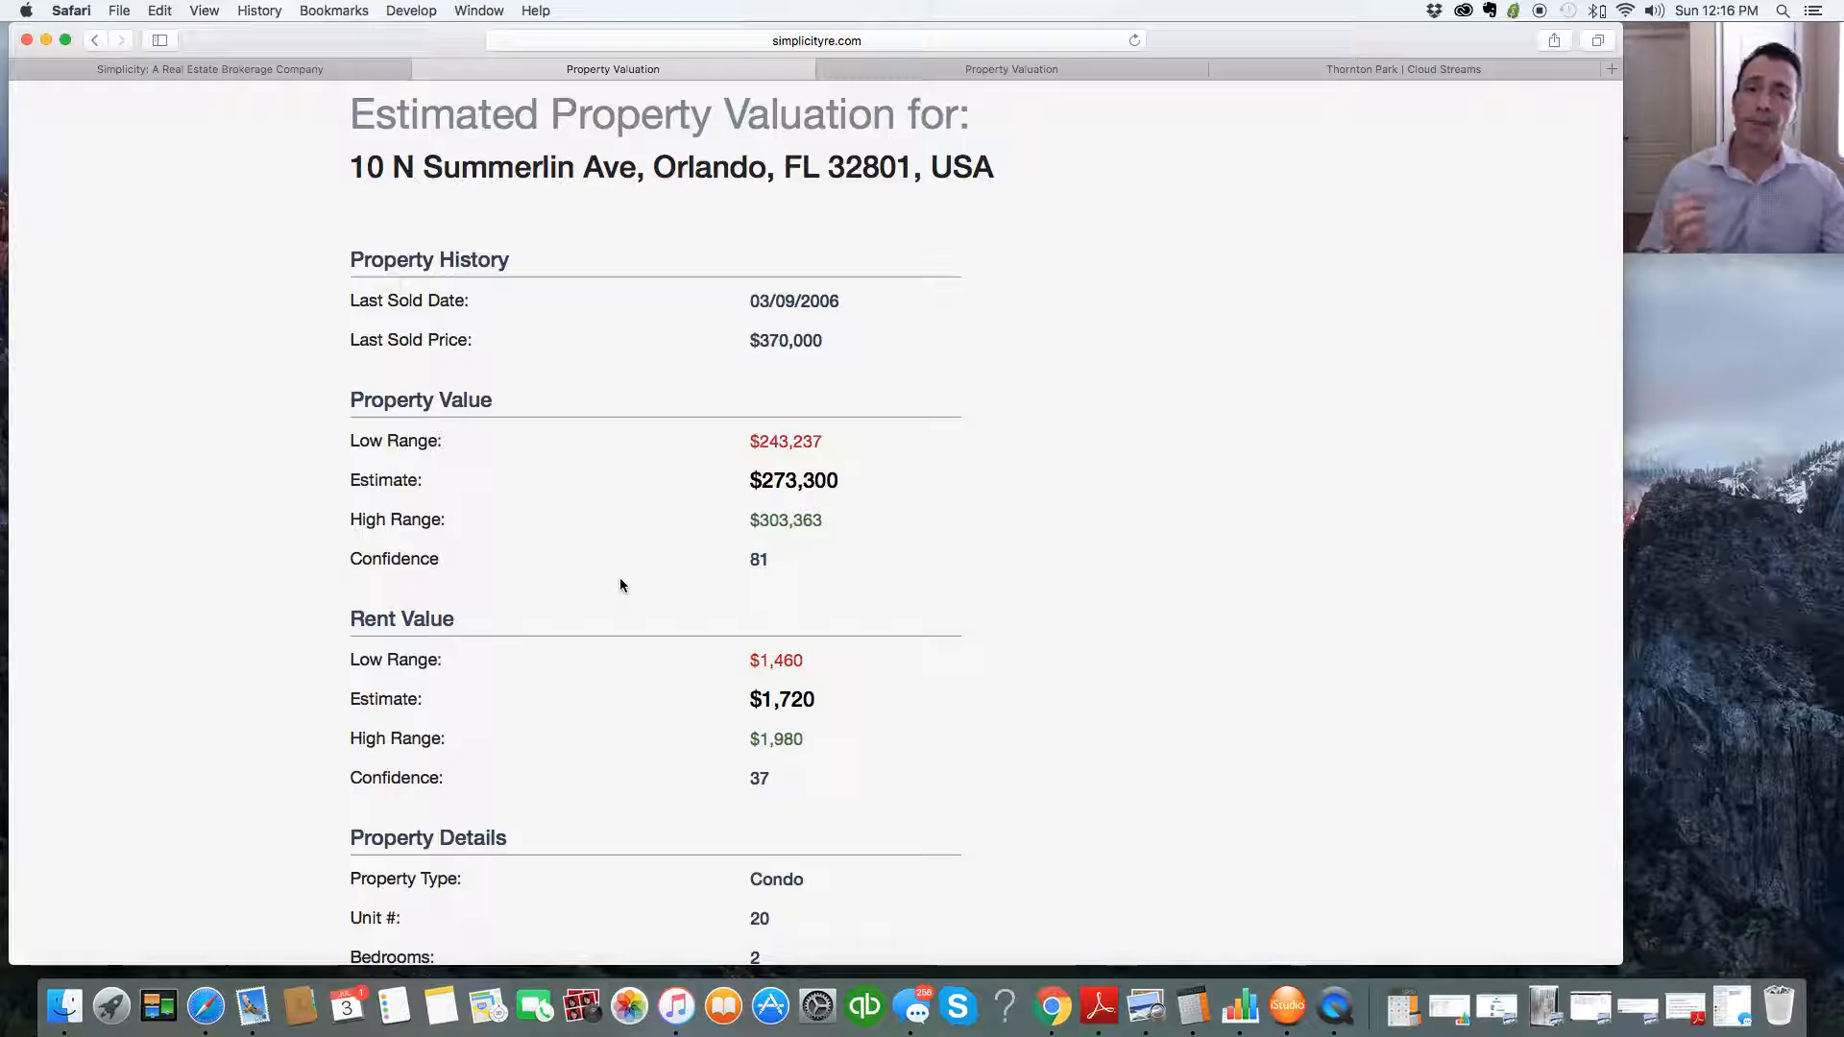
pyautogui.scroll(-3)
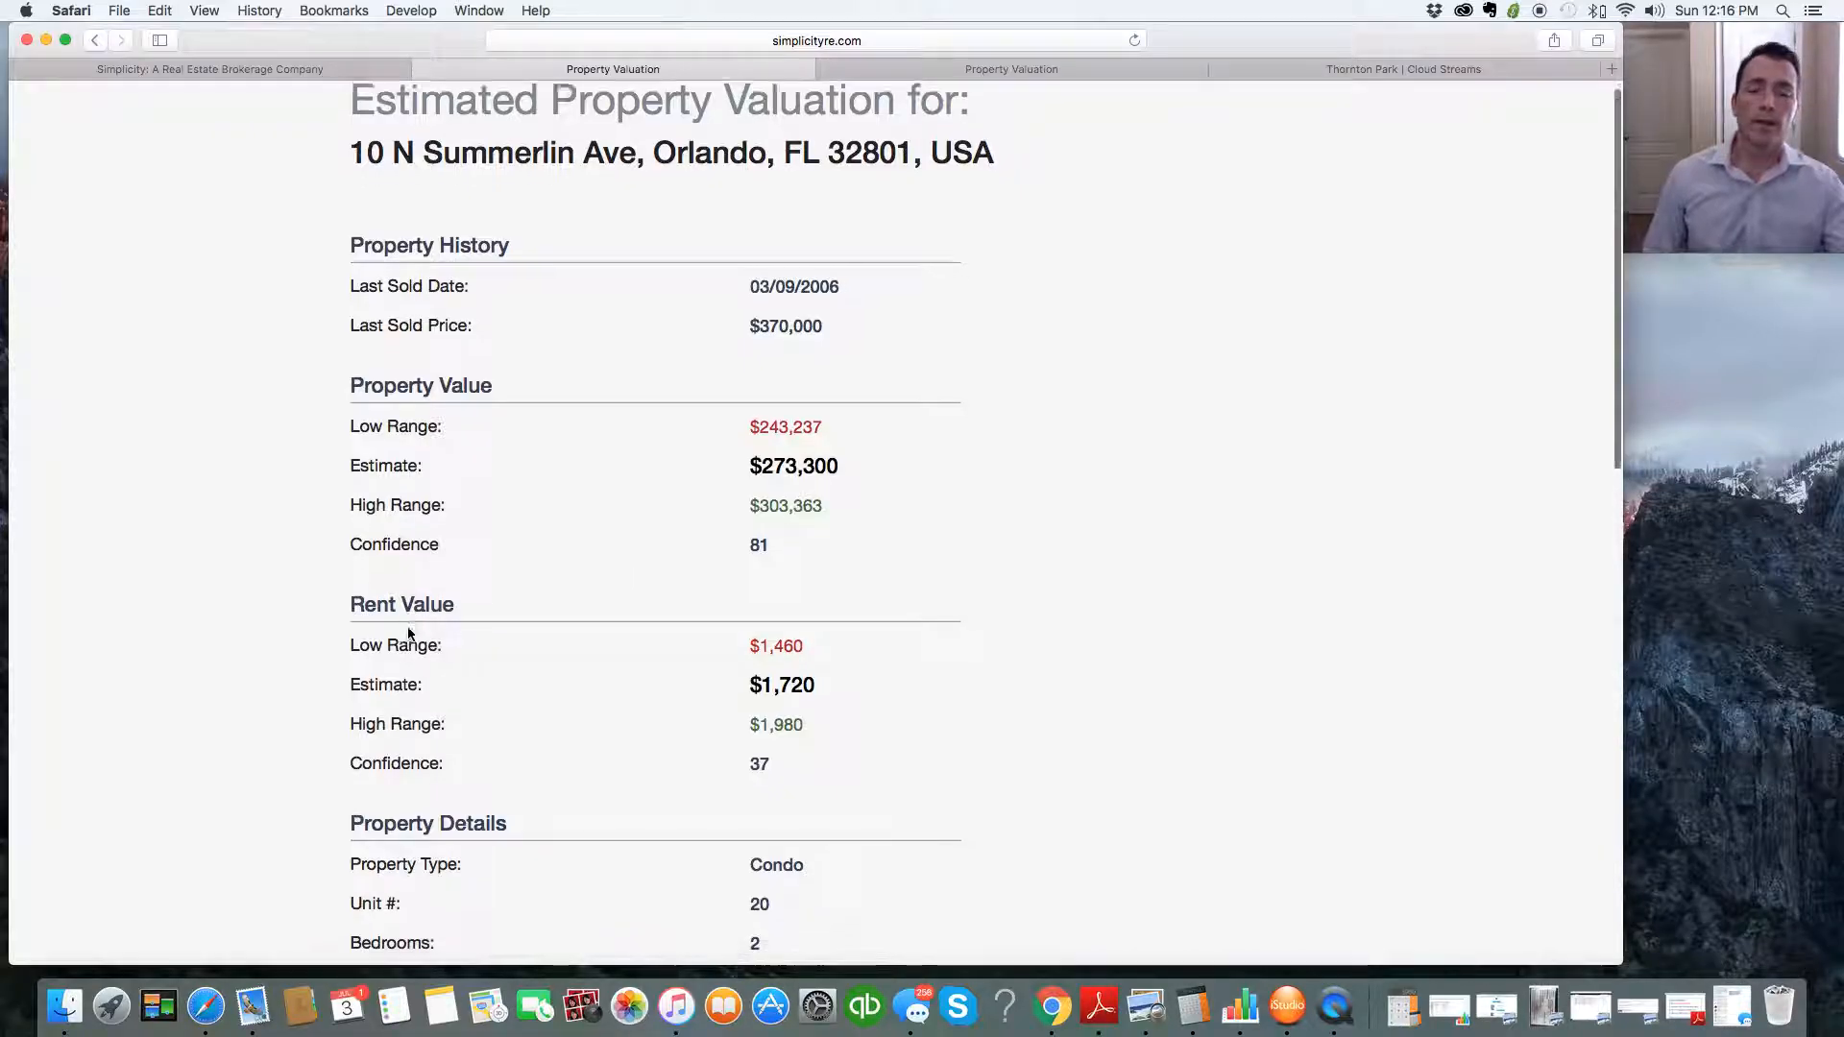
pyautogui.scroll(-3)
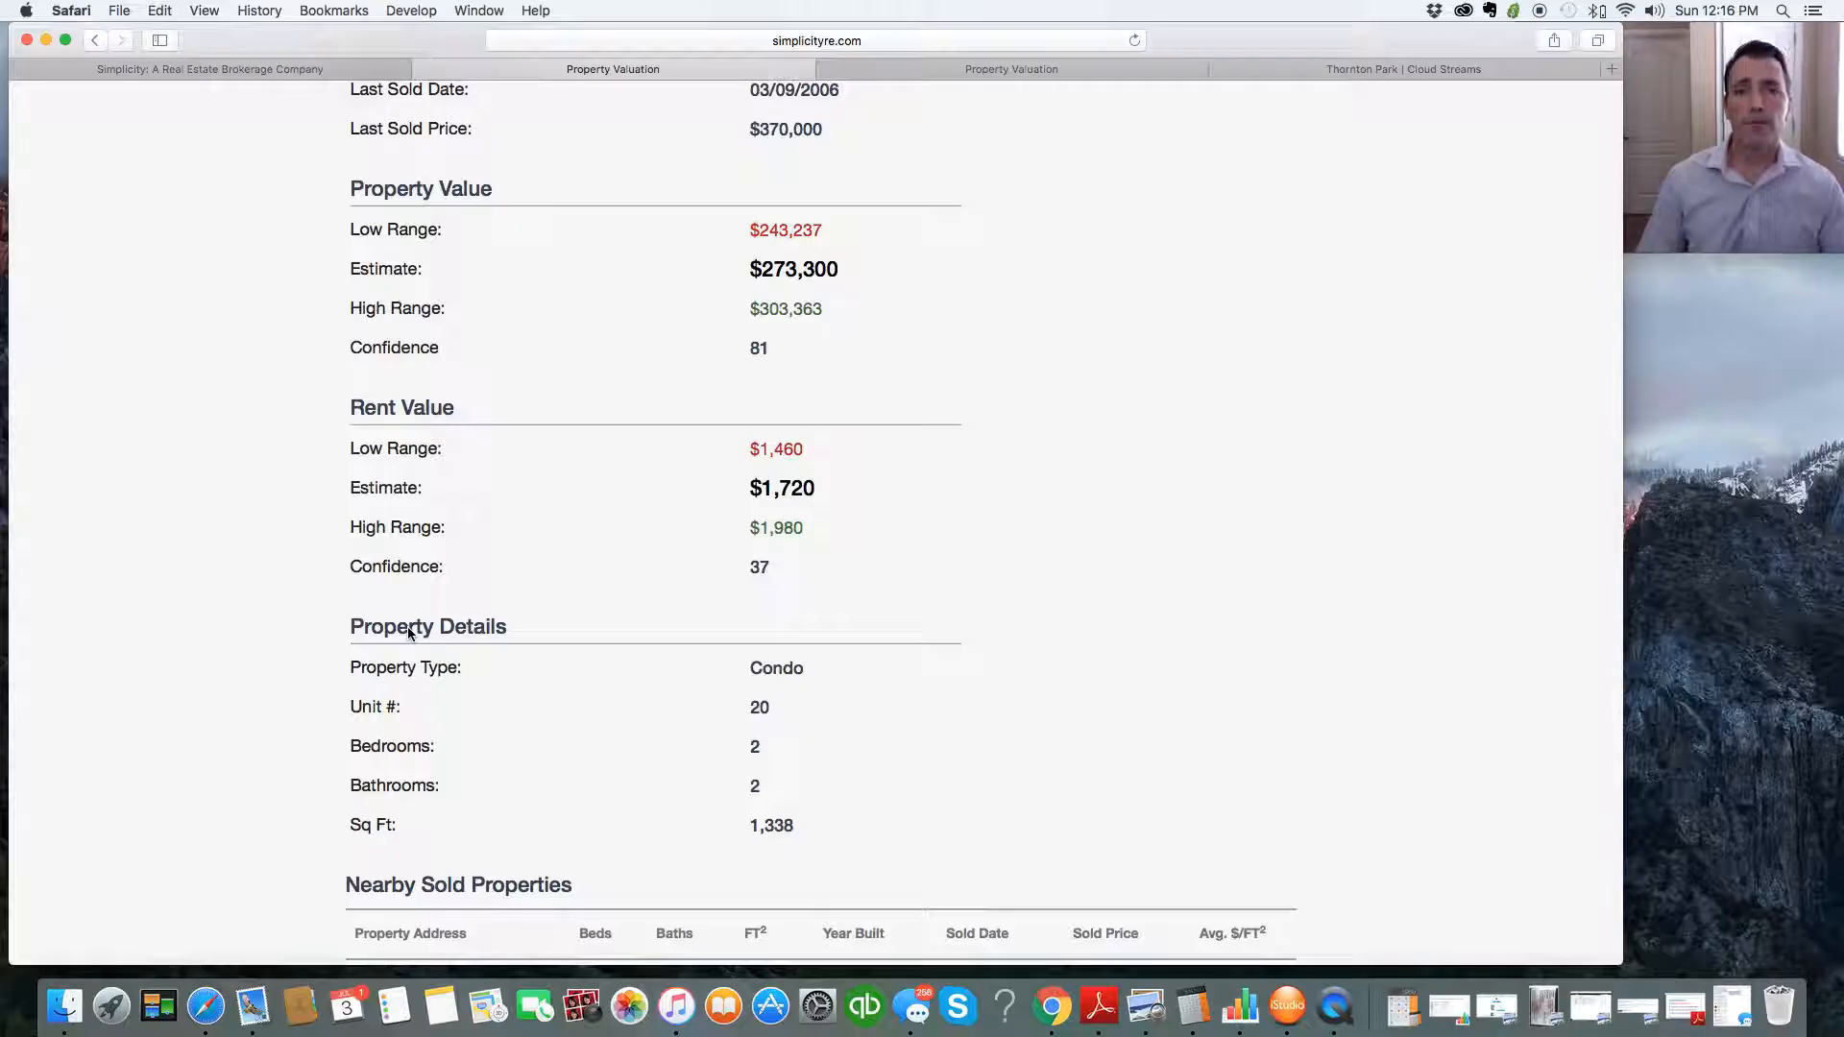
pyautogui.moveTo(695, 492)
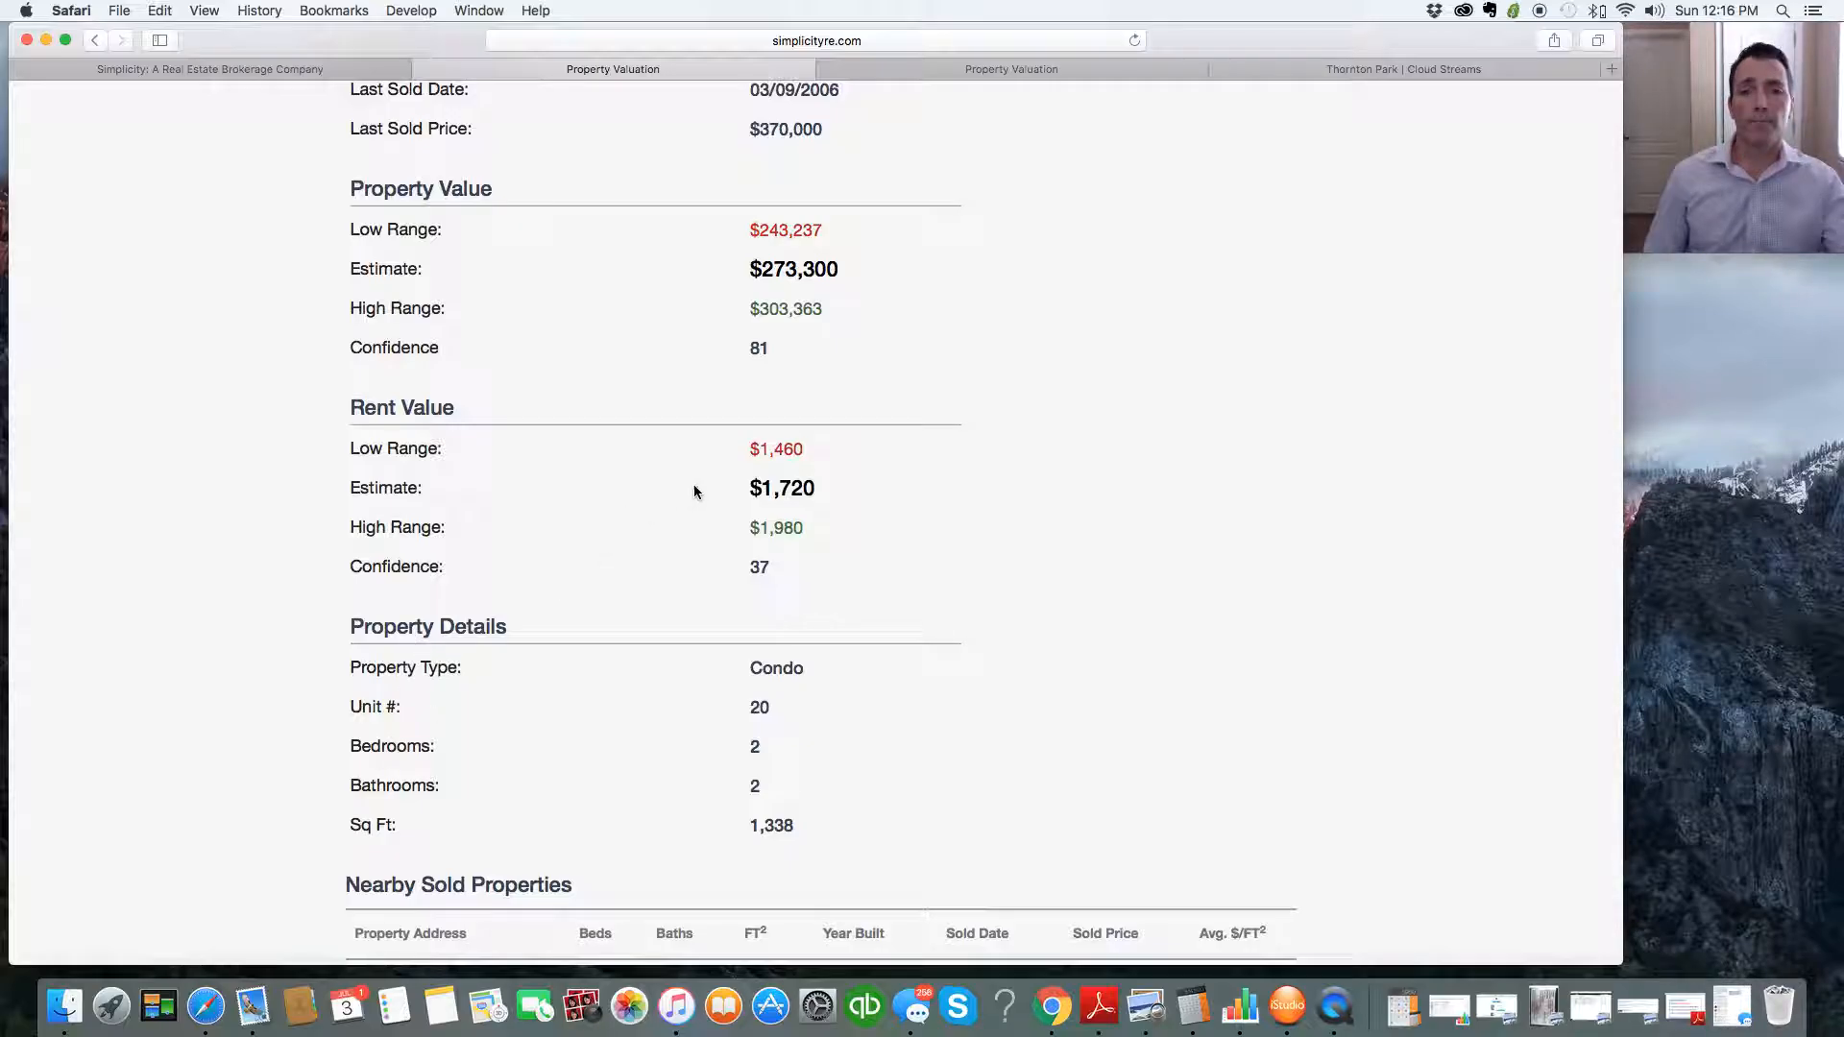
pyautogui.moveTo(754, 538)
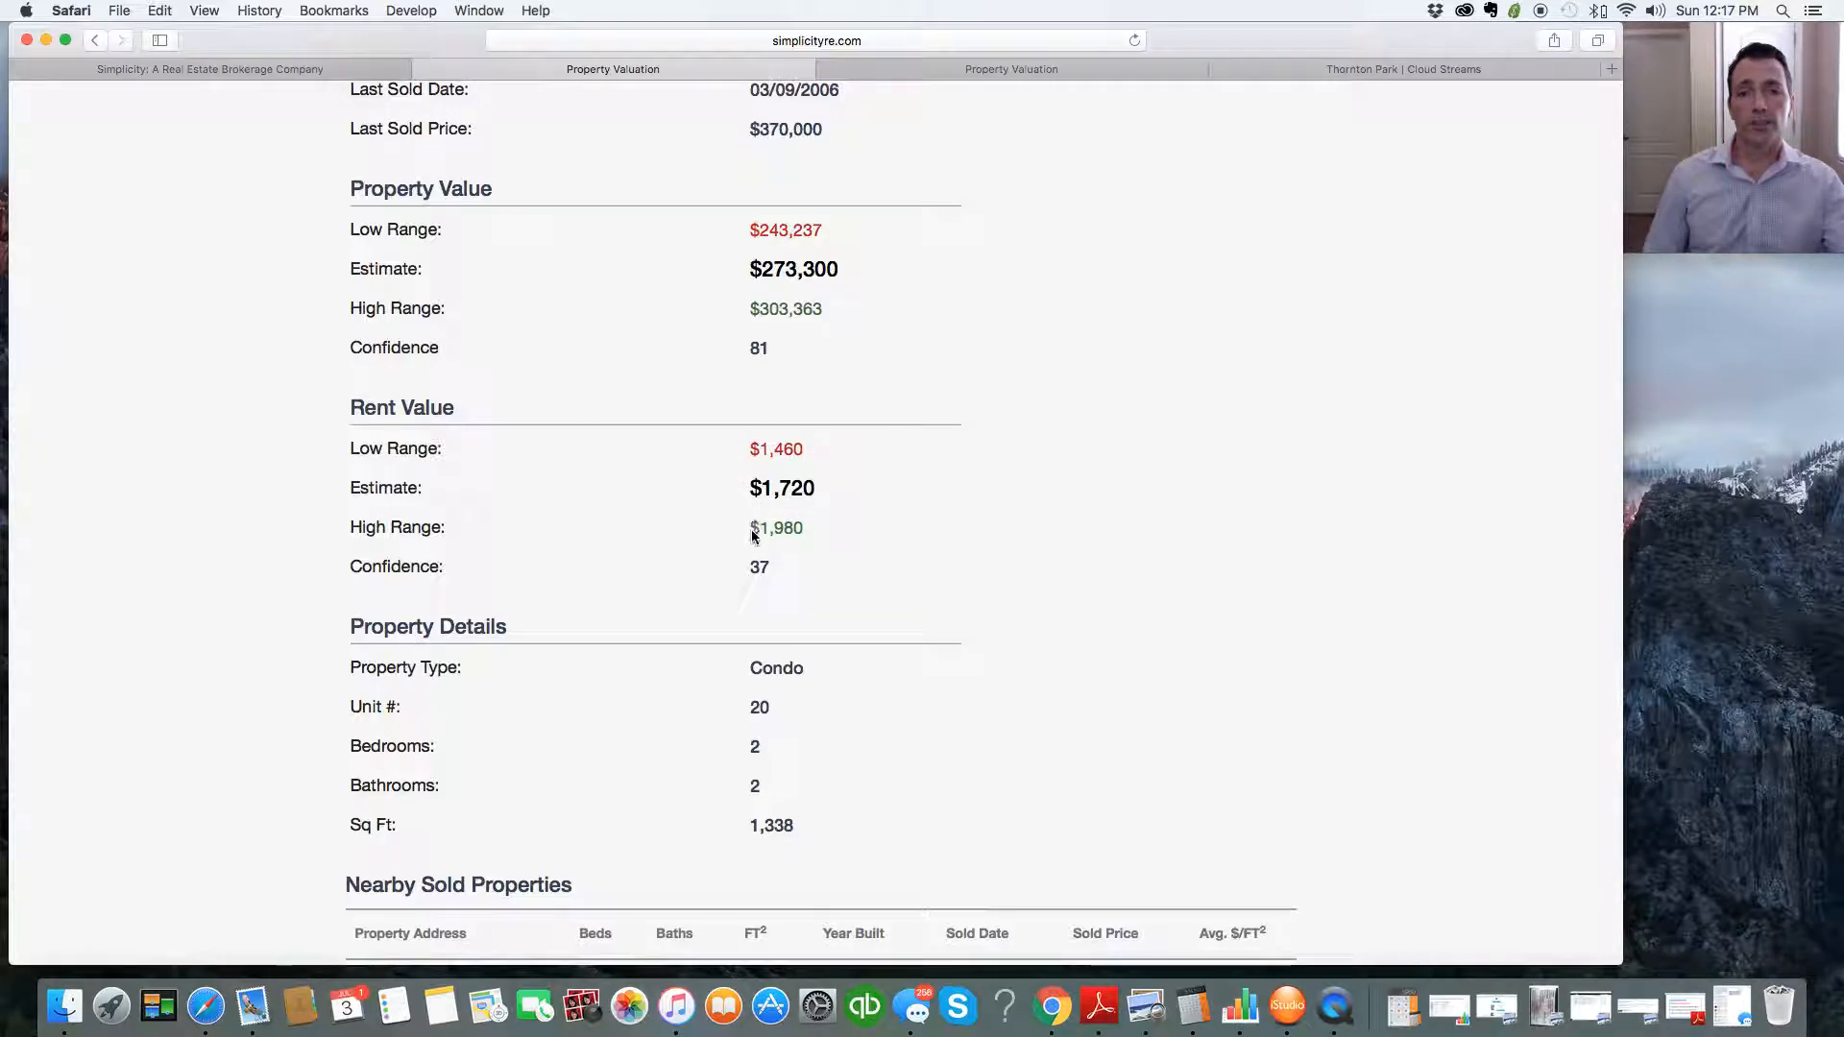
pyautogui.moveTo(755, 575)
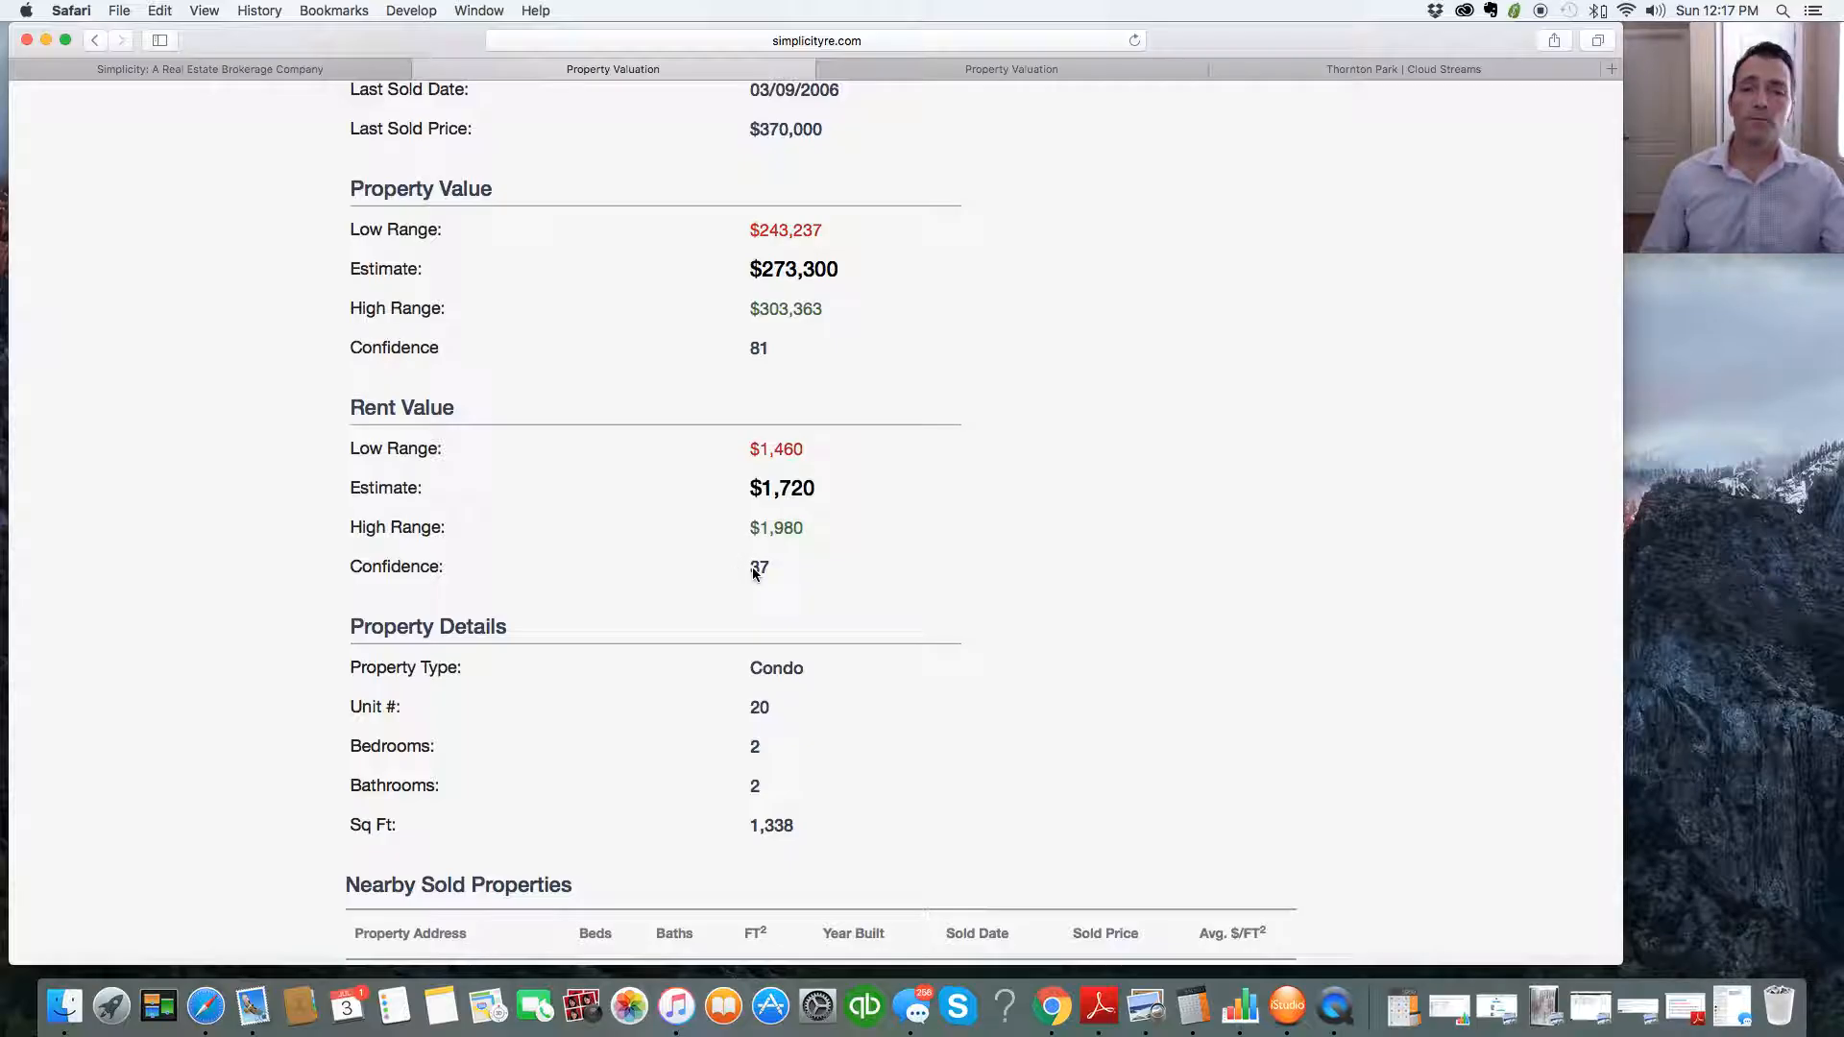
pyautogui.moveTo(730, 325)
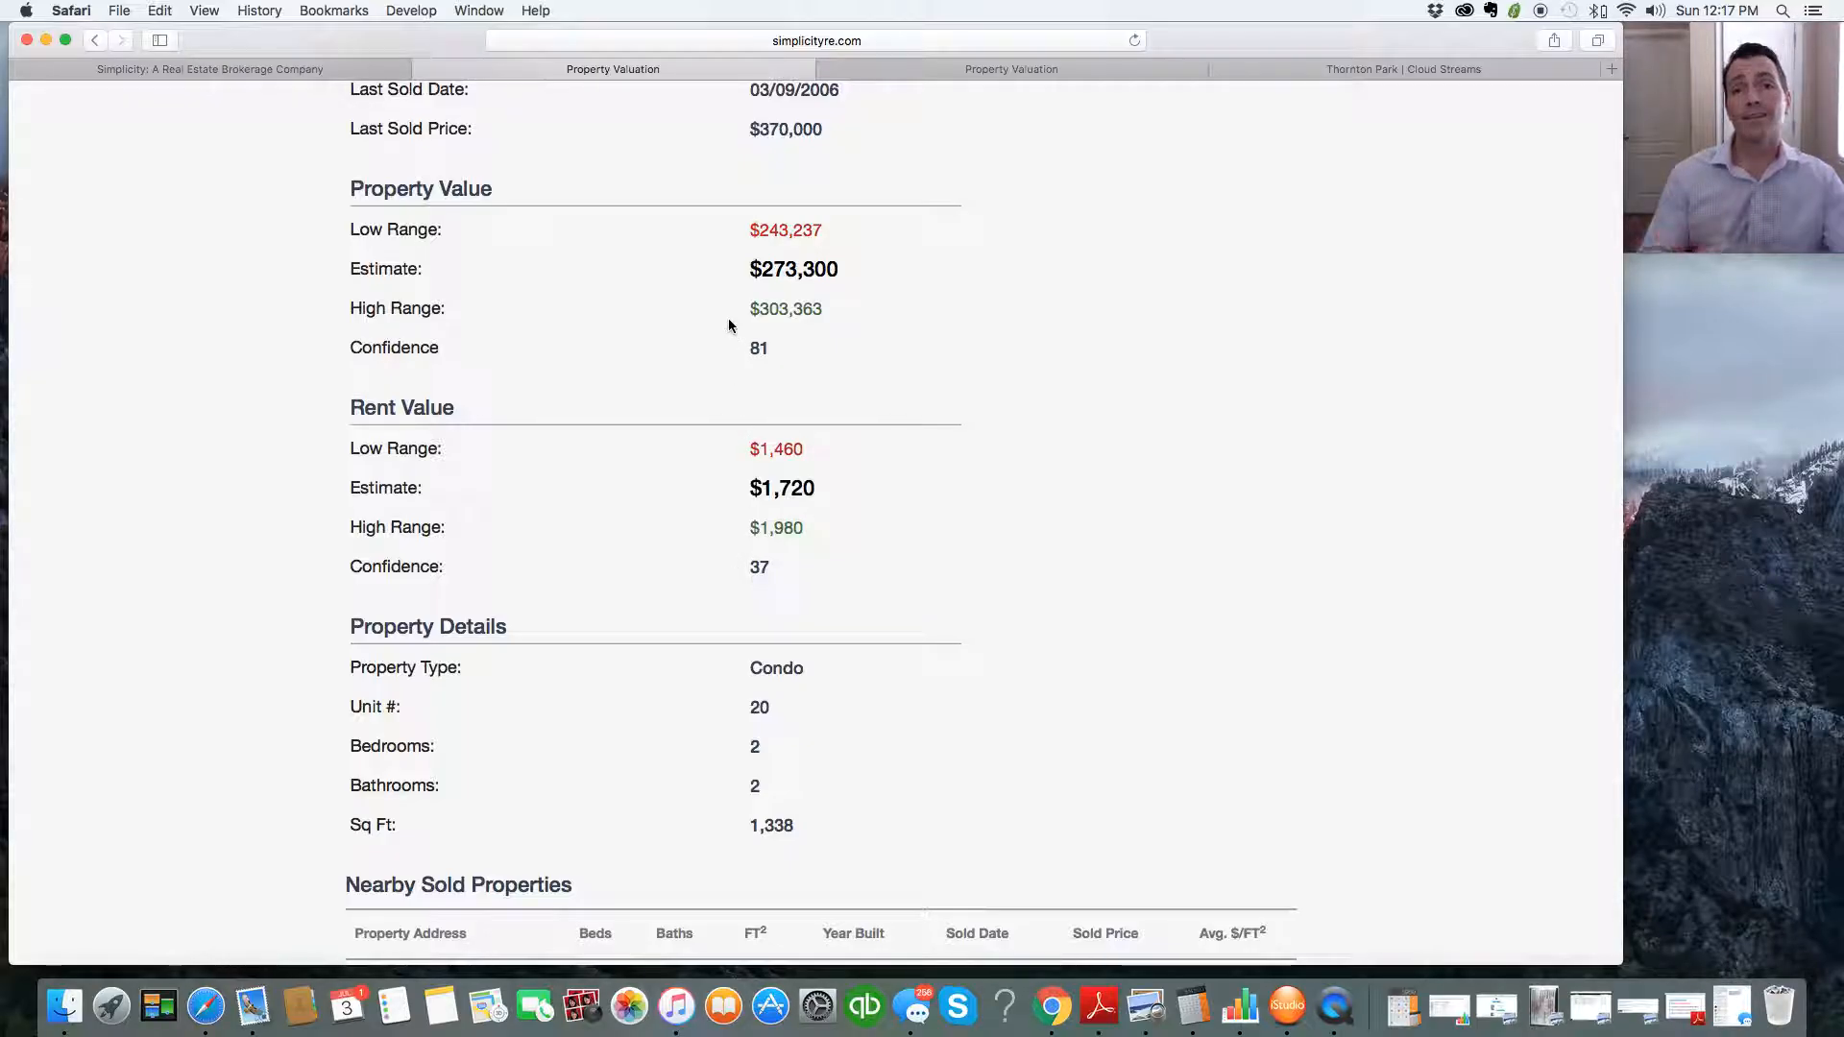
pyautogui.moveTo(717, 283)
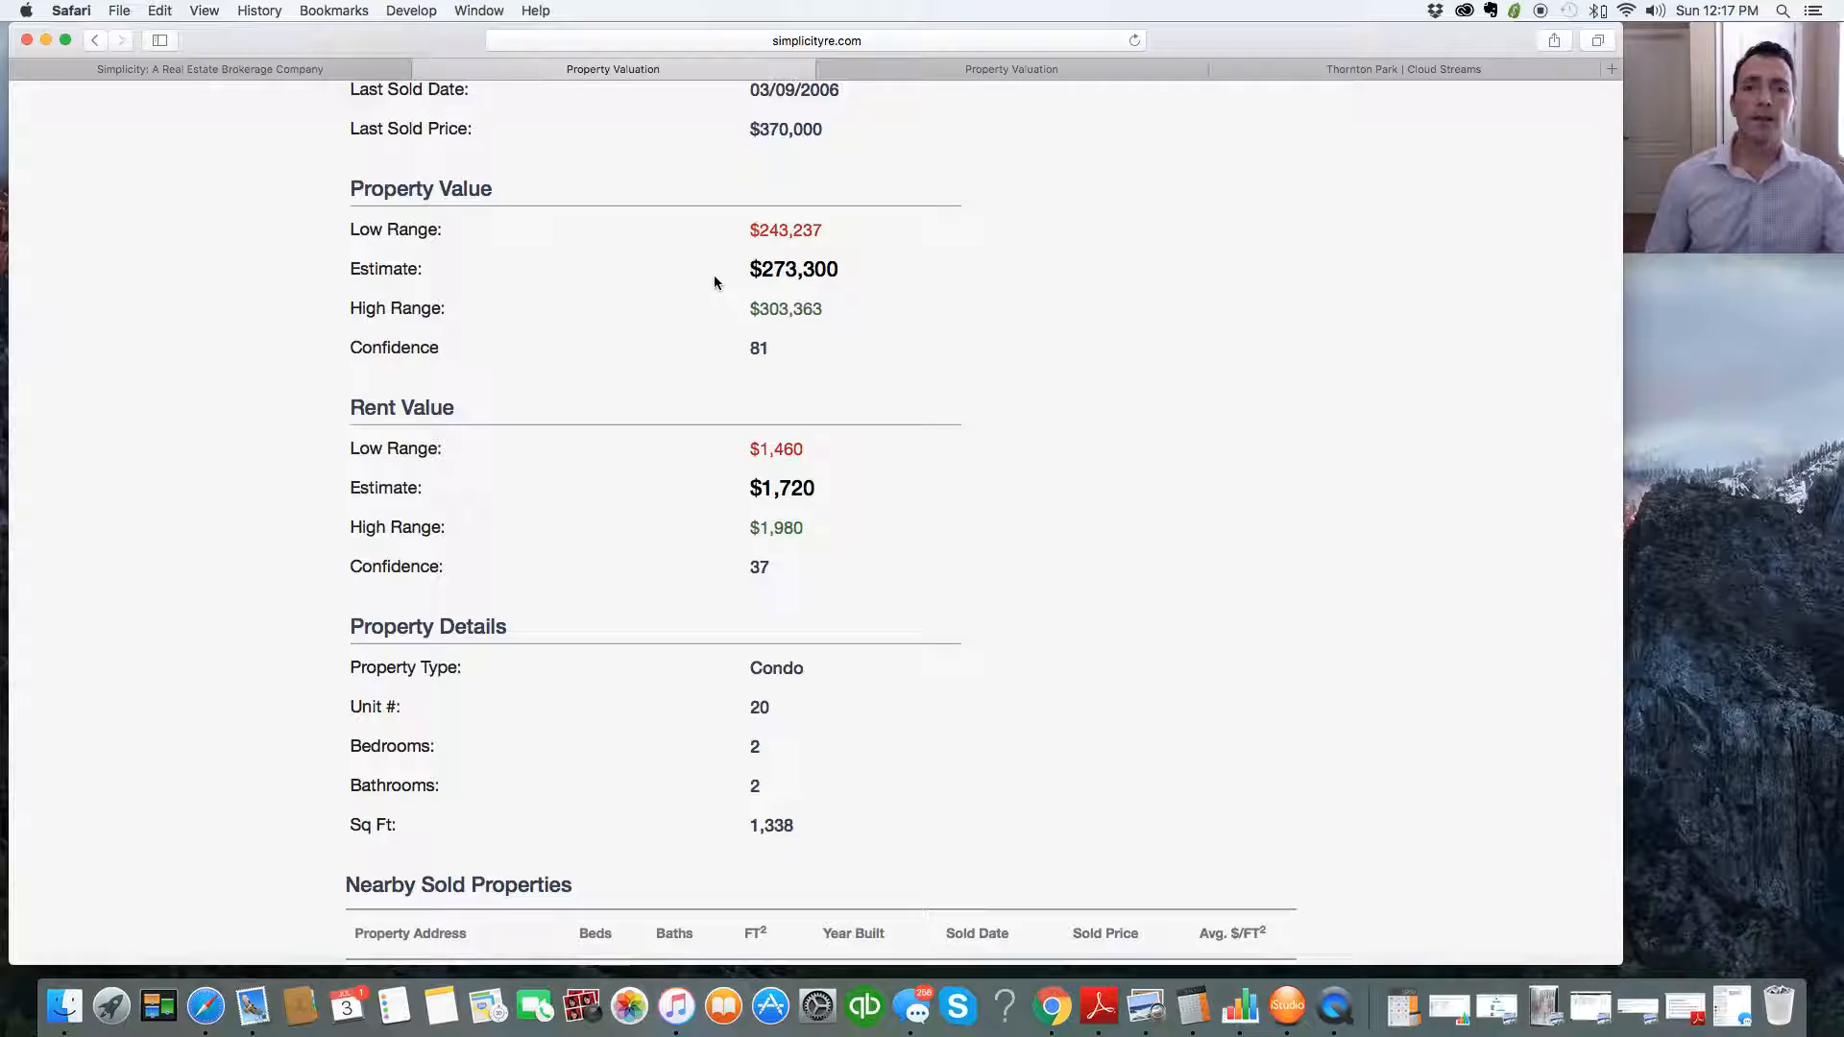
pyautogui.moveTo(730, 561)
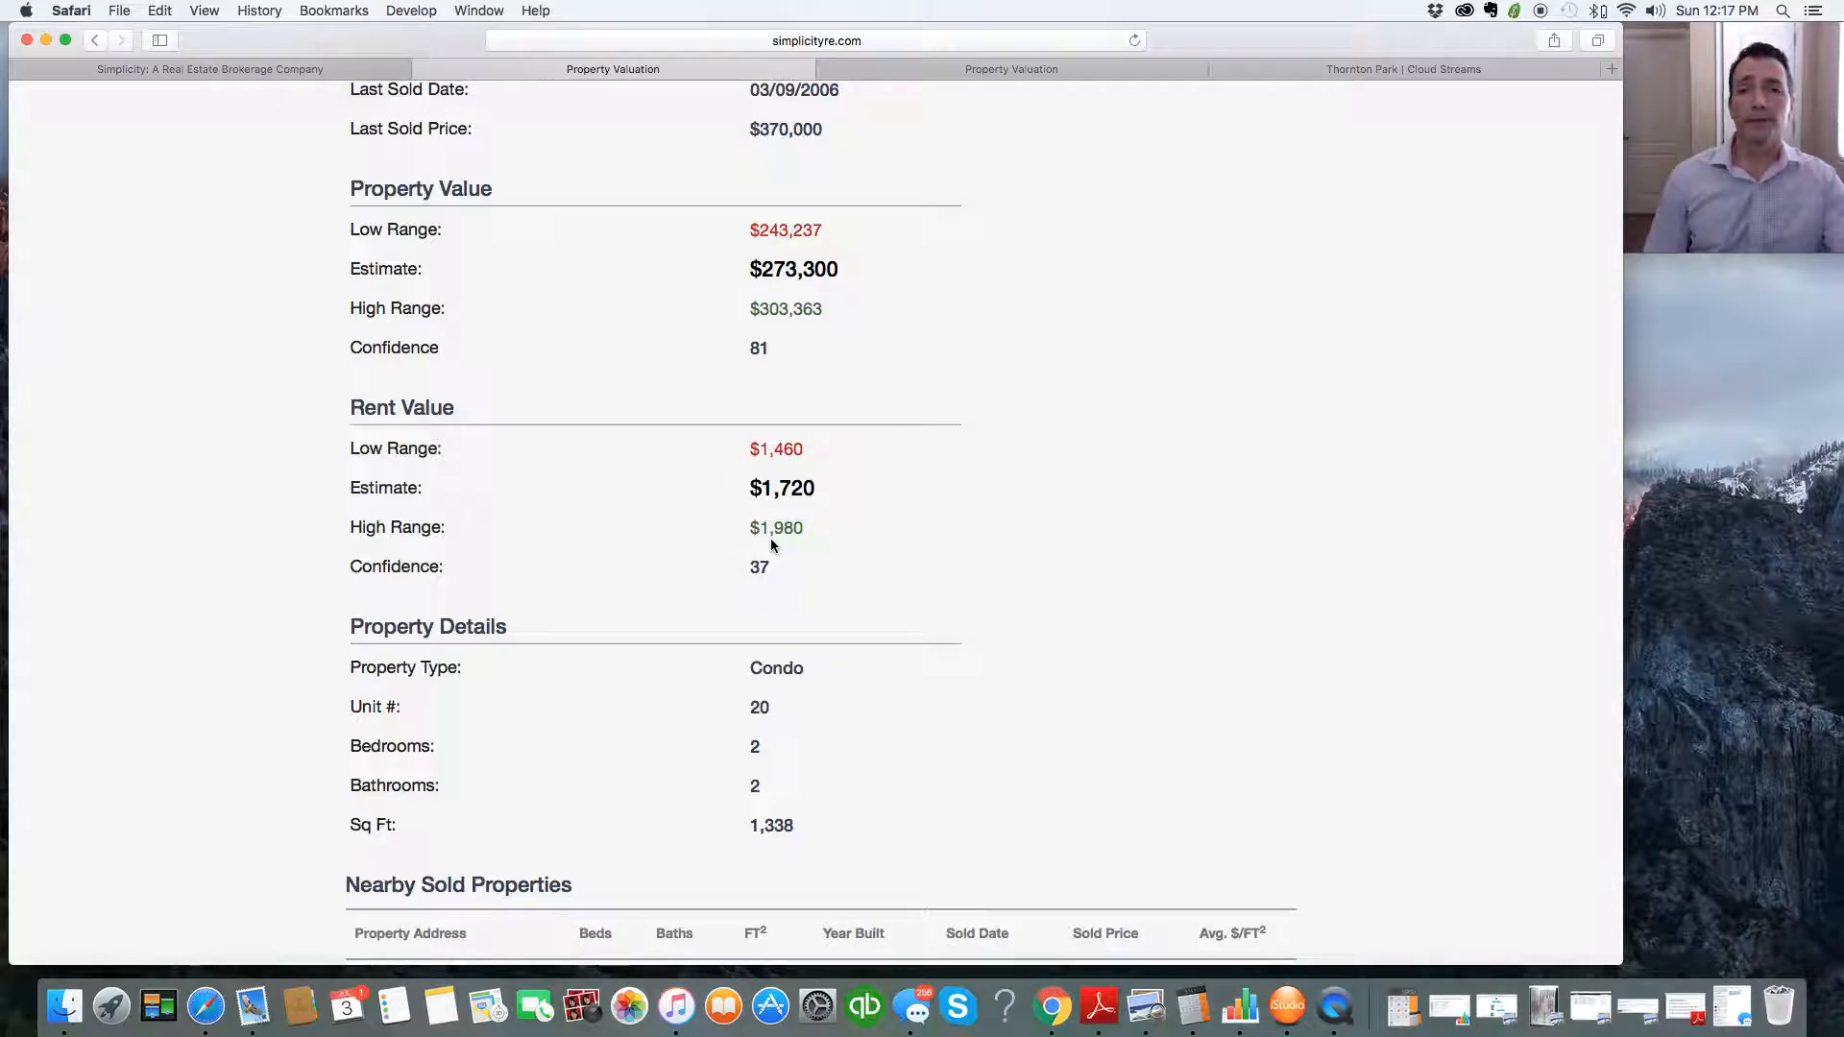
pyautogui.moveTo(757, 334)
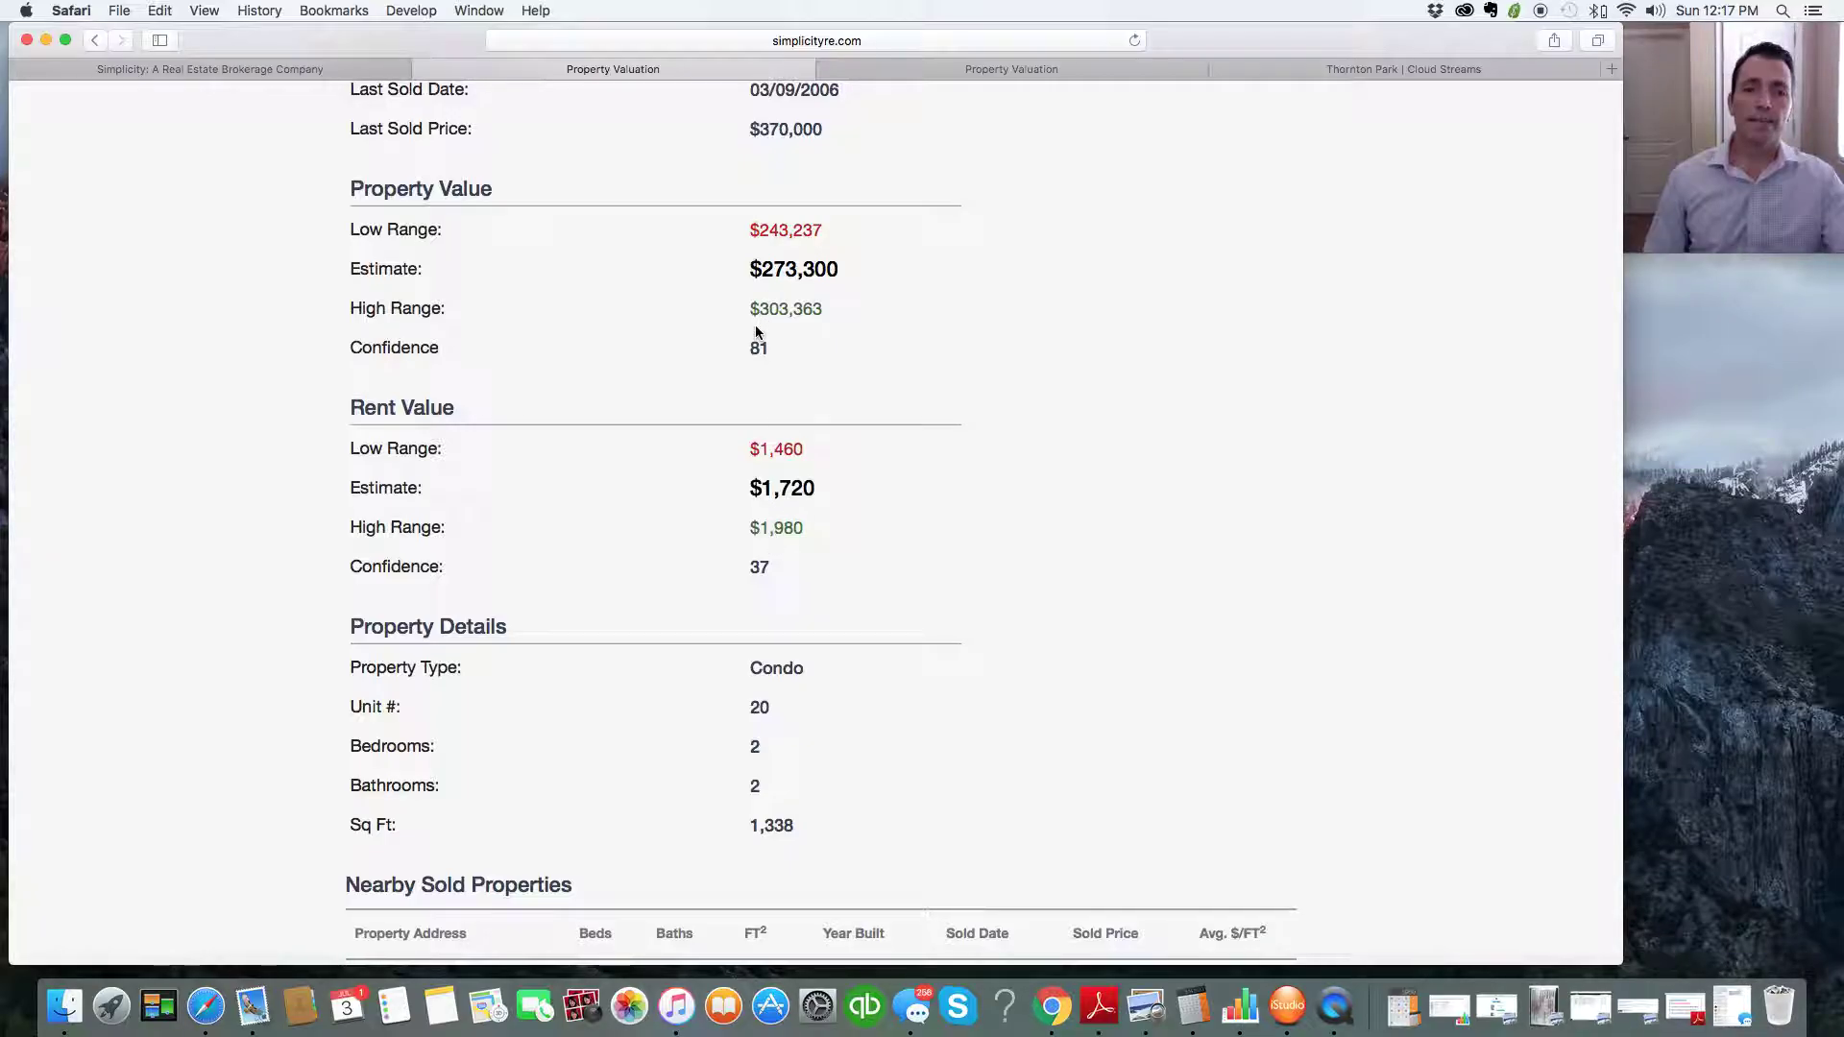
pyautogui.scroll(-3)
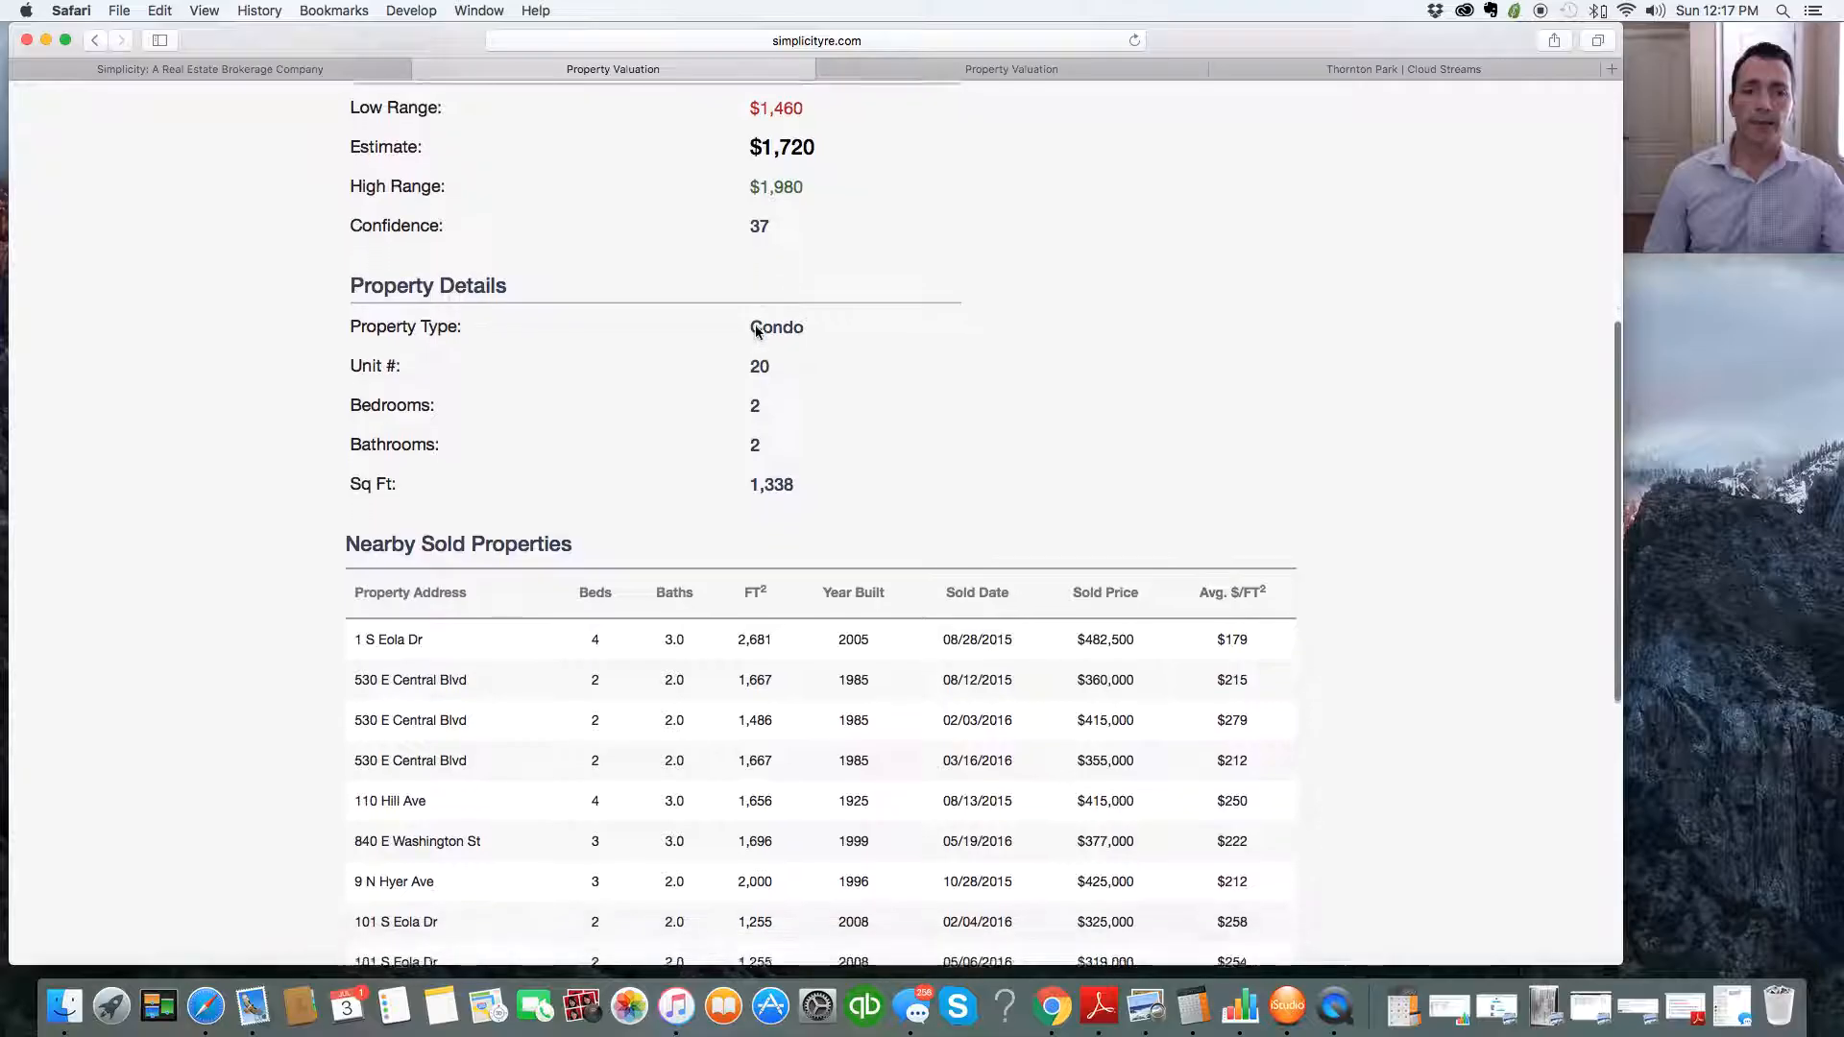
pyautogui.scroll(-3)
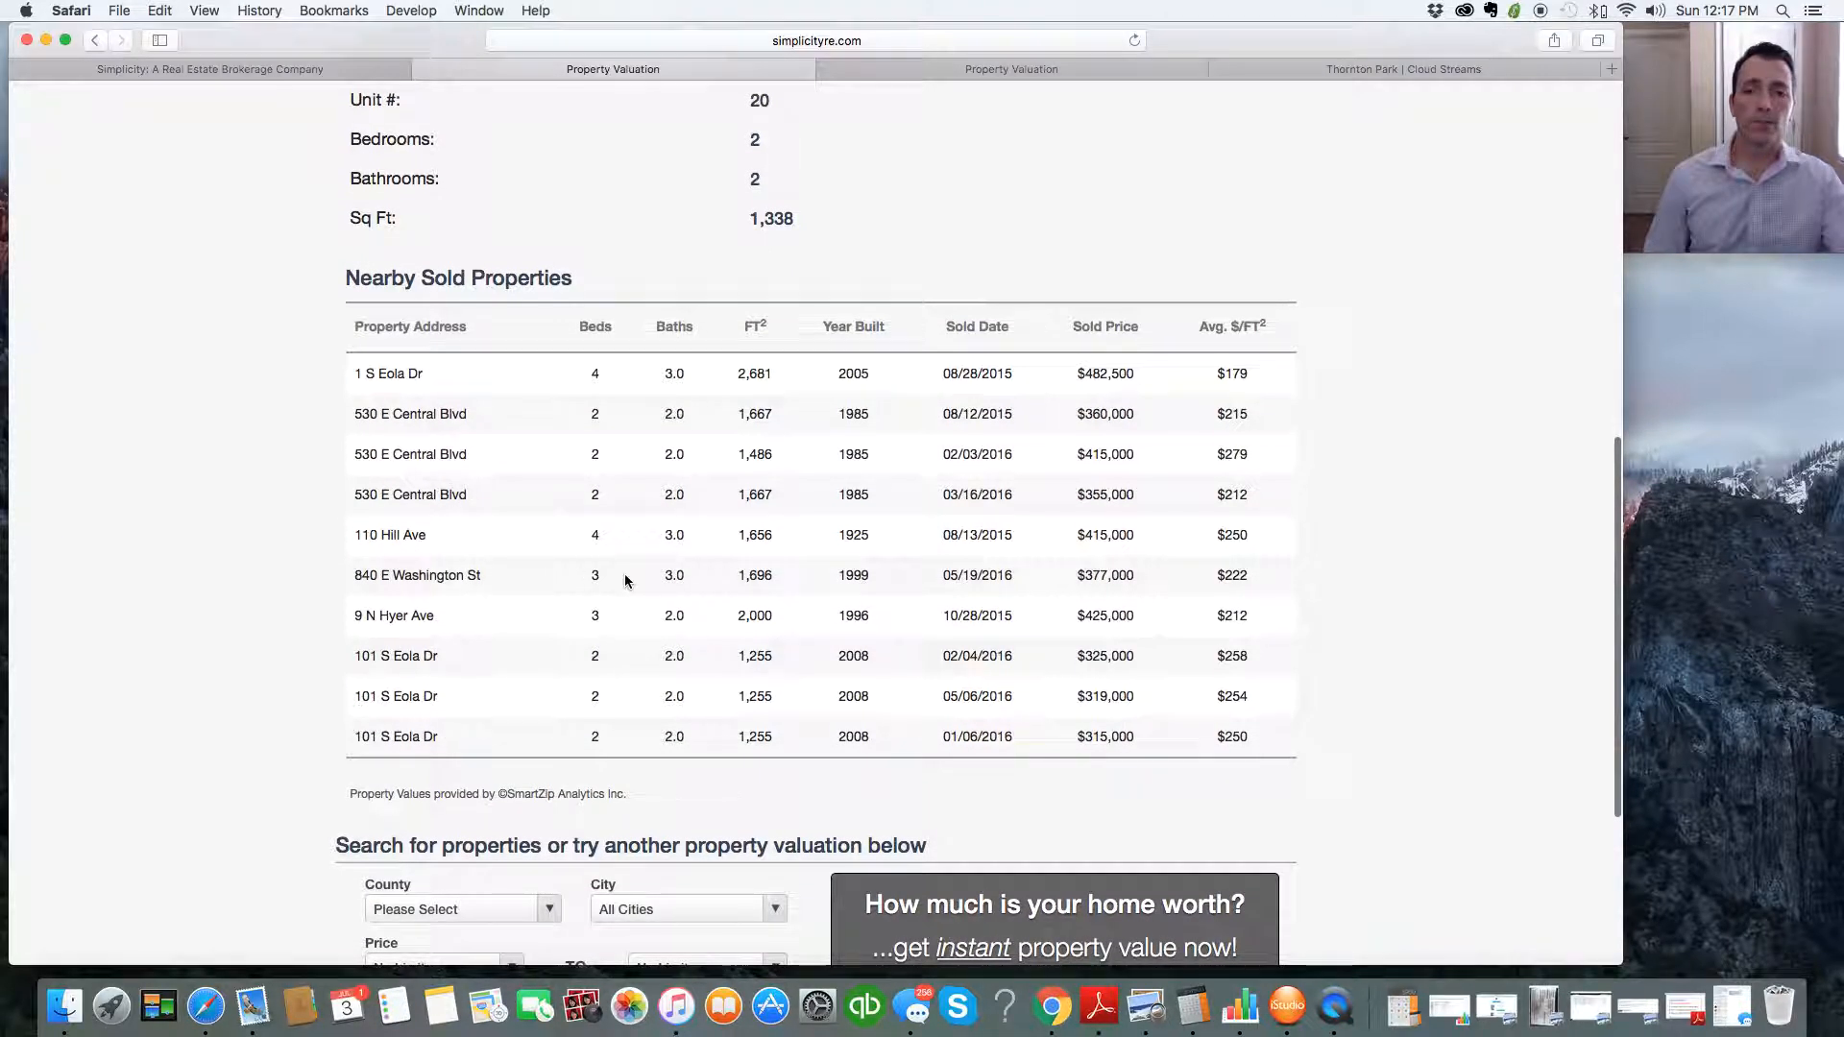
pyautogui.scroll(-3)
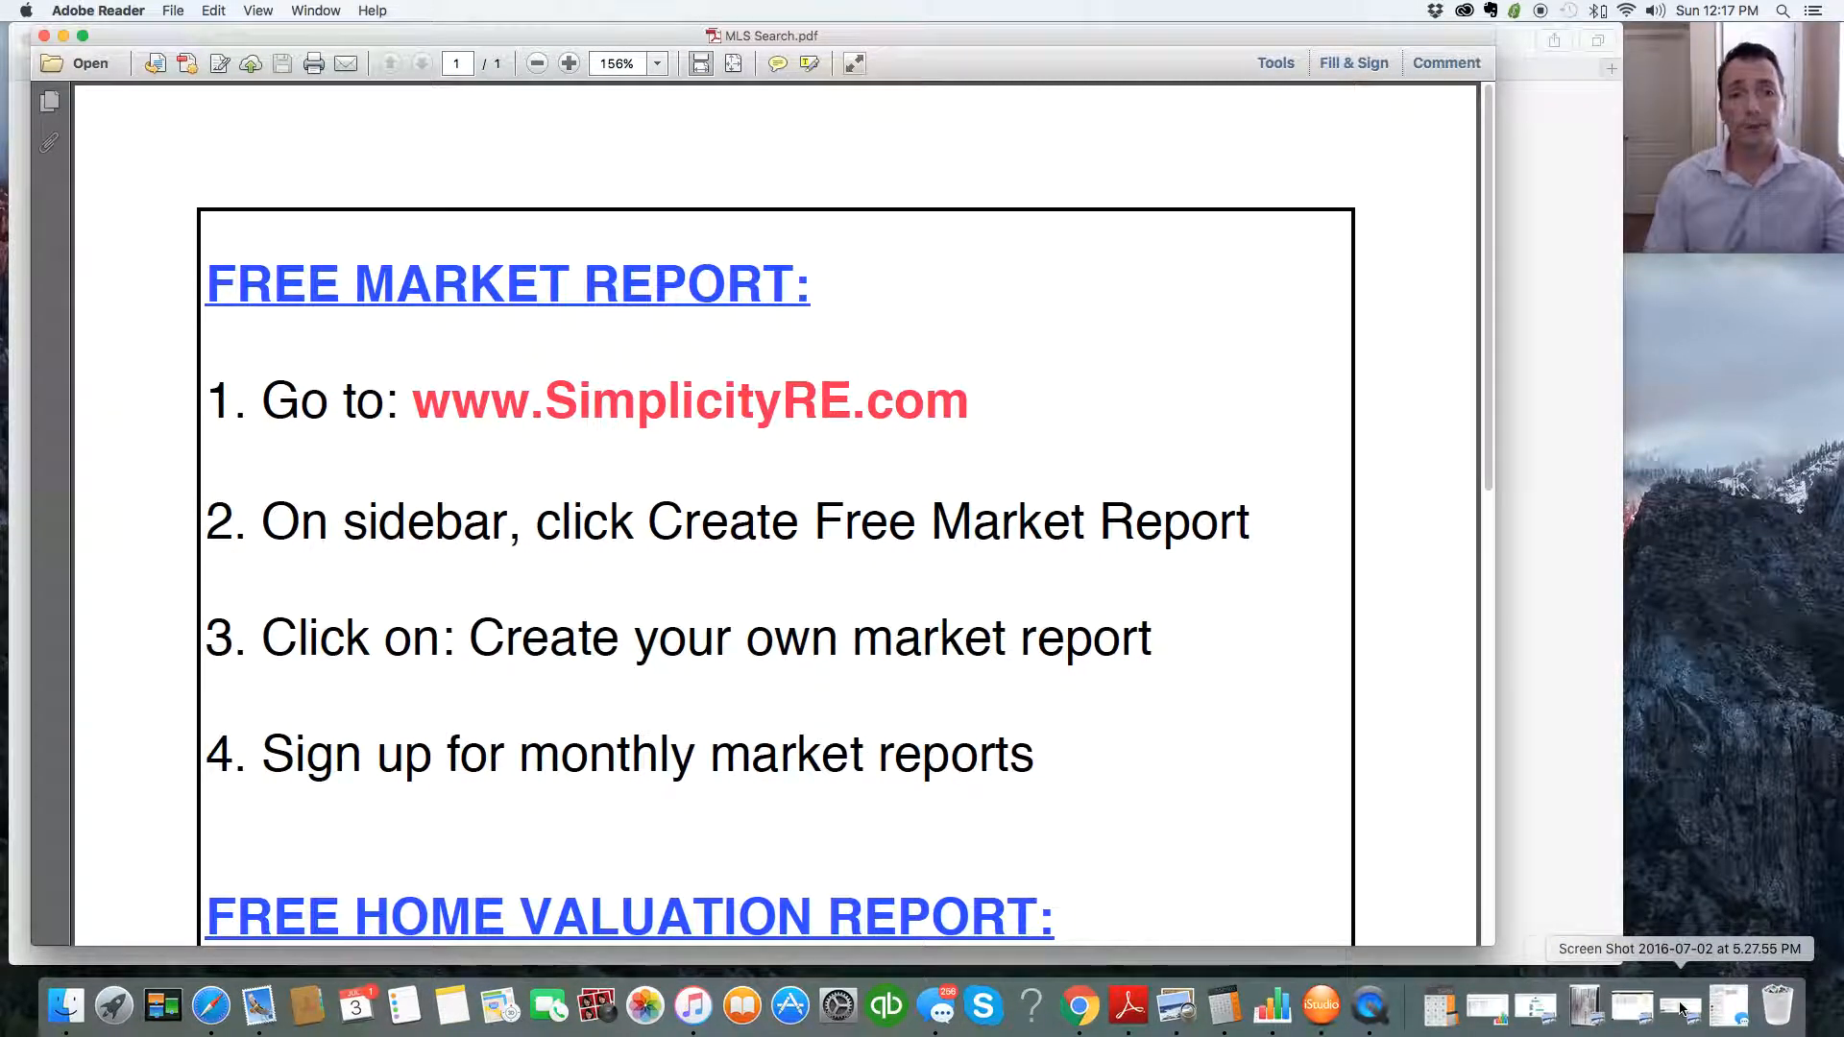
pyautogui.moveTo(518, 421)
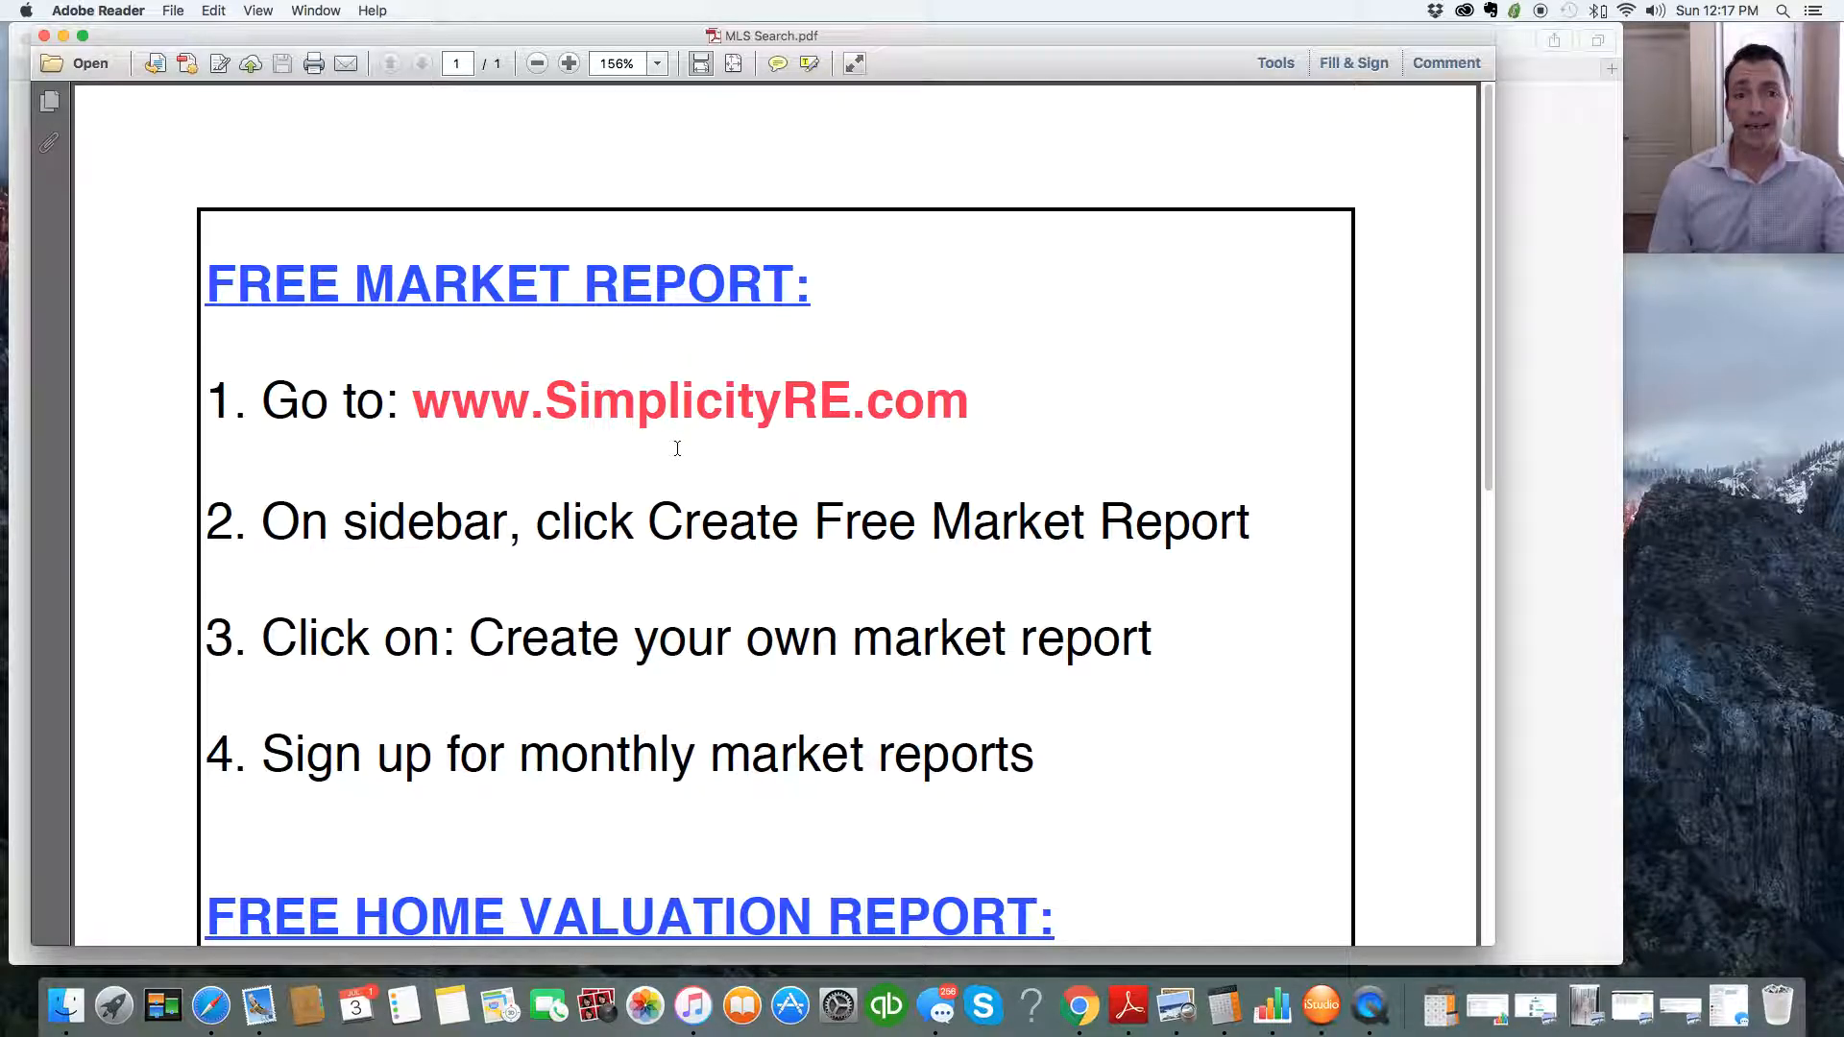
pyautogui.scroll(-3)
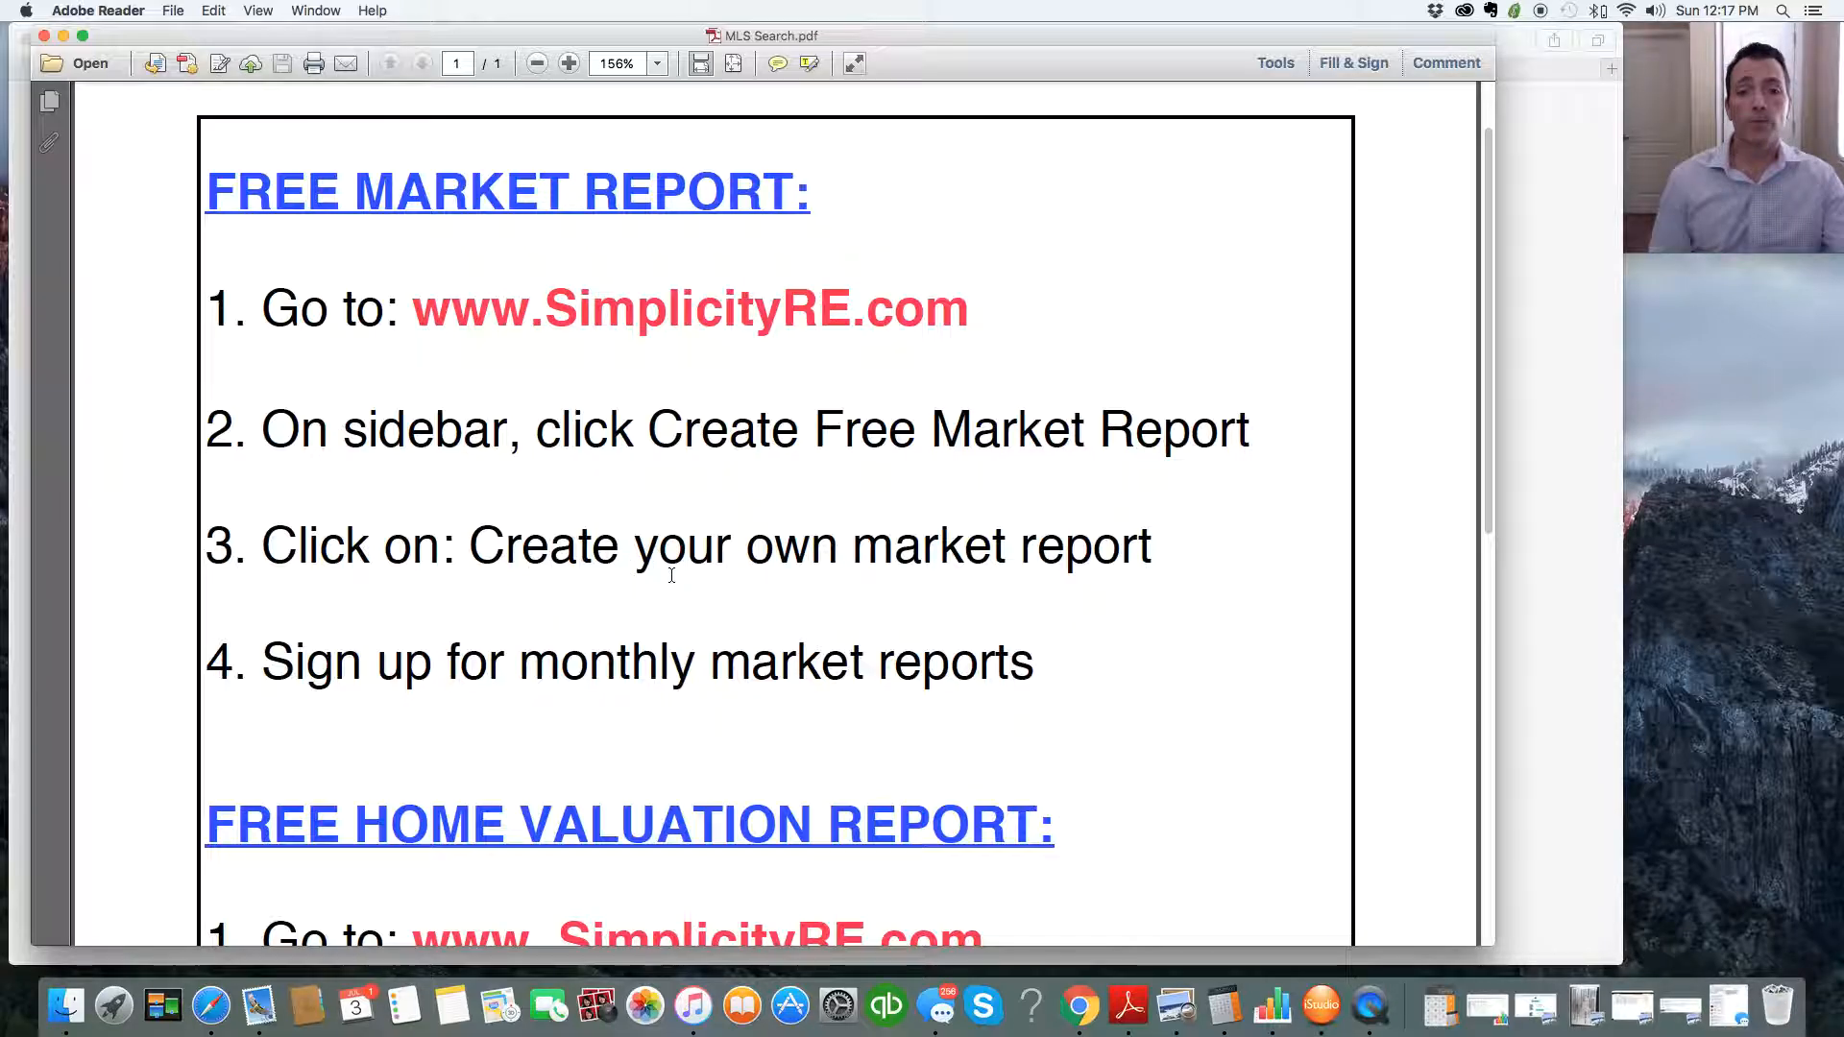
pyautogui.scroll(-3)
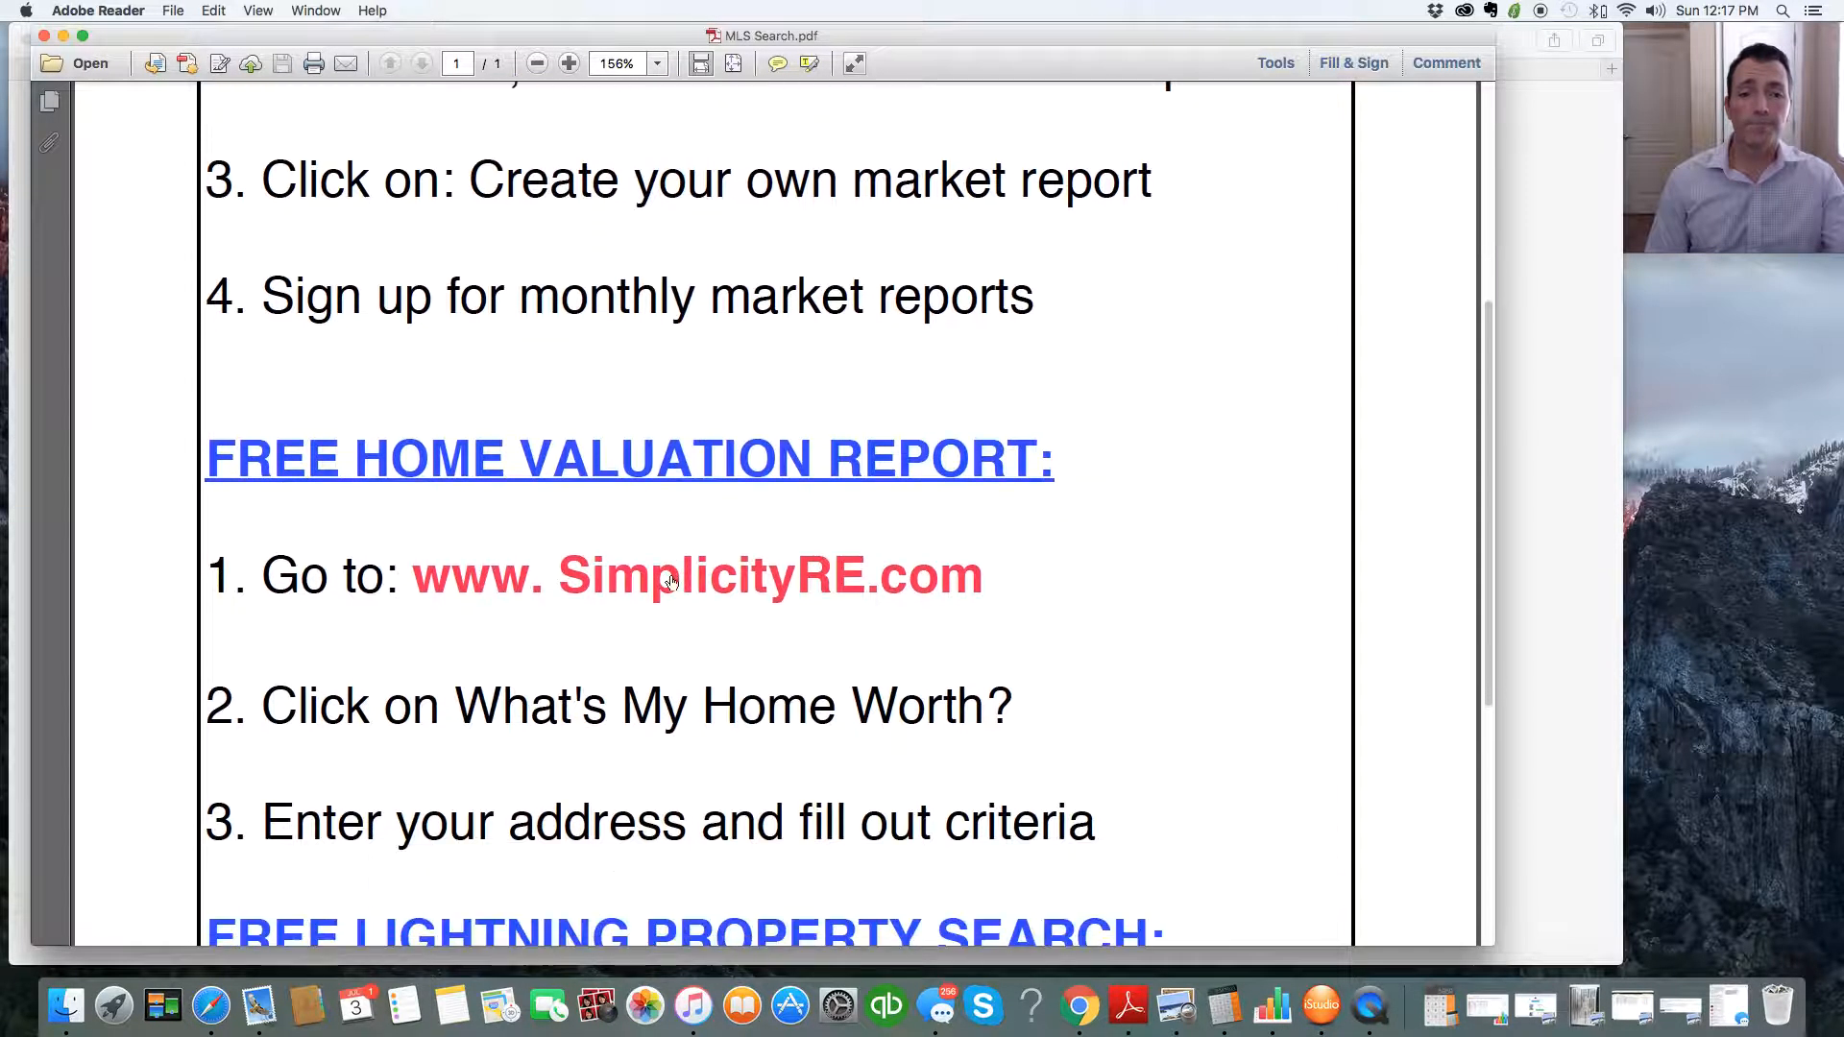
pyautogui.scroll(-3)
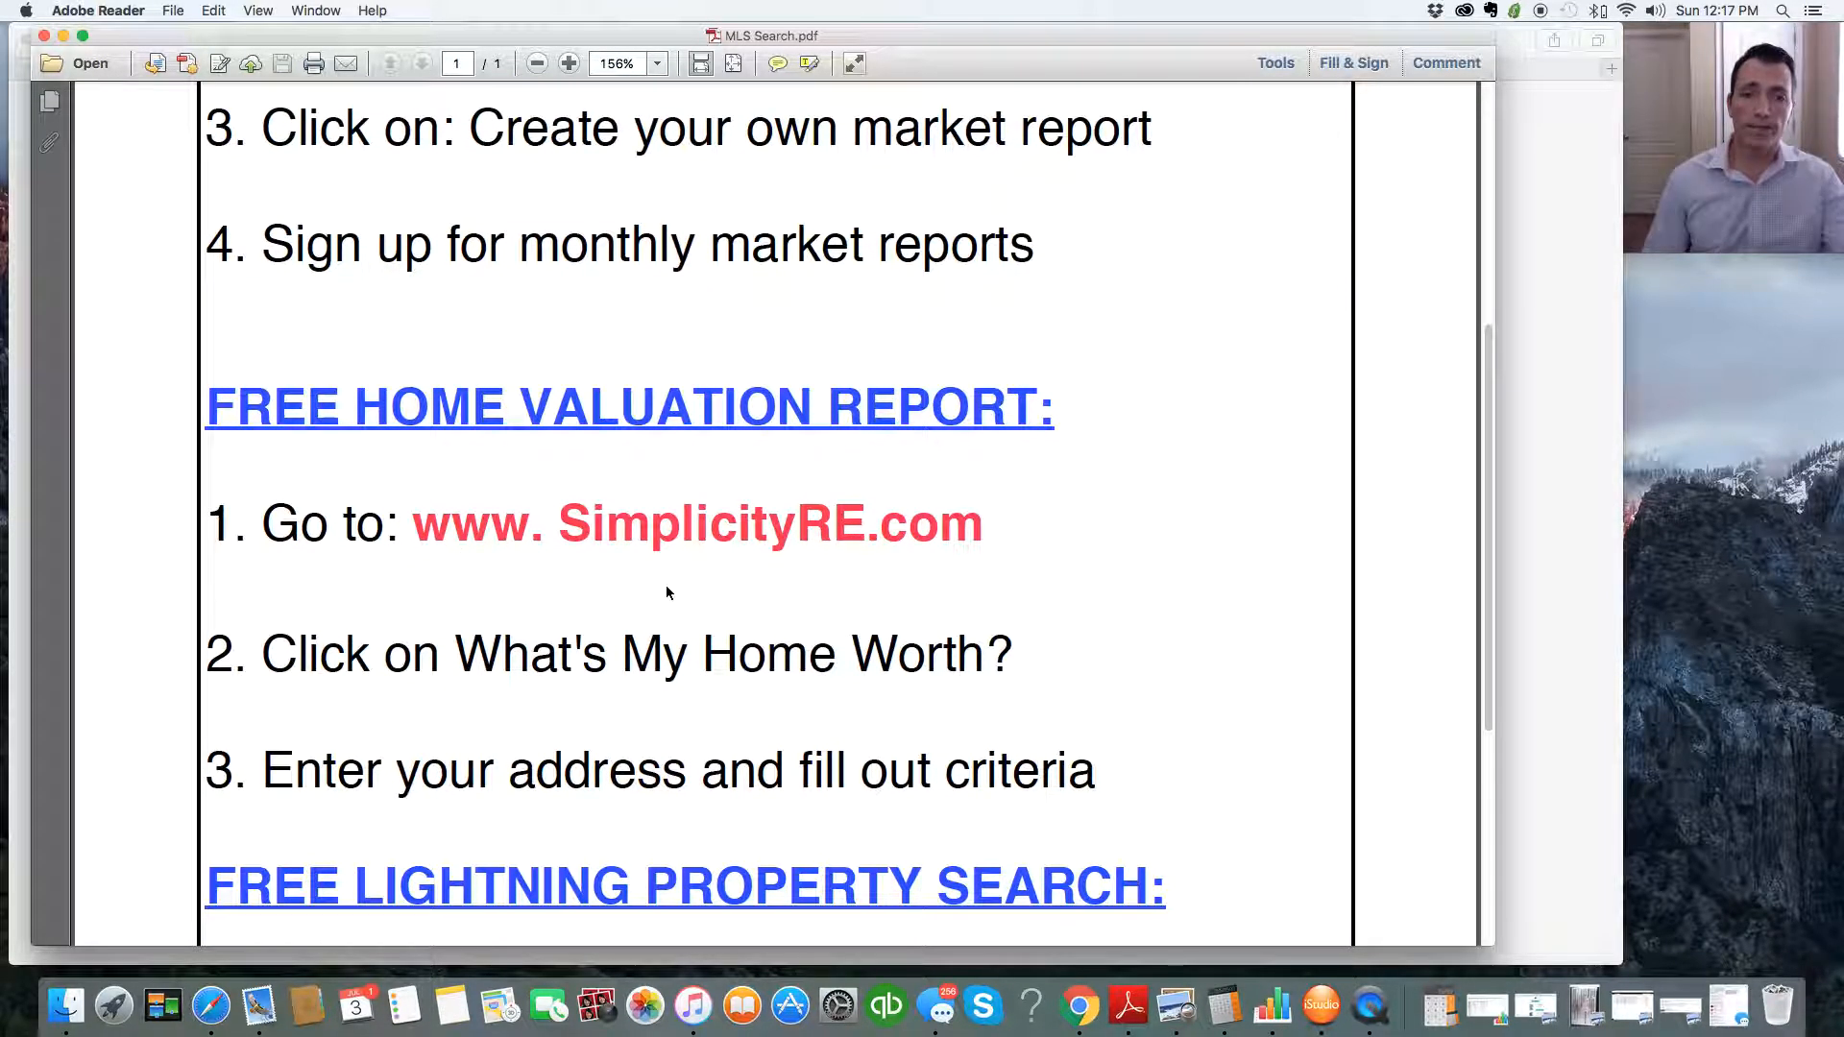
pyautogui.scroll(-3)
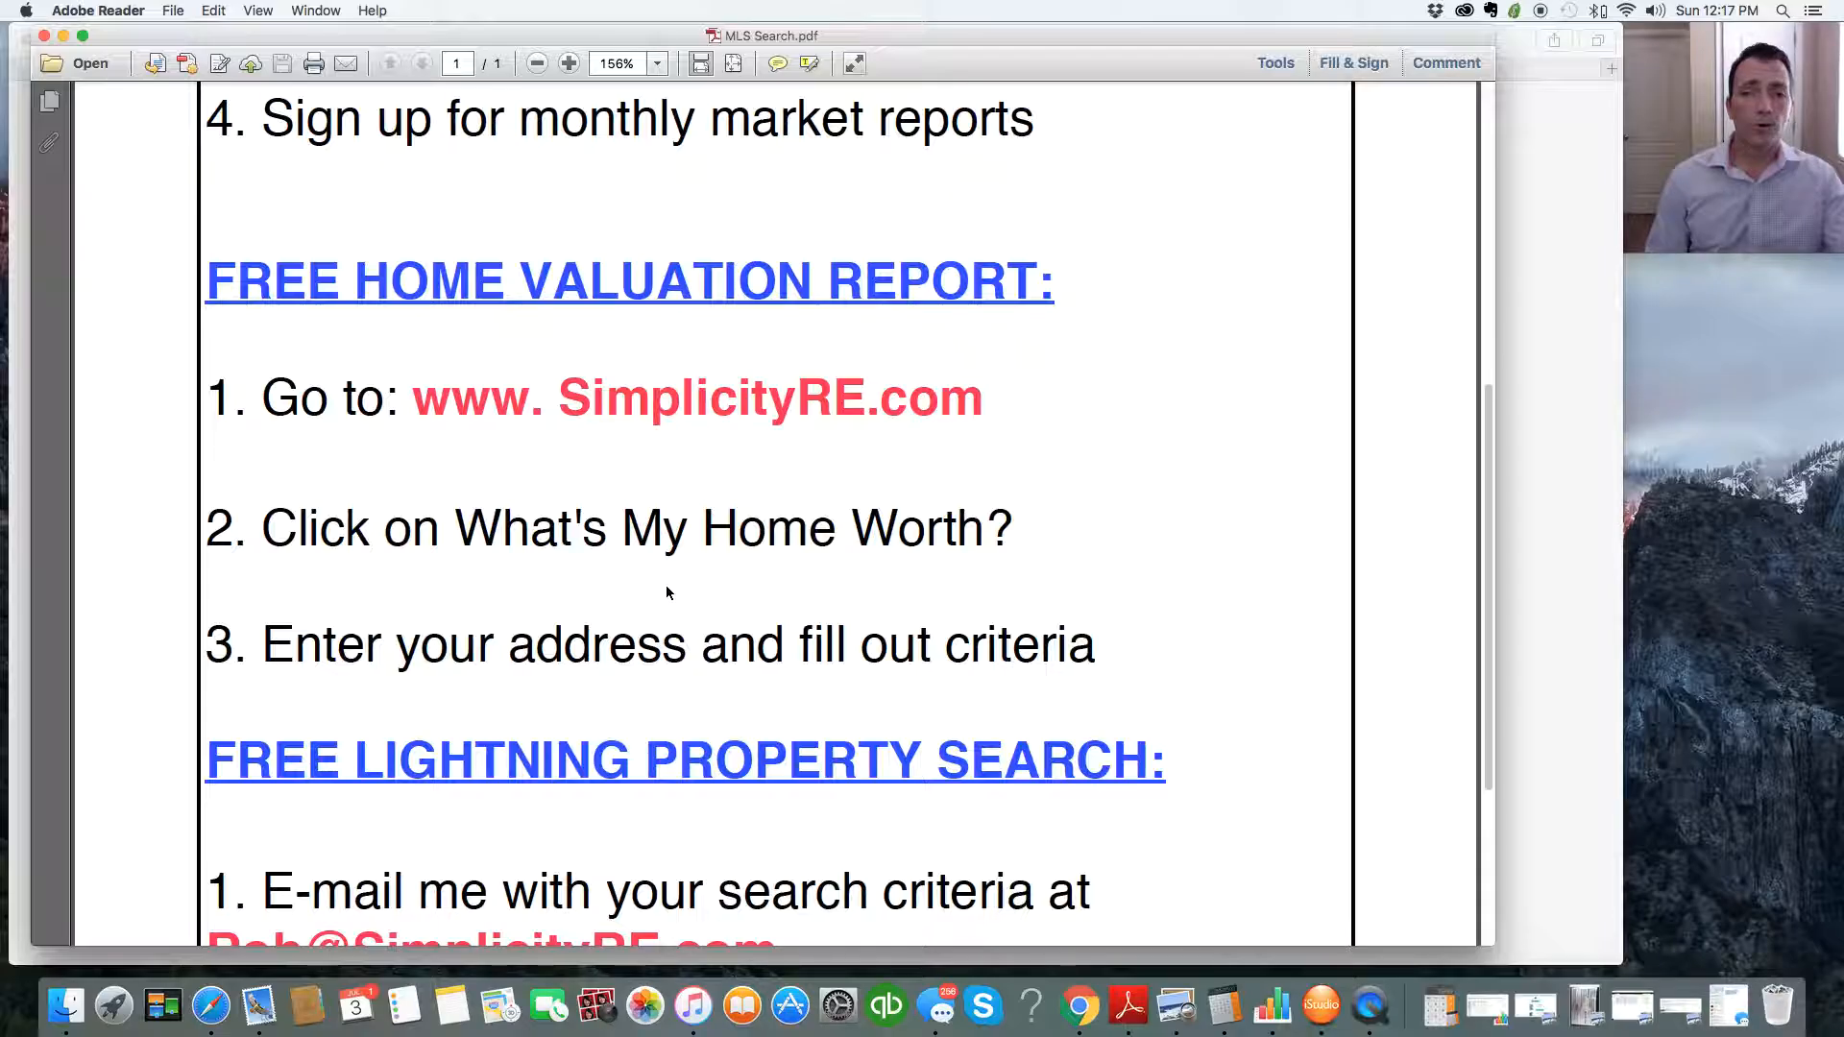
pyautogui.moveTo(809, 680)
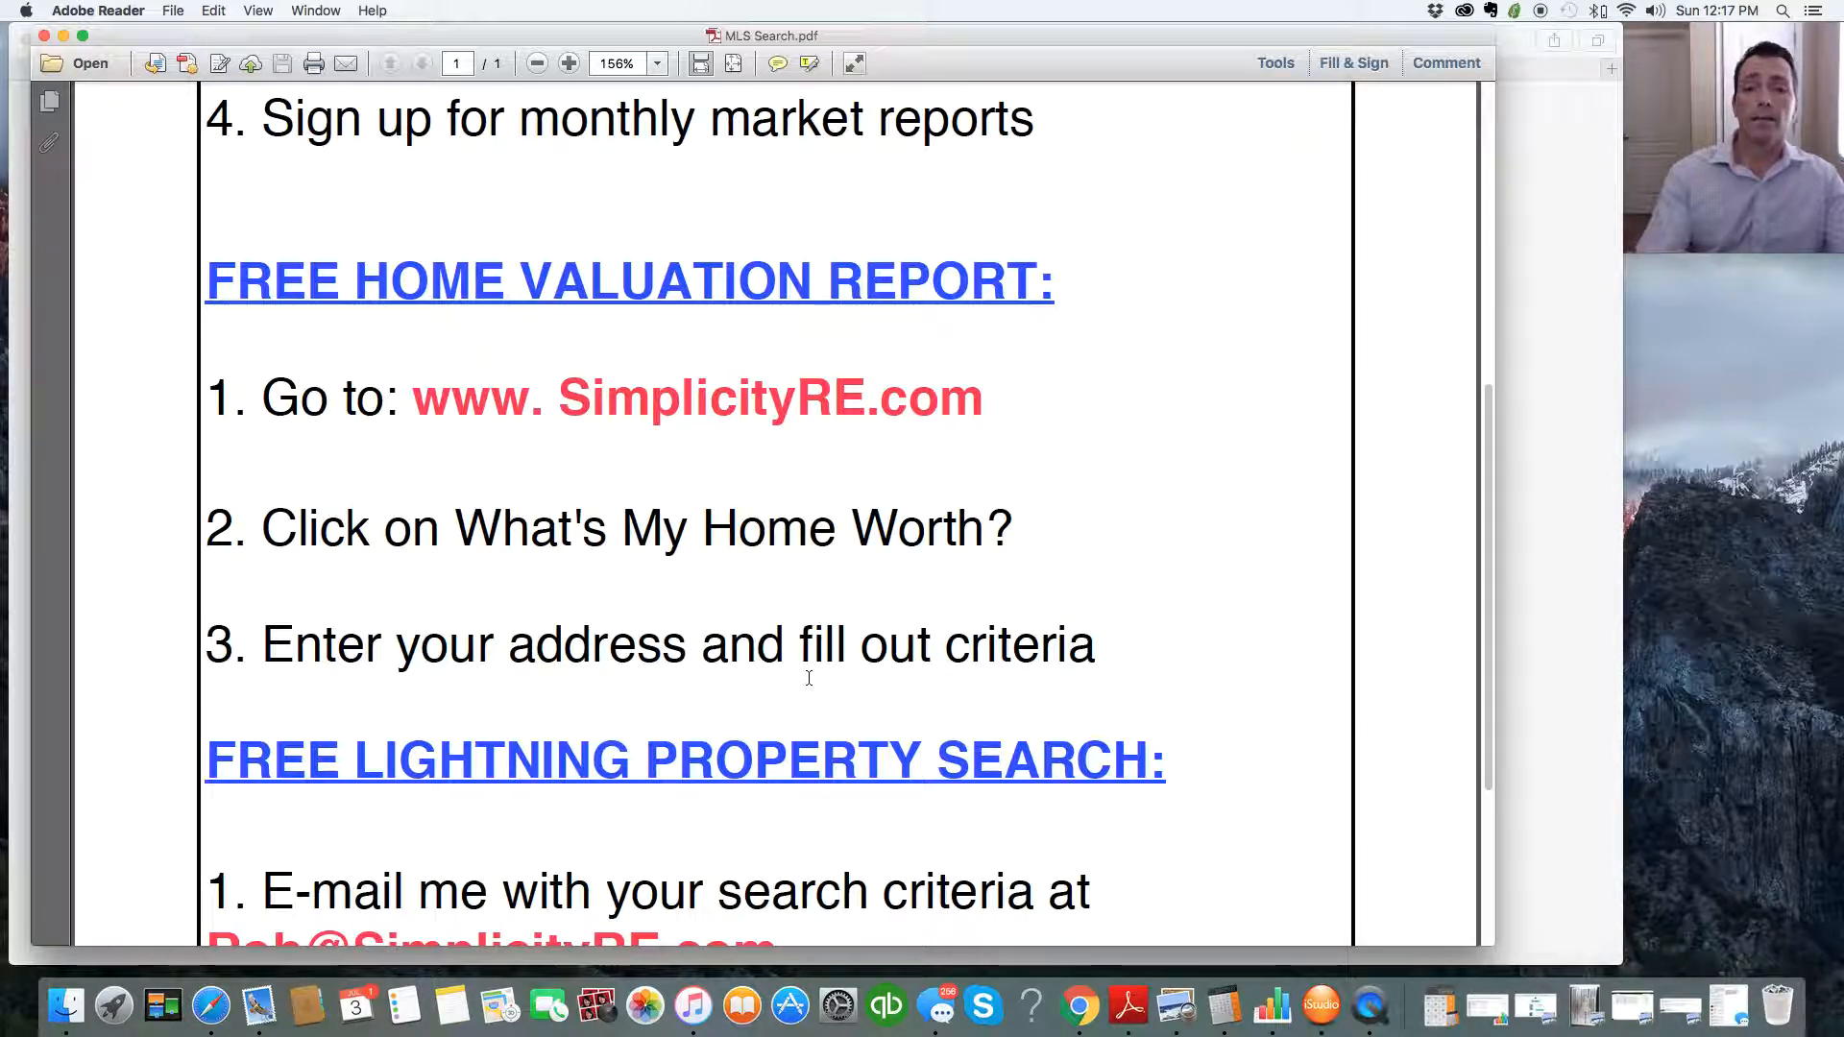
pyautogui.scroll(-3)
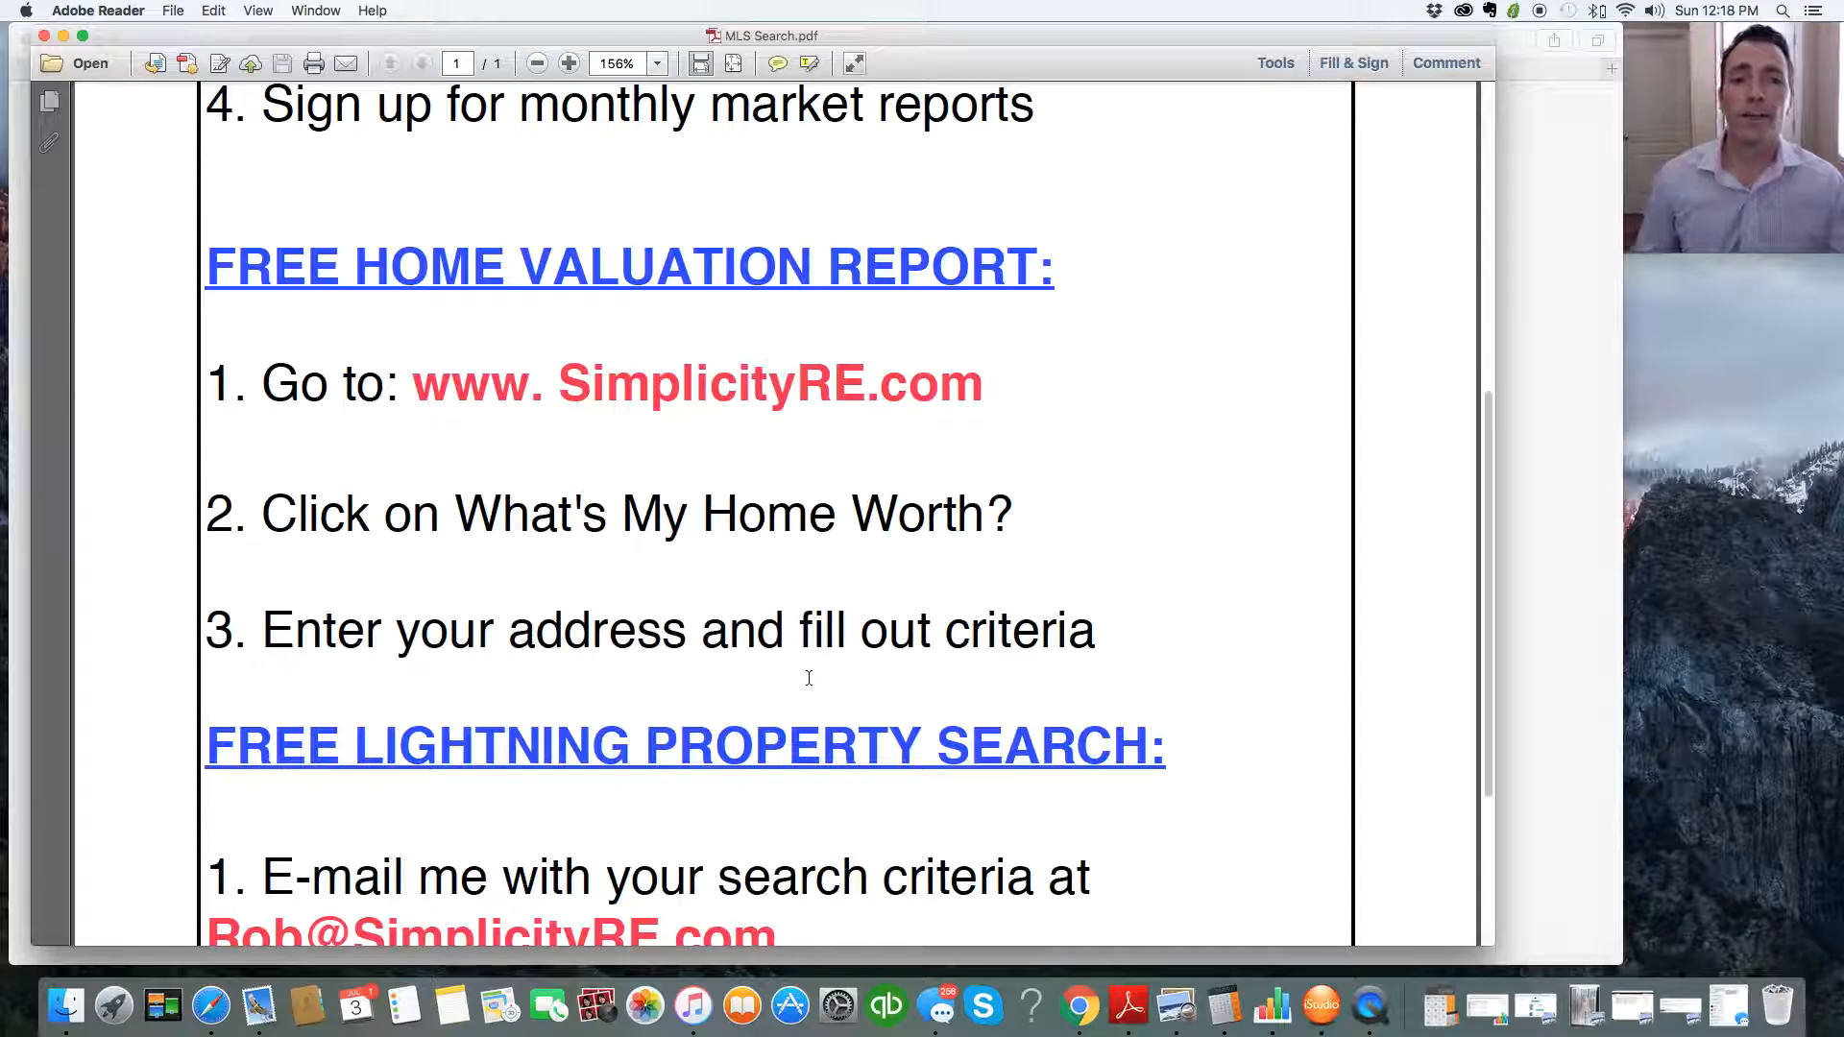
pyautogui.scroll(-3)
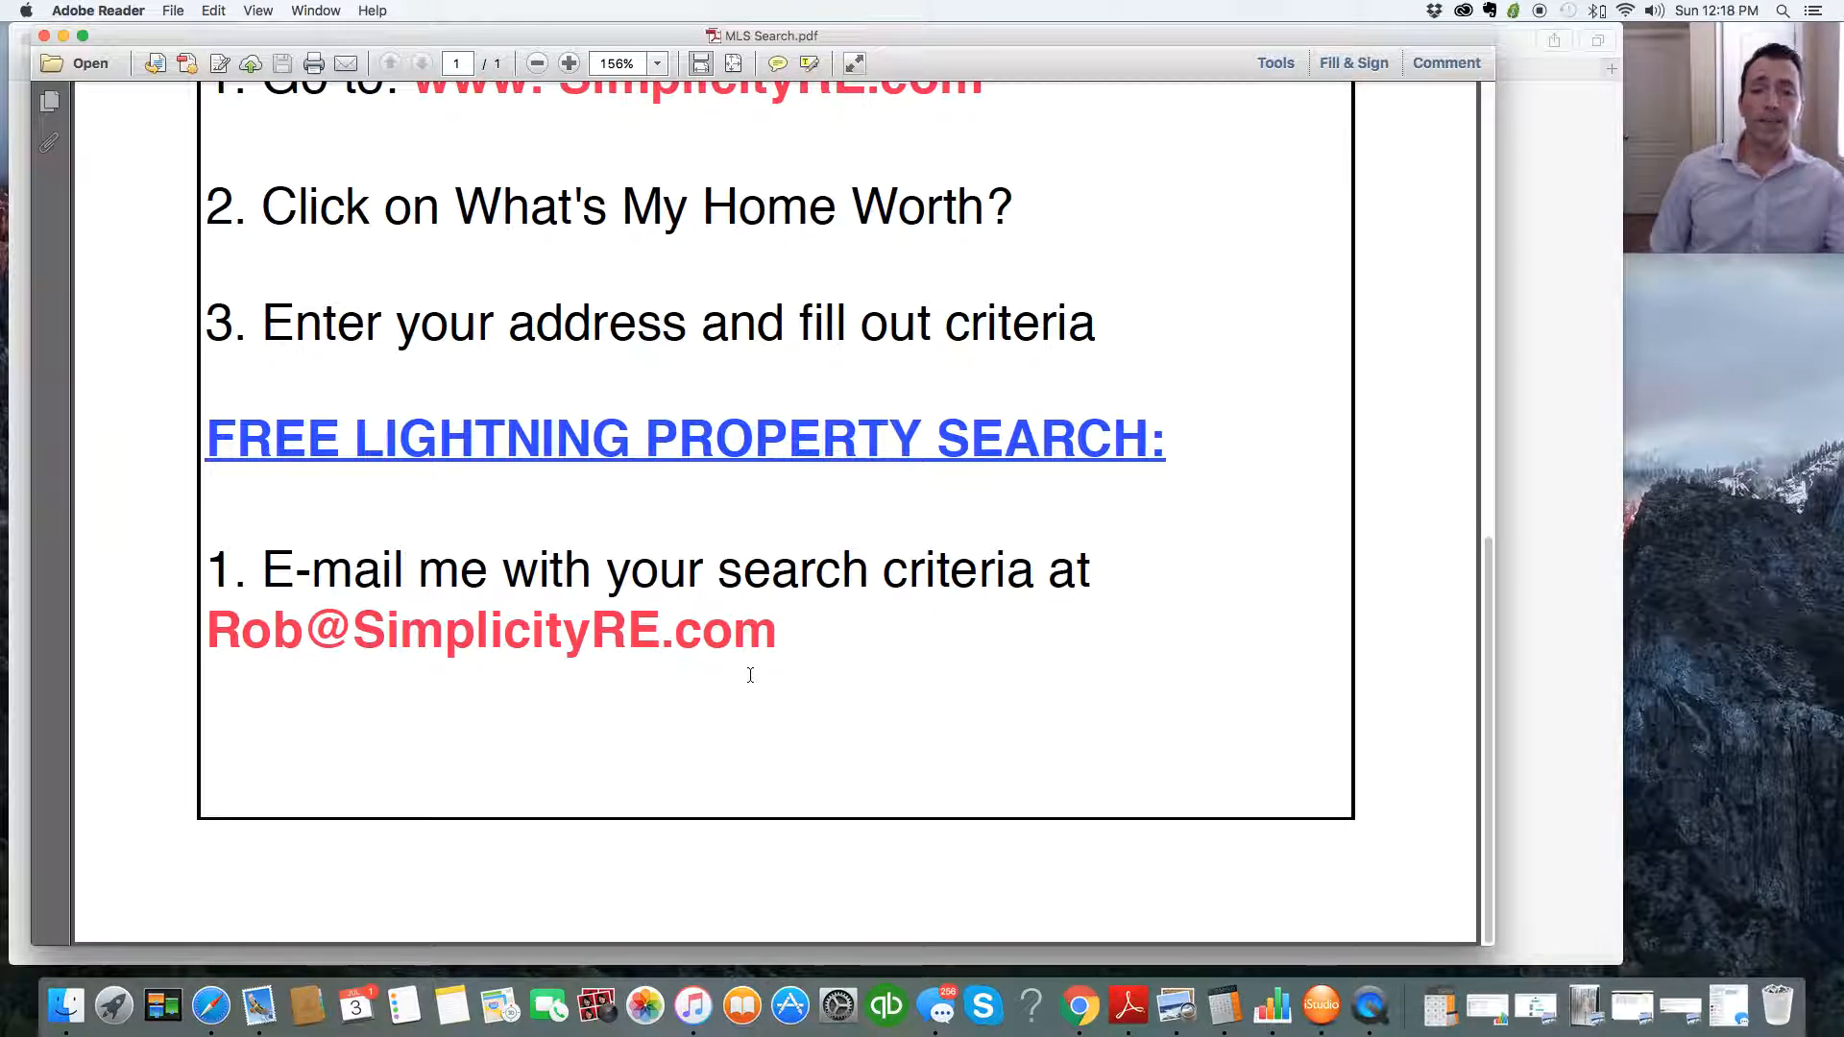
pyautogui.moveTo(776, 657)
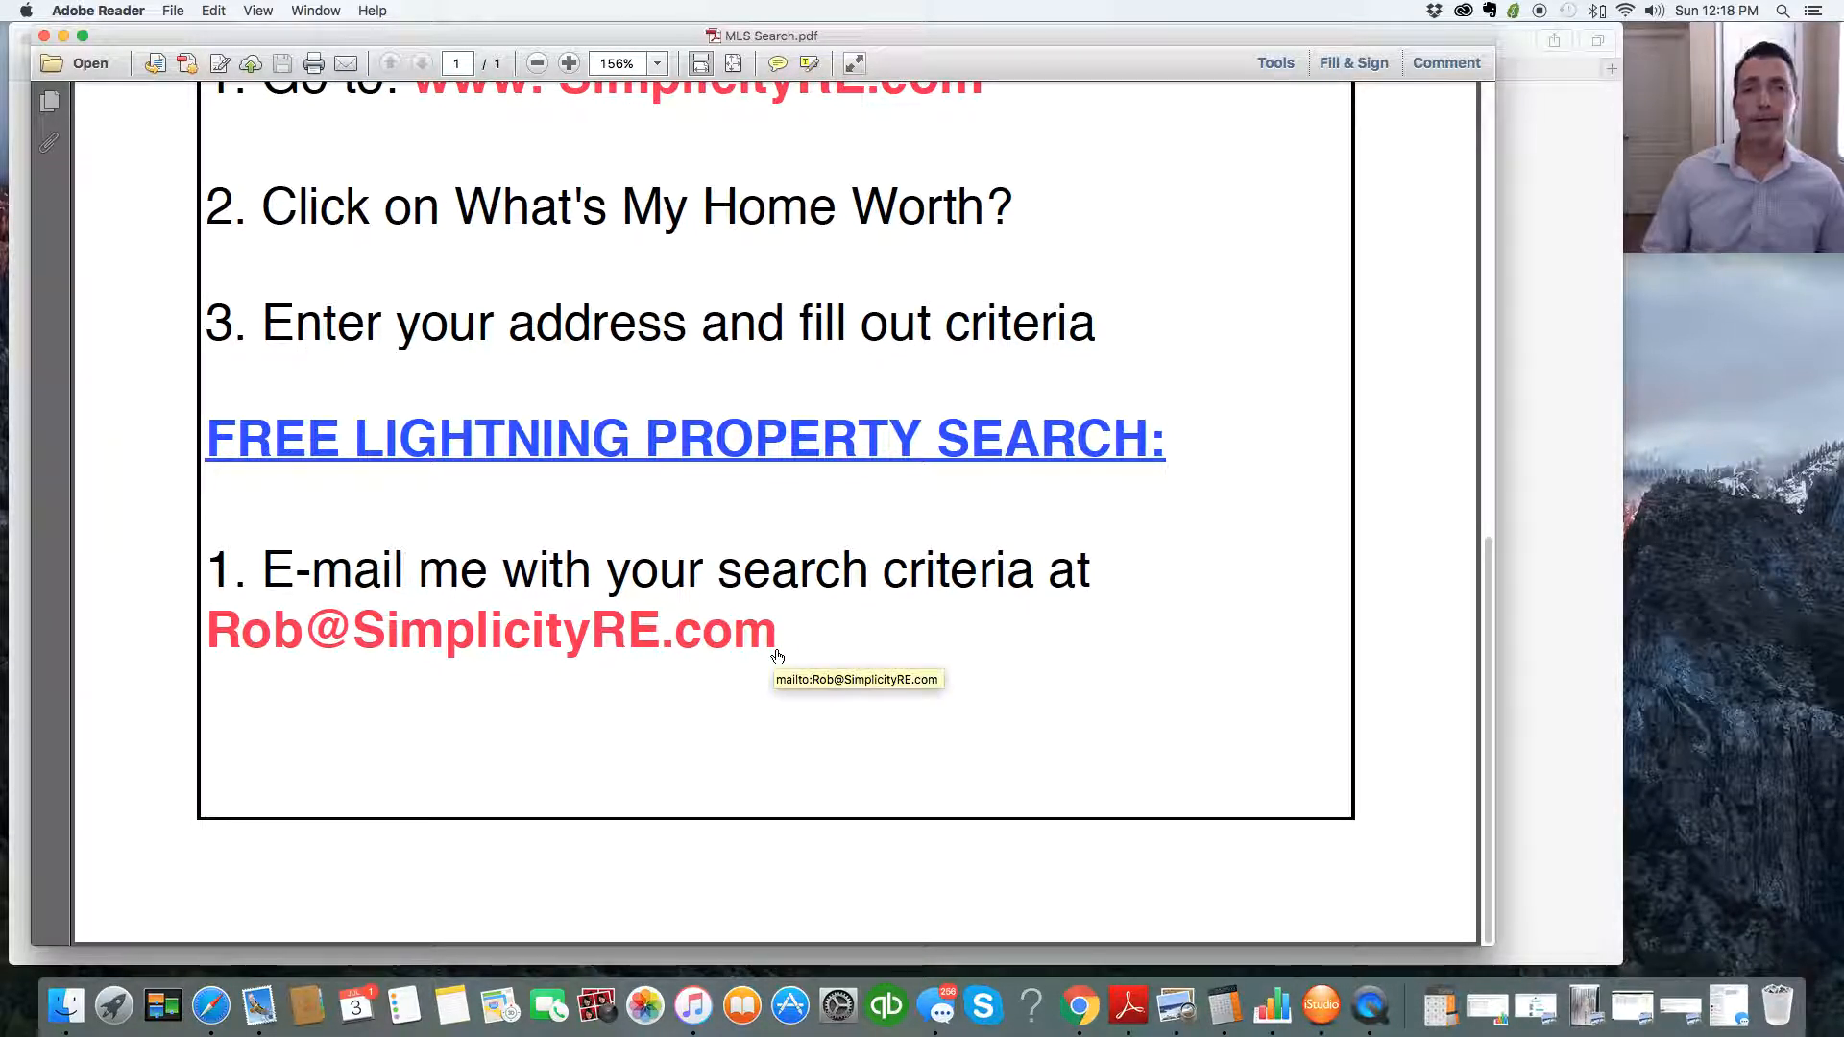